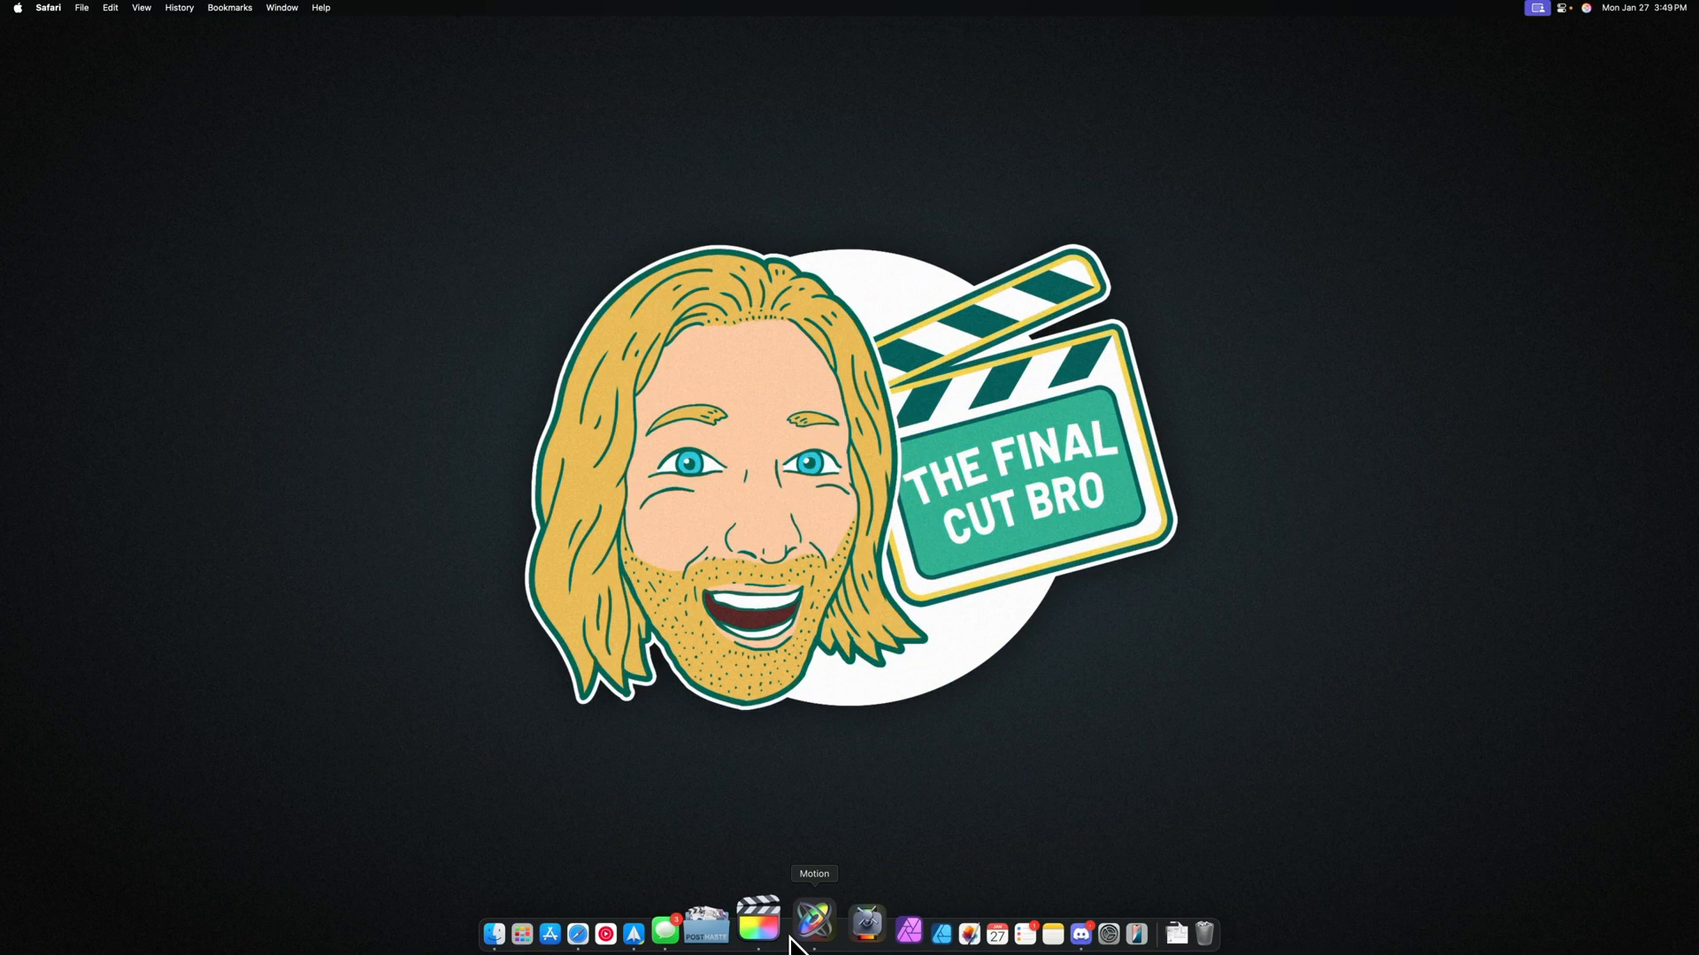
Launch Motion and create a new blank Final Cut Title project (4K, 29.97 fps, 10 s)
{"action": "left_click", "coordinate": [814, 932]}
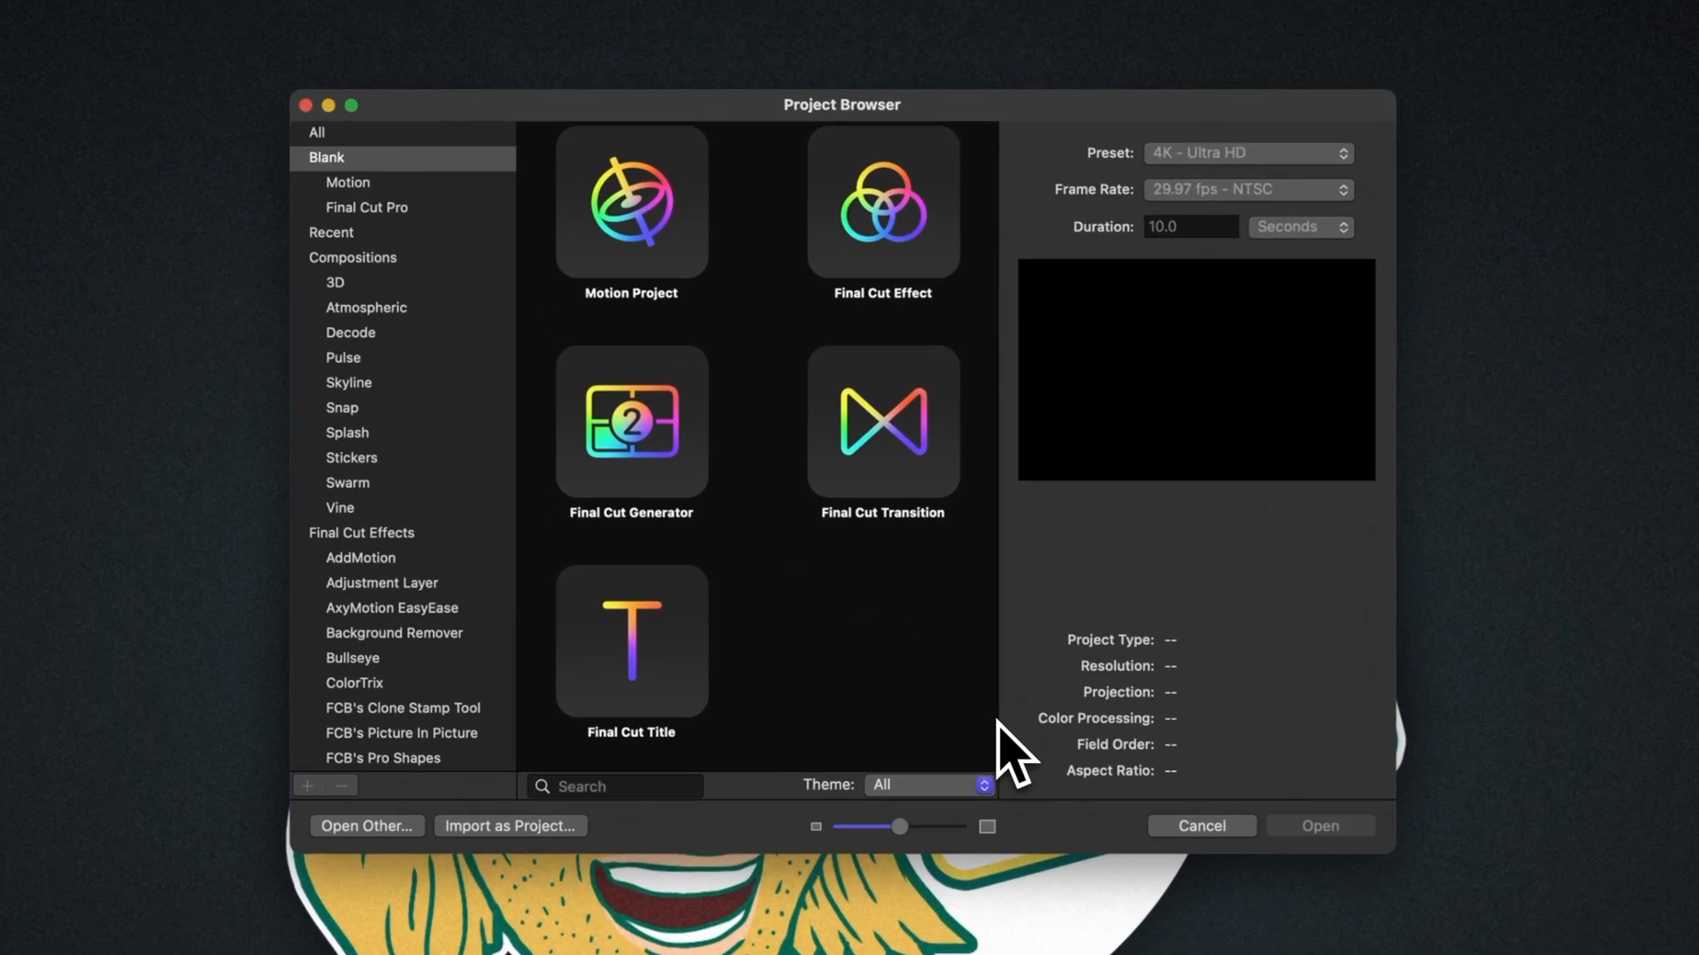
{"action": "left_click", "coordinate": [642, 640]}
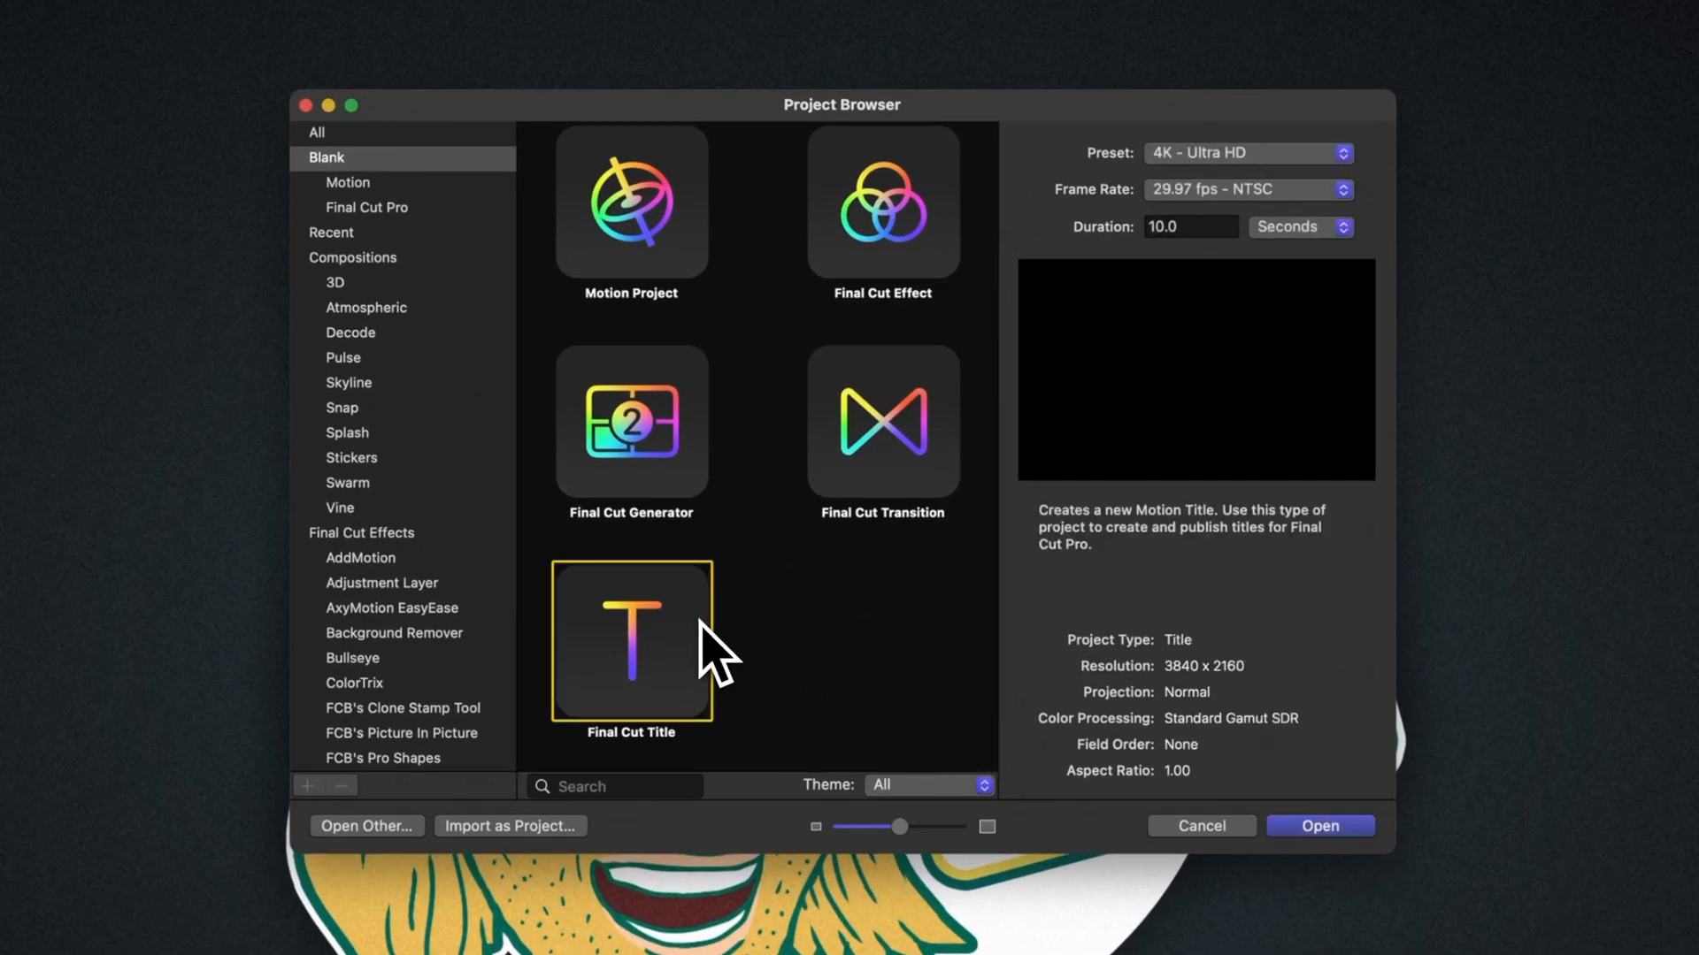
{"action": "mouse_move", "coordinate": [770, 531]}
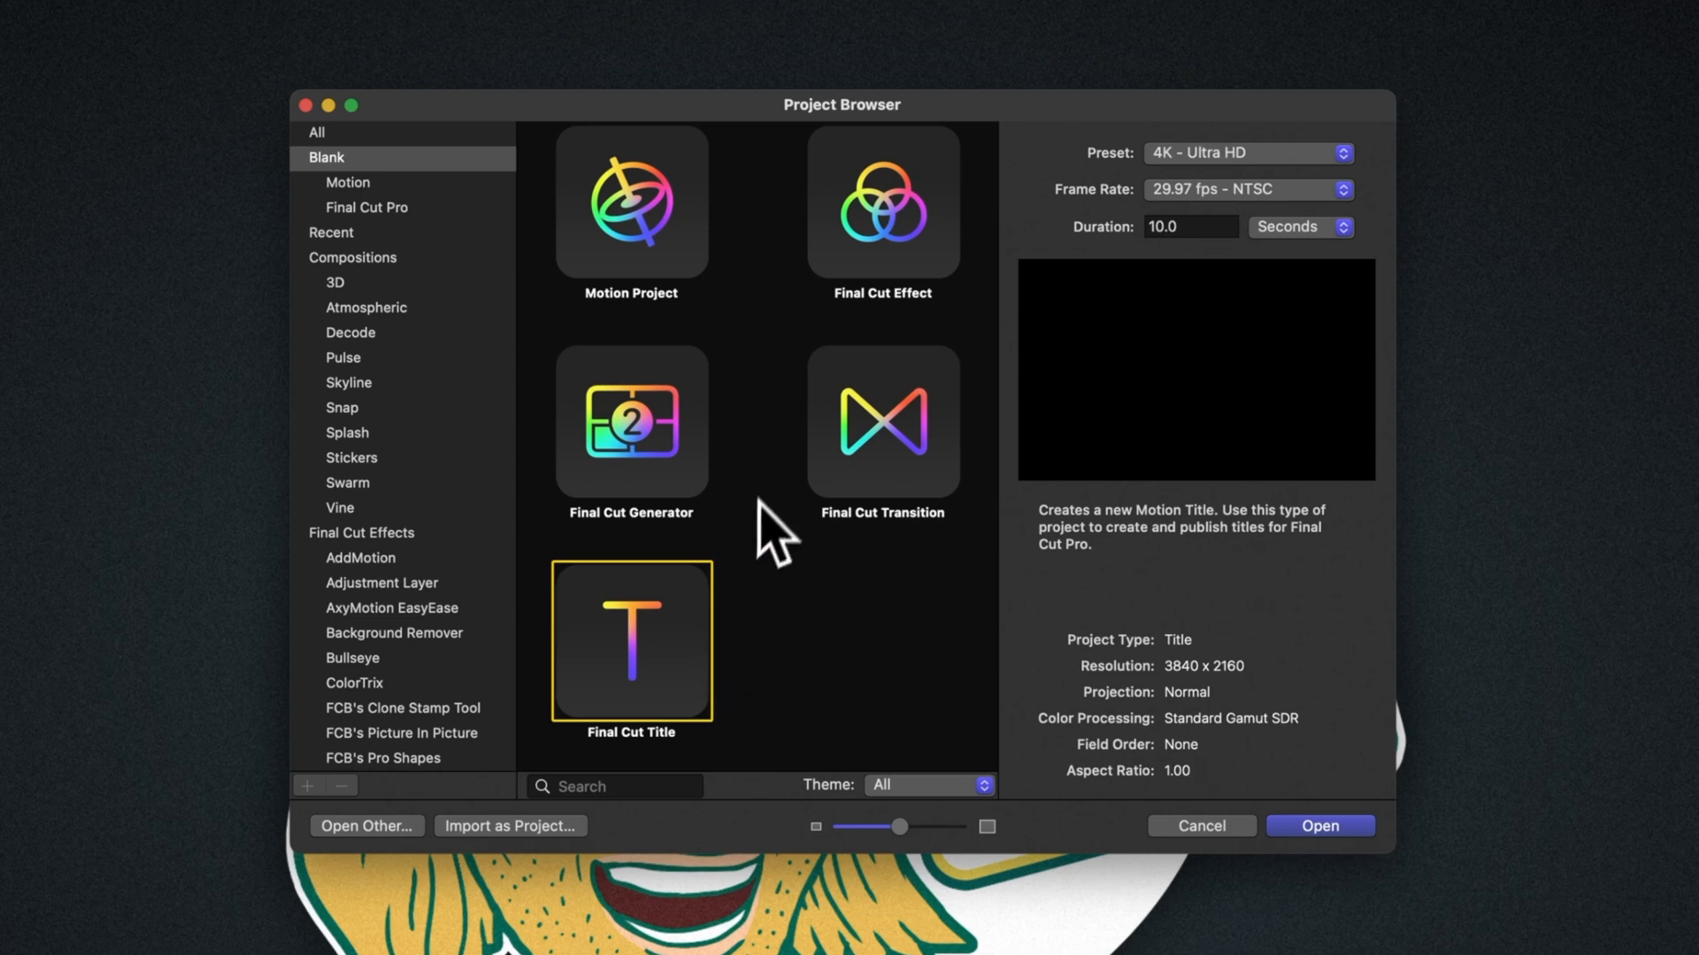
{"action": "mouse_move", "coordinate": [1136, 199]}
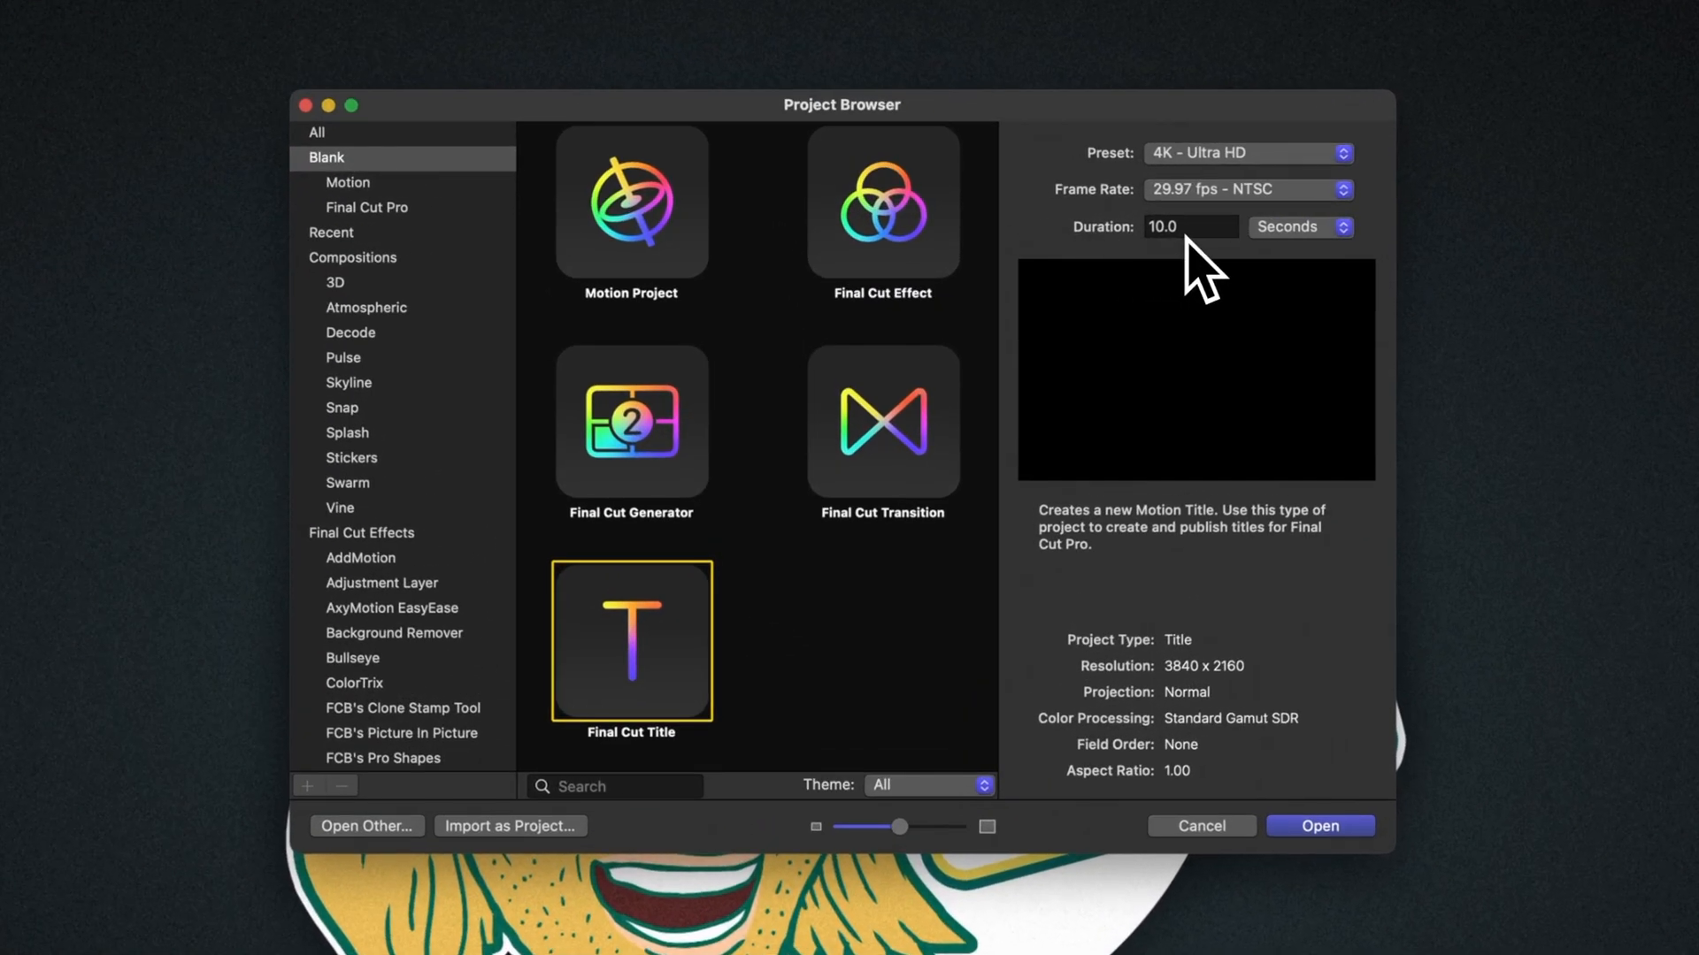
{"action": "mouse_move", "coordinate": [1210, 328]}
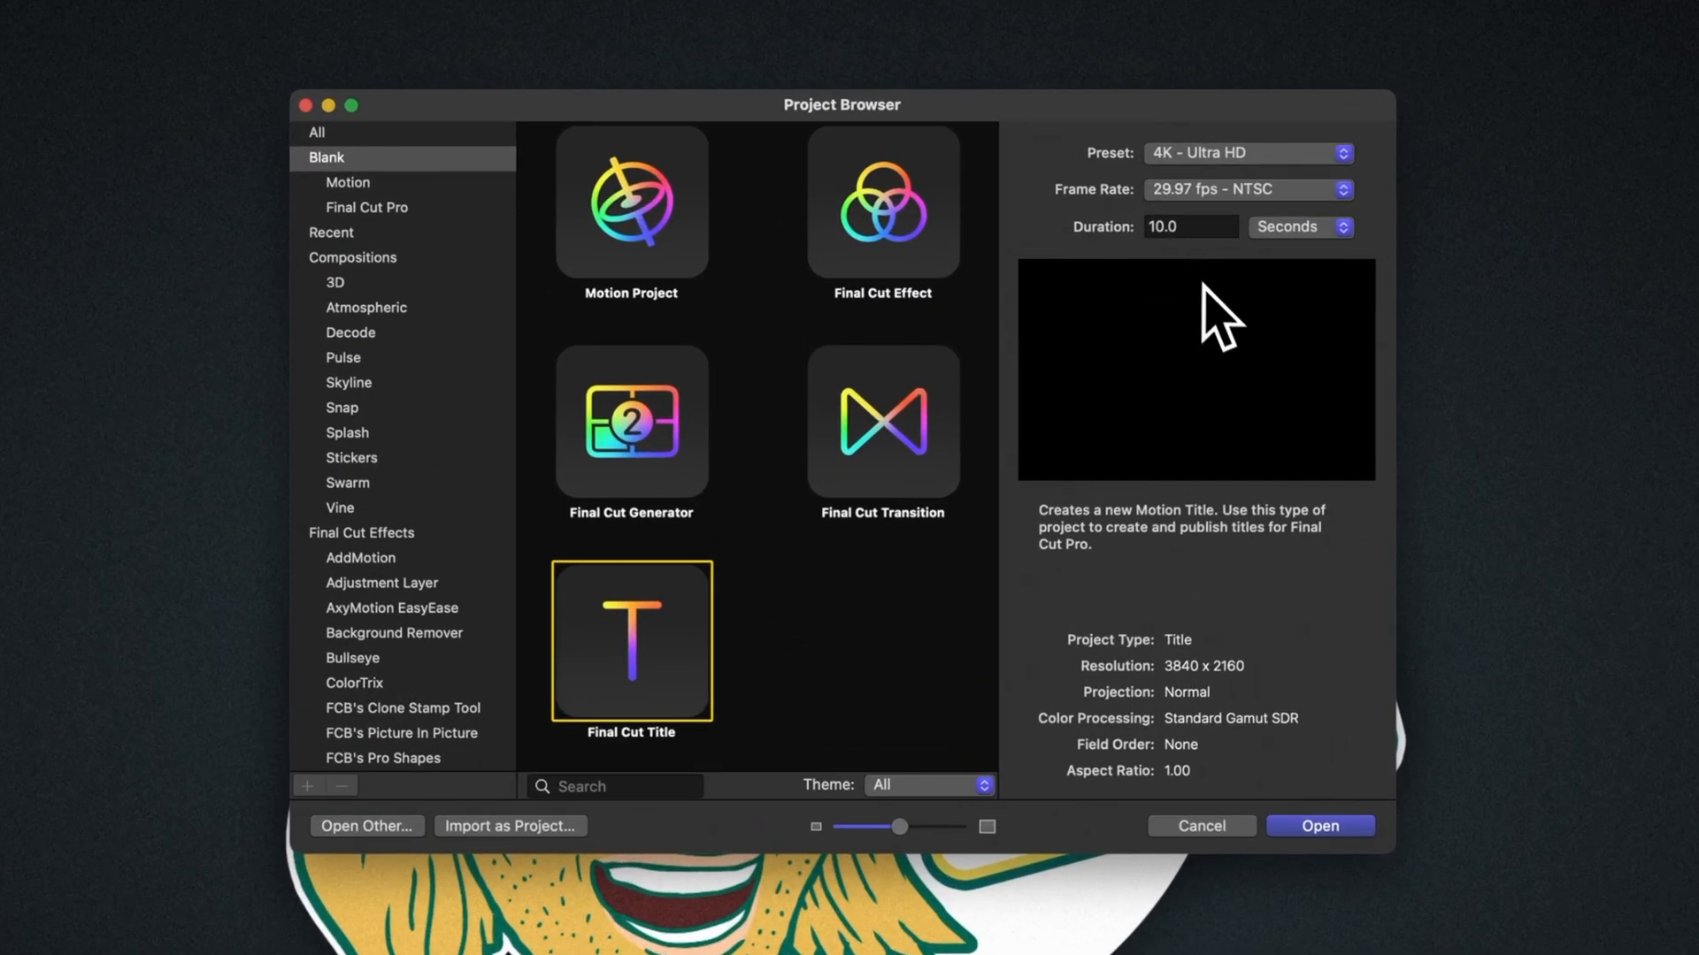
{"action": "left_click", "coordinate": [1320, 824]}
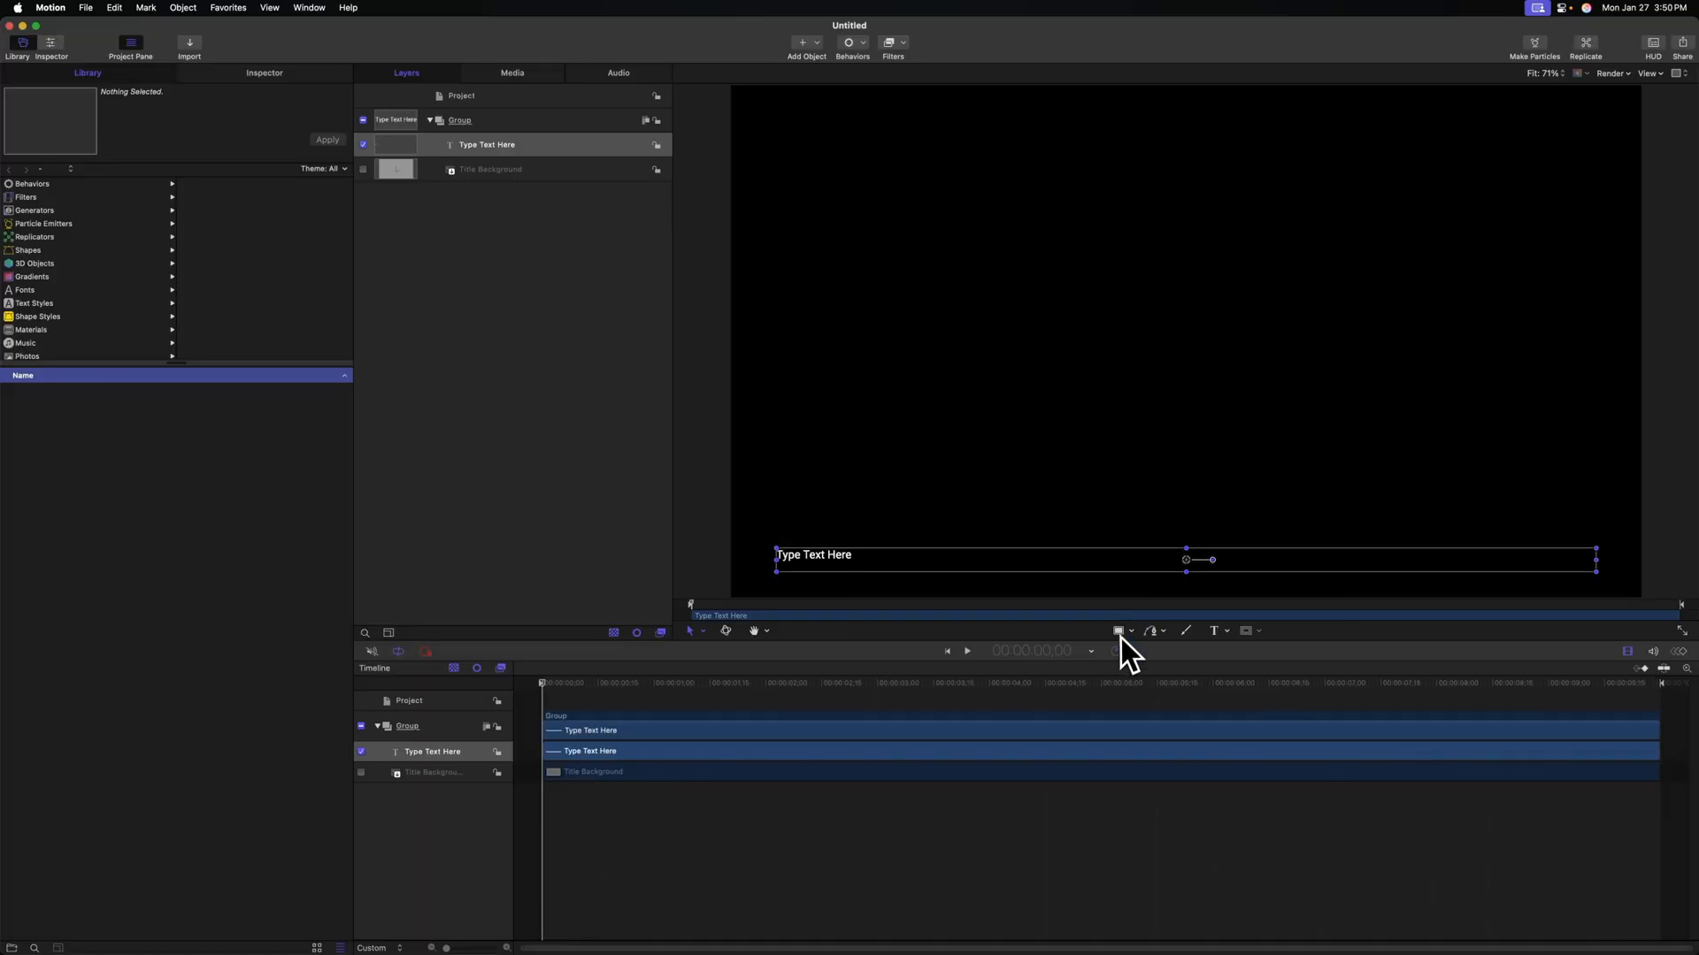
{"action": "mouse_move", "coordinate": [1129, 685]}
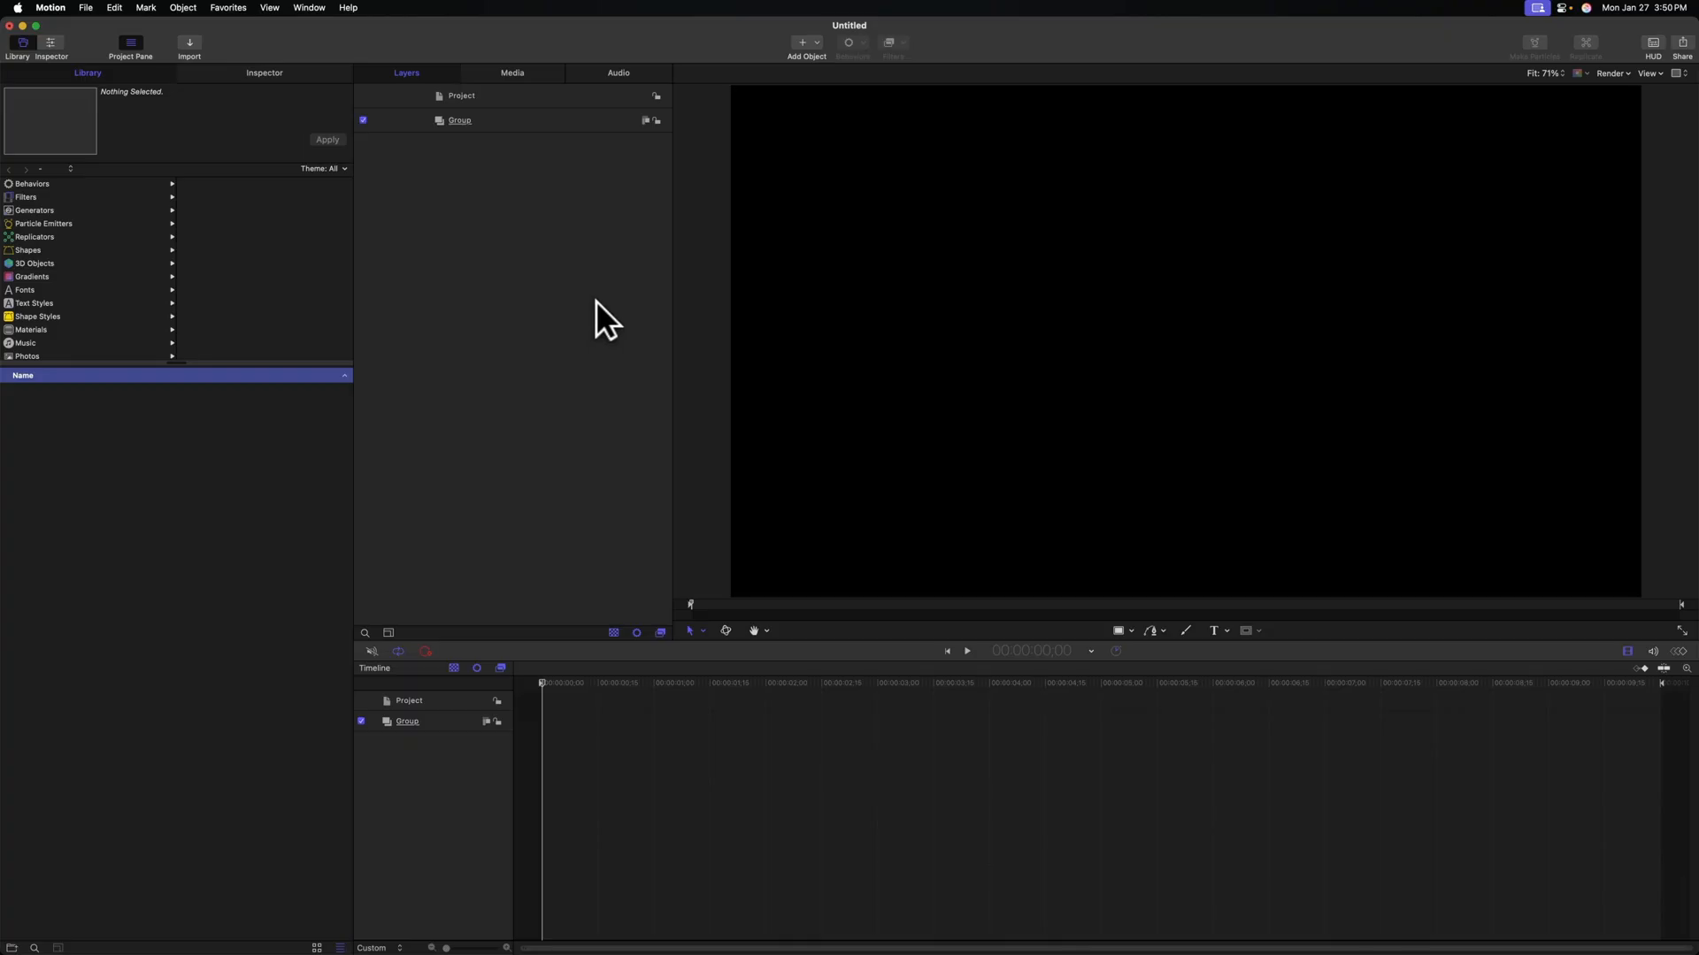
{"action": "mouse_move", "coordinate": [1210, 632]}
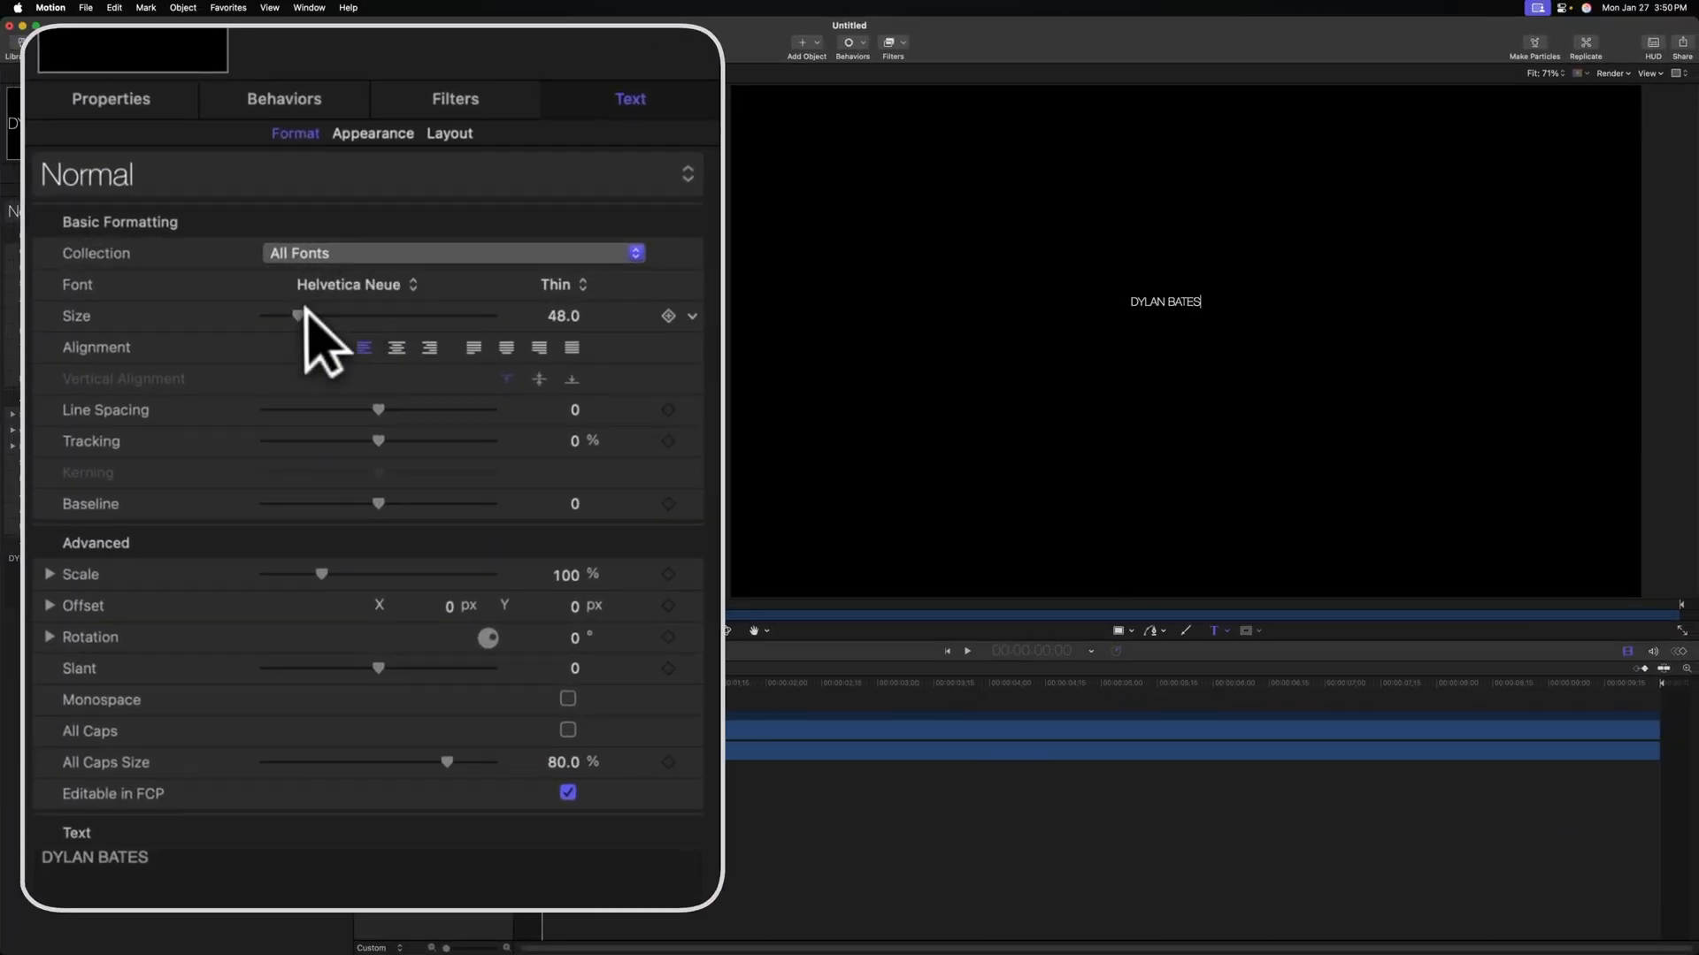
{"action": "left_click_drag", "start_coordinate": [296, 315], "coordinate": [349, 315]}
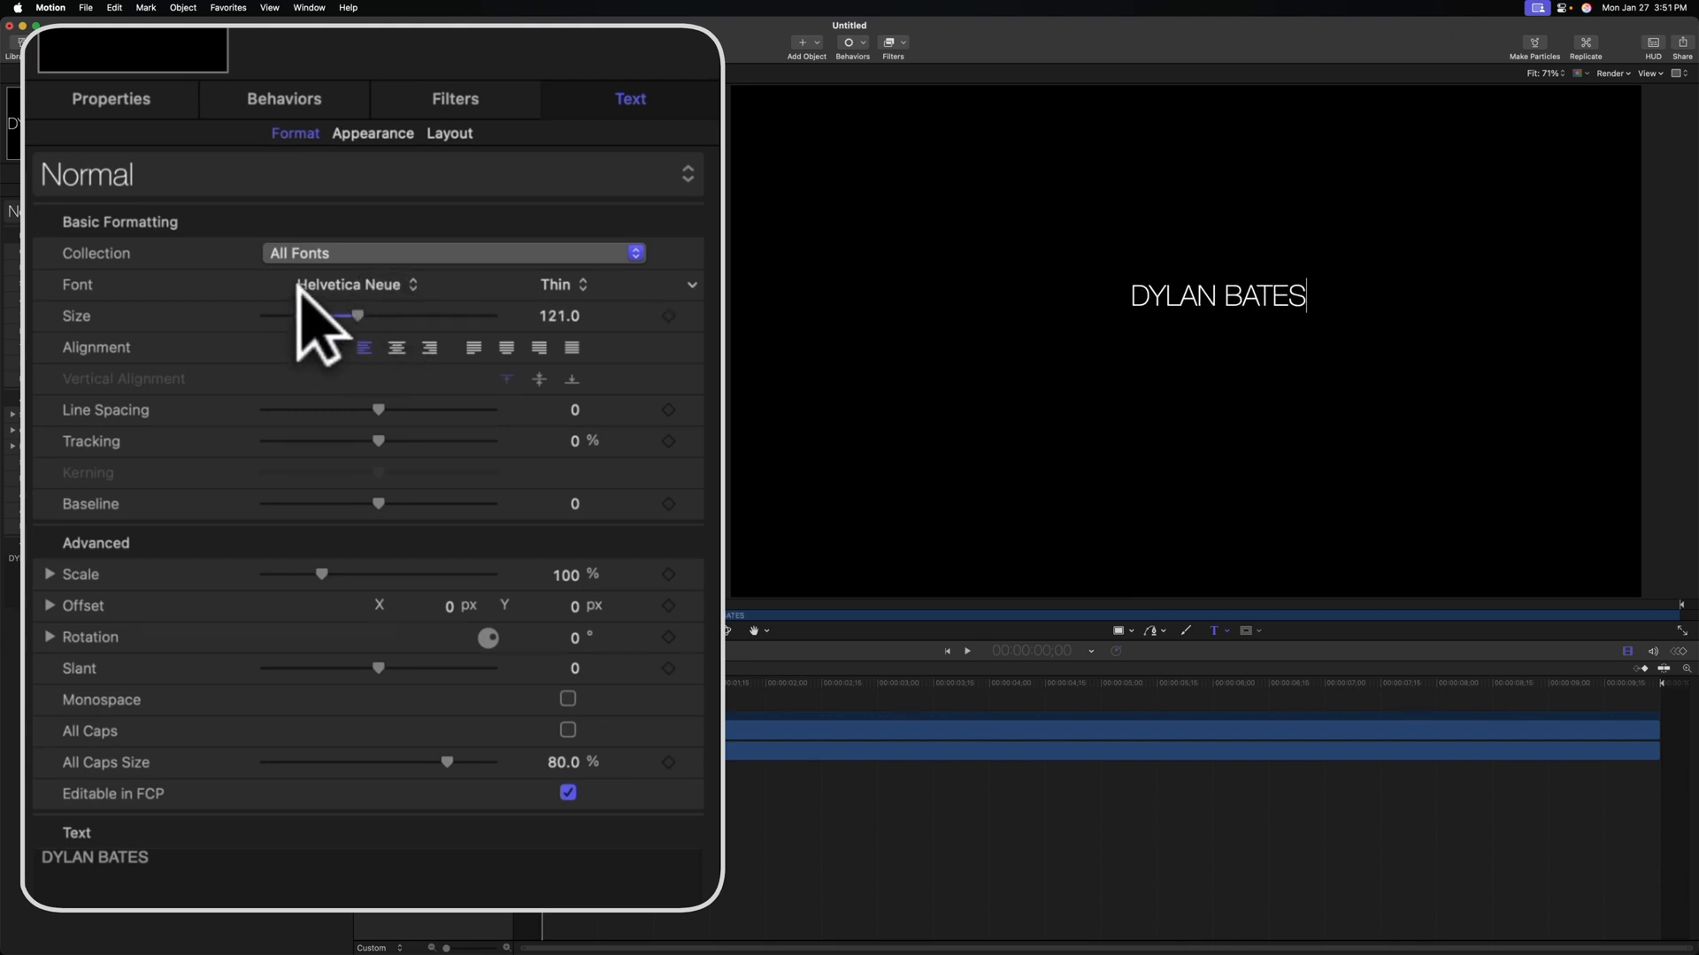
{"action": "left_click", "coordinate": [557, 283]}
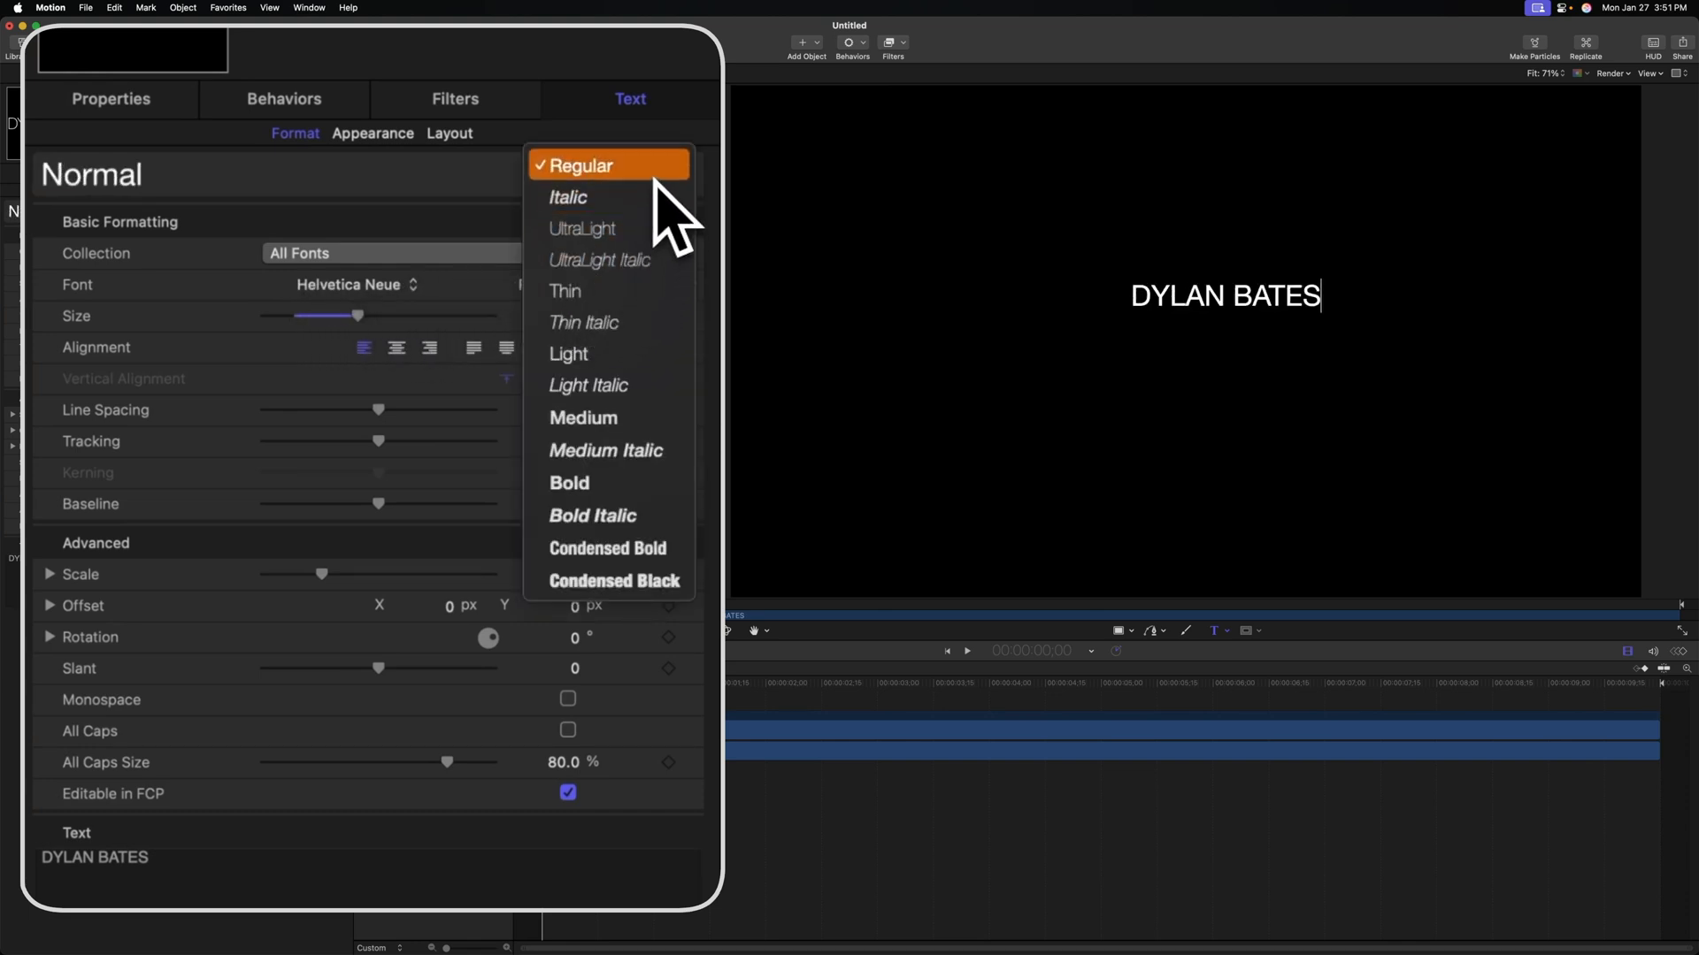
{"action": "left_click", "coordinate": [605, 165]}
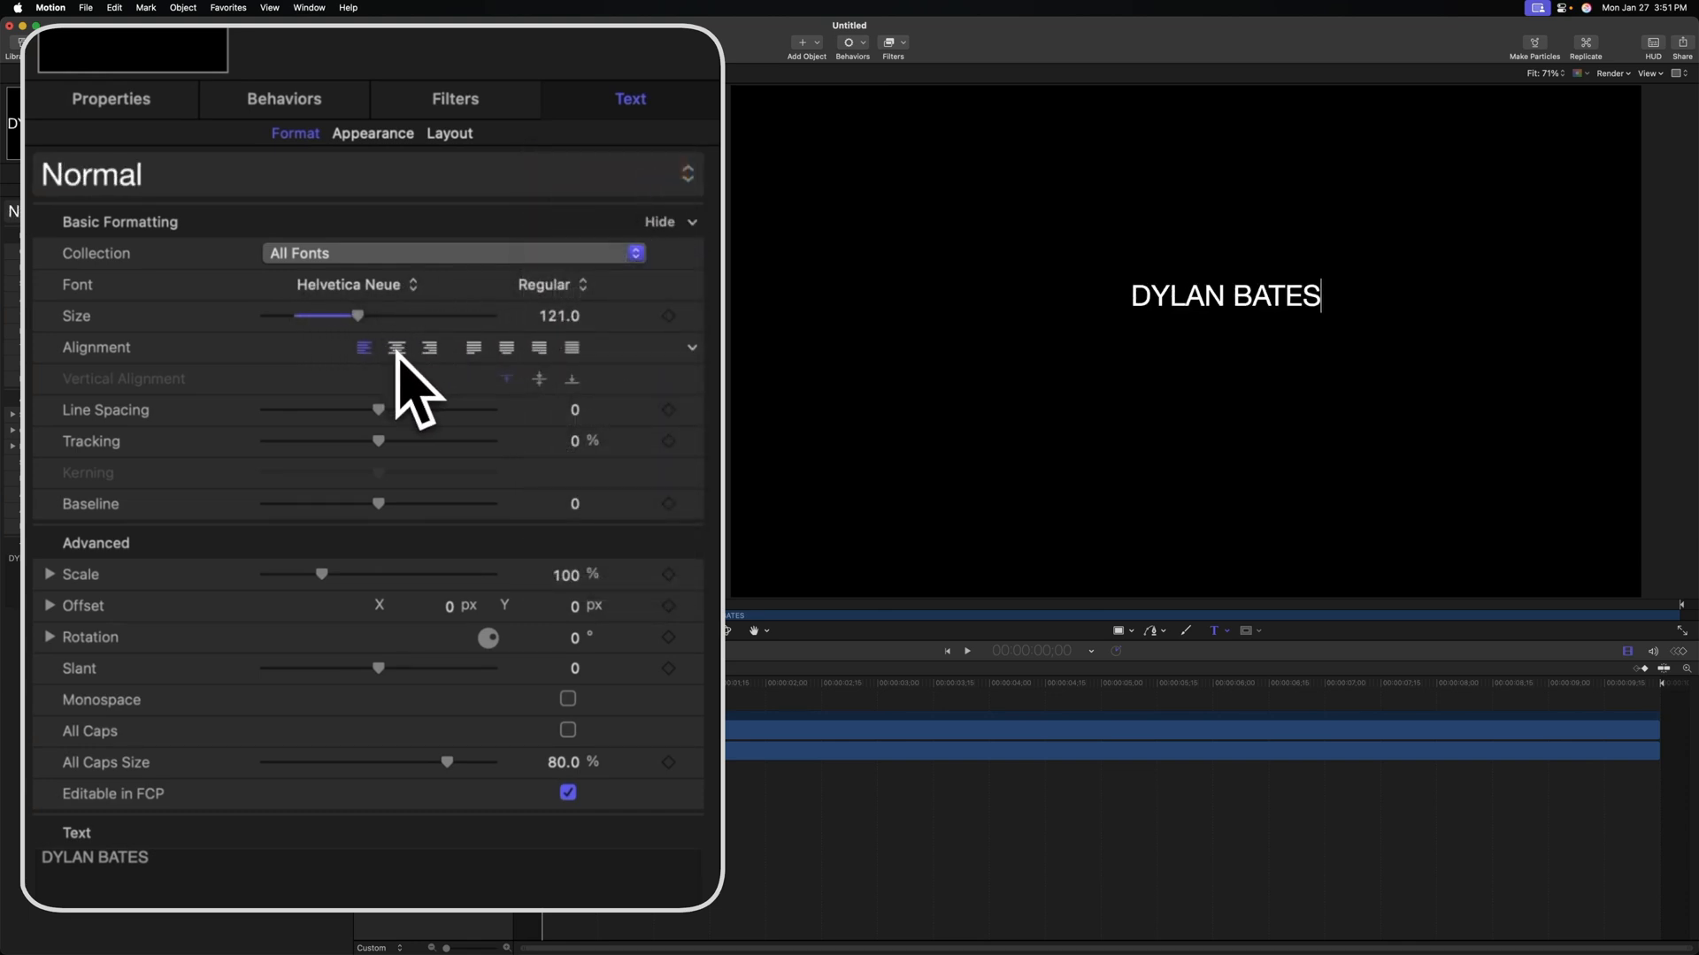
{"action": "left_click", "coordinate": [396, 347]}
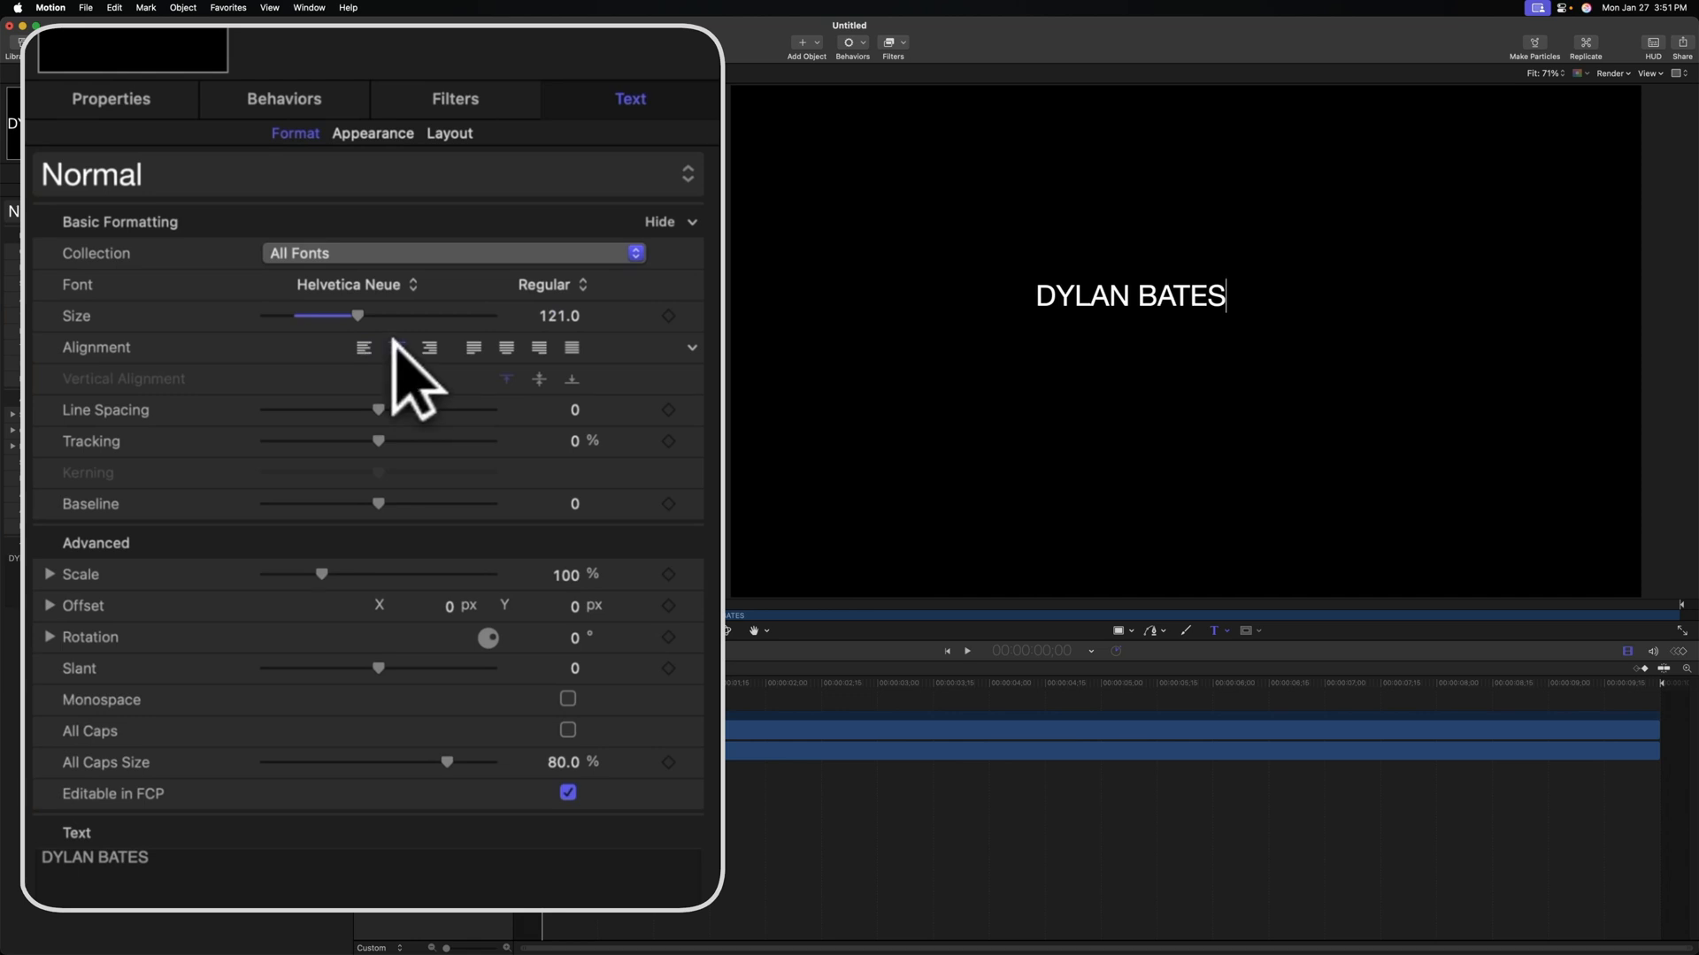
{"action": "left_click", "coordinate": [396, 347]}
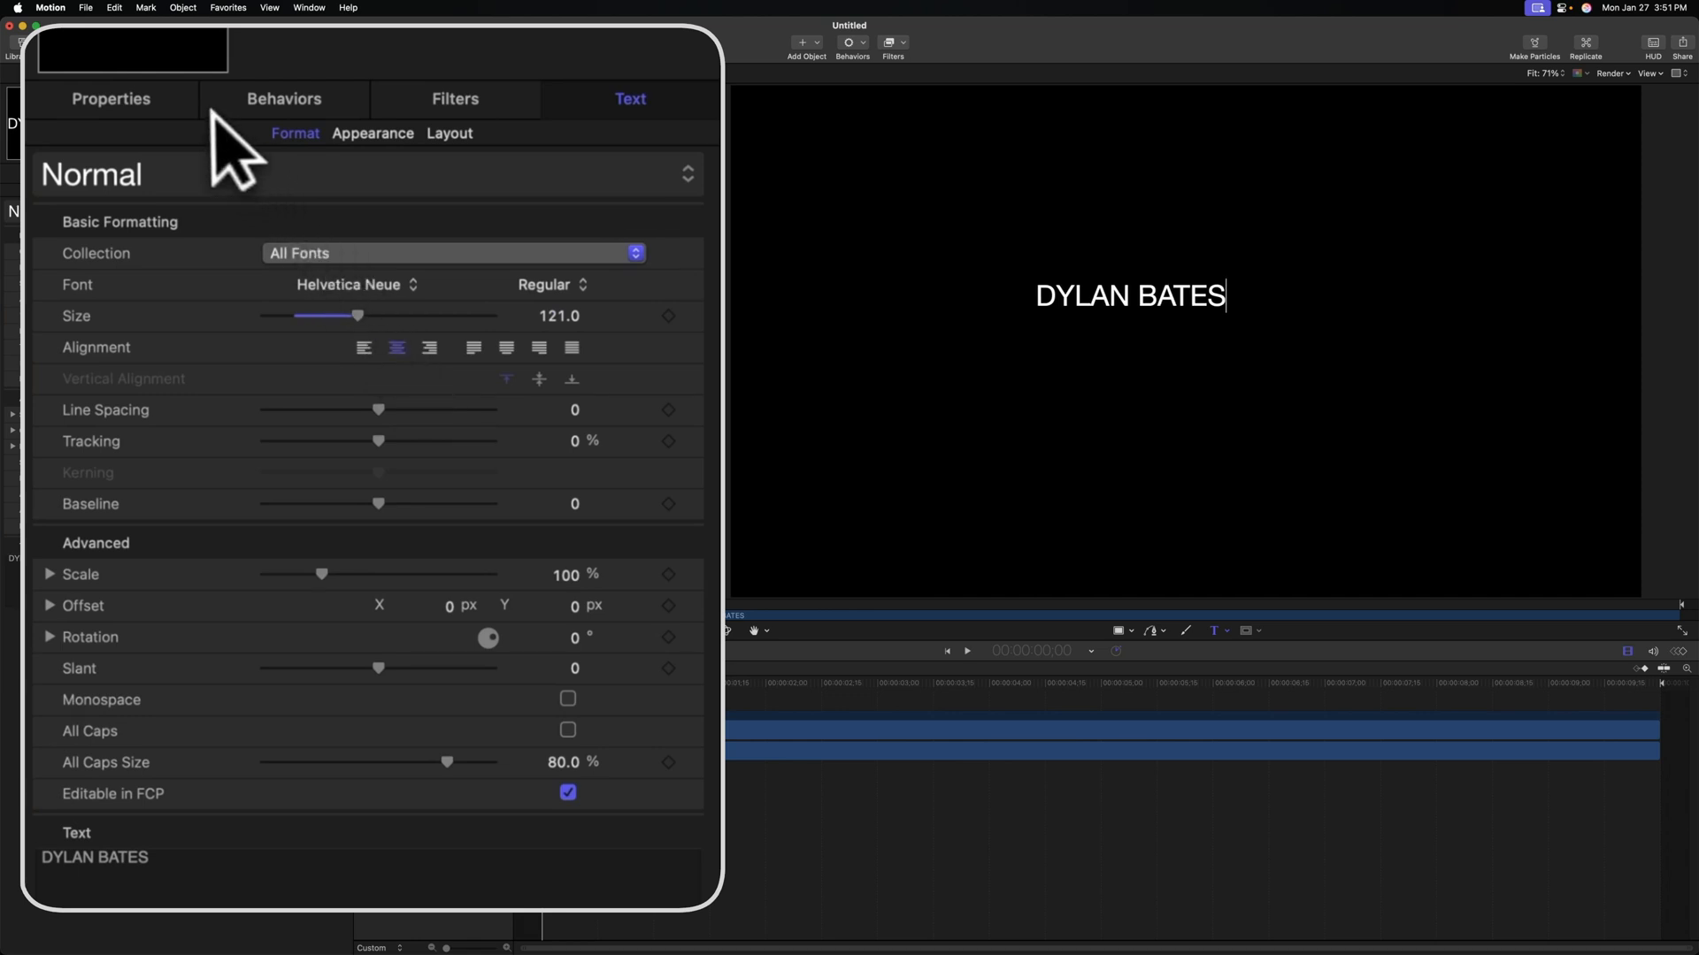
{"action": "left_click", "coordinate": [110, 99]}
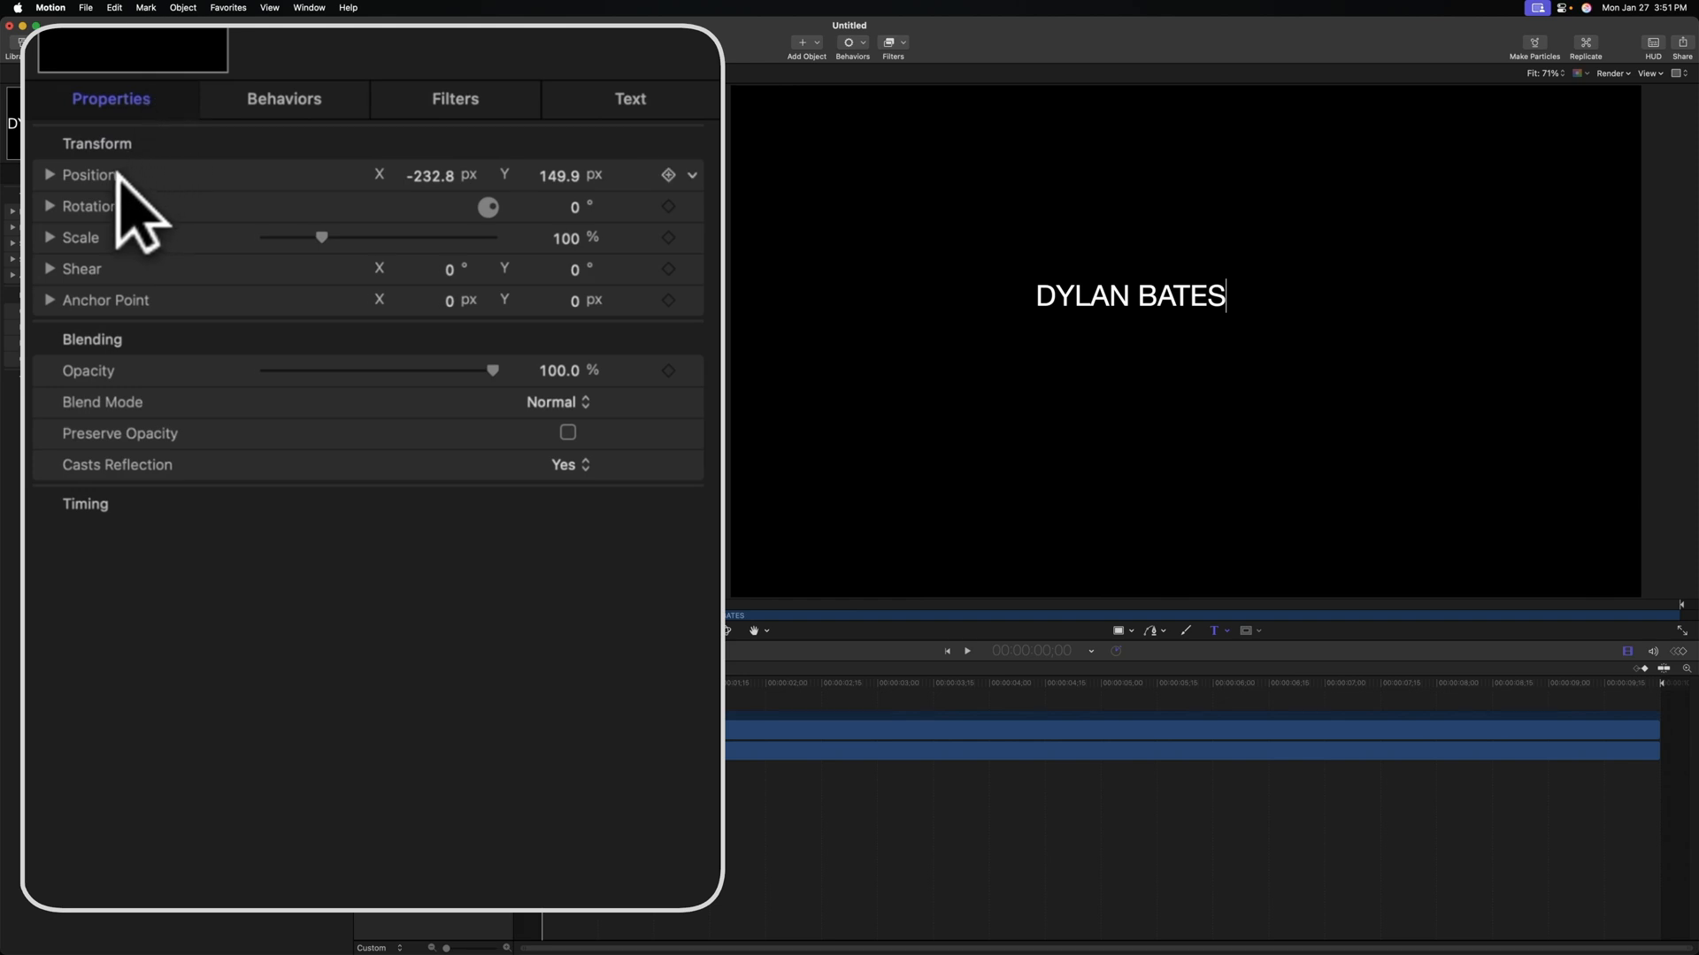
{"action": "right_click", "coordinate": [92, 173]}
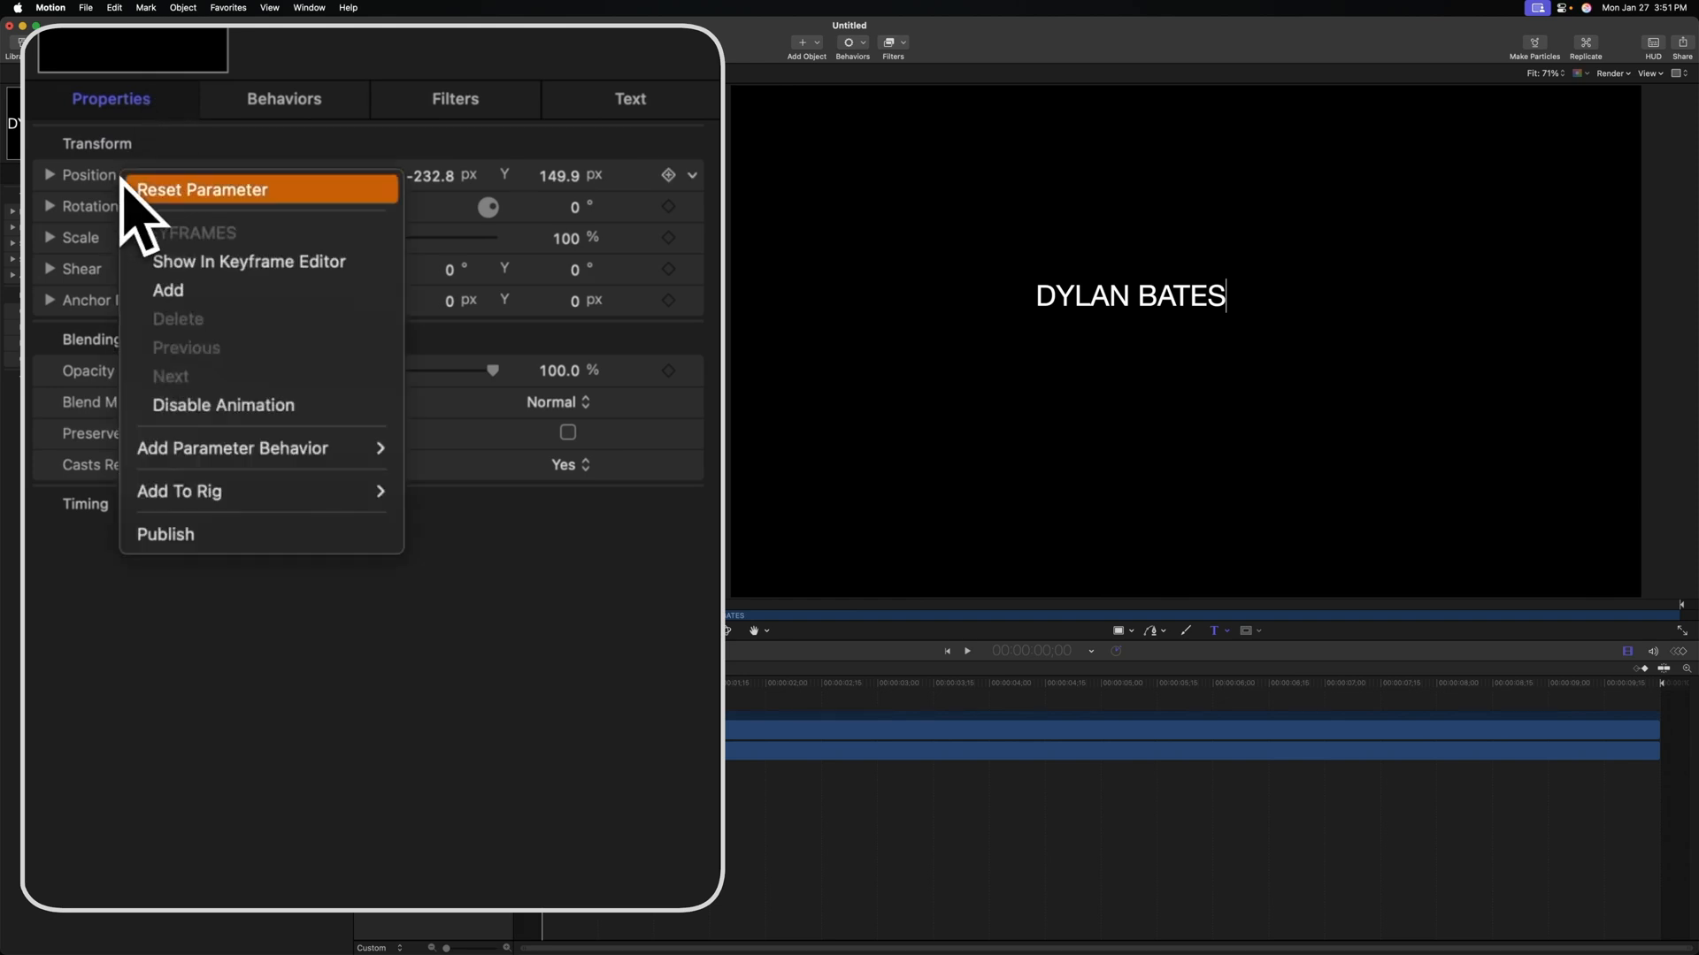
{"action": "left_click", "coordinate": [202, 190]}
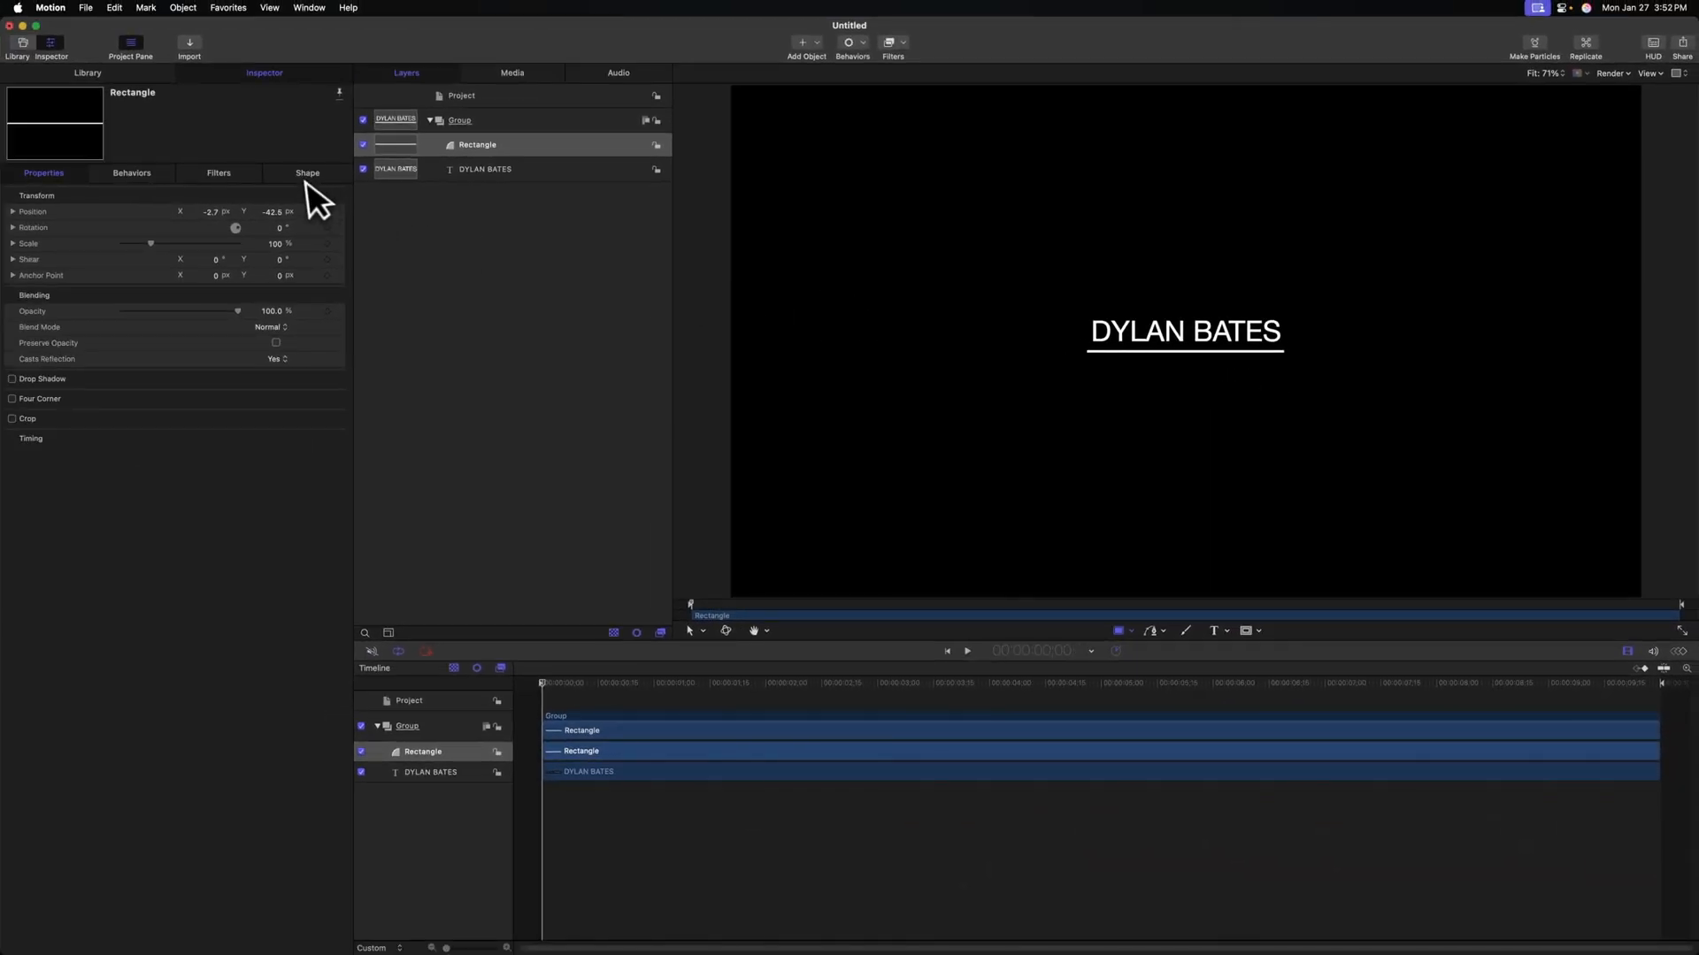
Adjust the rectangle's Geometry width, narrowing to 433 then back to 827.7 by 6.6
{"action": "left_click", "coordinate": [306, 173]}
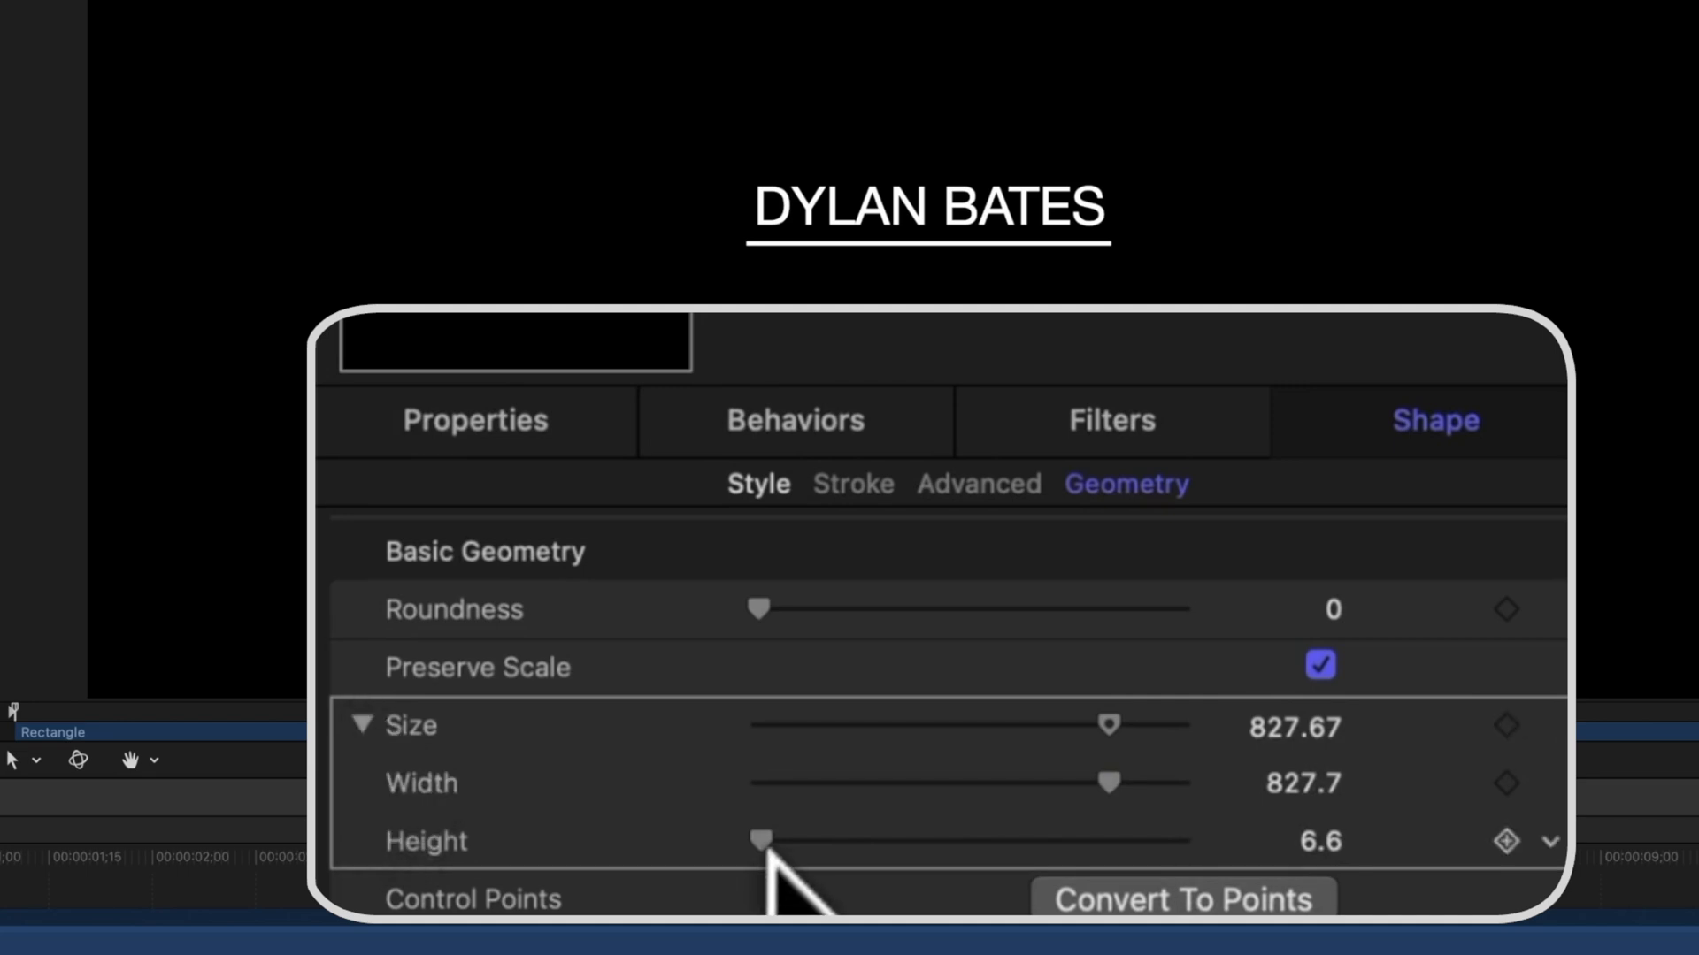
{"action": "left_click_drag", "start_coordinate": [761, 840], "coordinate": [851, 841]}
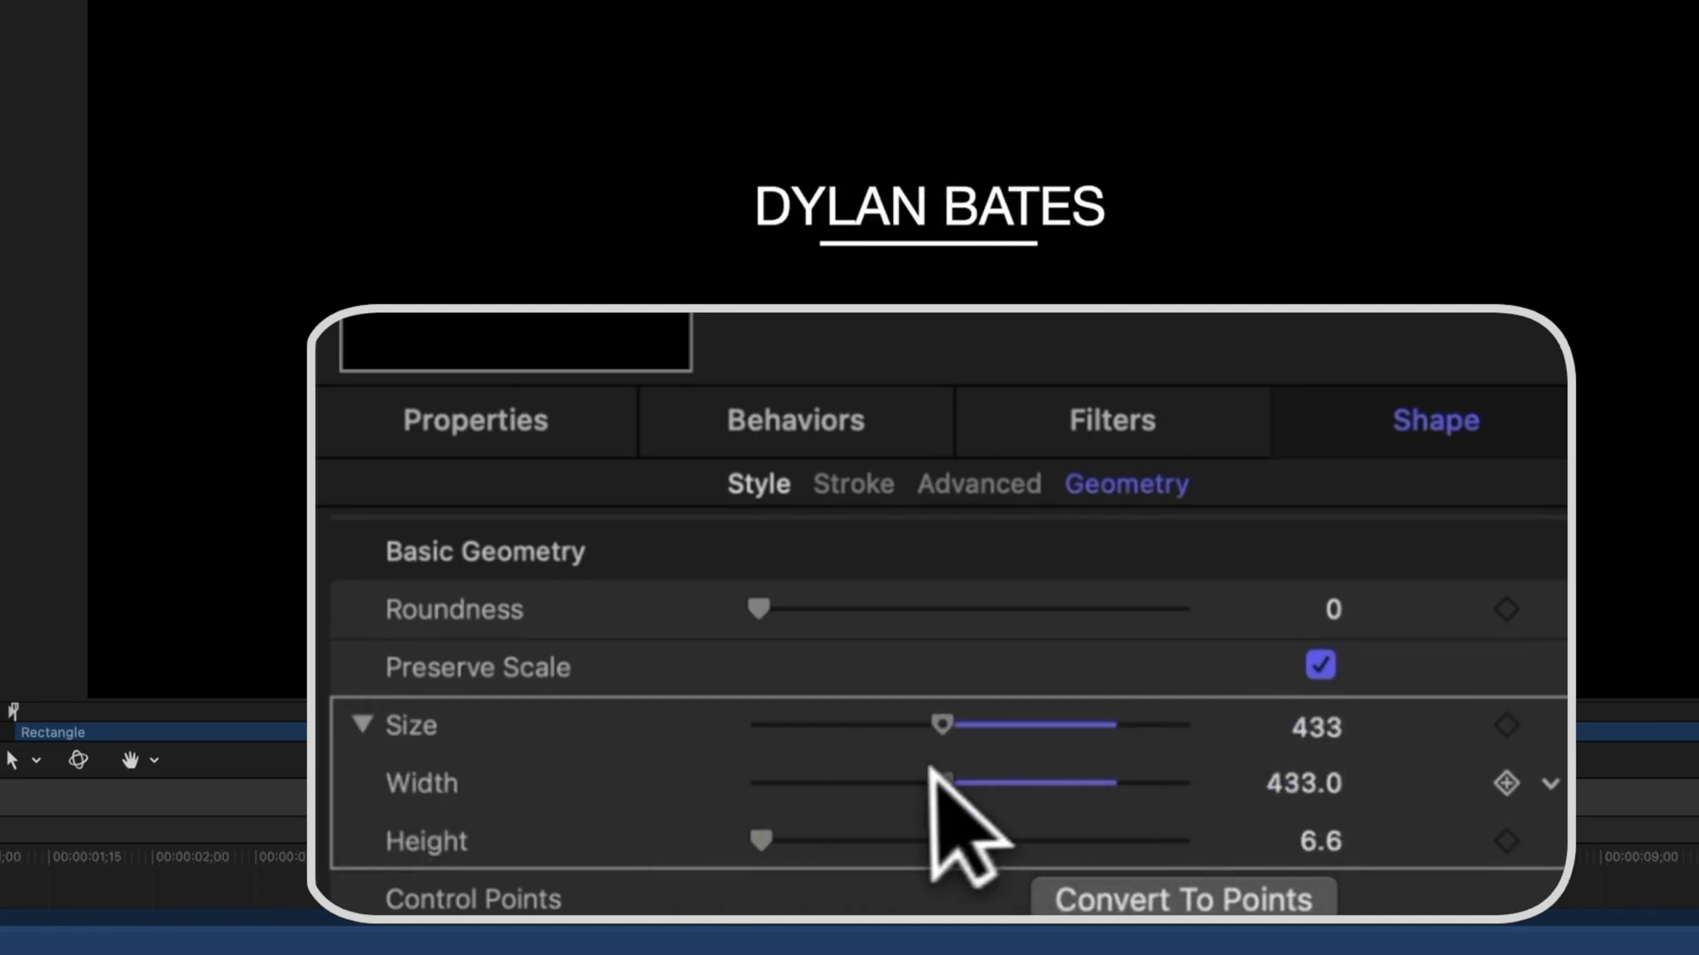
{"action": "left_click_drag", "start_coordinate": [943, 784], "coordinate": [1107, 784]}
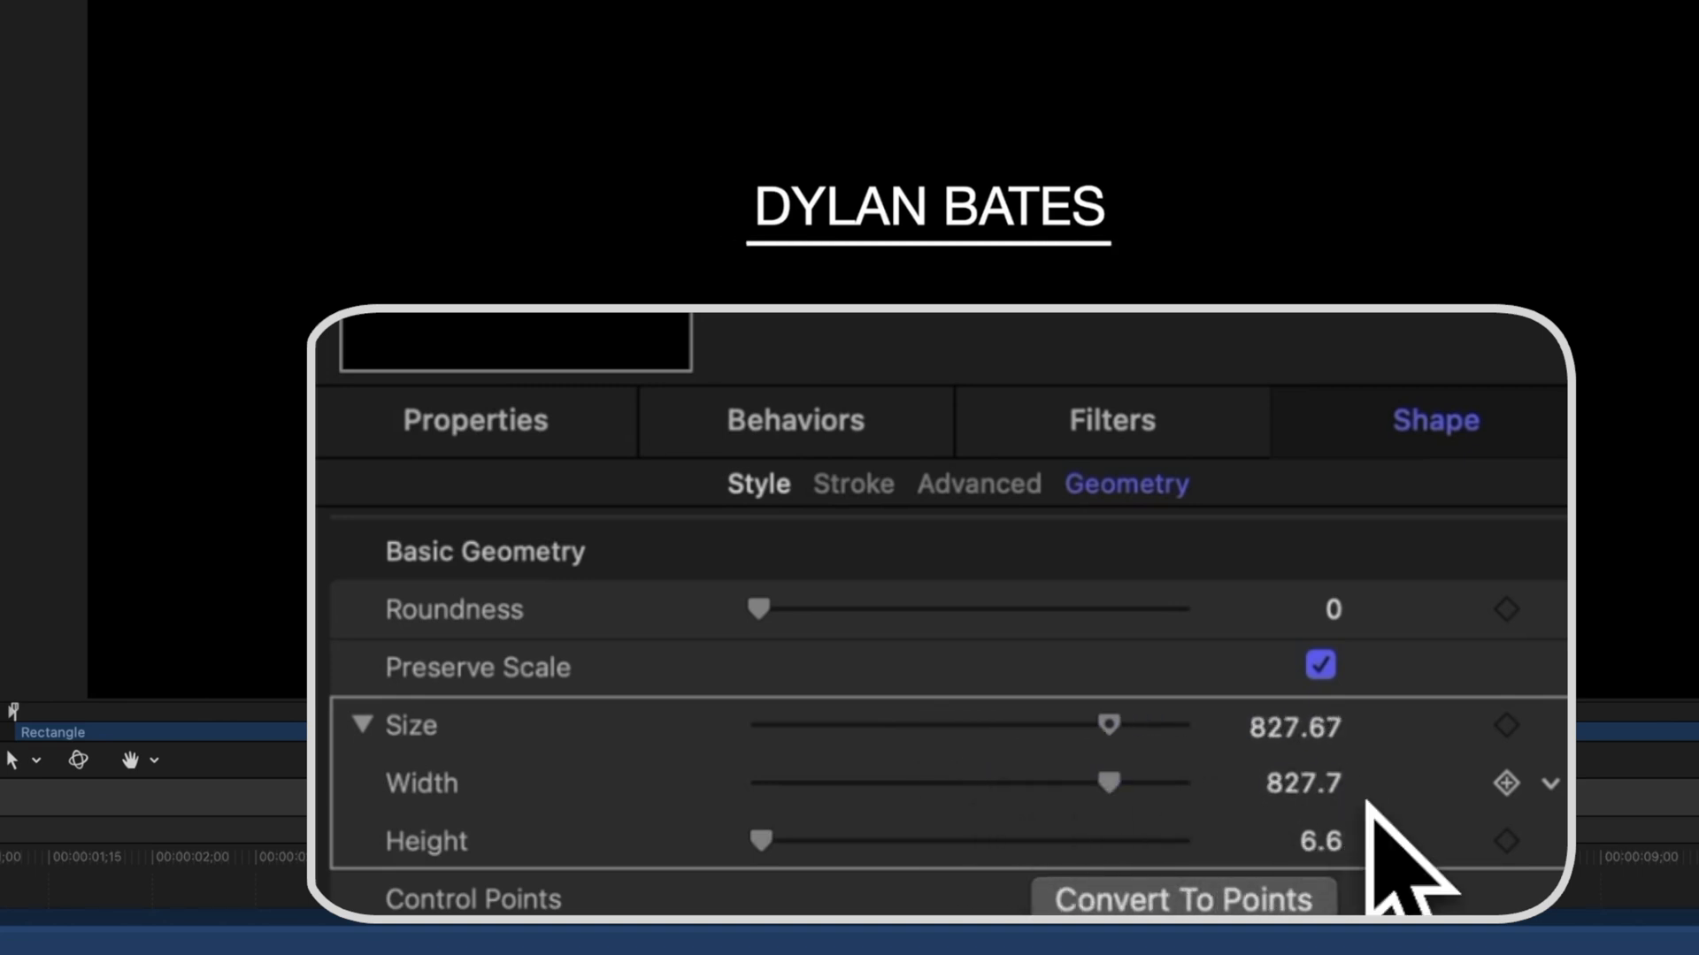
{"action": "mouse_move", "coordinate": [492, 841]}
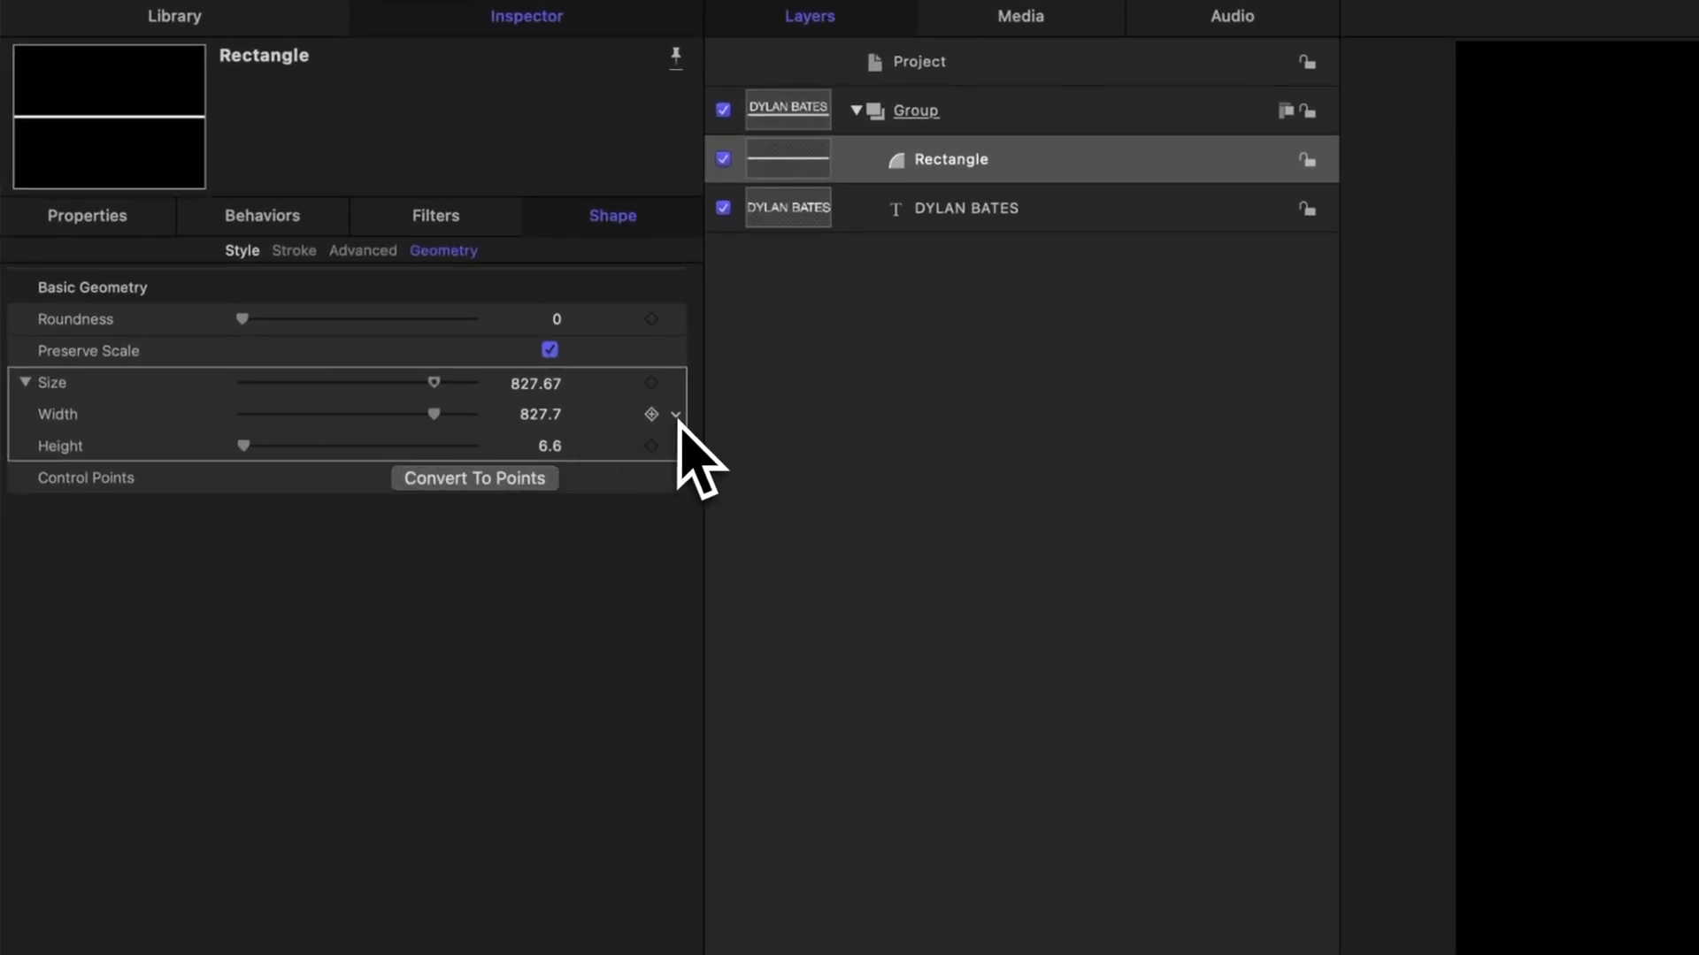
{"action": "left_click", "coordinate": [674, 414]}
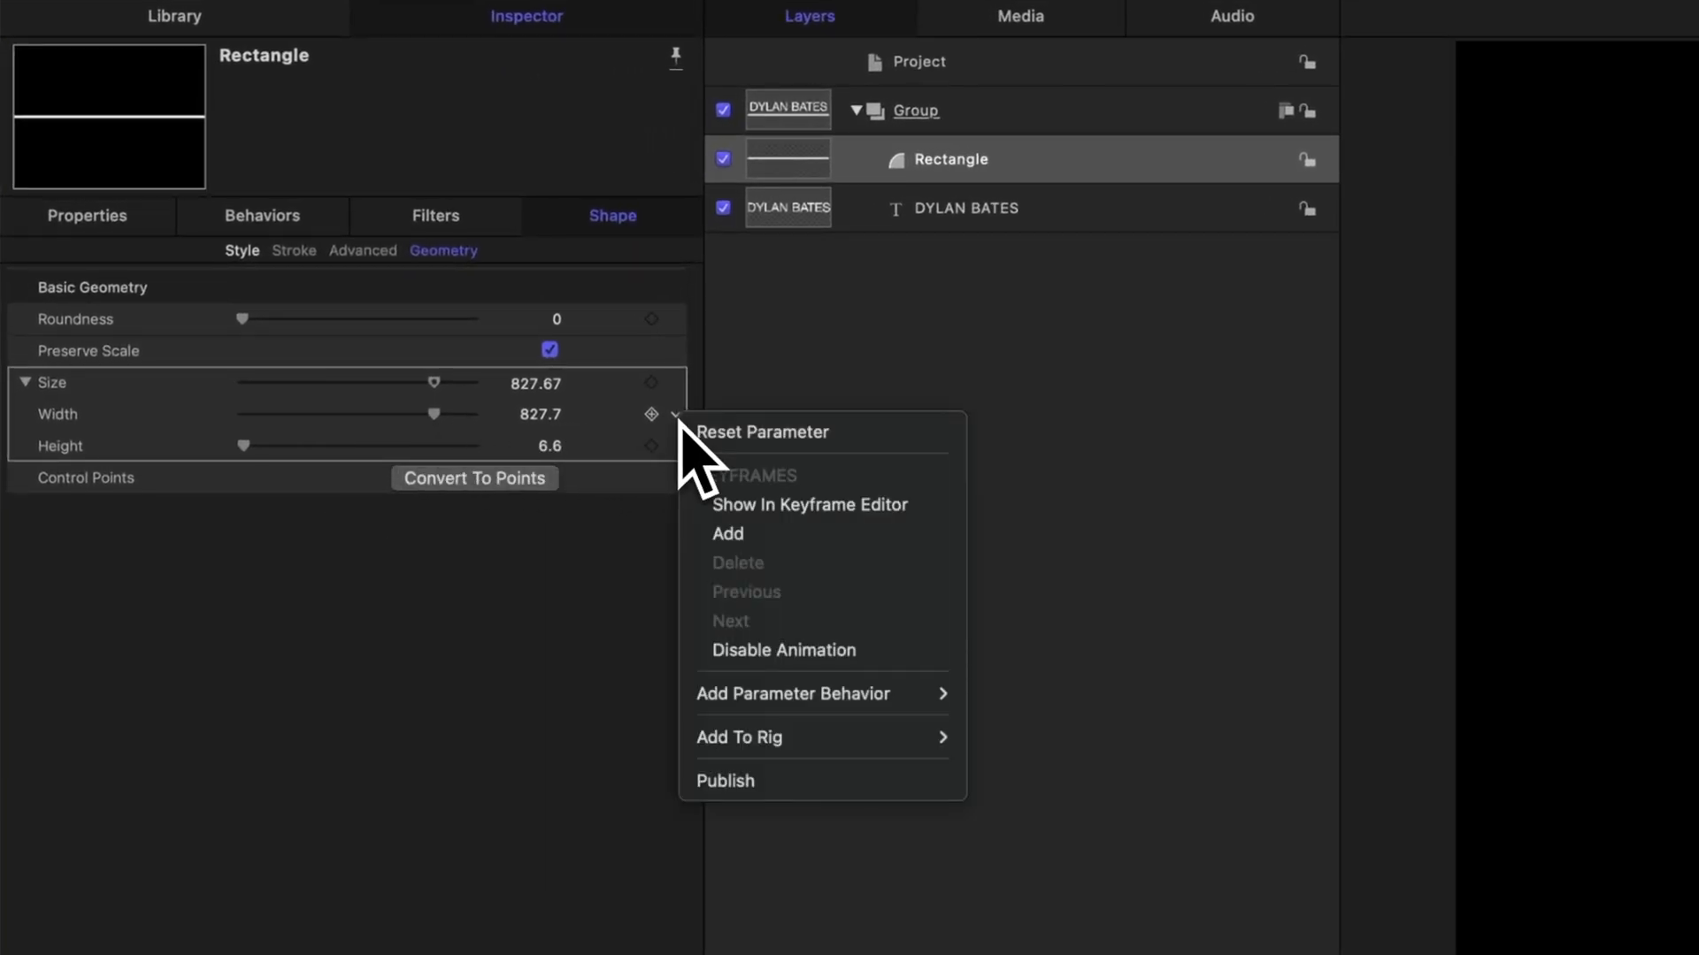
{"action": "mouse_move", "coordinate": [792, 694]}
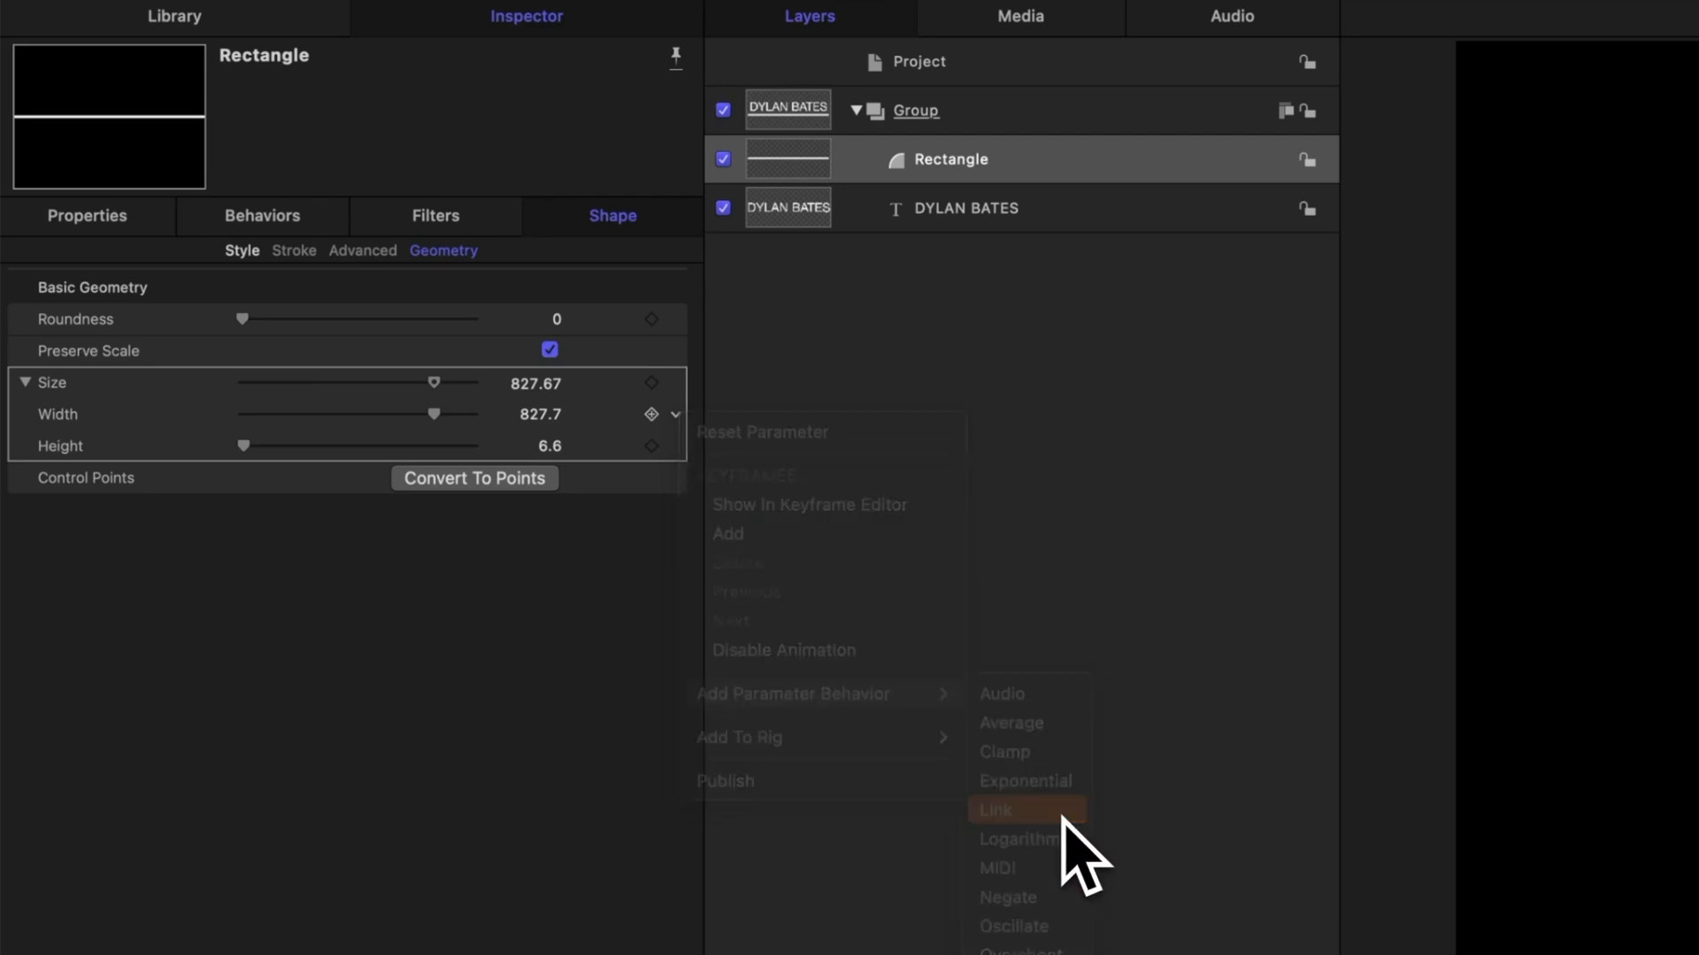
{"action": "left_click", "coordinate": [996, 811]}
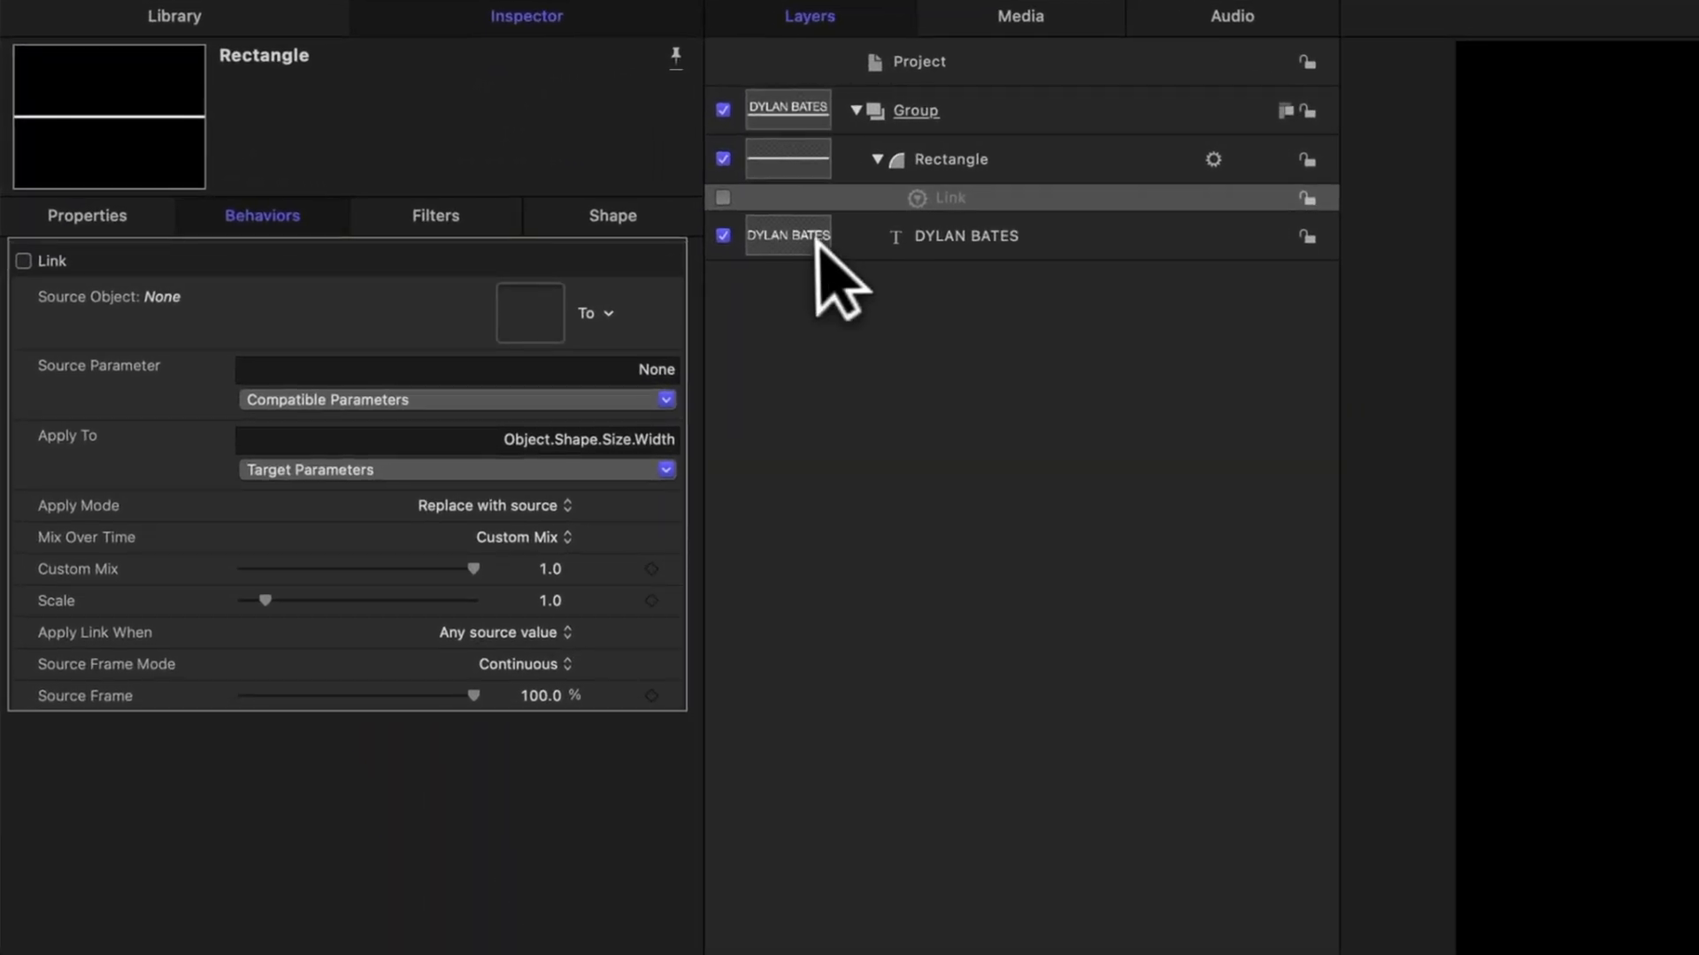
{"action": "left_click", "coordinate": [949, 199]}
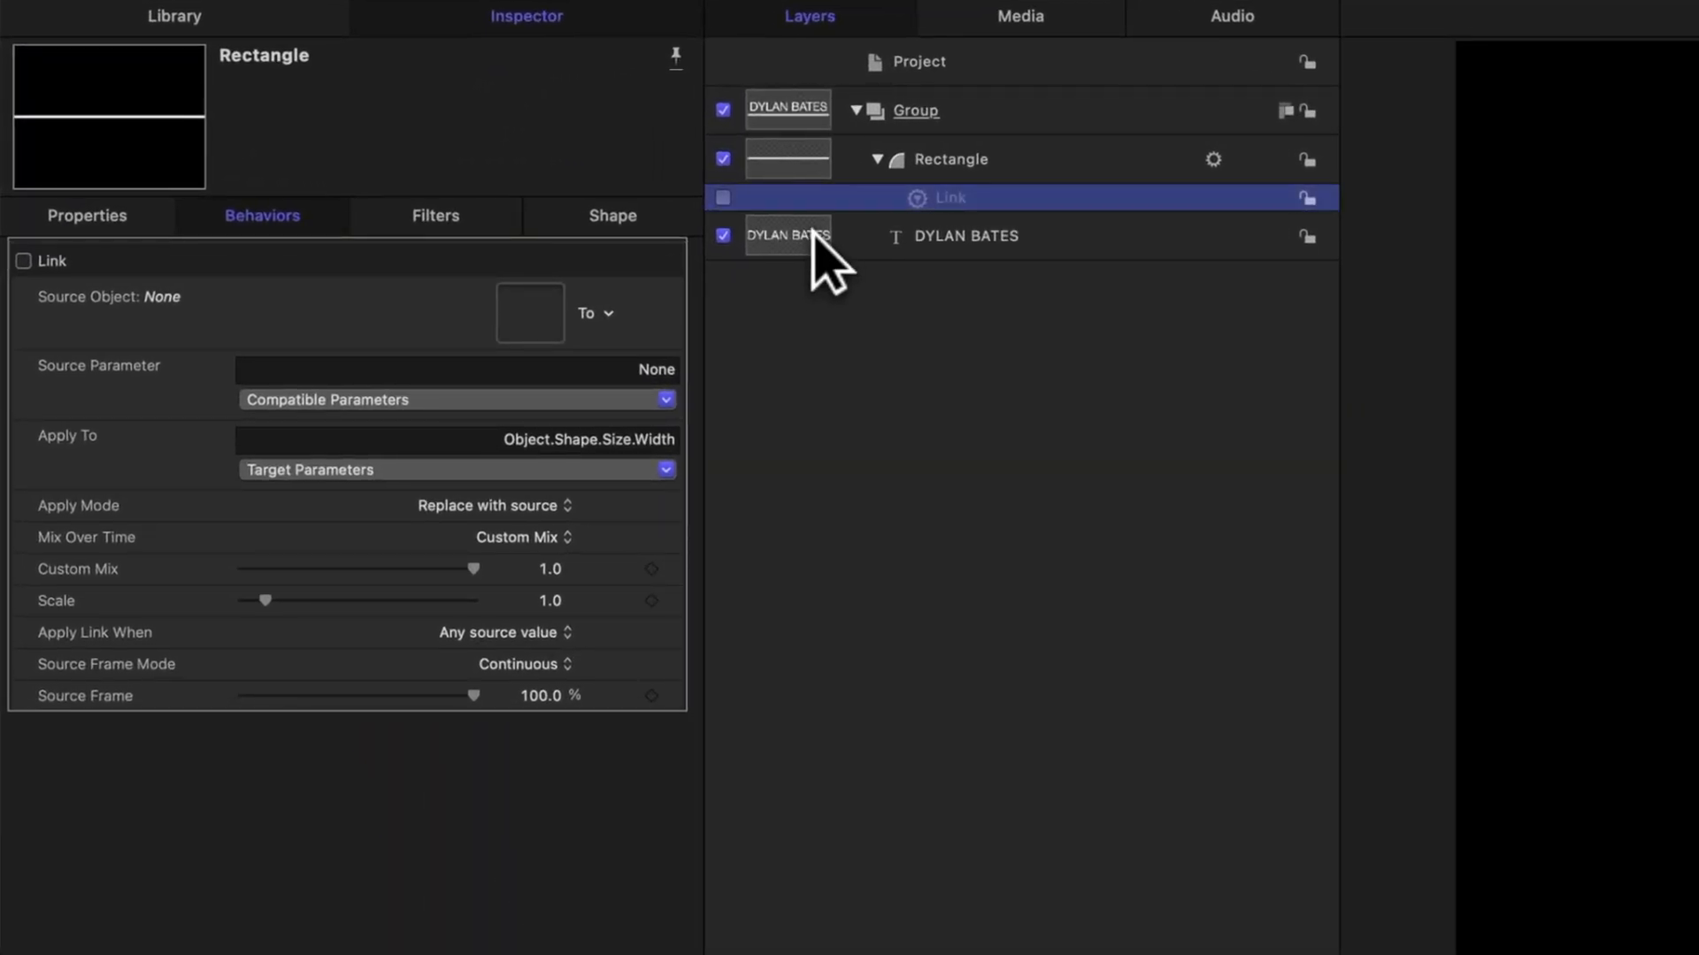
{"action": "left_click_drag", "start_coordinate": [789, 235], "coordinate": [531, 315]}
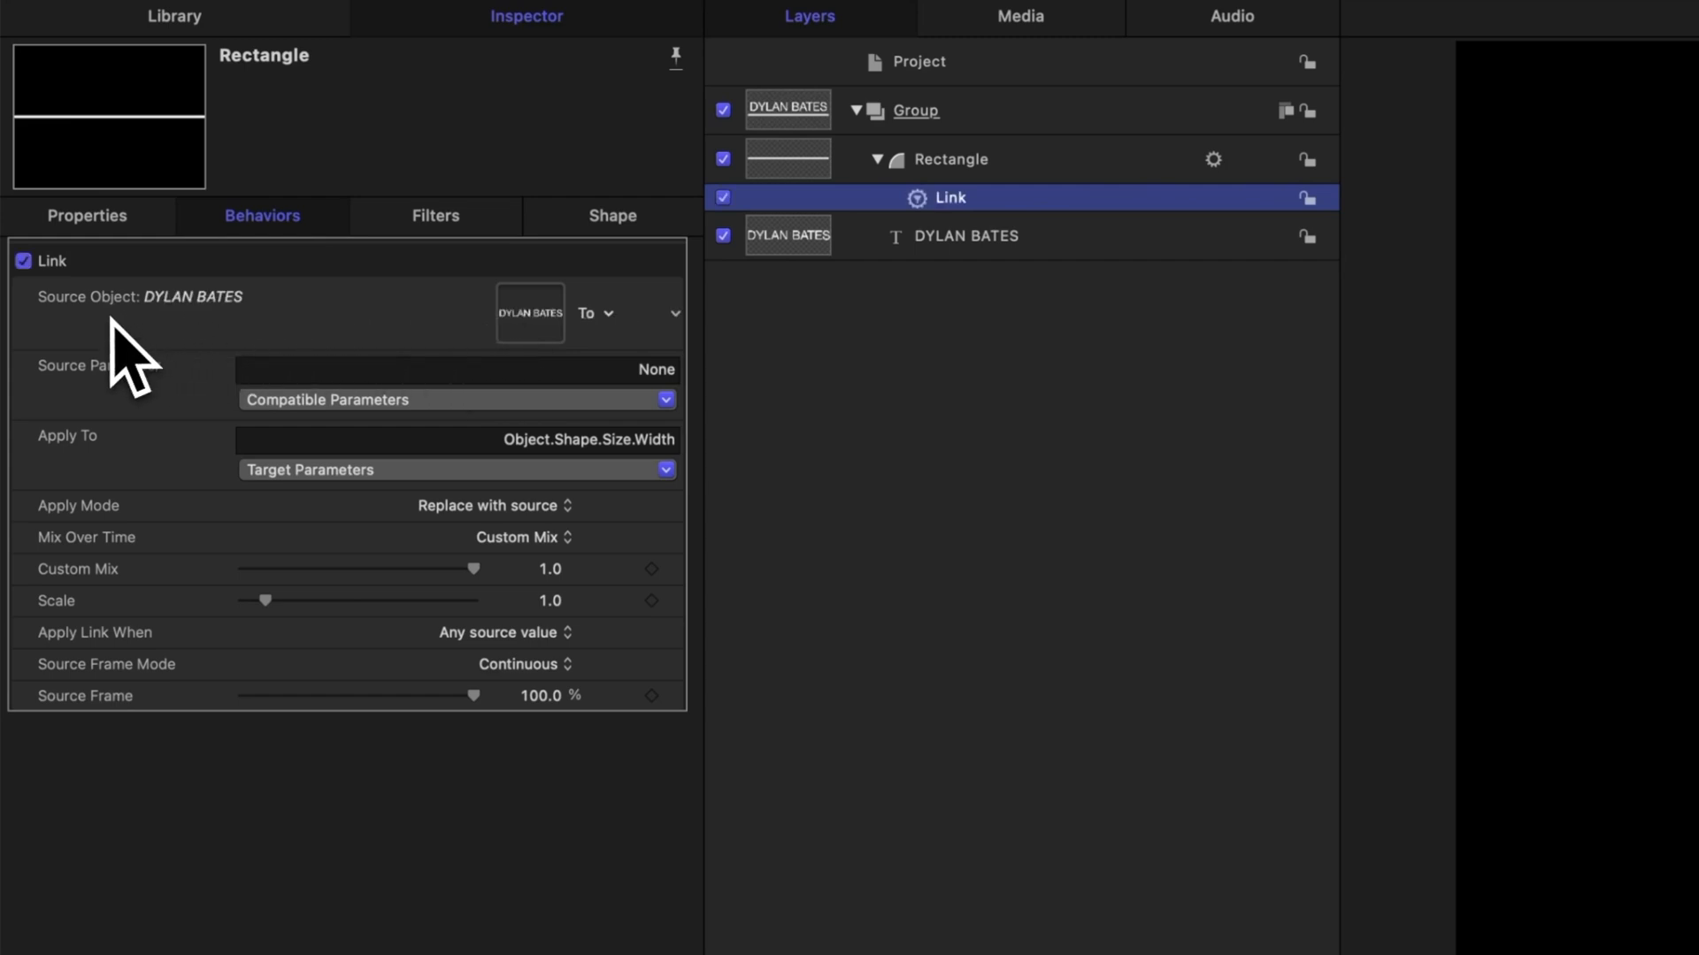
{"action": "mouse_move", "coordinate": [191, 341]}
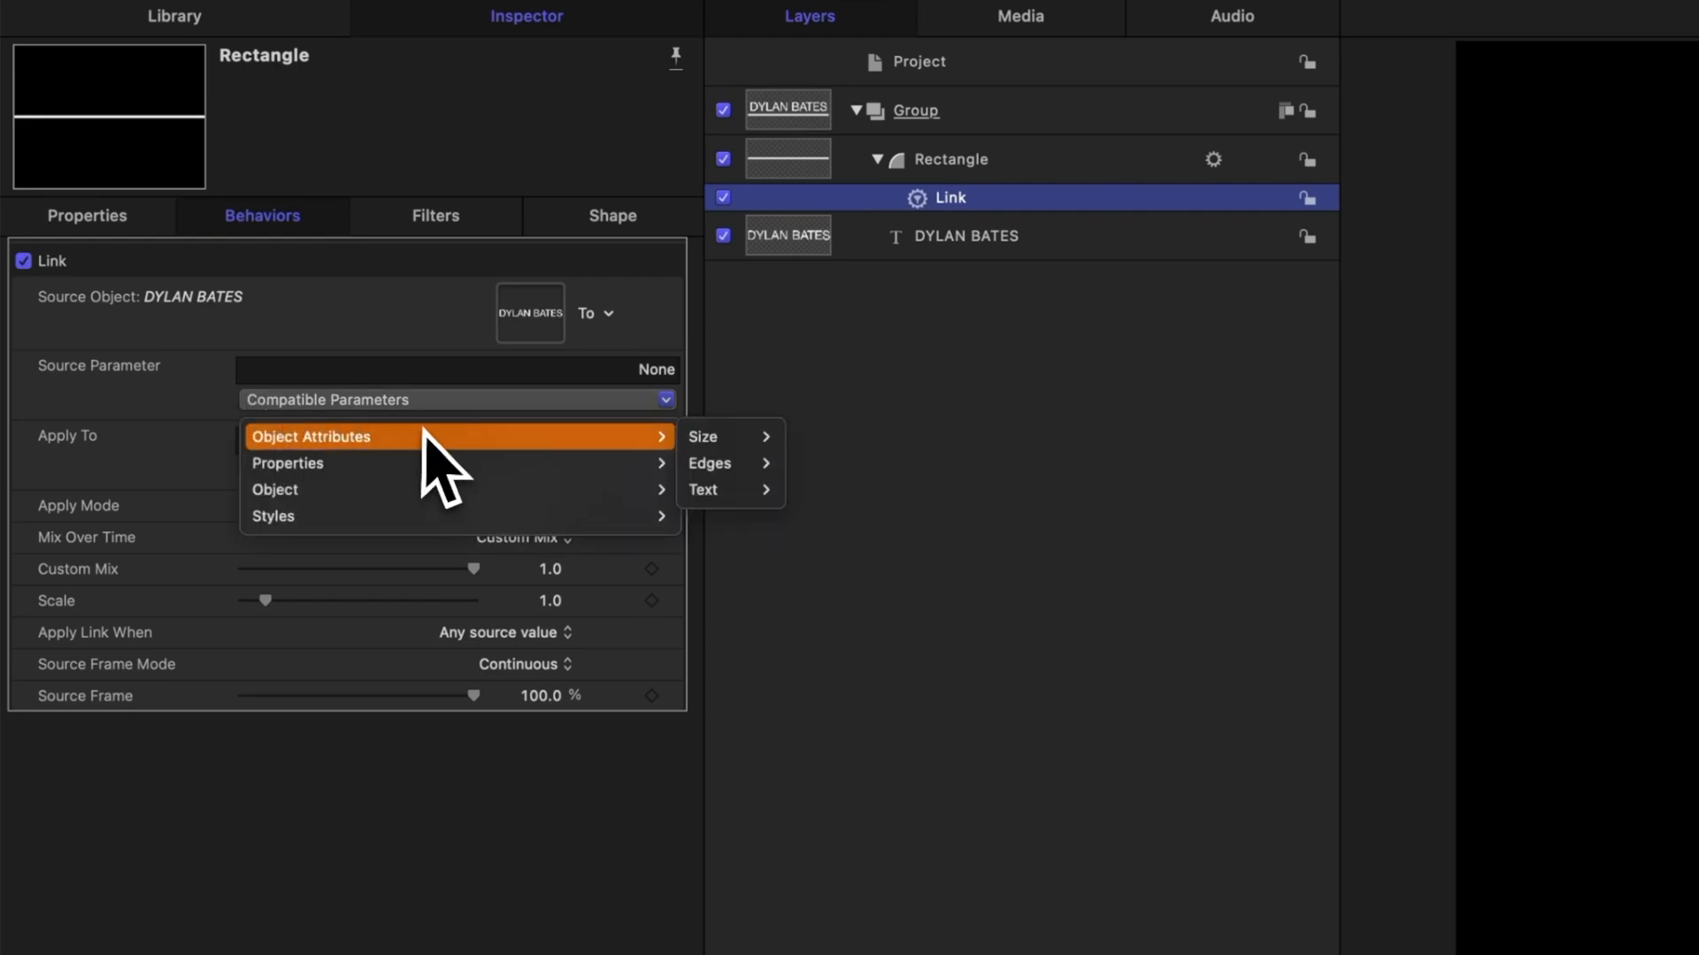
{"action": "mouse_move", "coordinate": [717, 435]}
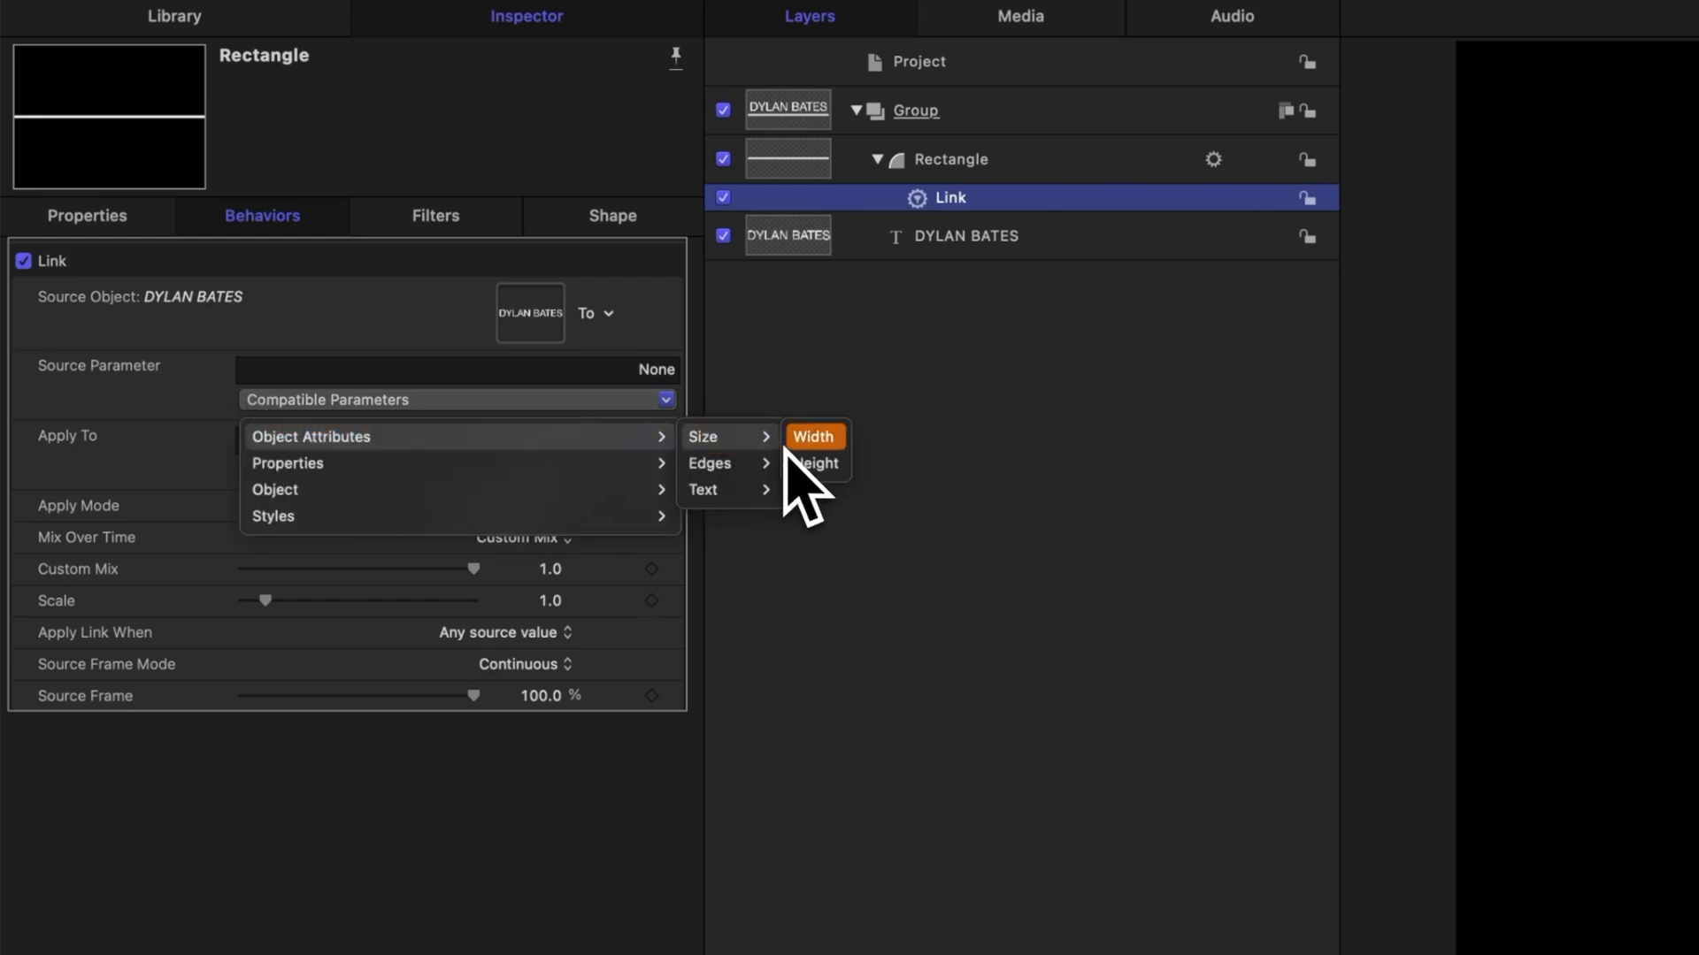
{"action": "left_click", "coordinate": [814, 435]}
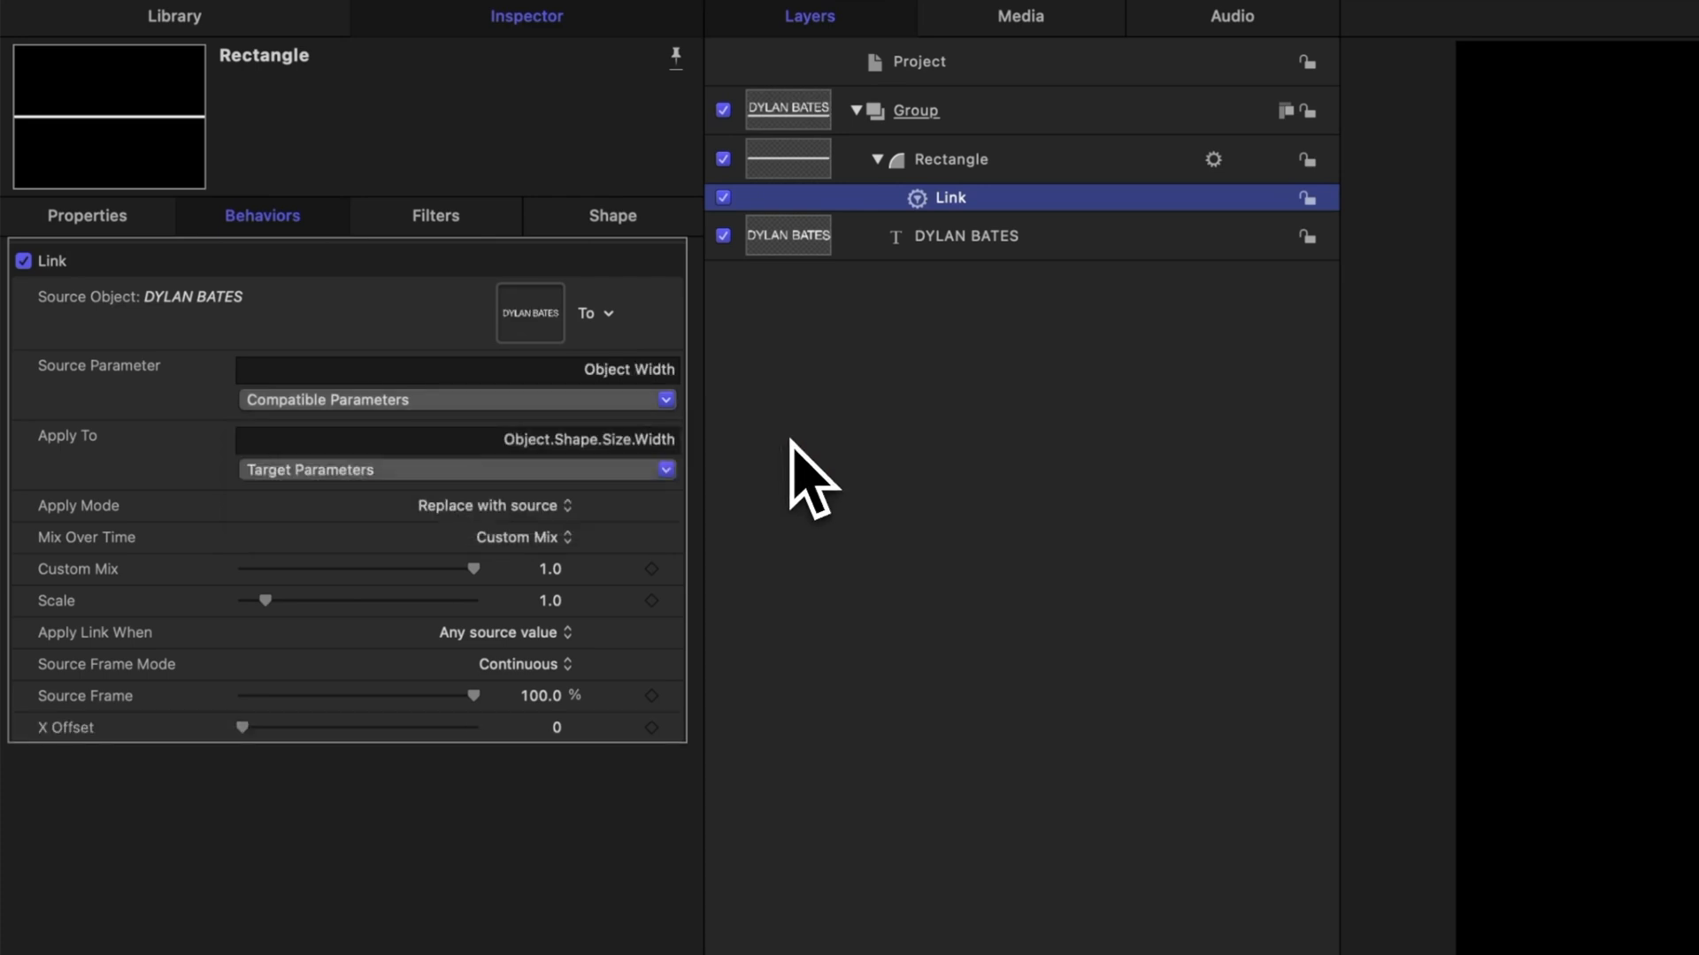
{"action": "left_click", "coordinate": [953, 159]}
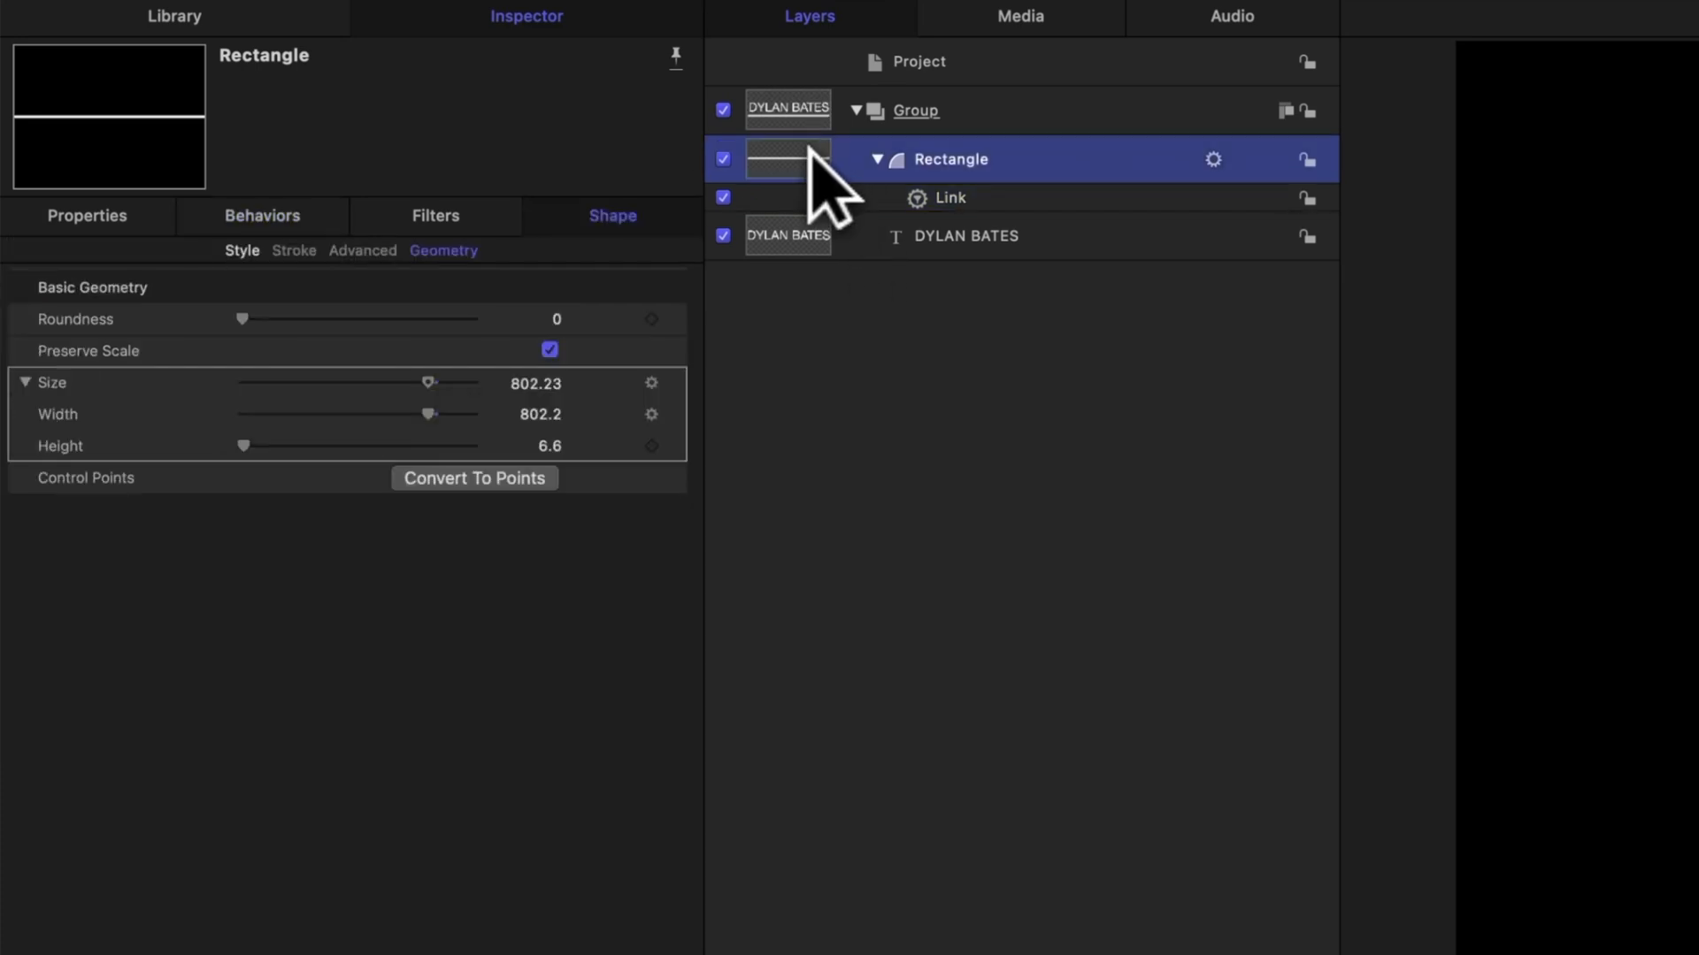
Rename the rectangle's Link behavior to LINK WIDTH
{"action": "left_click", "coordinate": [952, 235]}
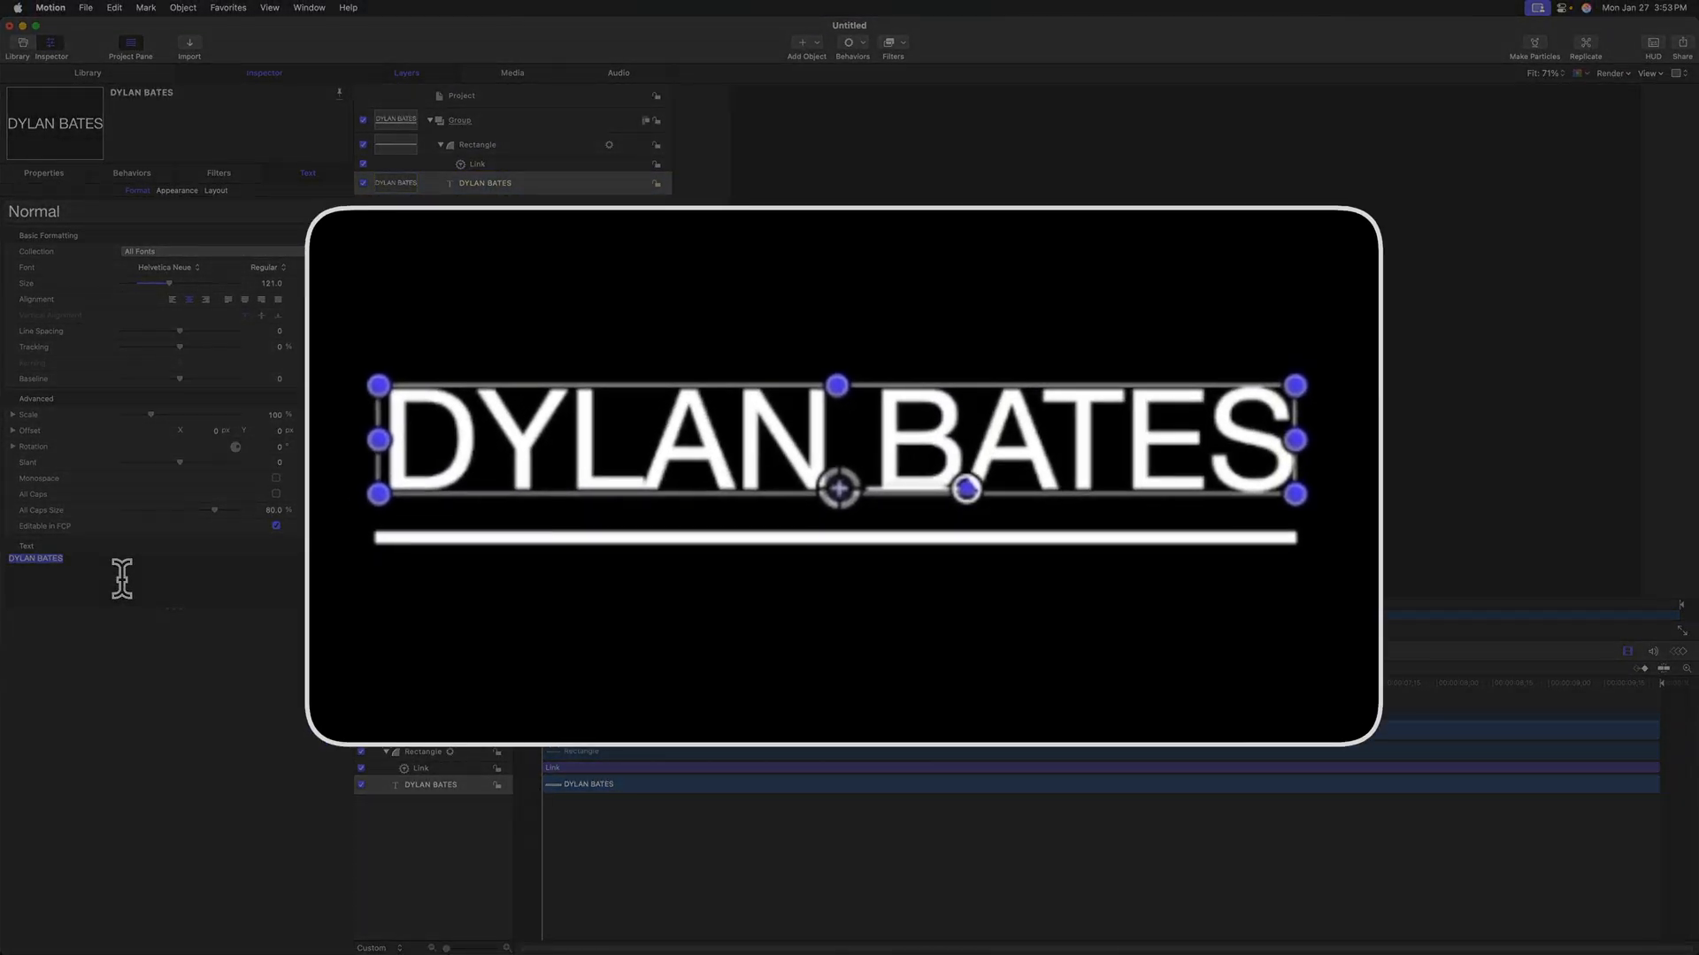
{"action": "type", "text": "SUBSCRIBE"}
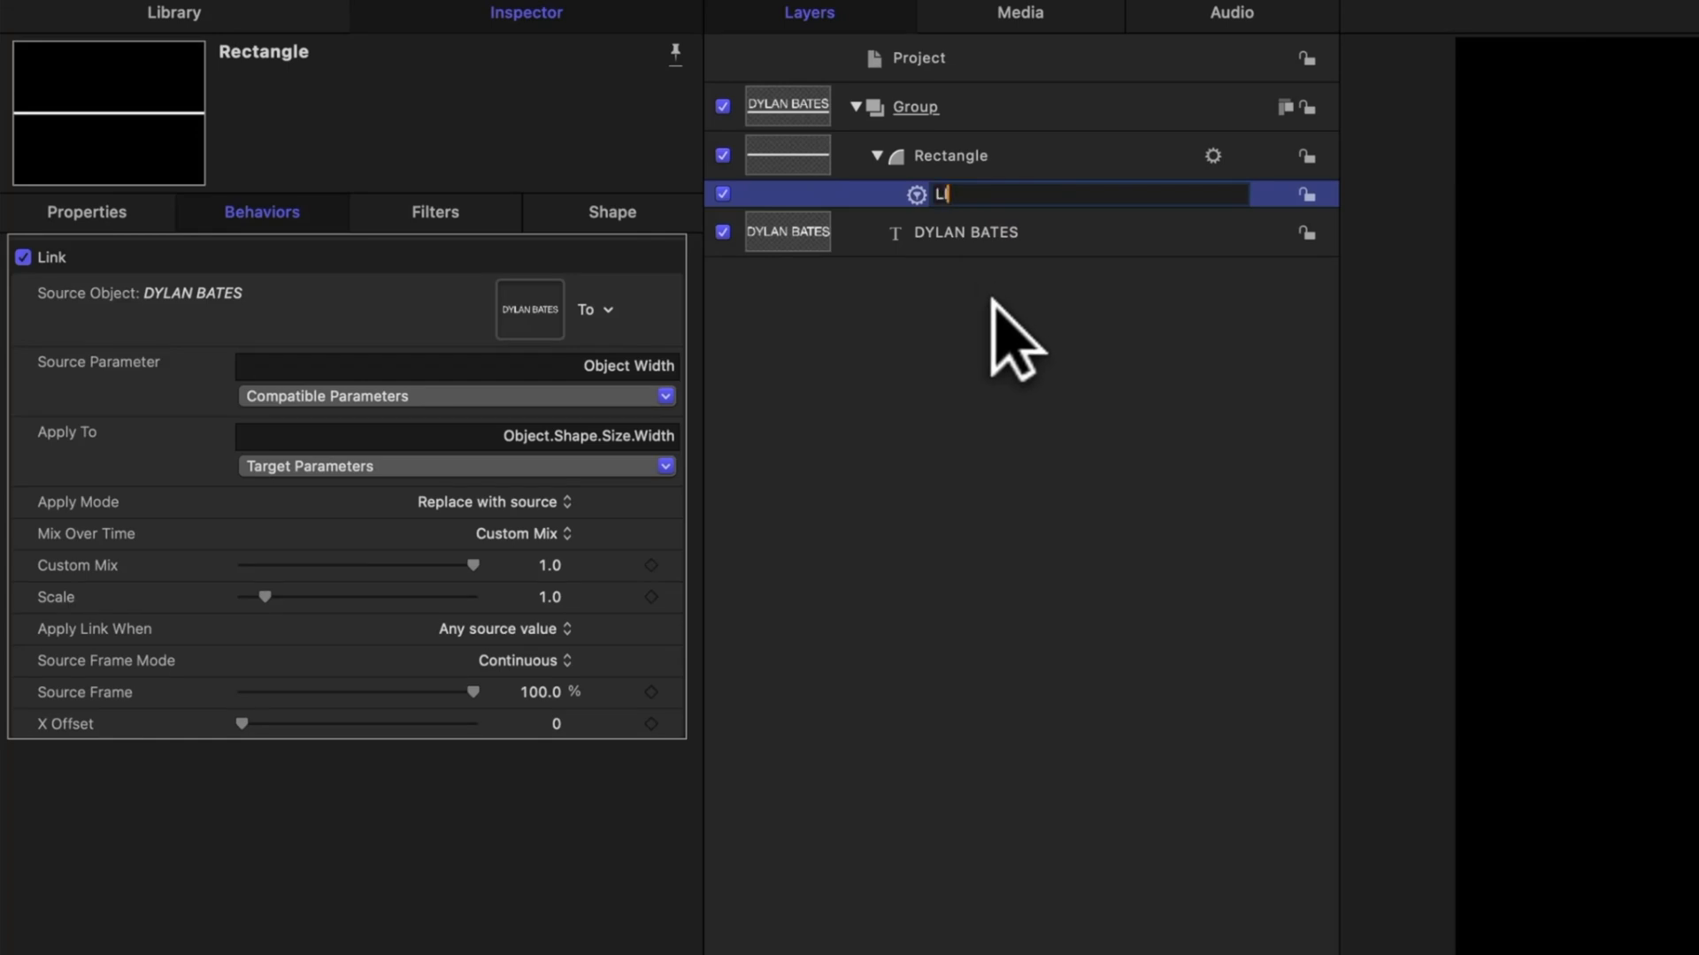
{"action": "type", "text": "LINK WIDTH"}
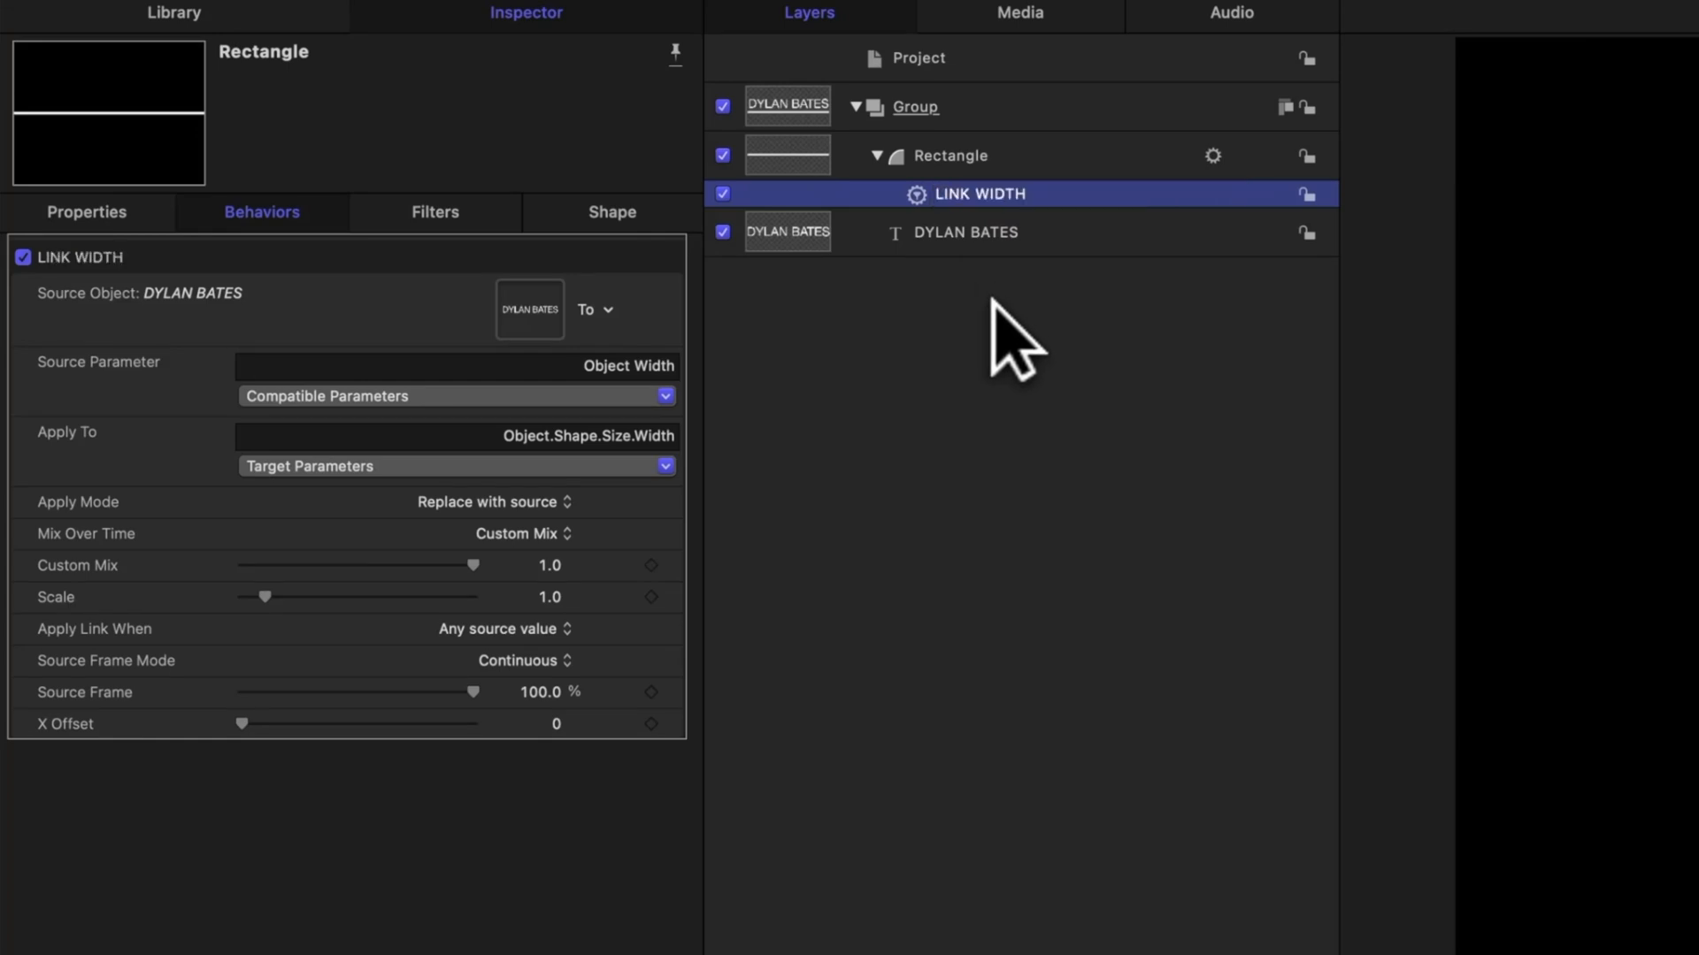
{"action": "mouse_move", "coordinate": [998, 257]}
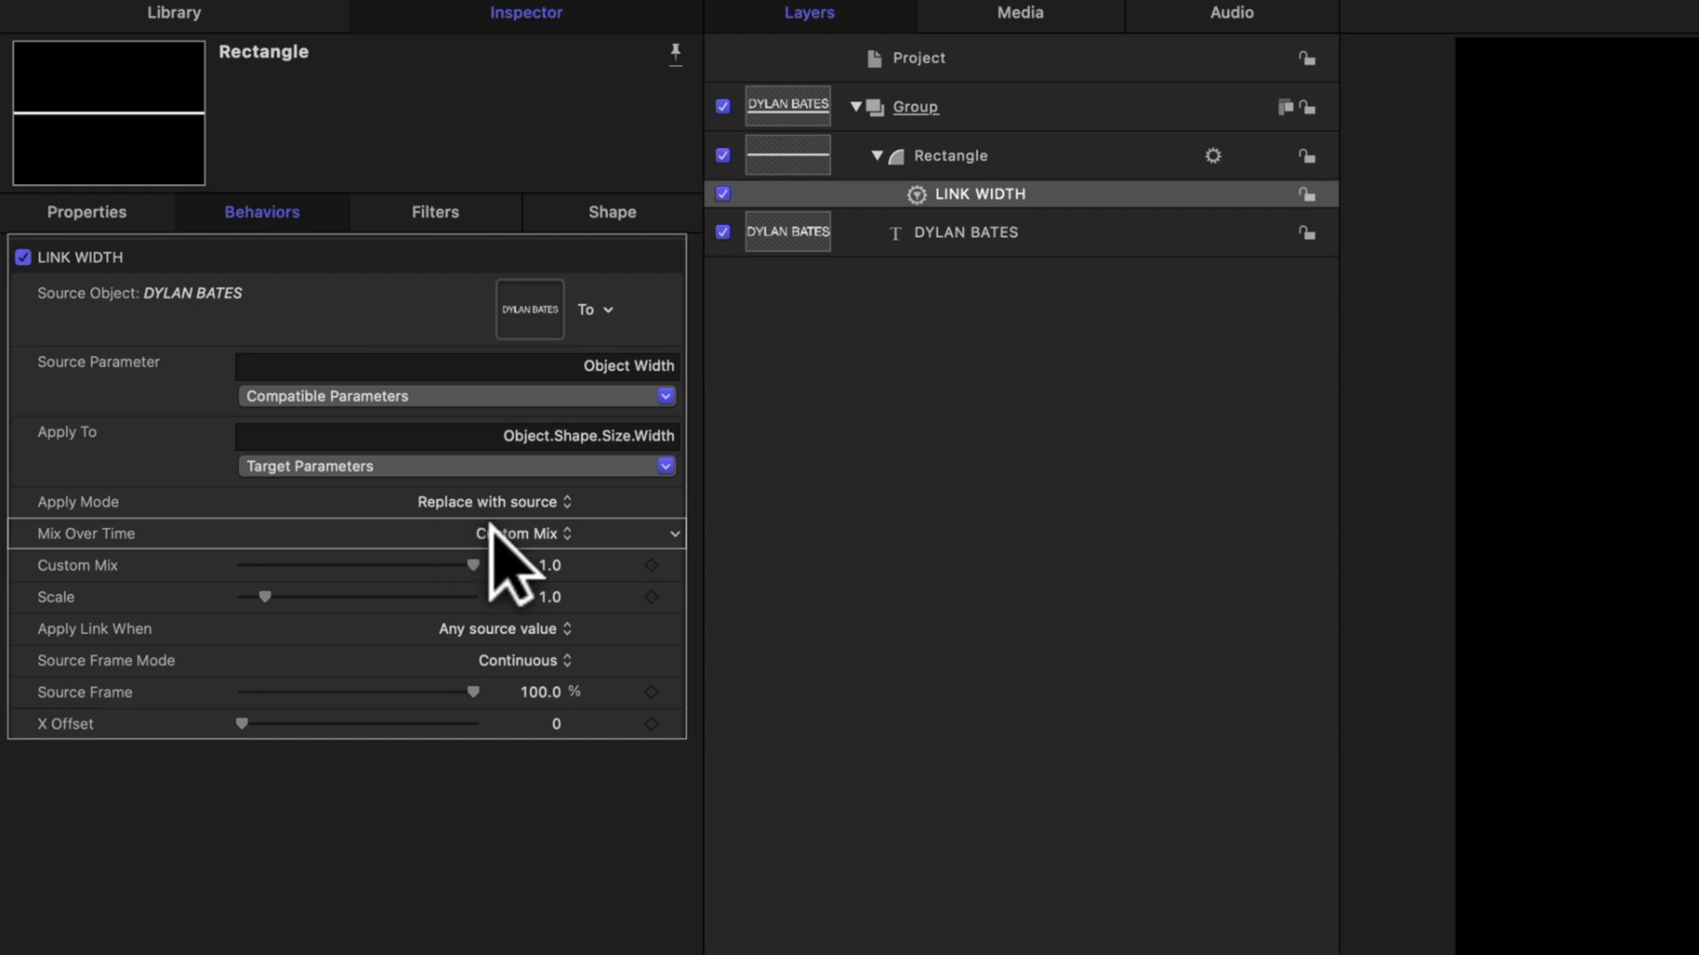
Test the Custom Mix slider down to zero and restore it to full
{"action": "left_click_drag", "start_coordinate": [471, 565], "coordinate": [283, 564]}
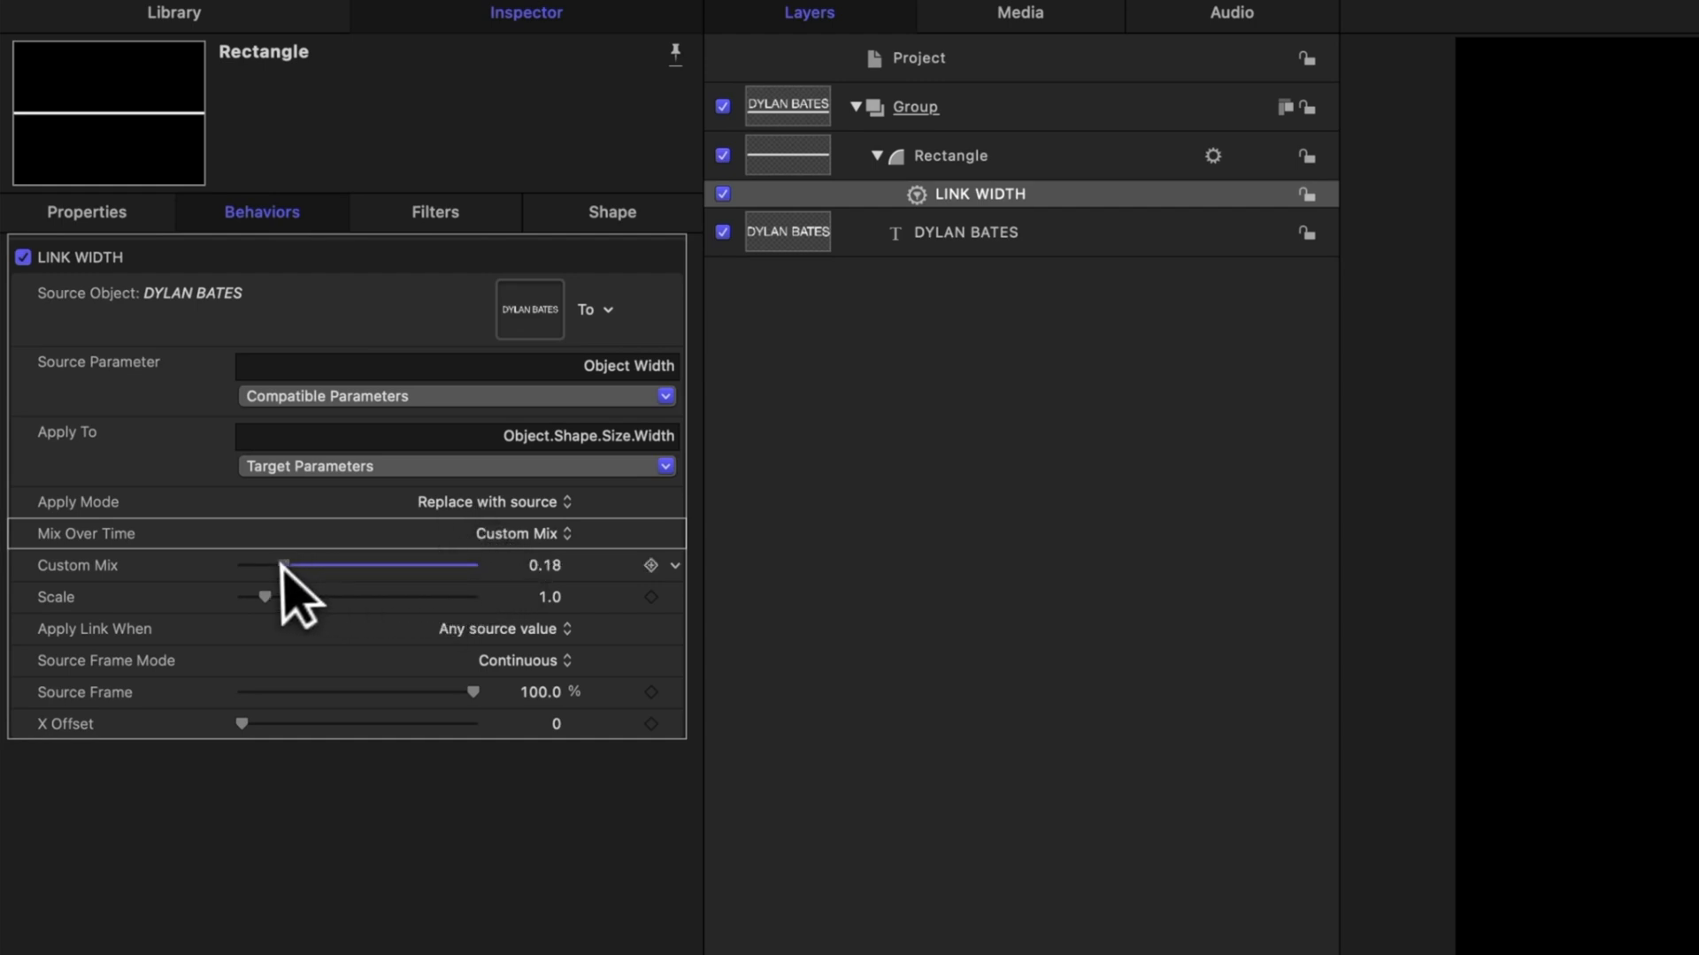
{"action": "left_click_drag", "start_coordinate": [287, 564], "coordinate": [373, 564]}
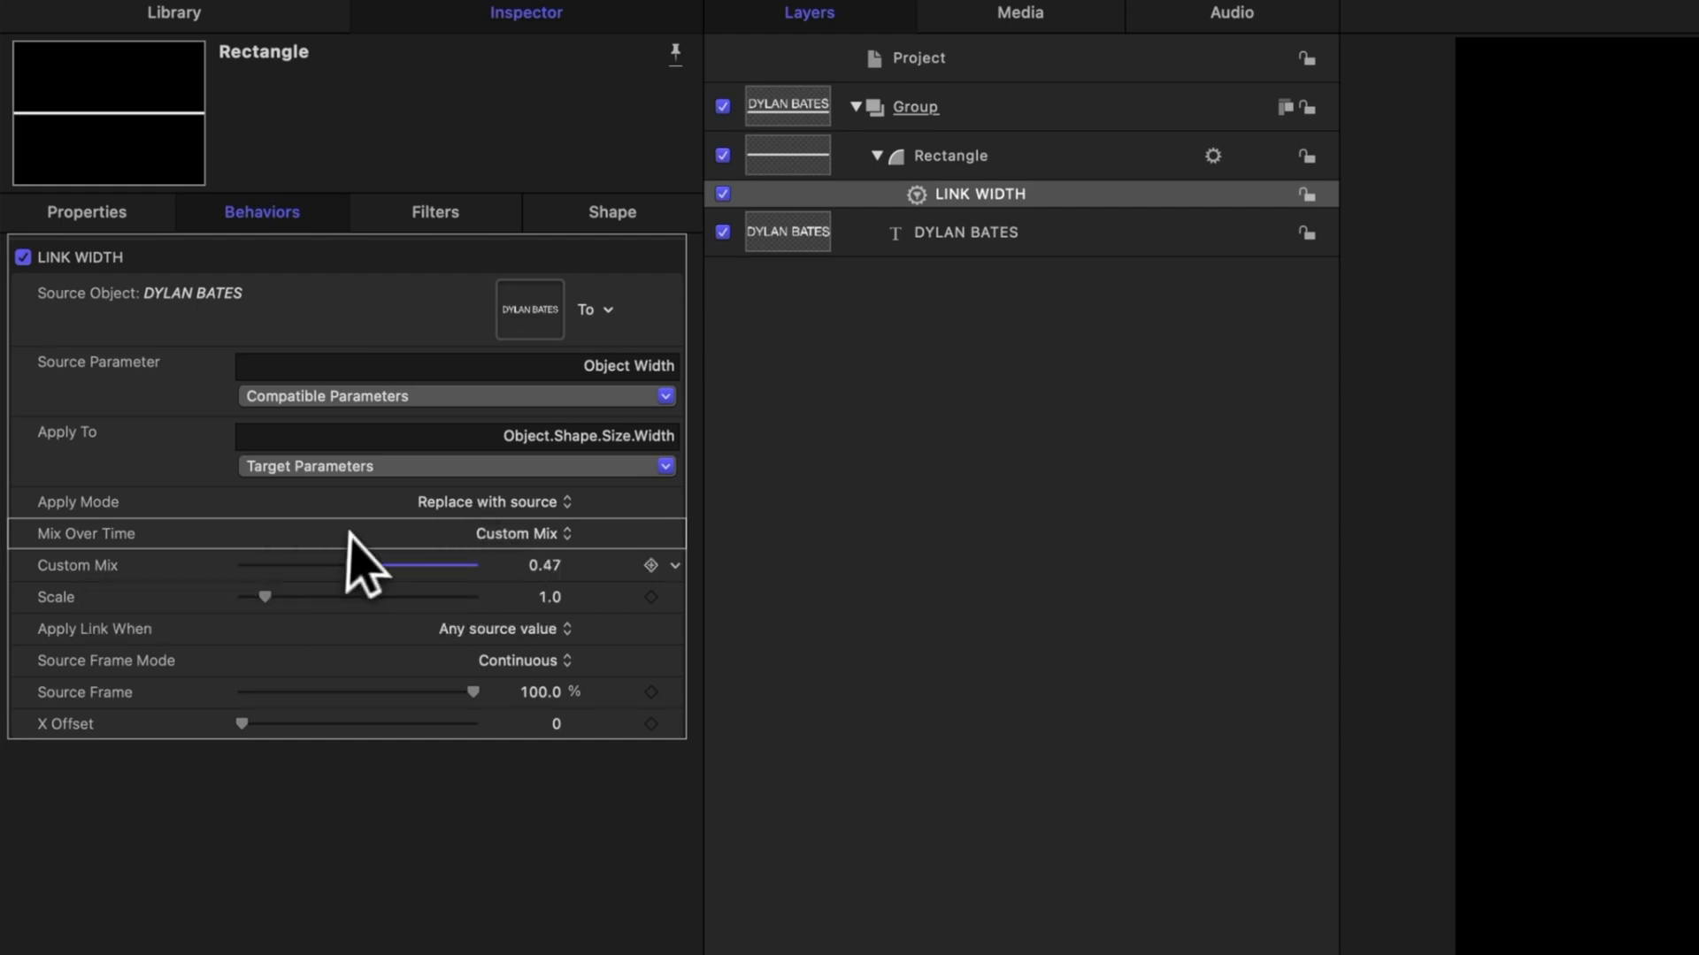
{"action": "left_click_drag", "start_coordinate": [360, 565], "coordinate": [244, 564]}
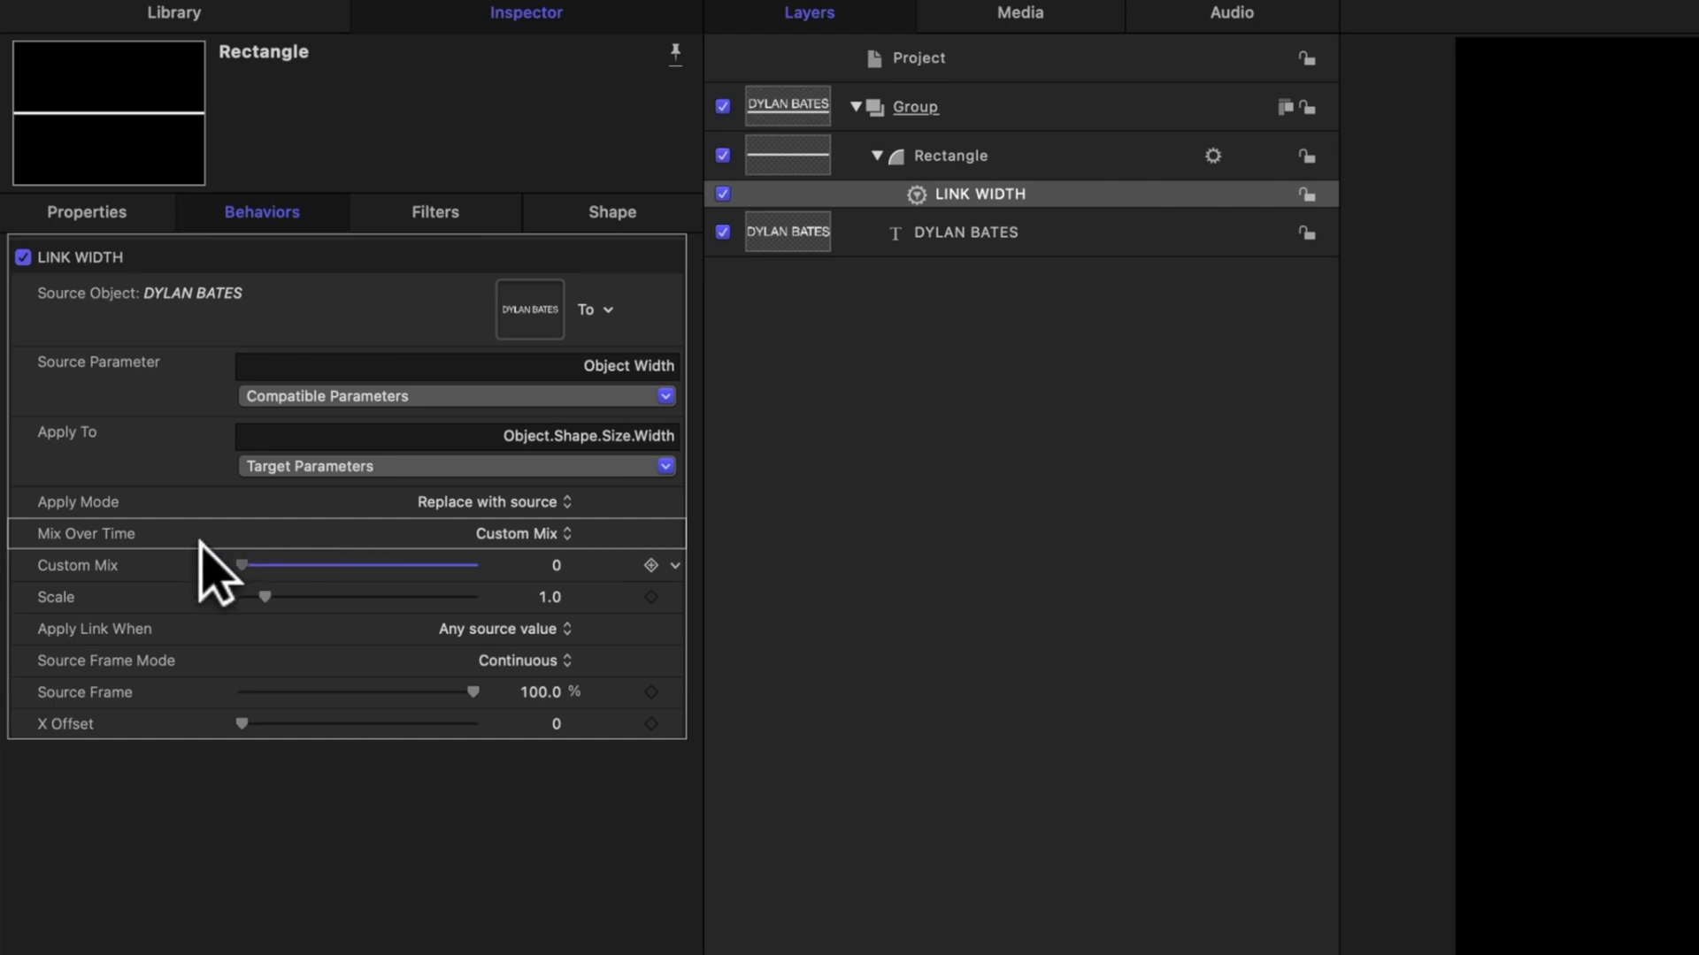
{"action": "left_click_drag", "start_coordinate": [248, 564], "coordinate": [470, 565]}
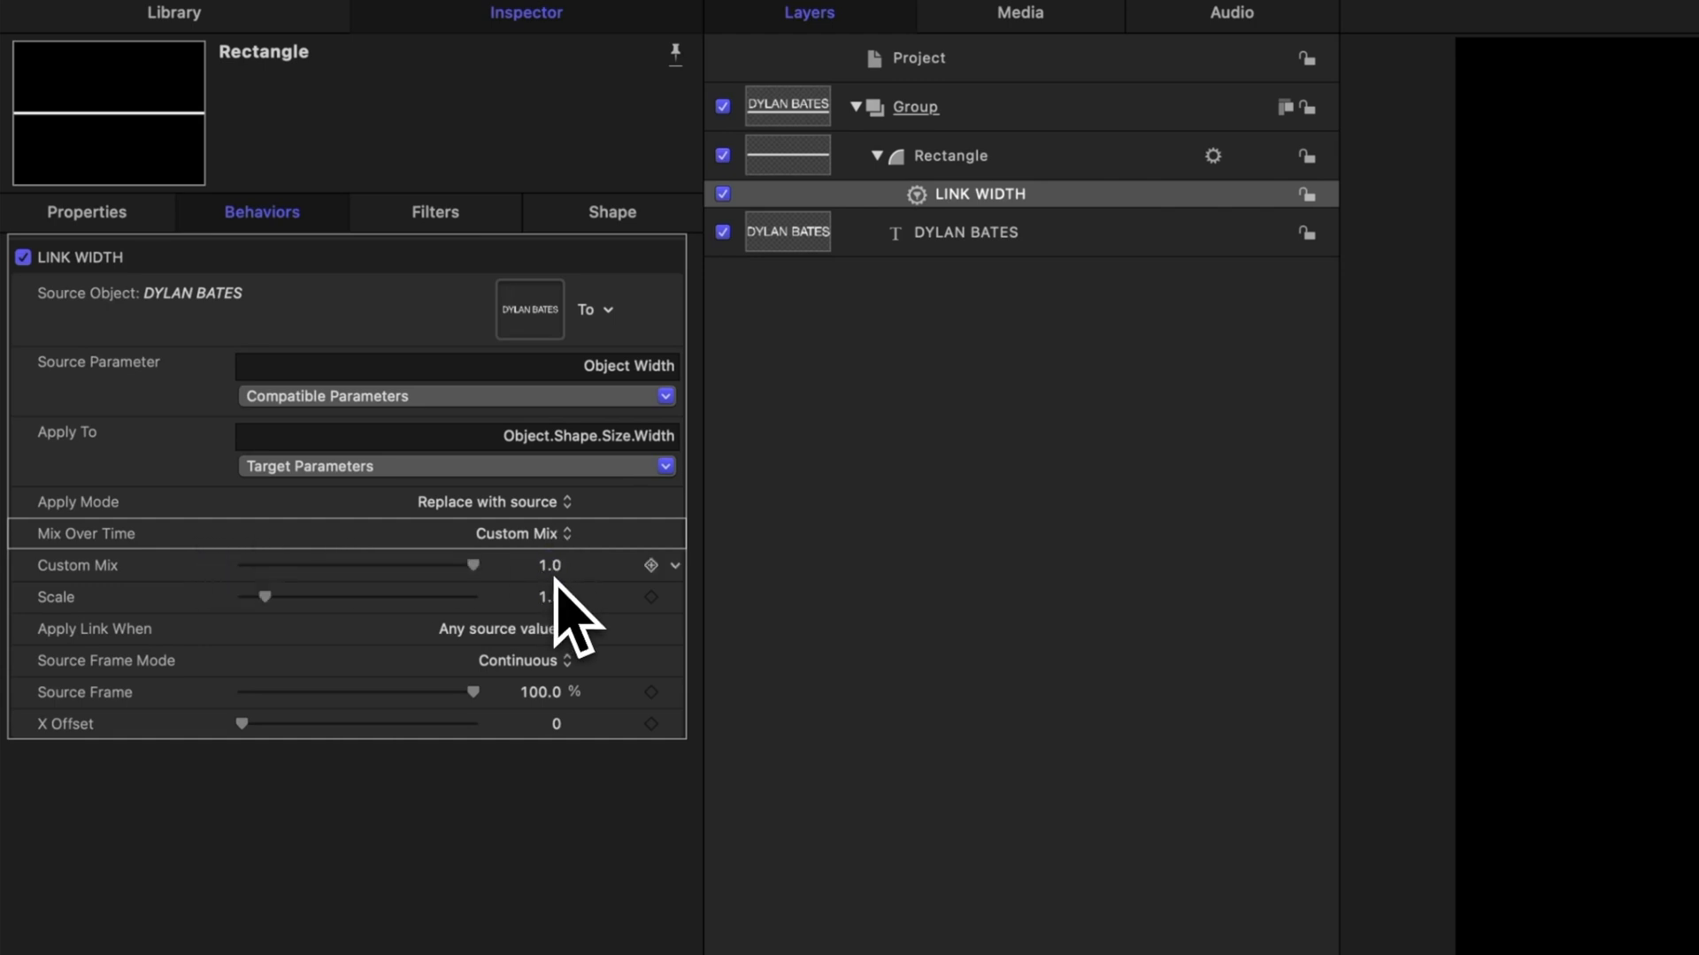
{"action": "mouse_move", "coordinate": [576, 590]}
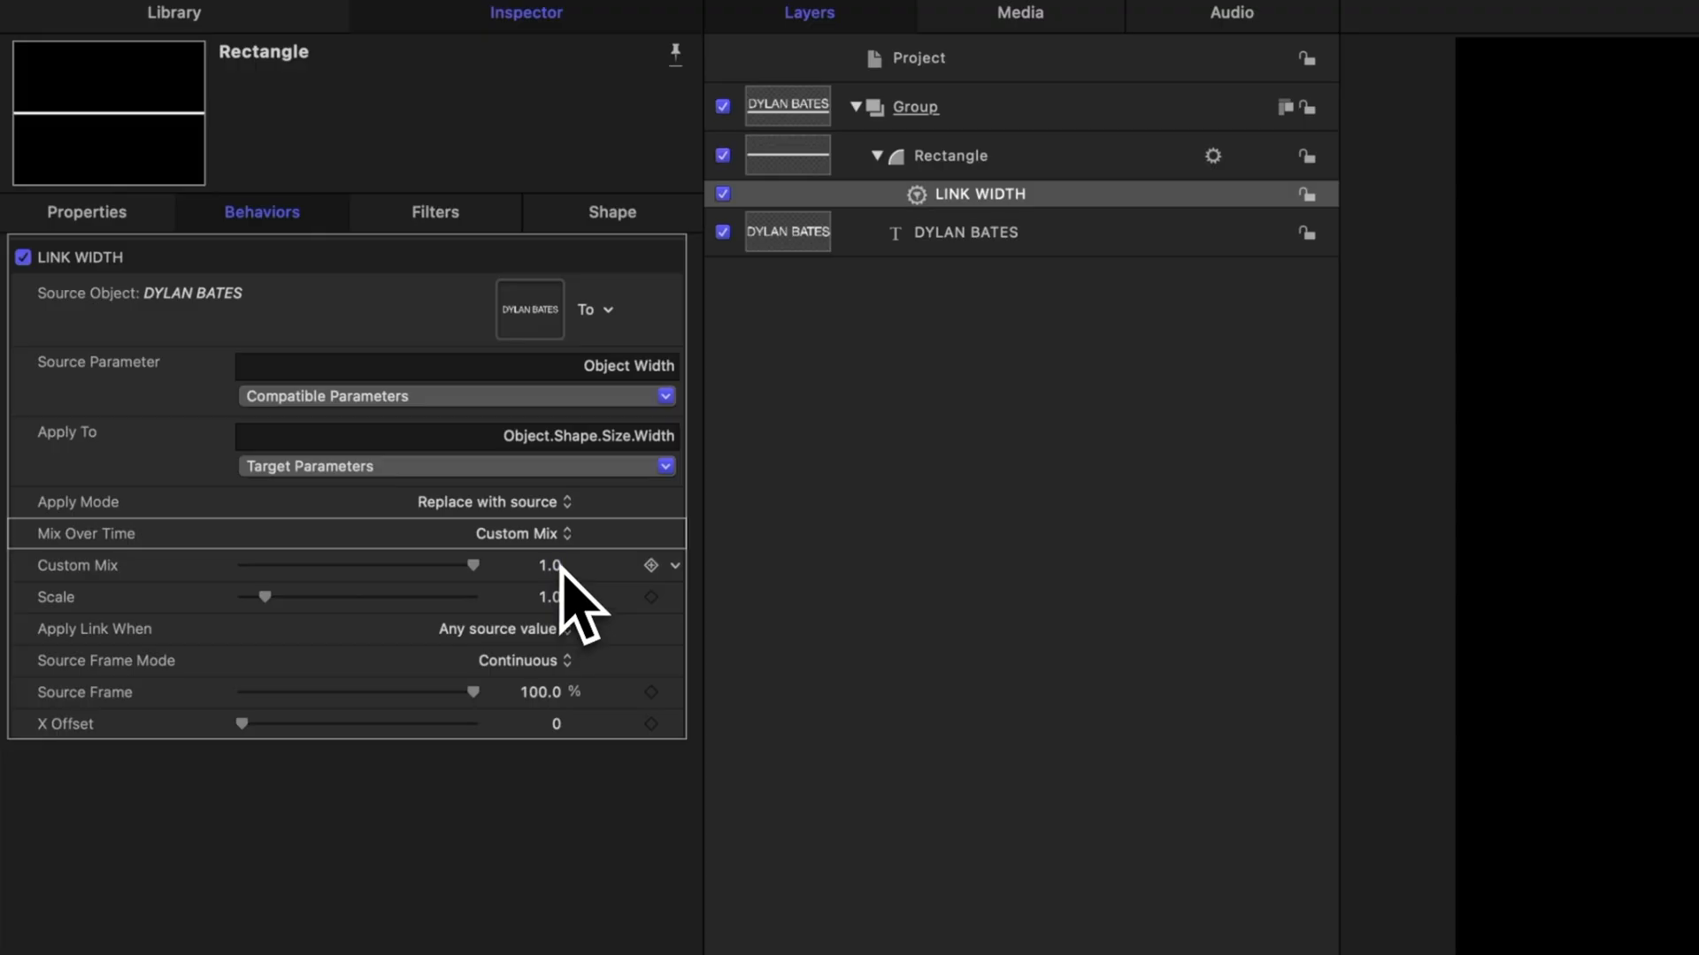
Set Mix Over Time to Ease In/Out and lengthen Mix Time Range to 30
{"action": "left_click", "coordinate": [522, 535]}
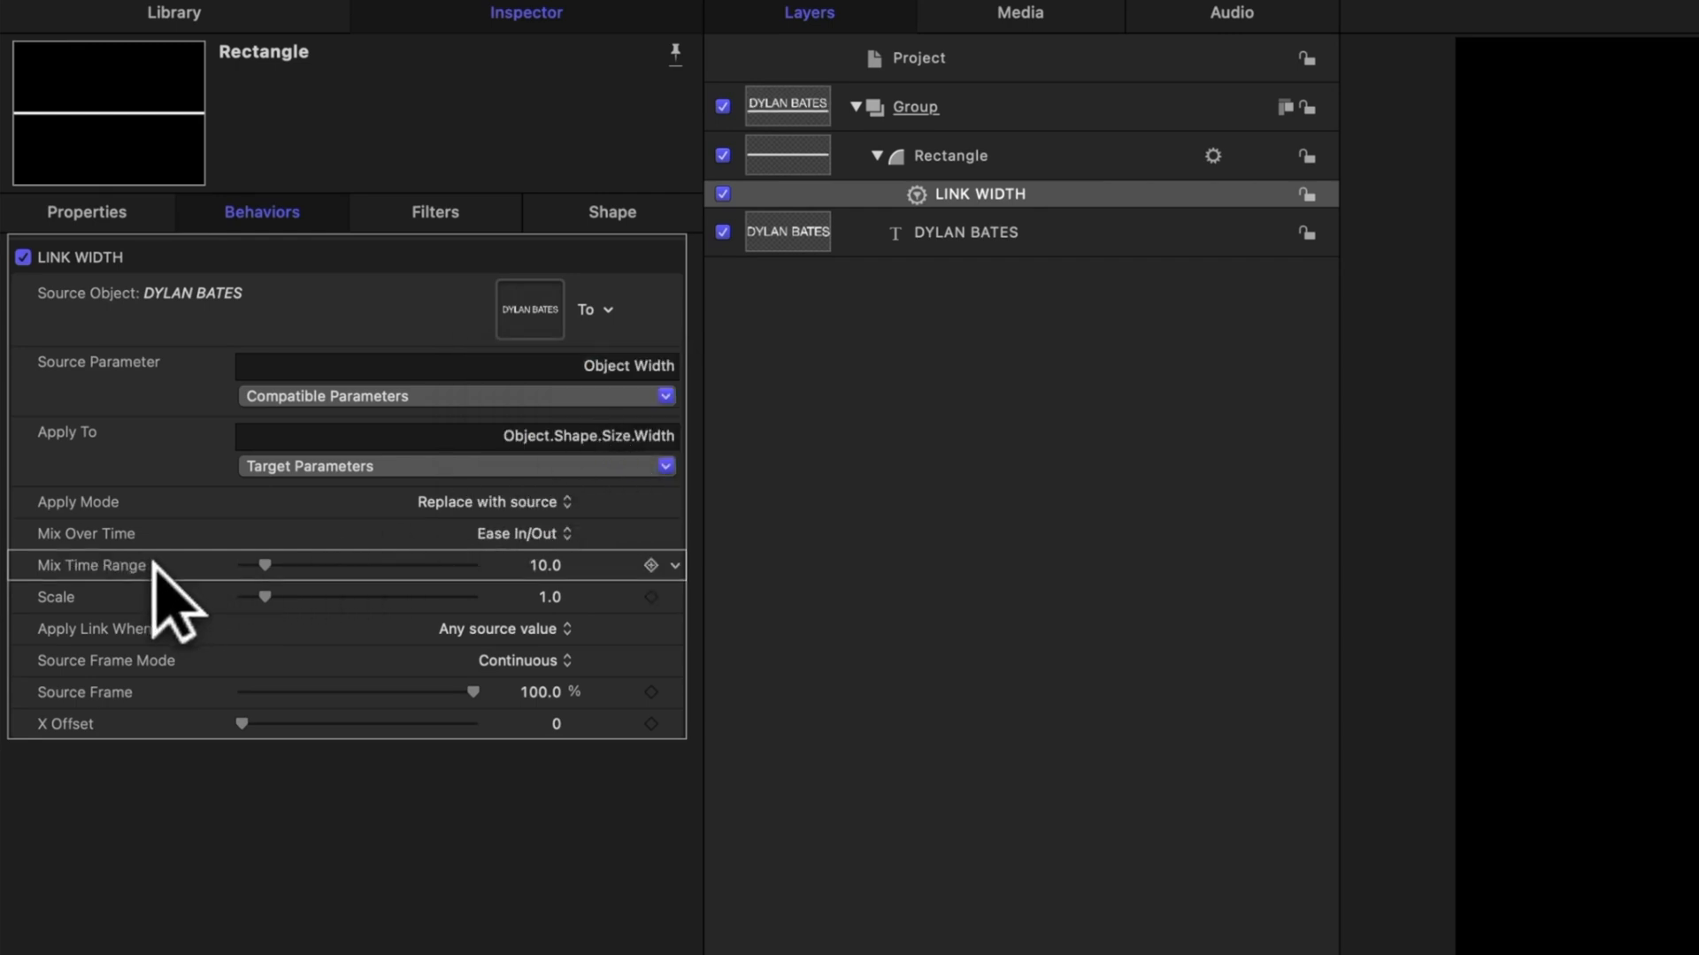
{"action": "mouse_move", "coordinate": [102, 605]}
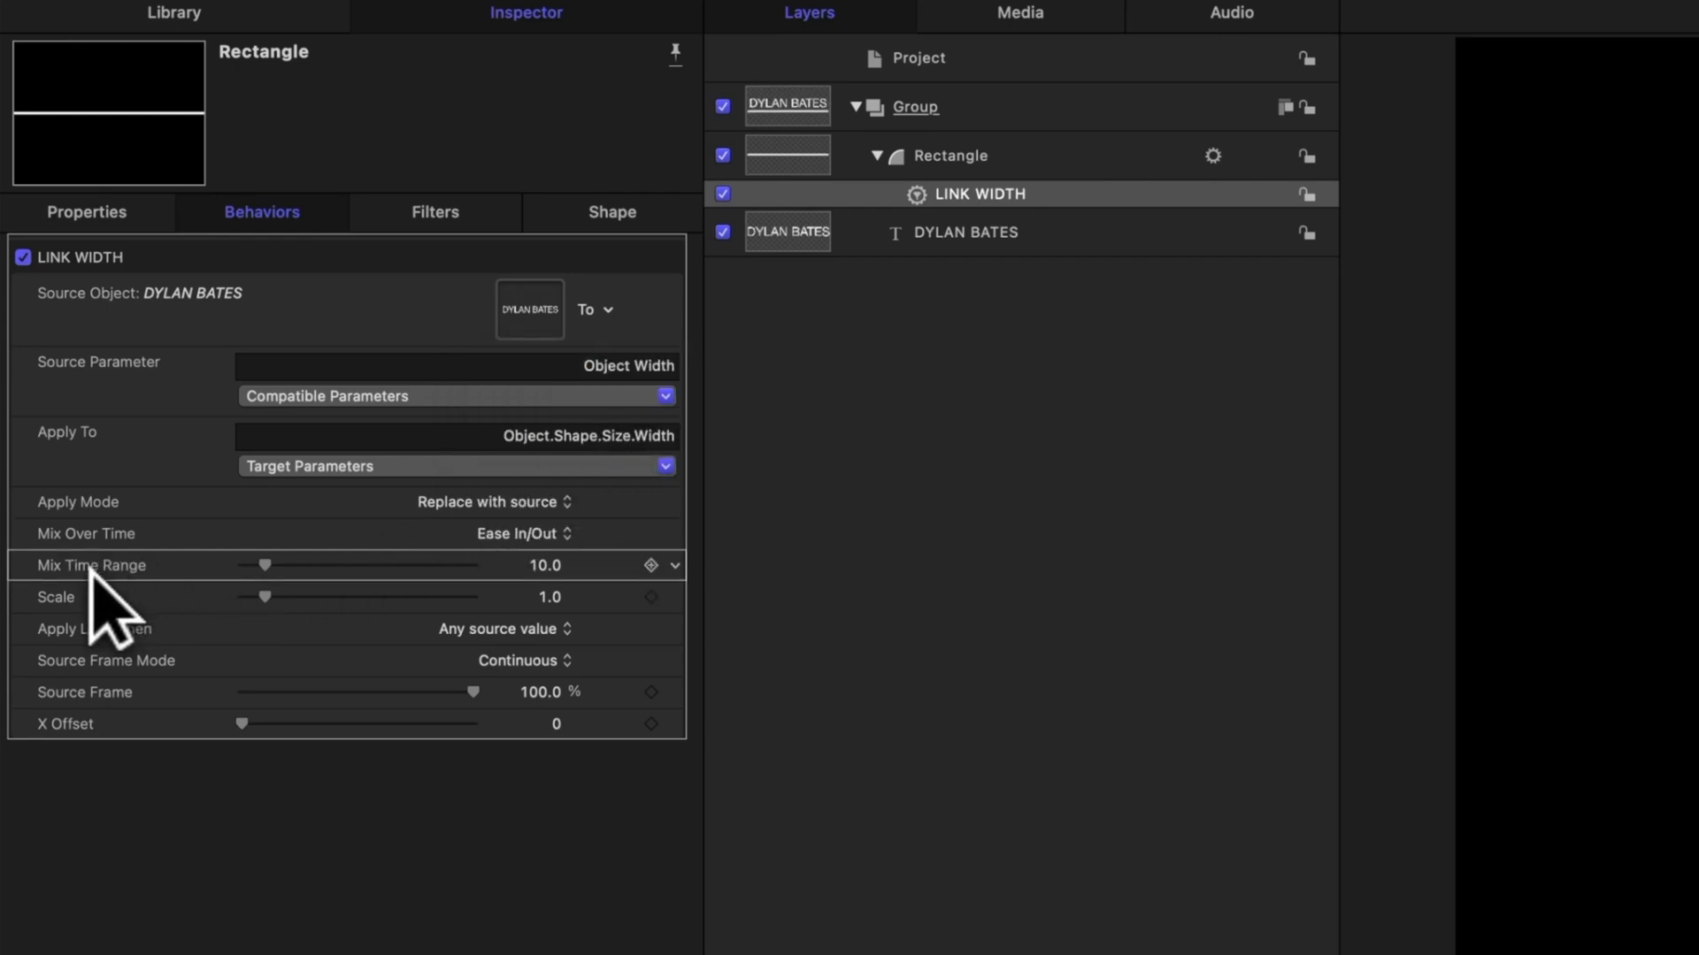
{"action": "mouse_move", "coordinate": [538, 620]}
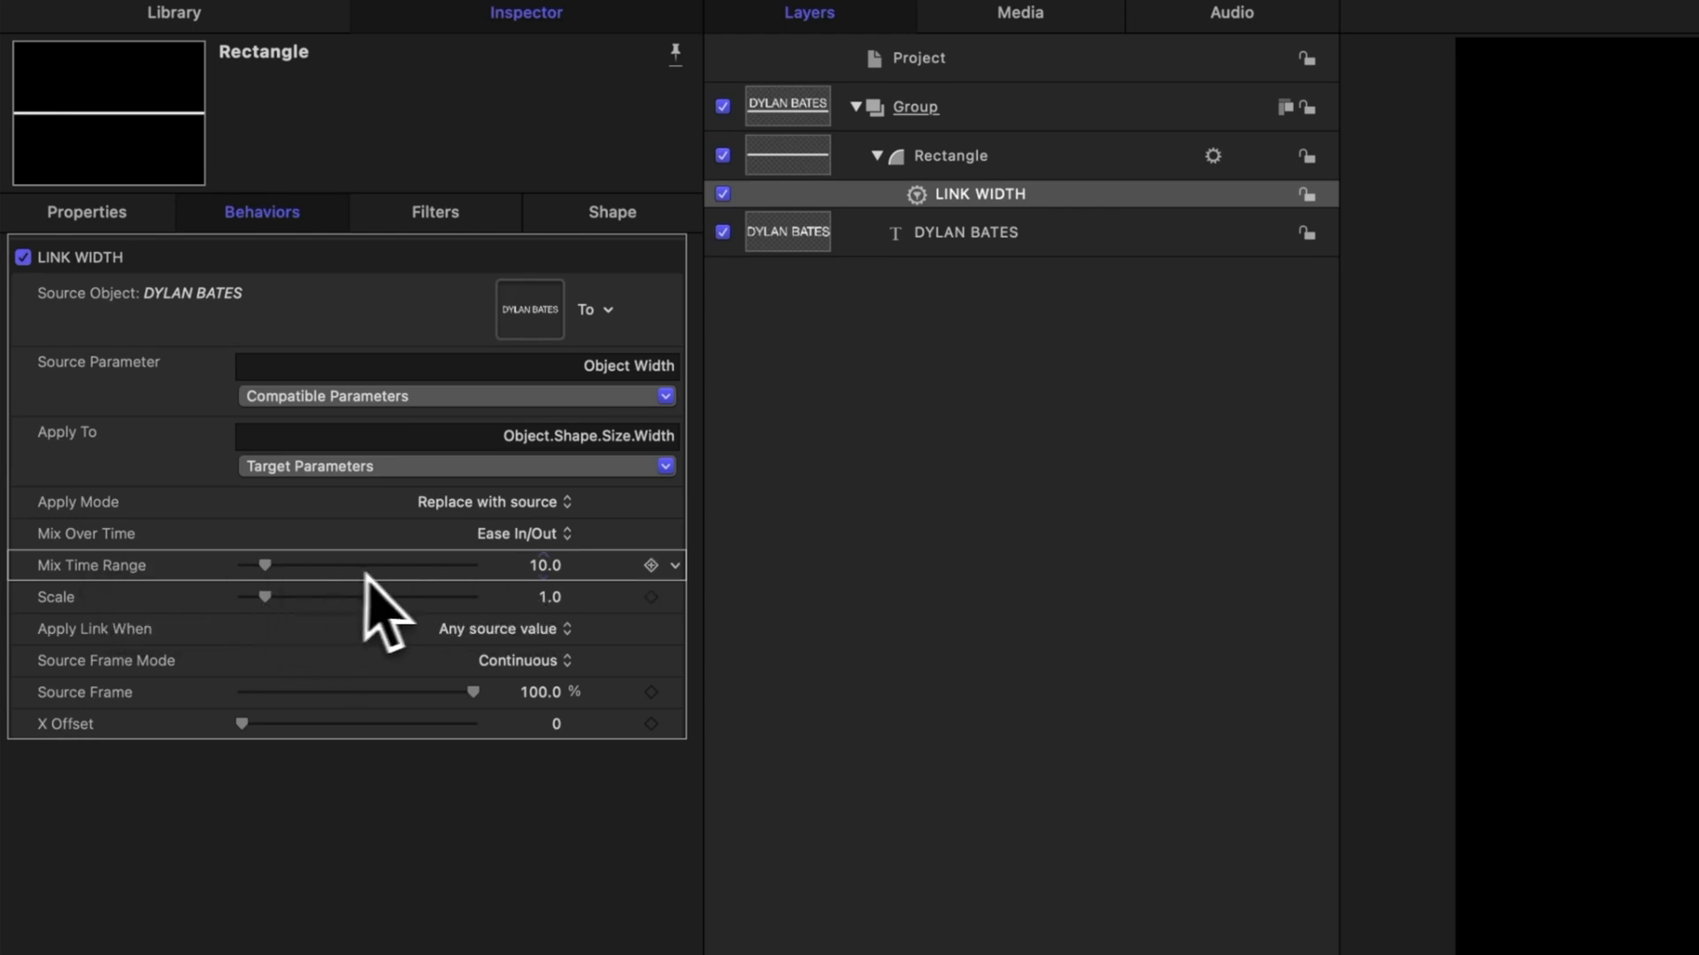
{"action": "double_click", "coordinate": [545, 566]}
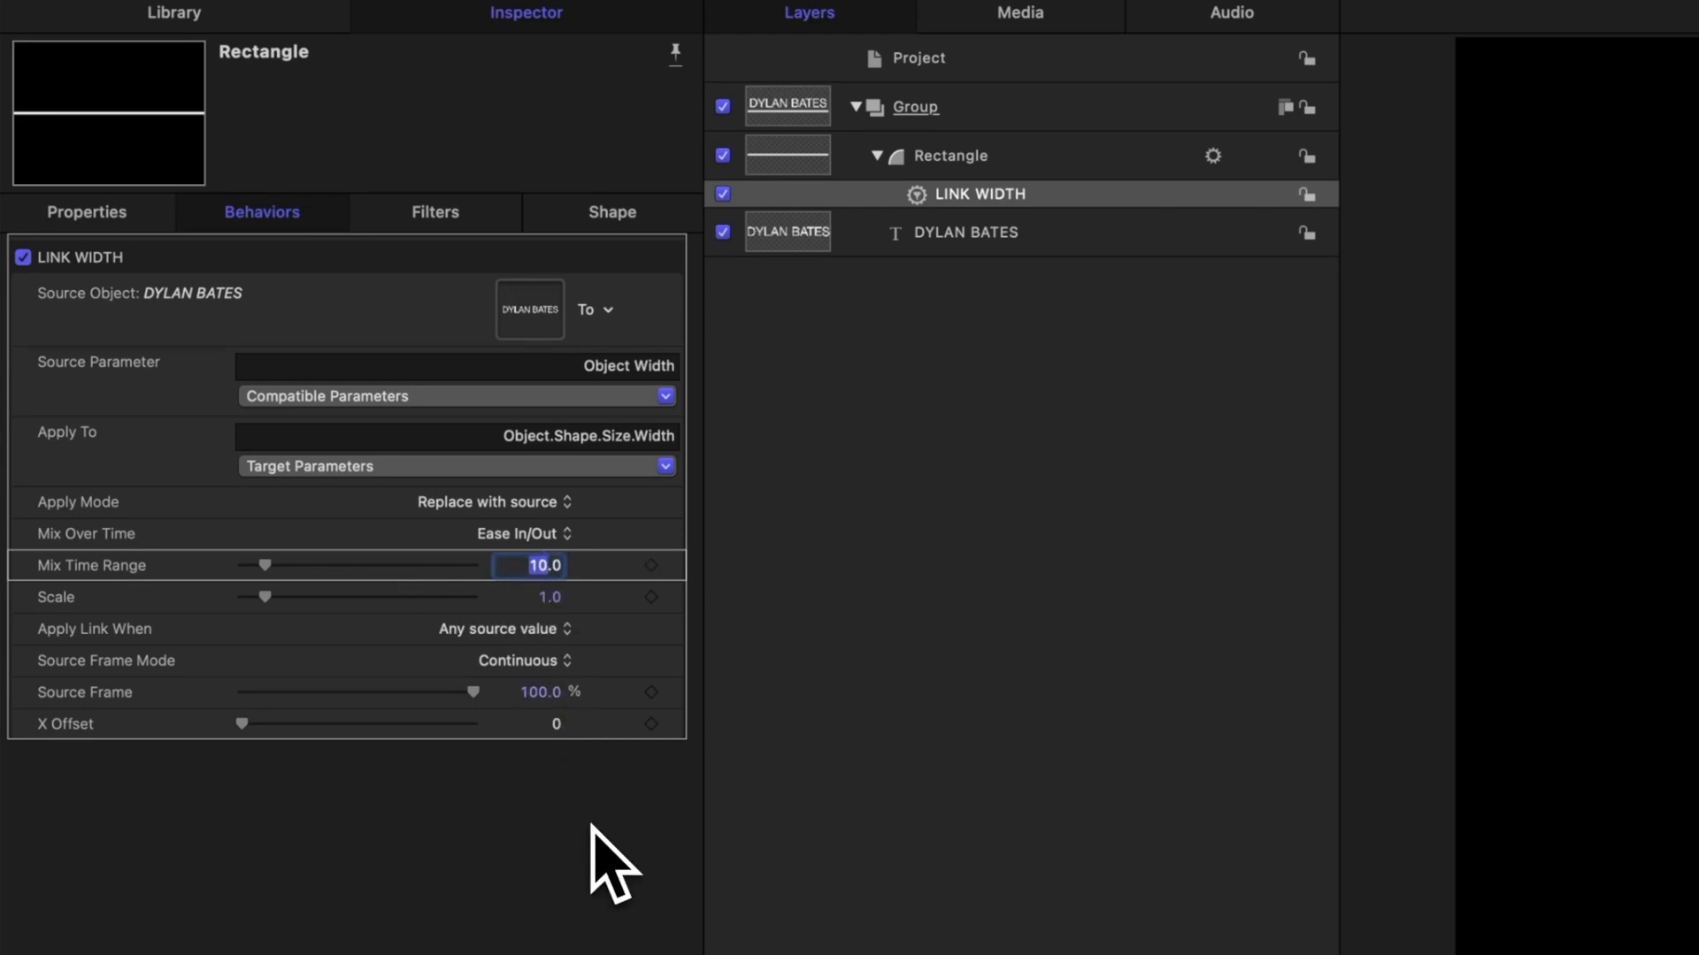
{"action": "left_click_drag", "start_coordinate": [264, 565], "coordinate": [311, 564]}
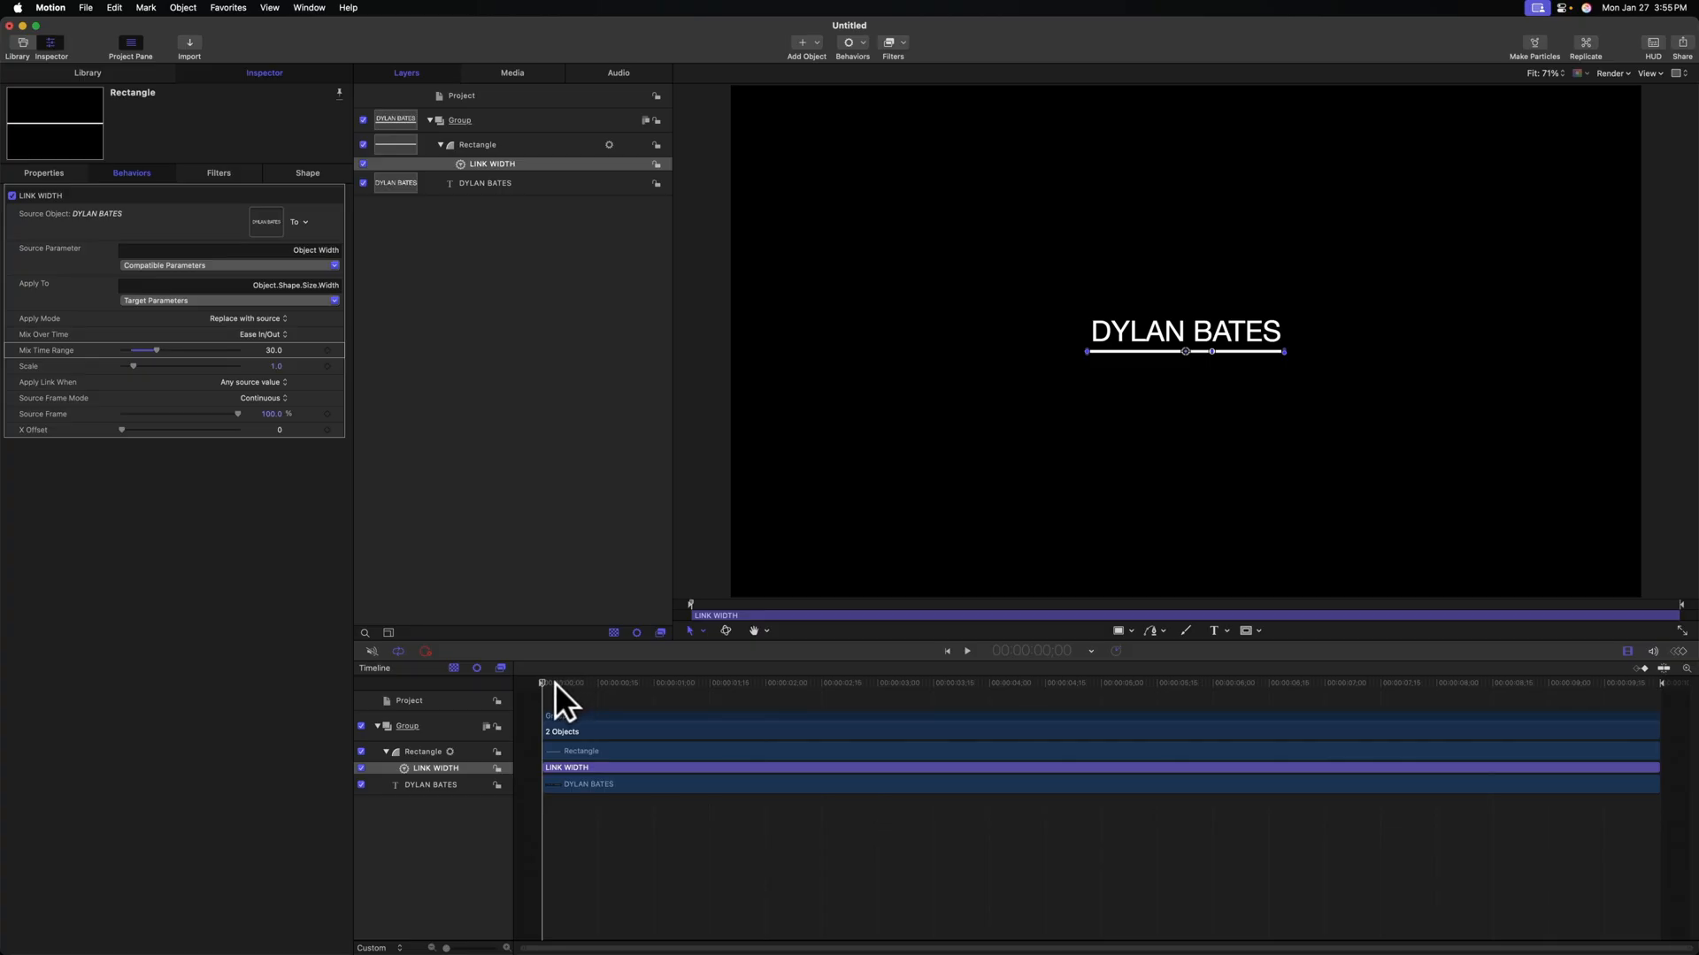
Check the rectangle's Shape Geometry width, about 802, while scrubbing the timeline
{"action": "left_click", "coordinate": [472, 145]}
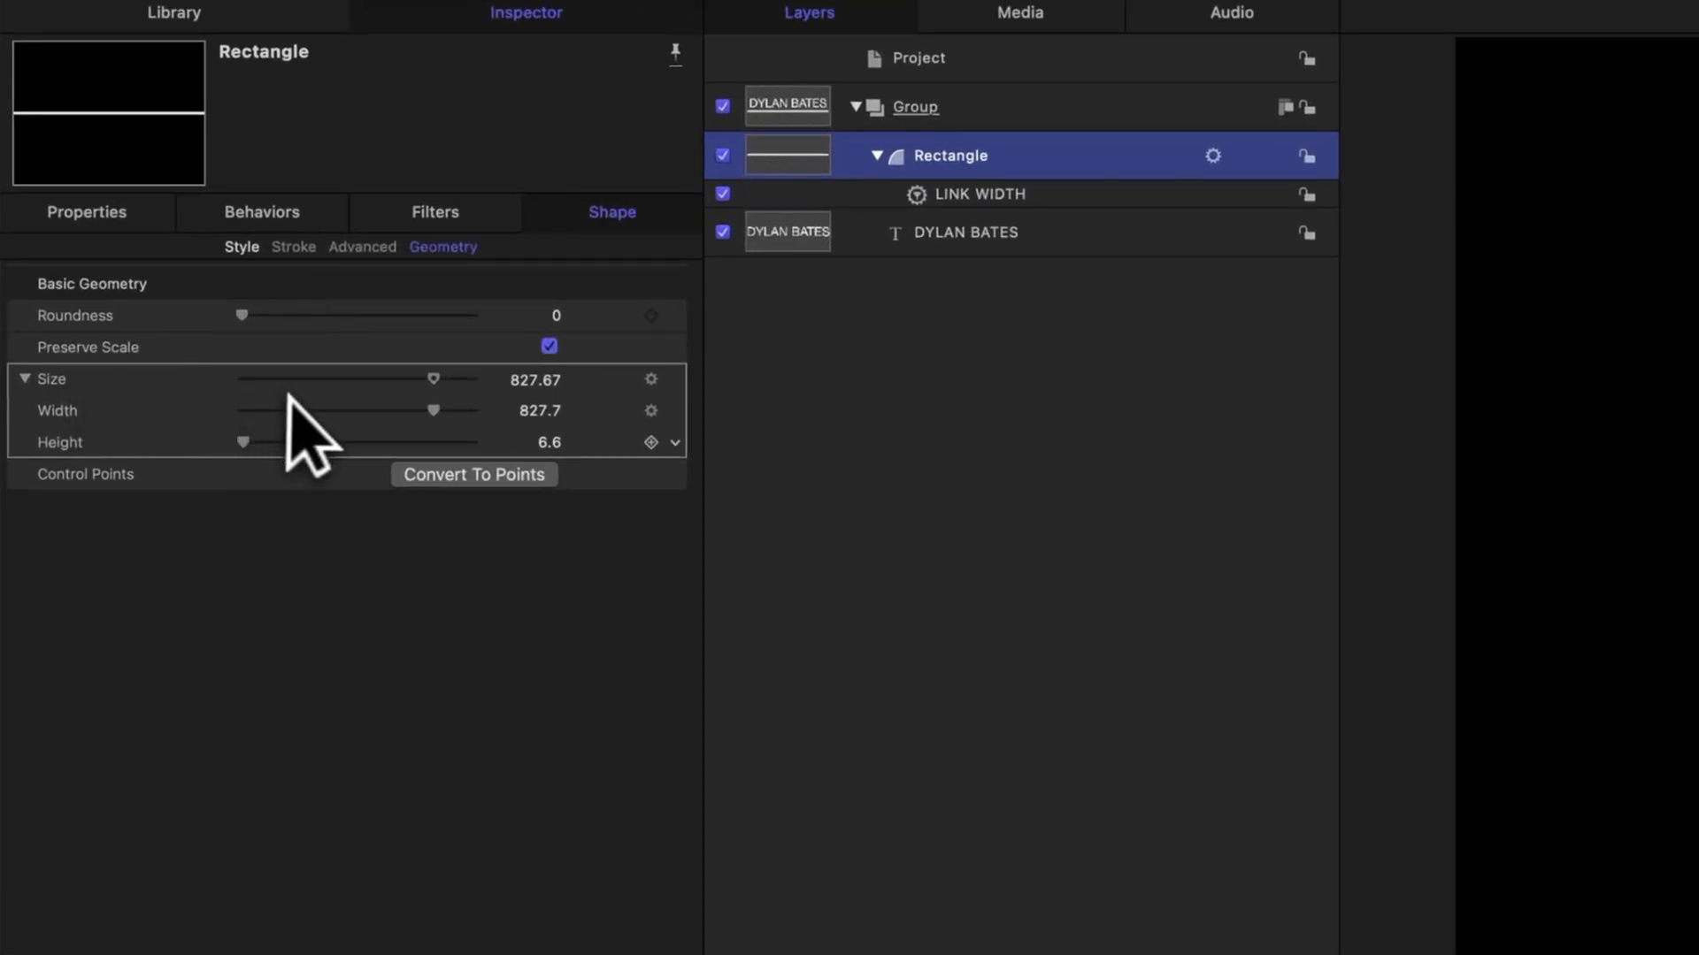
{"action": "left_click_drag", "start_coordinate": [433, 408], "coordinate": [241, 408]}
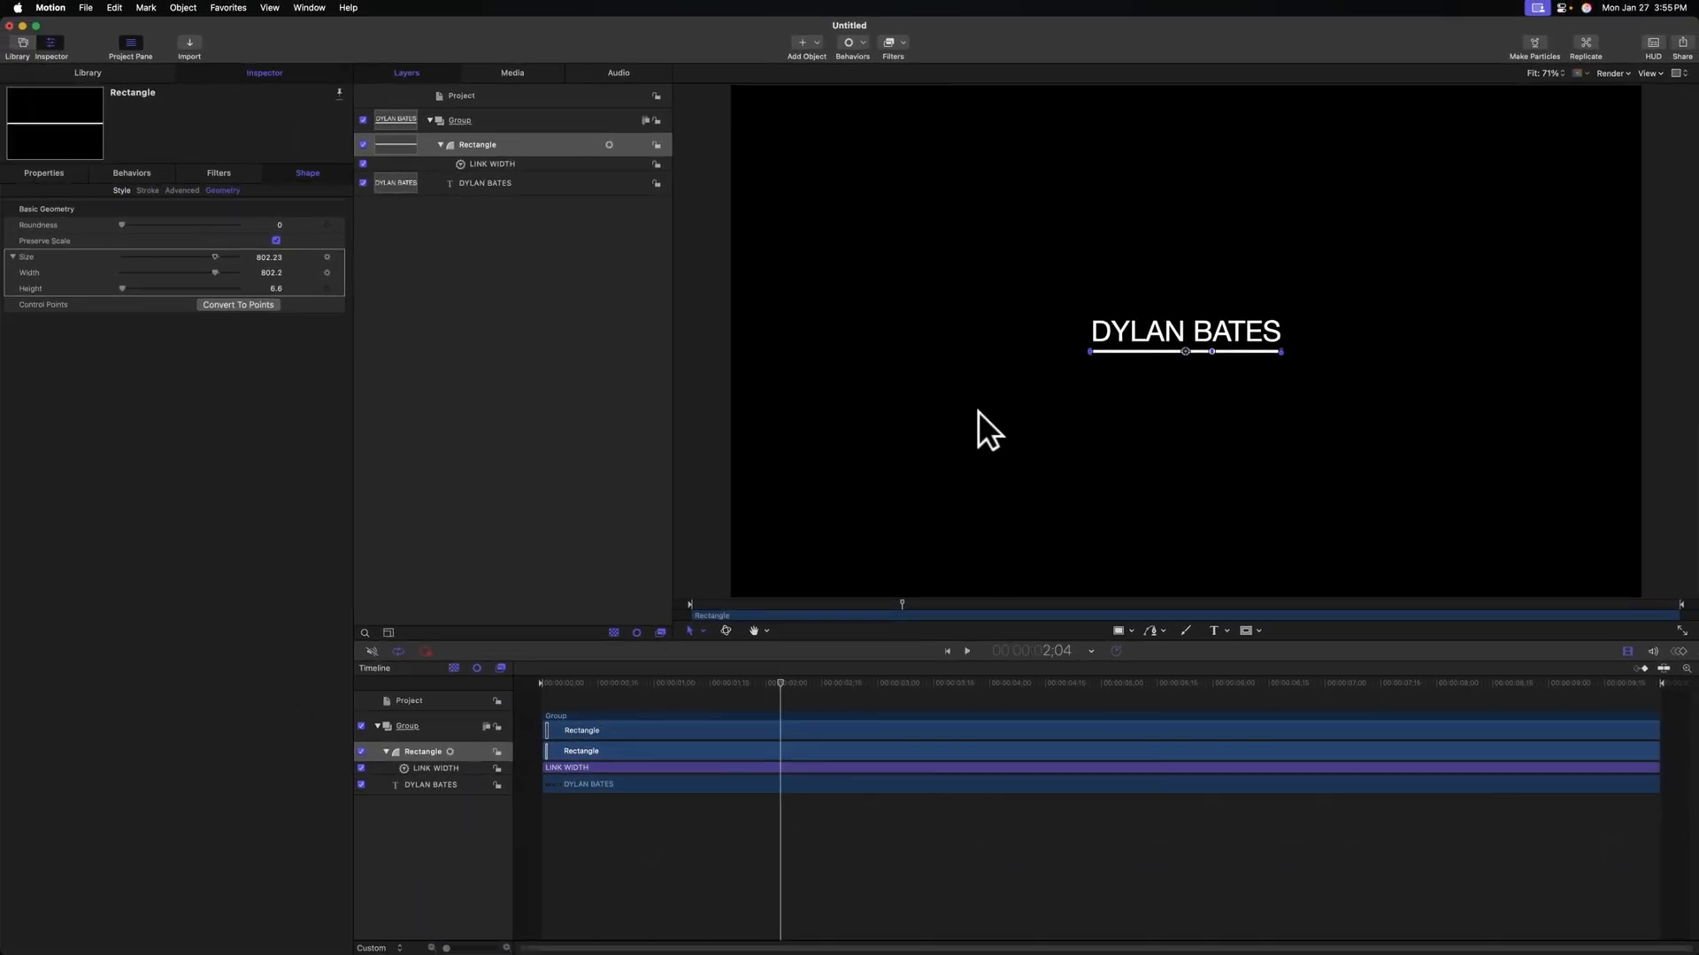
Set the LINK WIDTH behavior's Mix Time Range to 45
{"action": "left_click", "coordinate": [492, 163]}
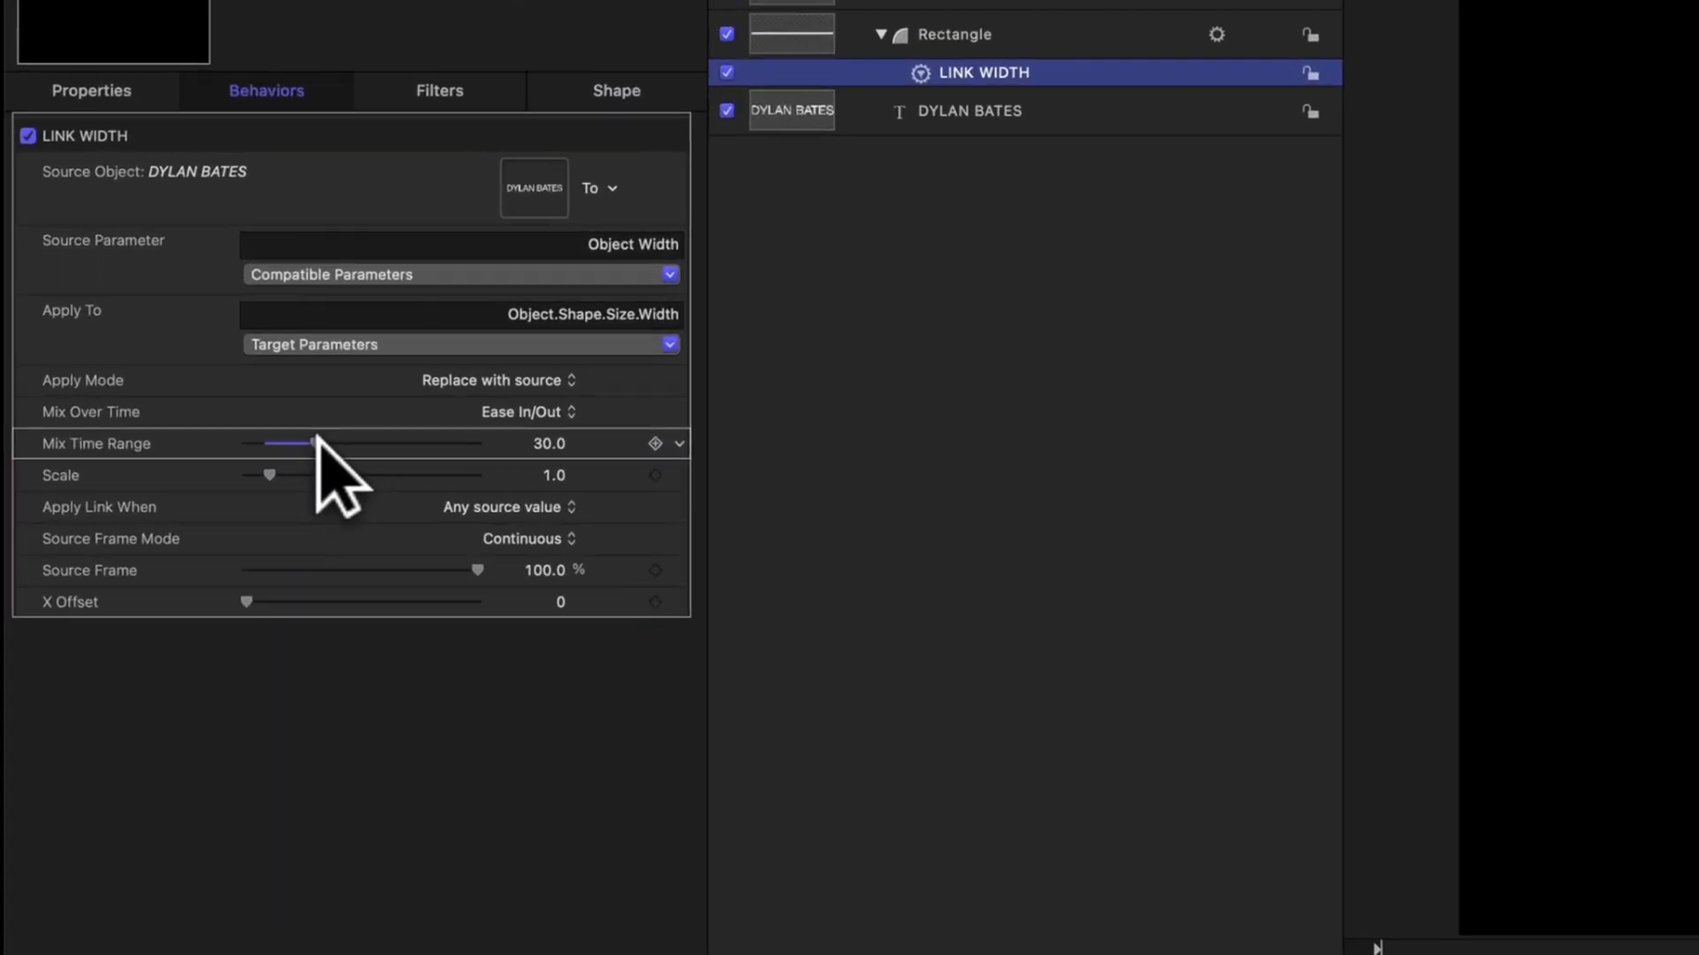
{"action": "left_click_drag", "start_coordinate": [315, 443], "coordinate": [421, 442]}
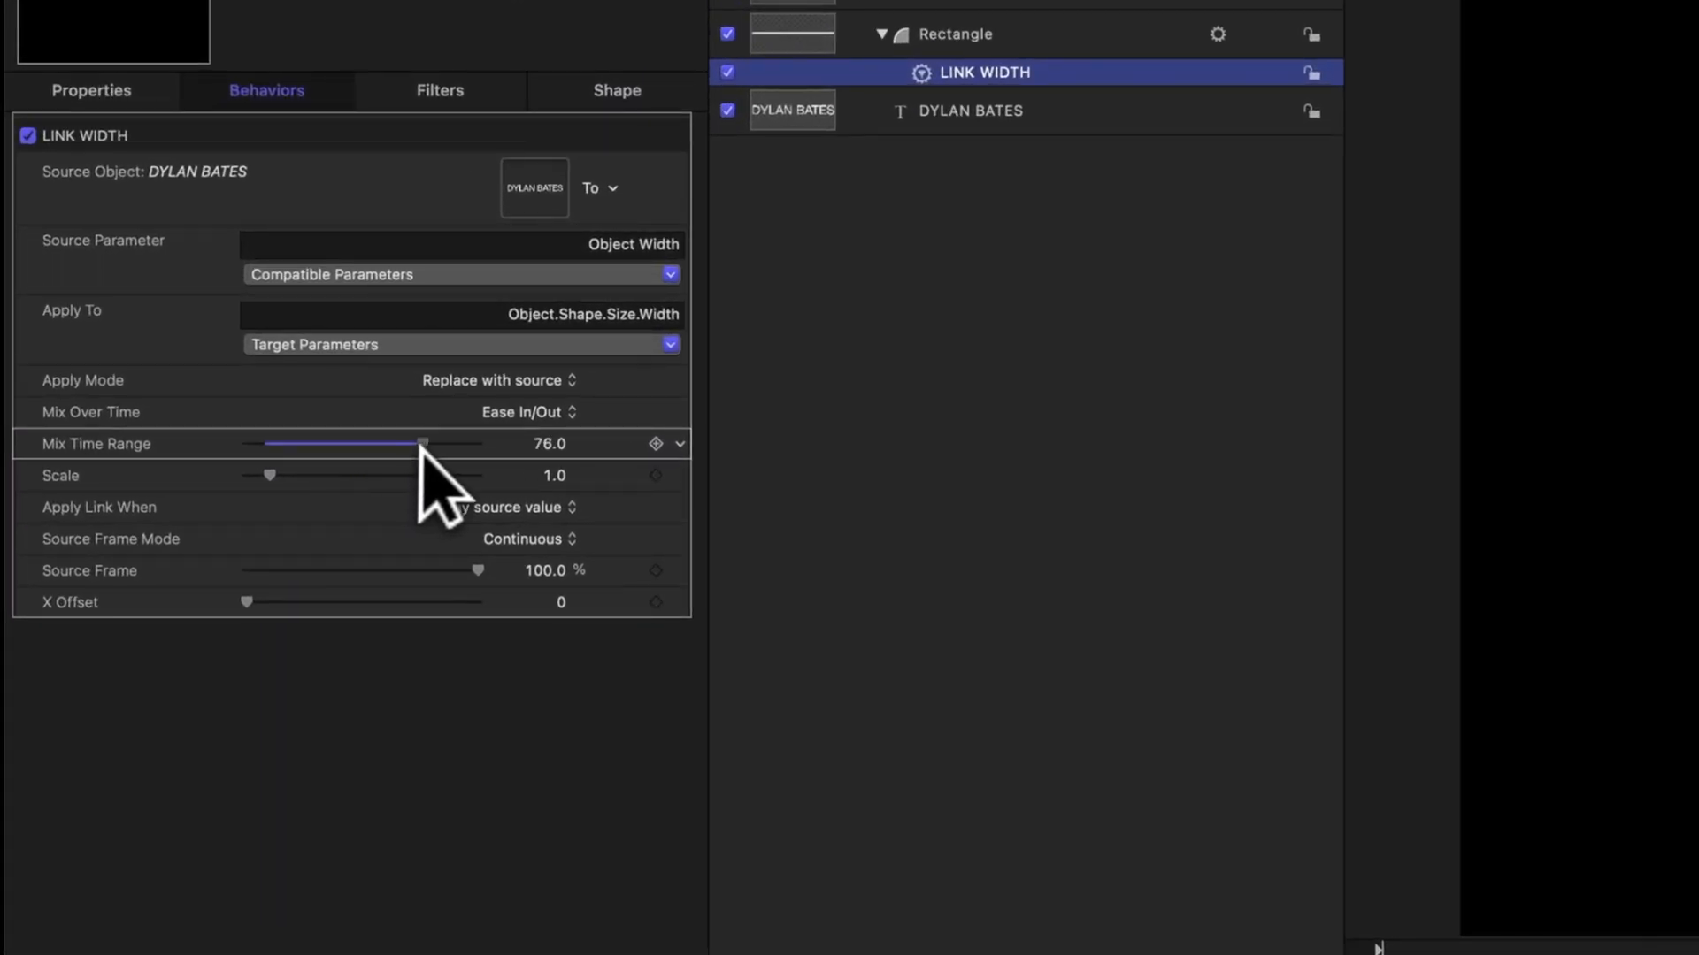
{"action": "left_click_drag", "start_coordinate": [421, 443], "coordinate": [476, 442]}
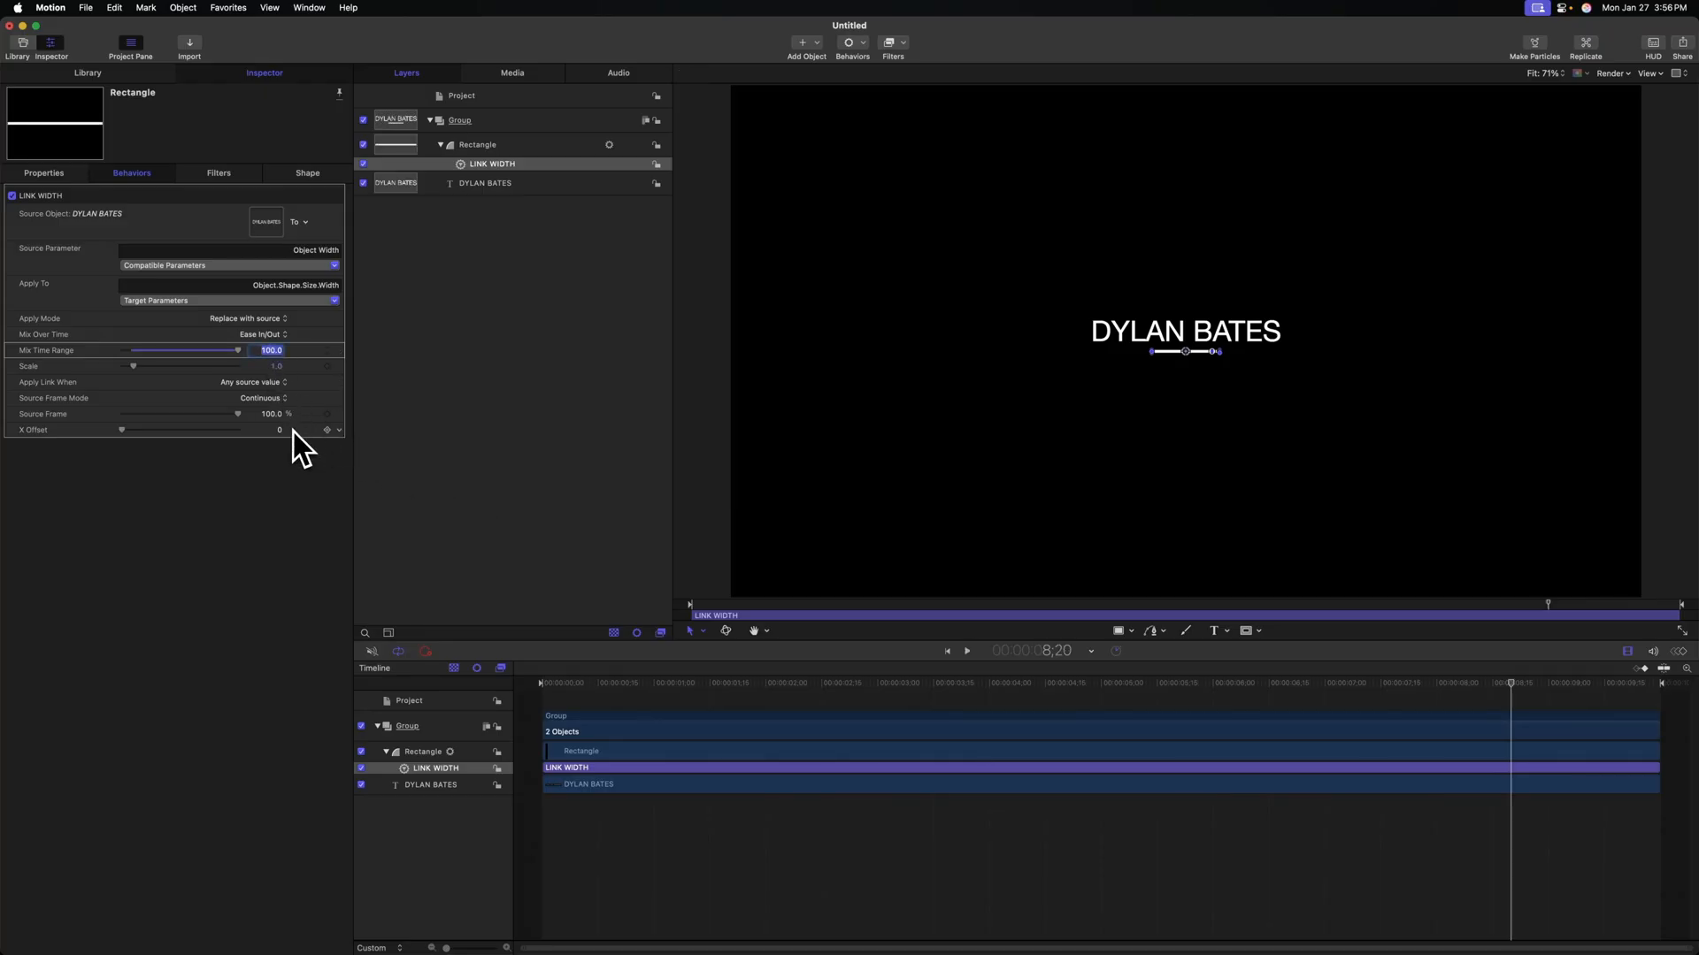
{"action": "type", "text": "45"}
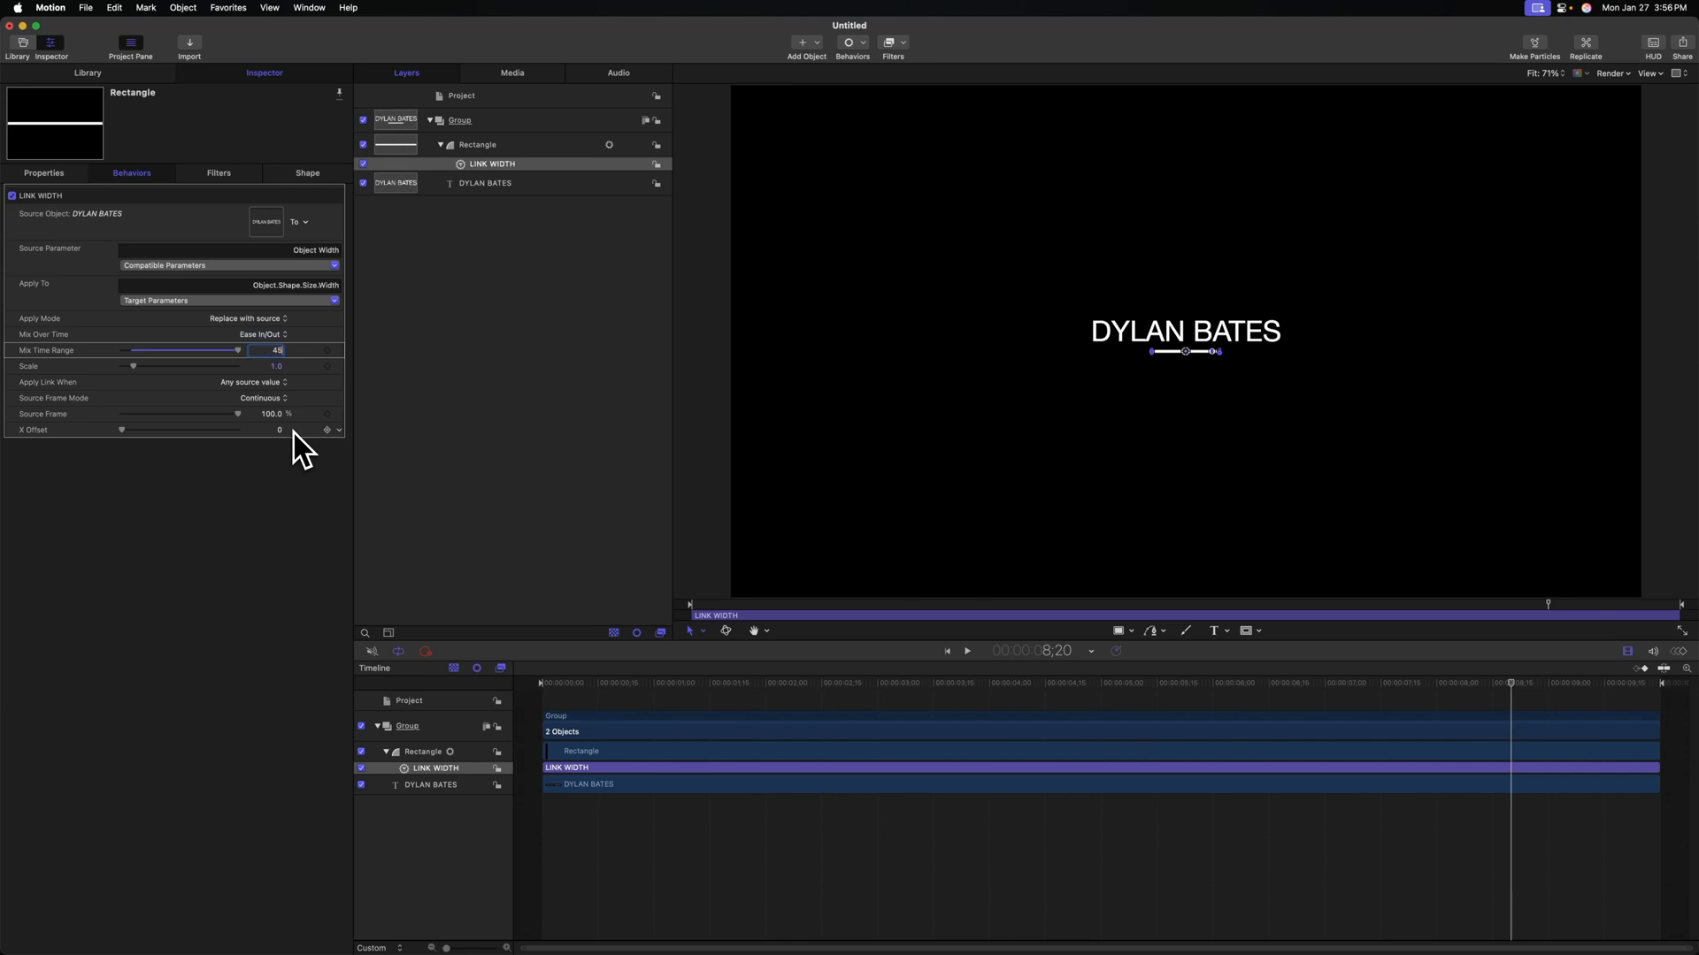
{"action": "left_click", "coordinate": [708, 683]}
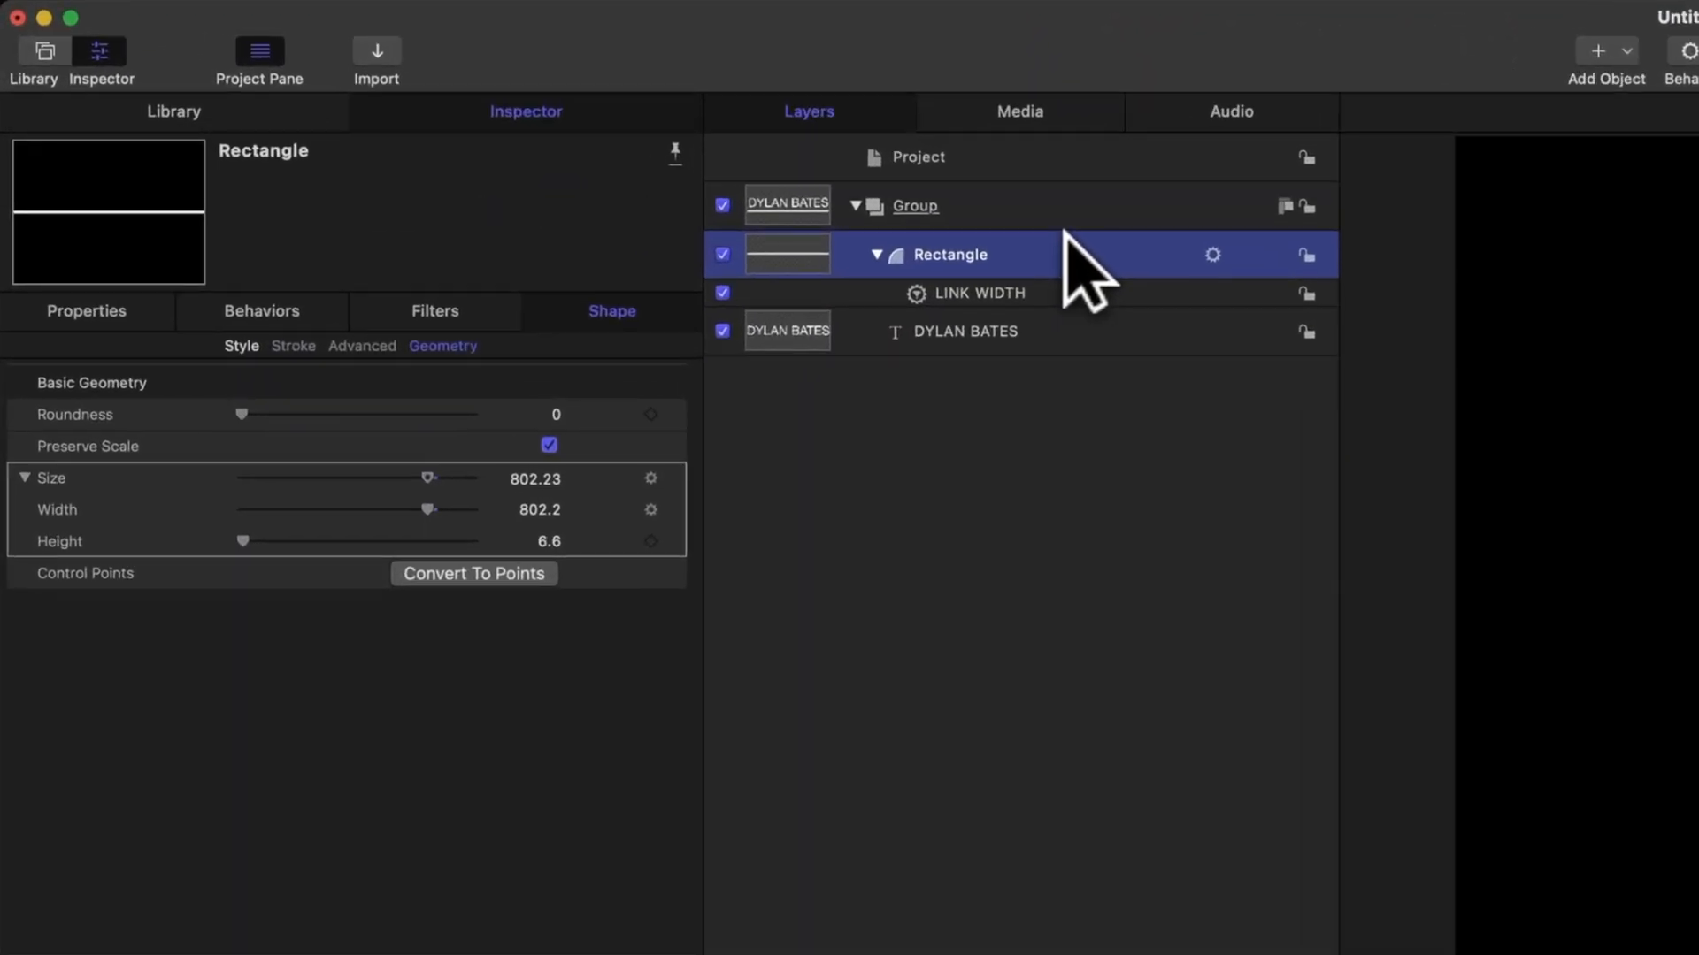
Reset the rectangle's Position to 0,0 in Properties
{"action": "left_click", "coordinate": [87, 310]}
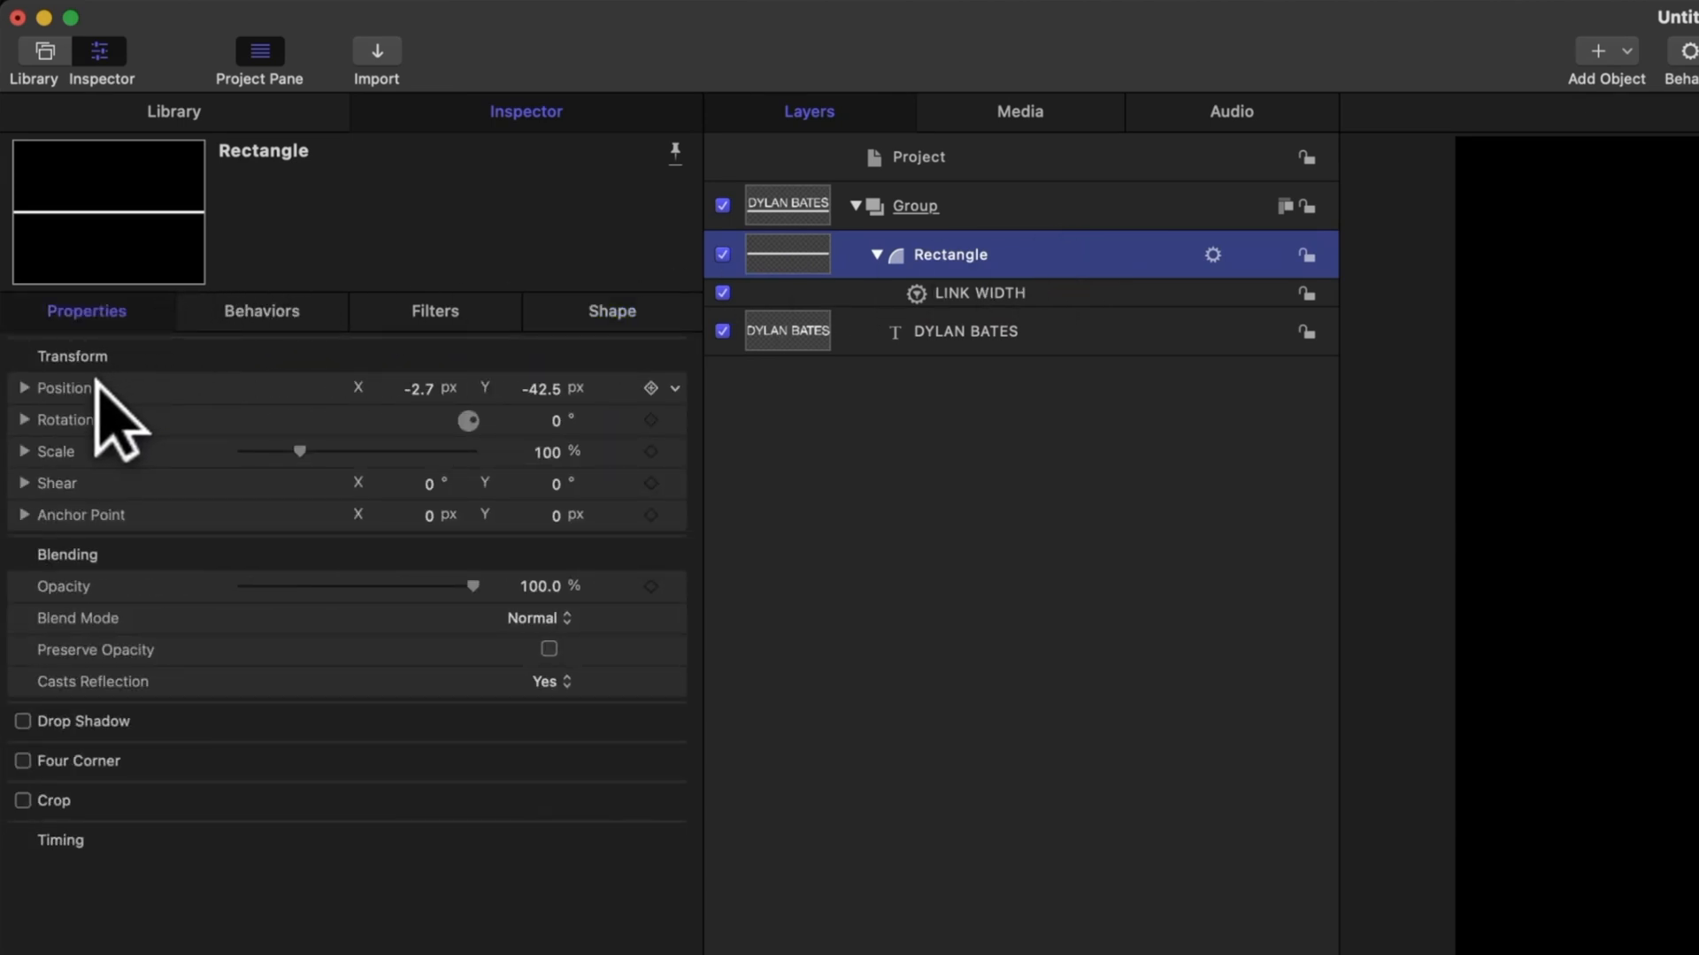
{"action": "right_click", "coordinate": [64, 387]}
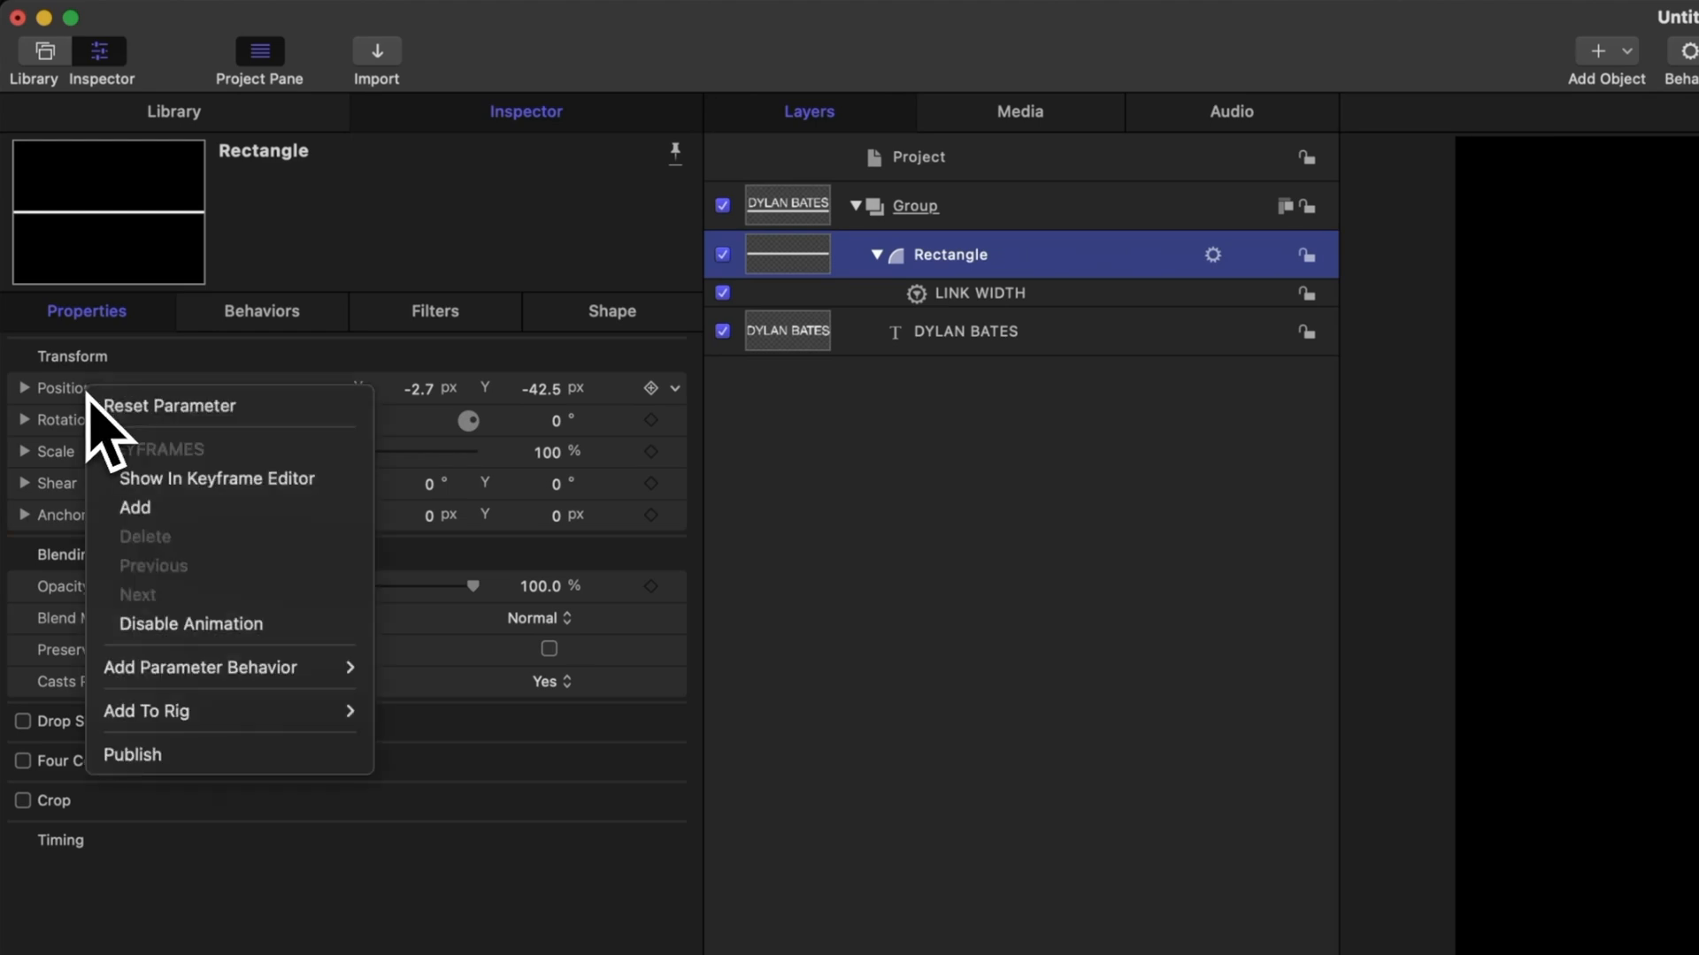
{"action": "left_click", "coordinate": [169, 407]}
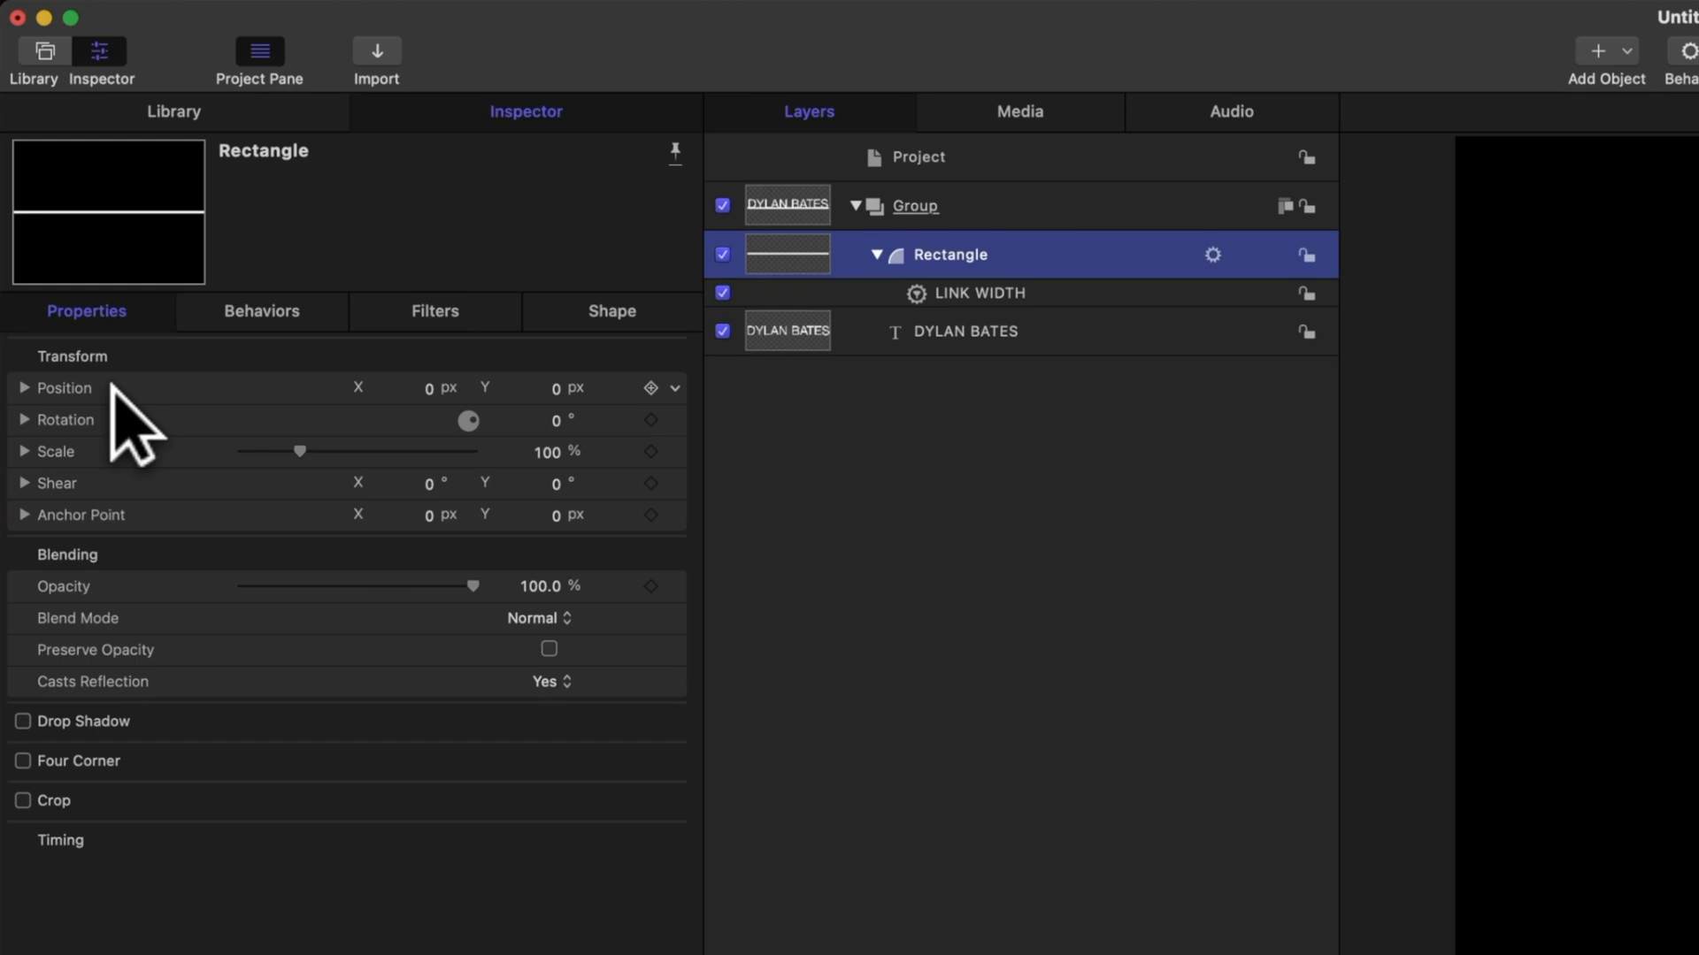
Add a Link parameter behavior to the rectangle's Position
{"action": "right_click", "coordinate": [98, 396]}
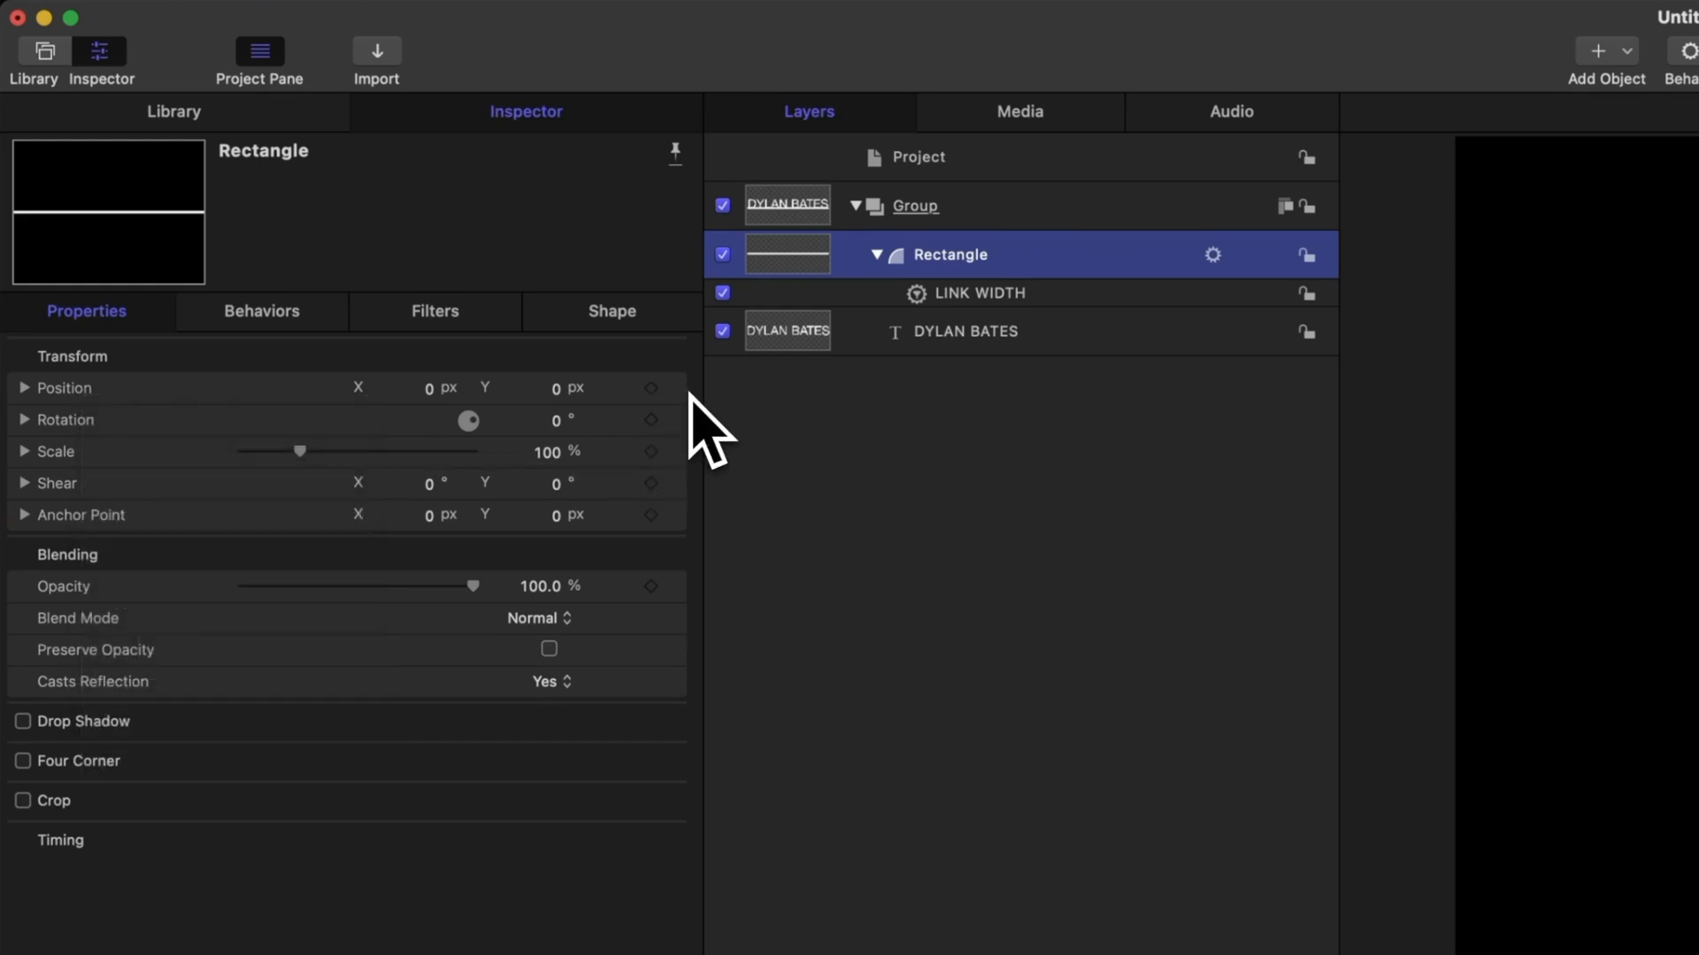
{"action": "left_click", "coordinate": [676, 387]}
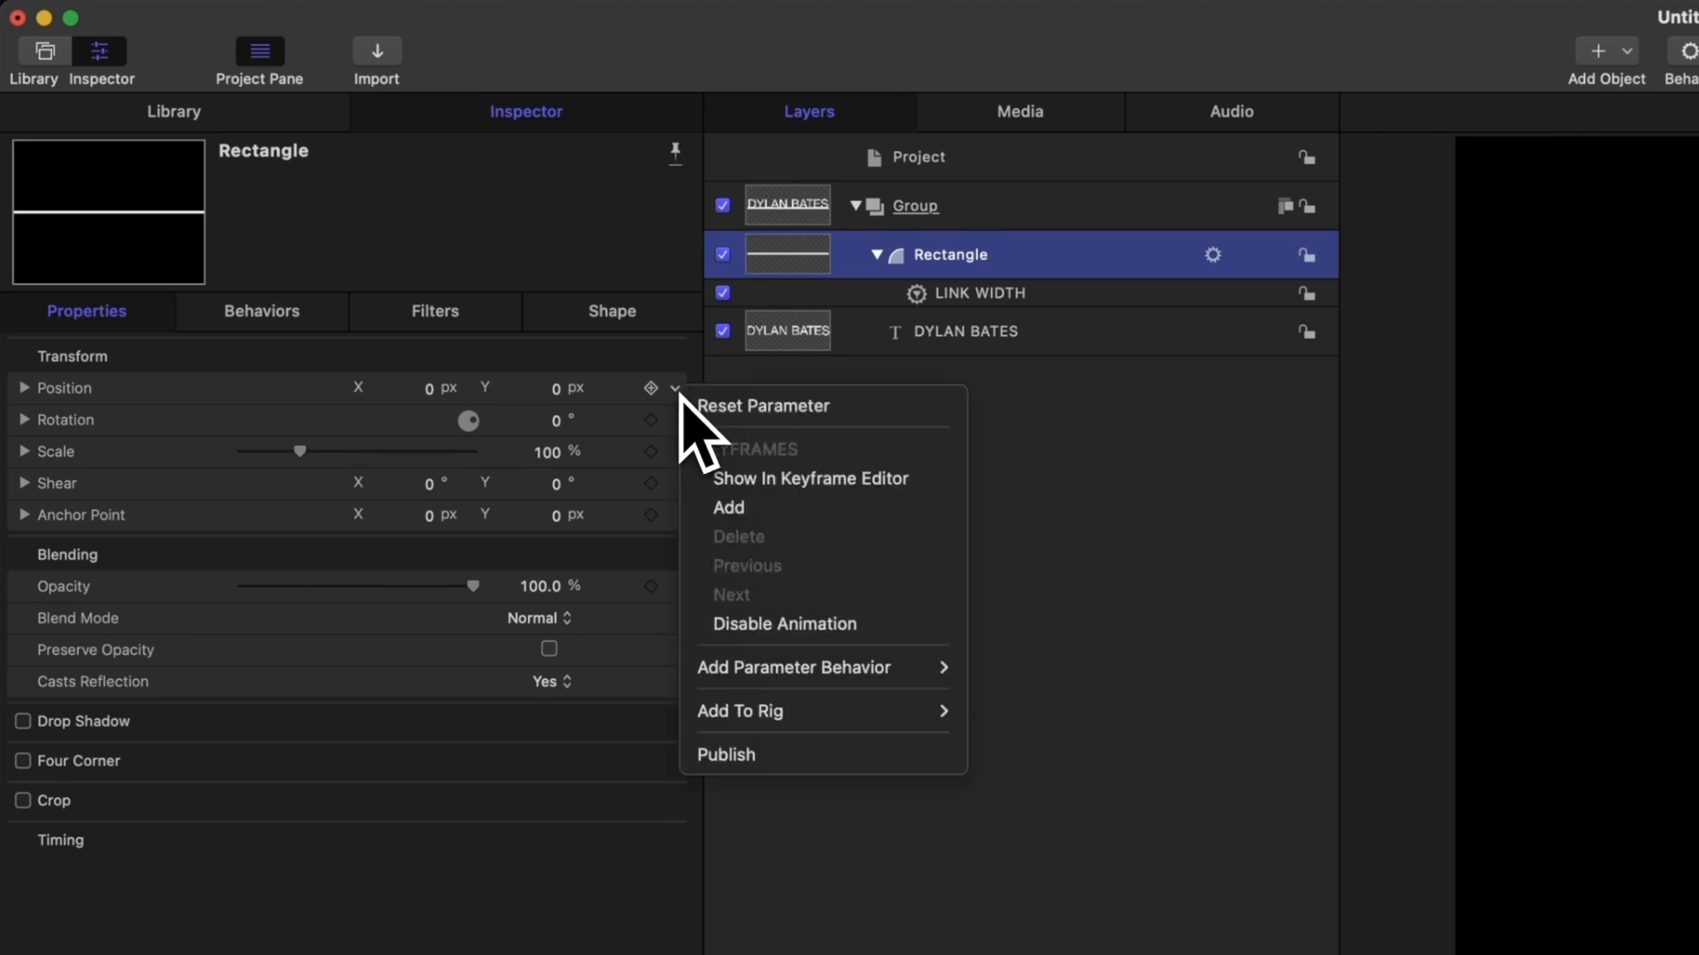
{"action": "mouse_move", "coordinate": [810, 669]}
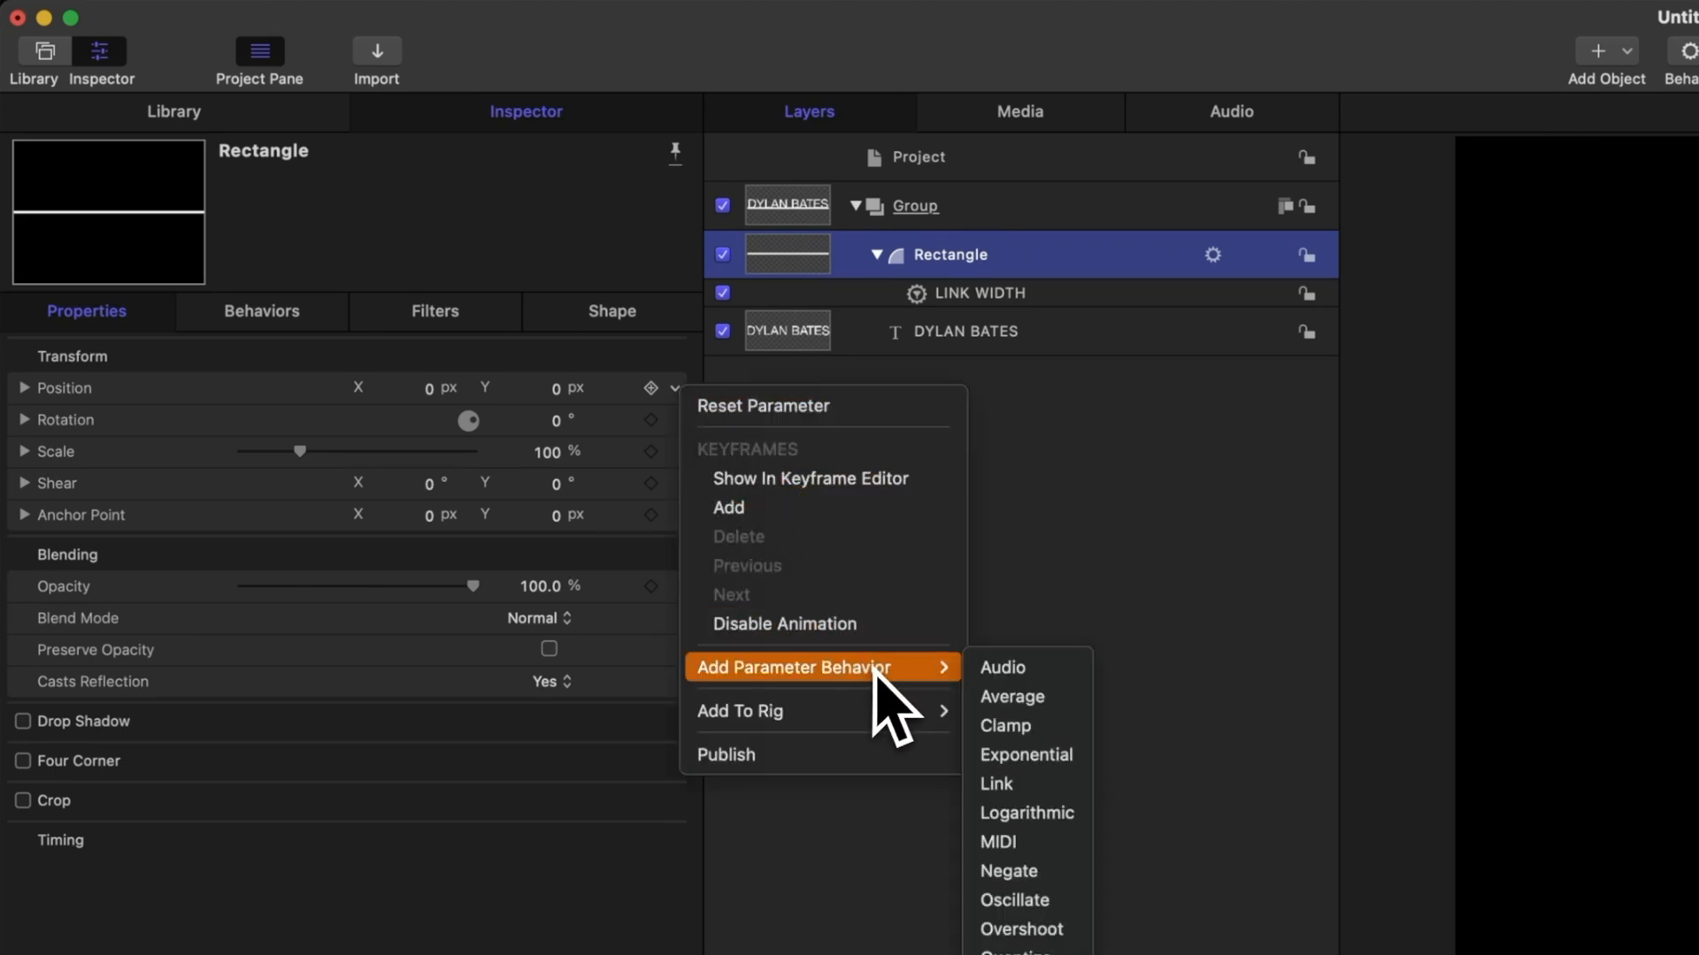
{"action": "mouse_move", "coordinate": [1030, 783]}
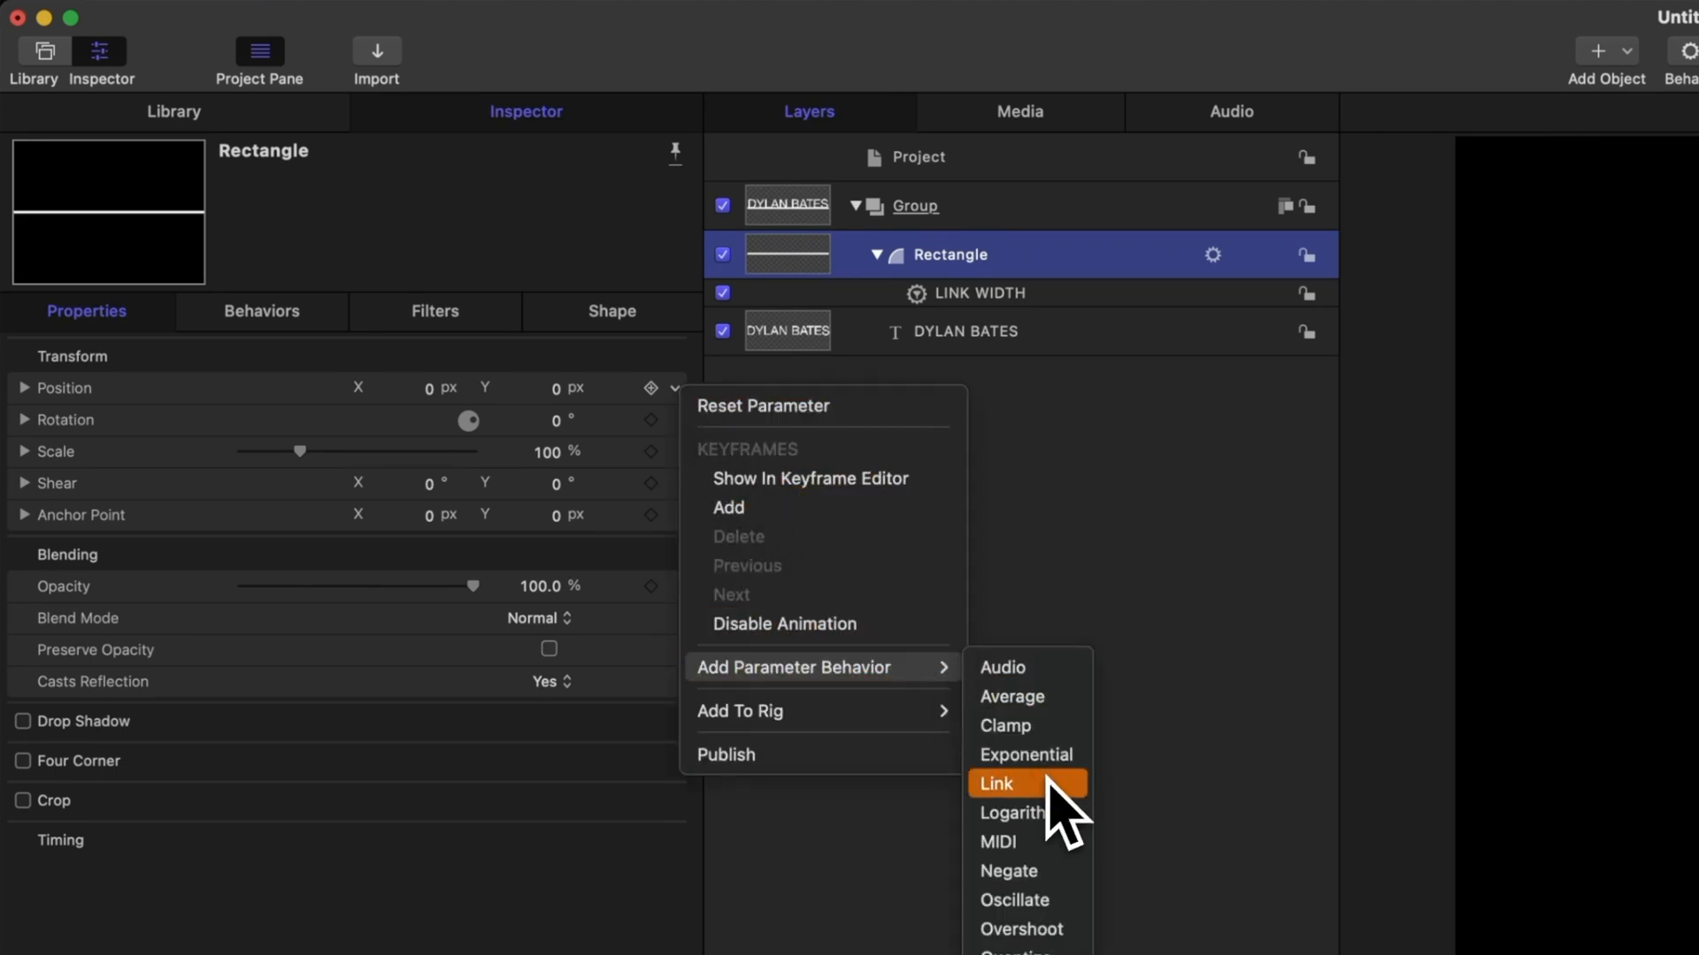
{"action": "left_click", "coordinate": [1019, 784]}
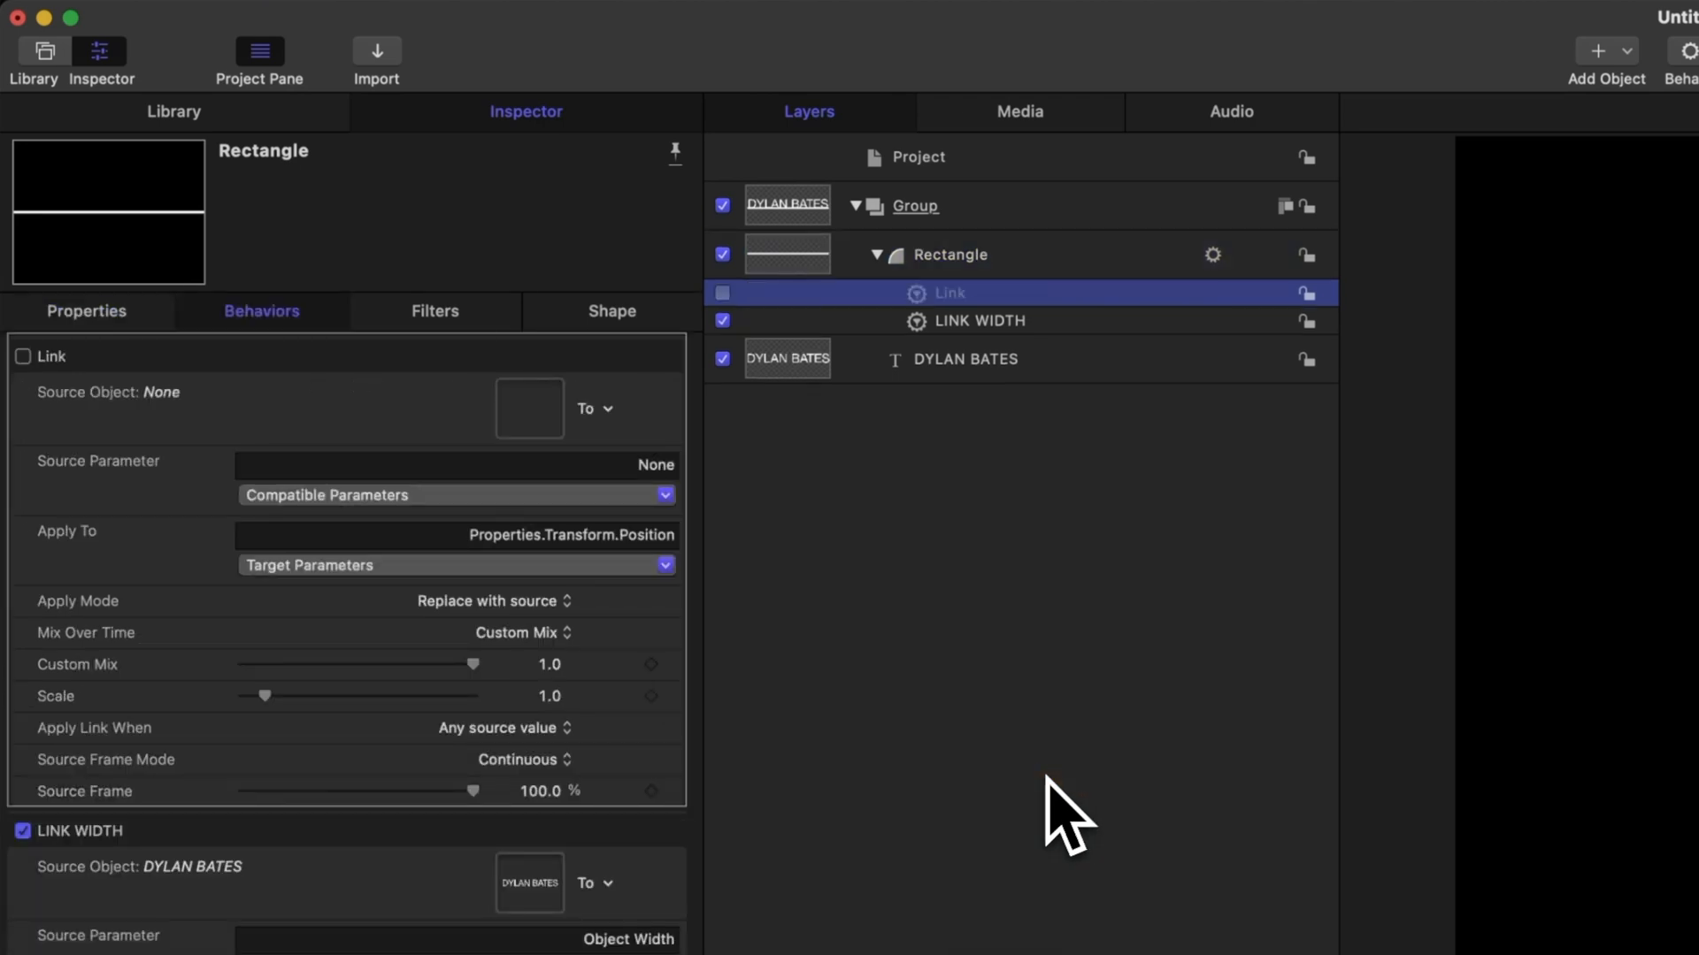
{"action": "mouse_move", "coordinate": [831, 375]}
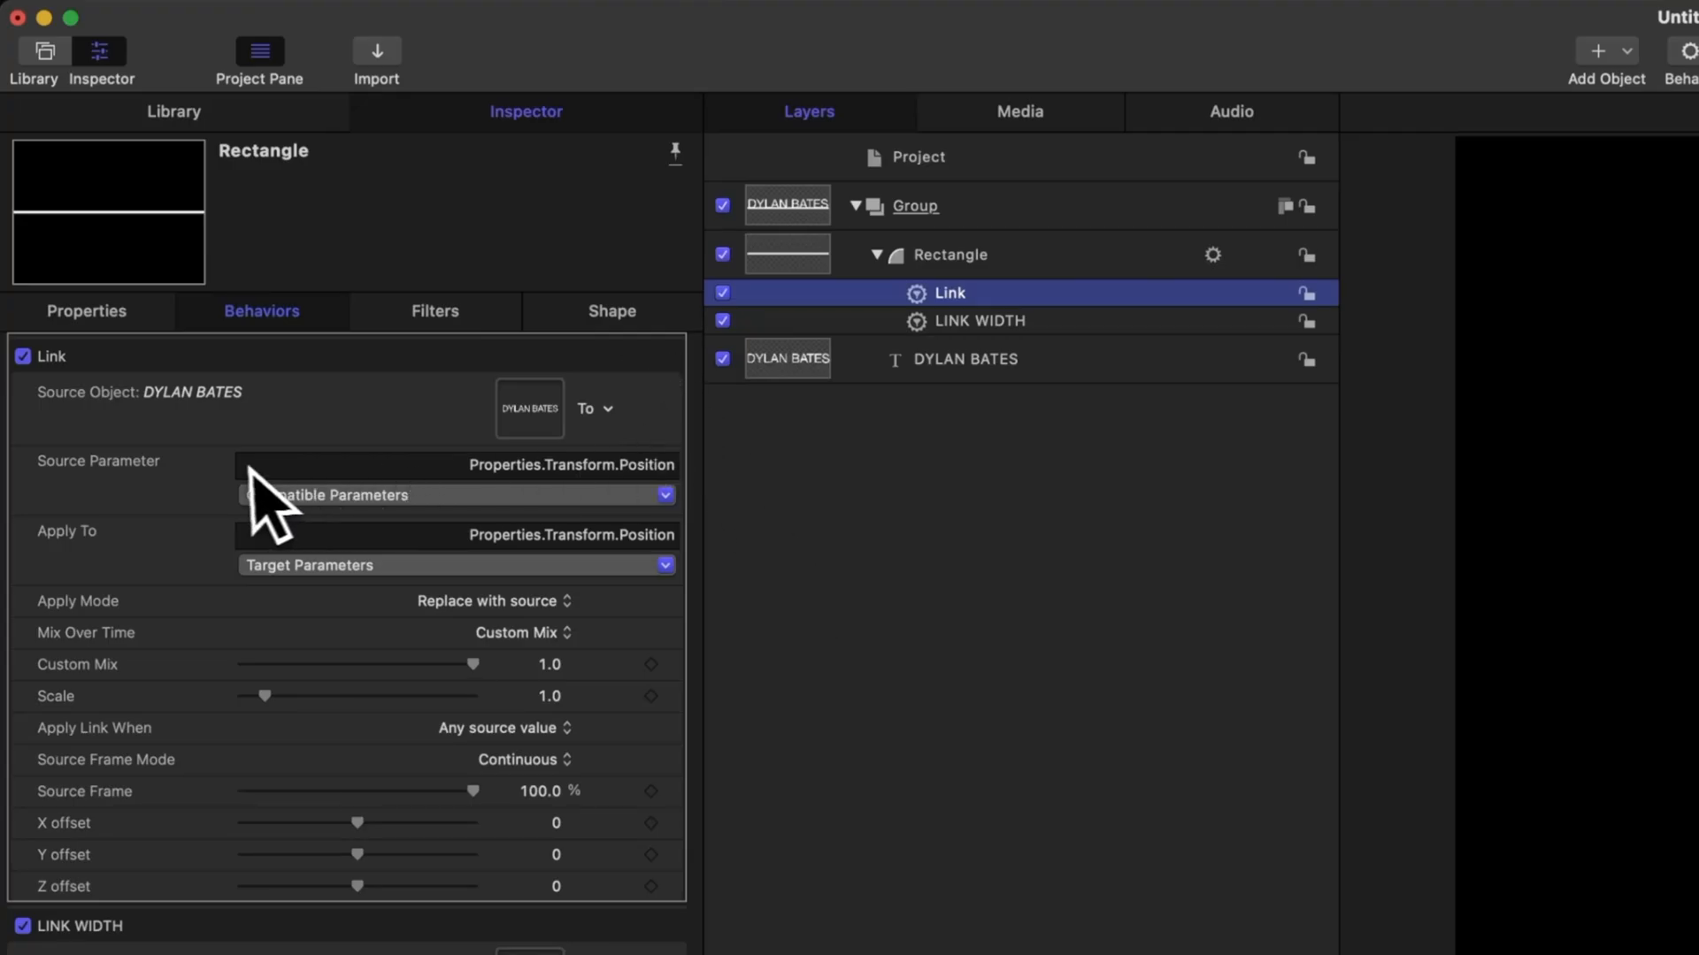
Link to DYLAN BATES Position with a Y offset of -5 so the underline follows the title
{"action": "double_click", "coordinate": [504, 465]}
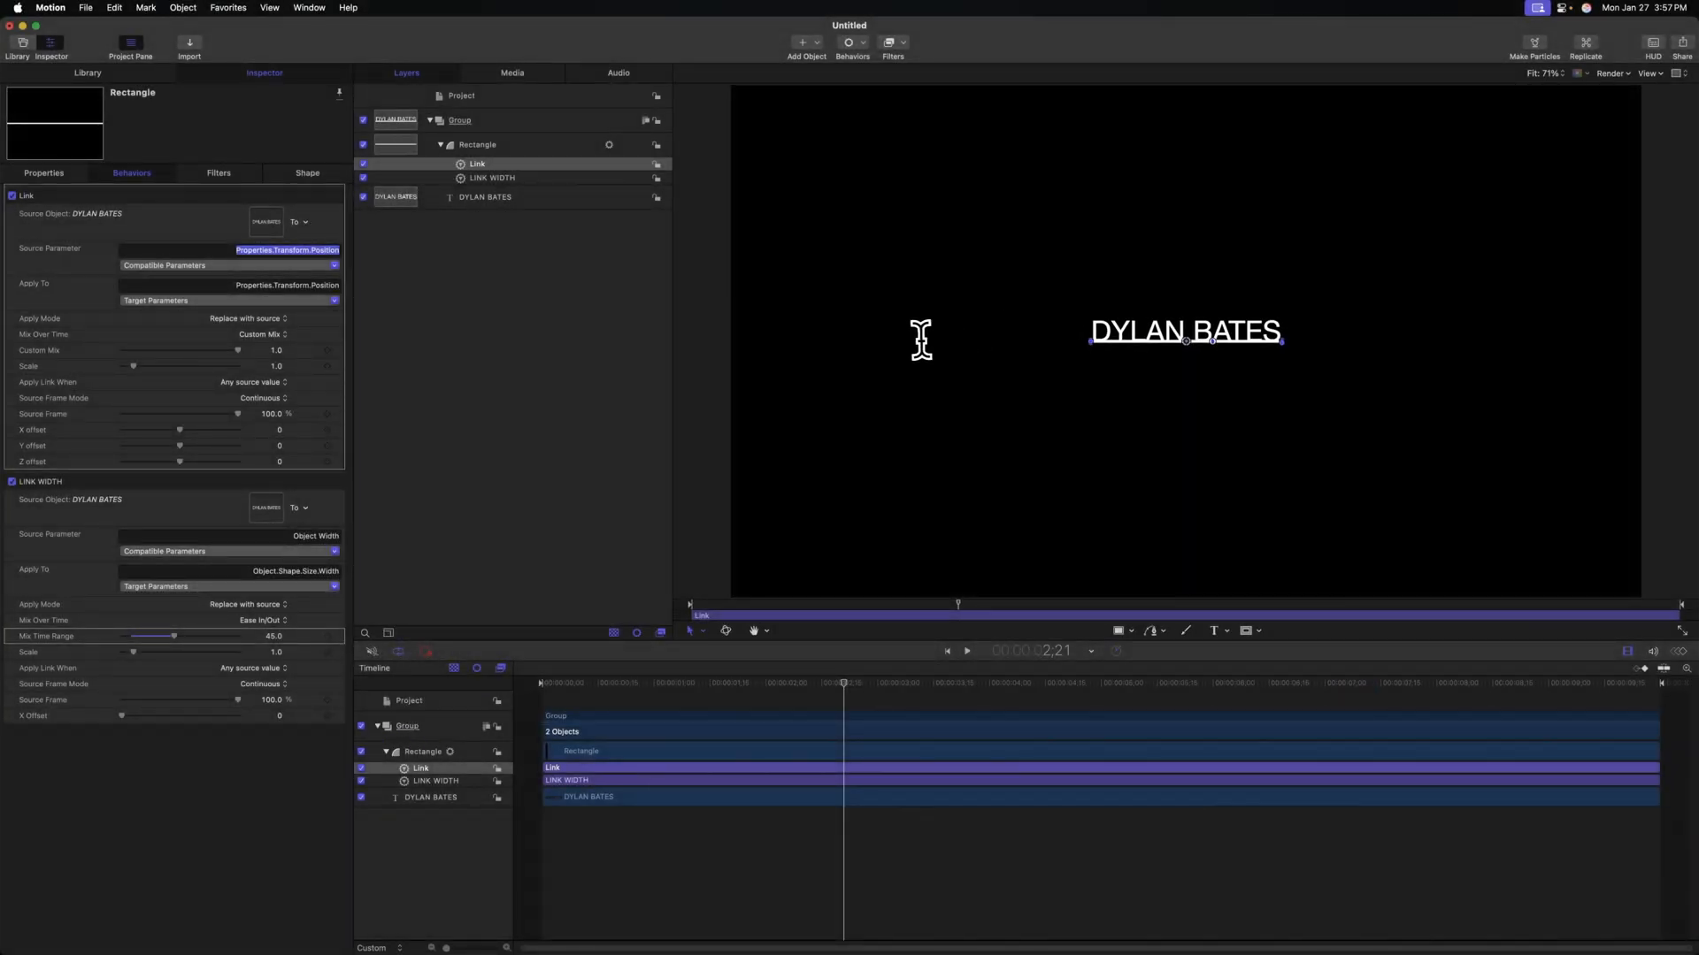
{"action": "mouse_move", "coordinate": [55, 445]}
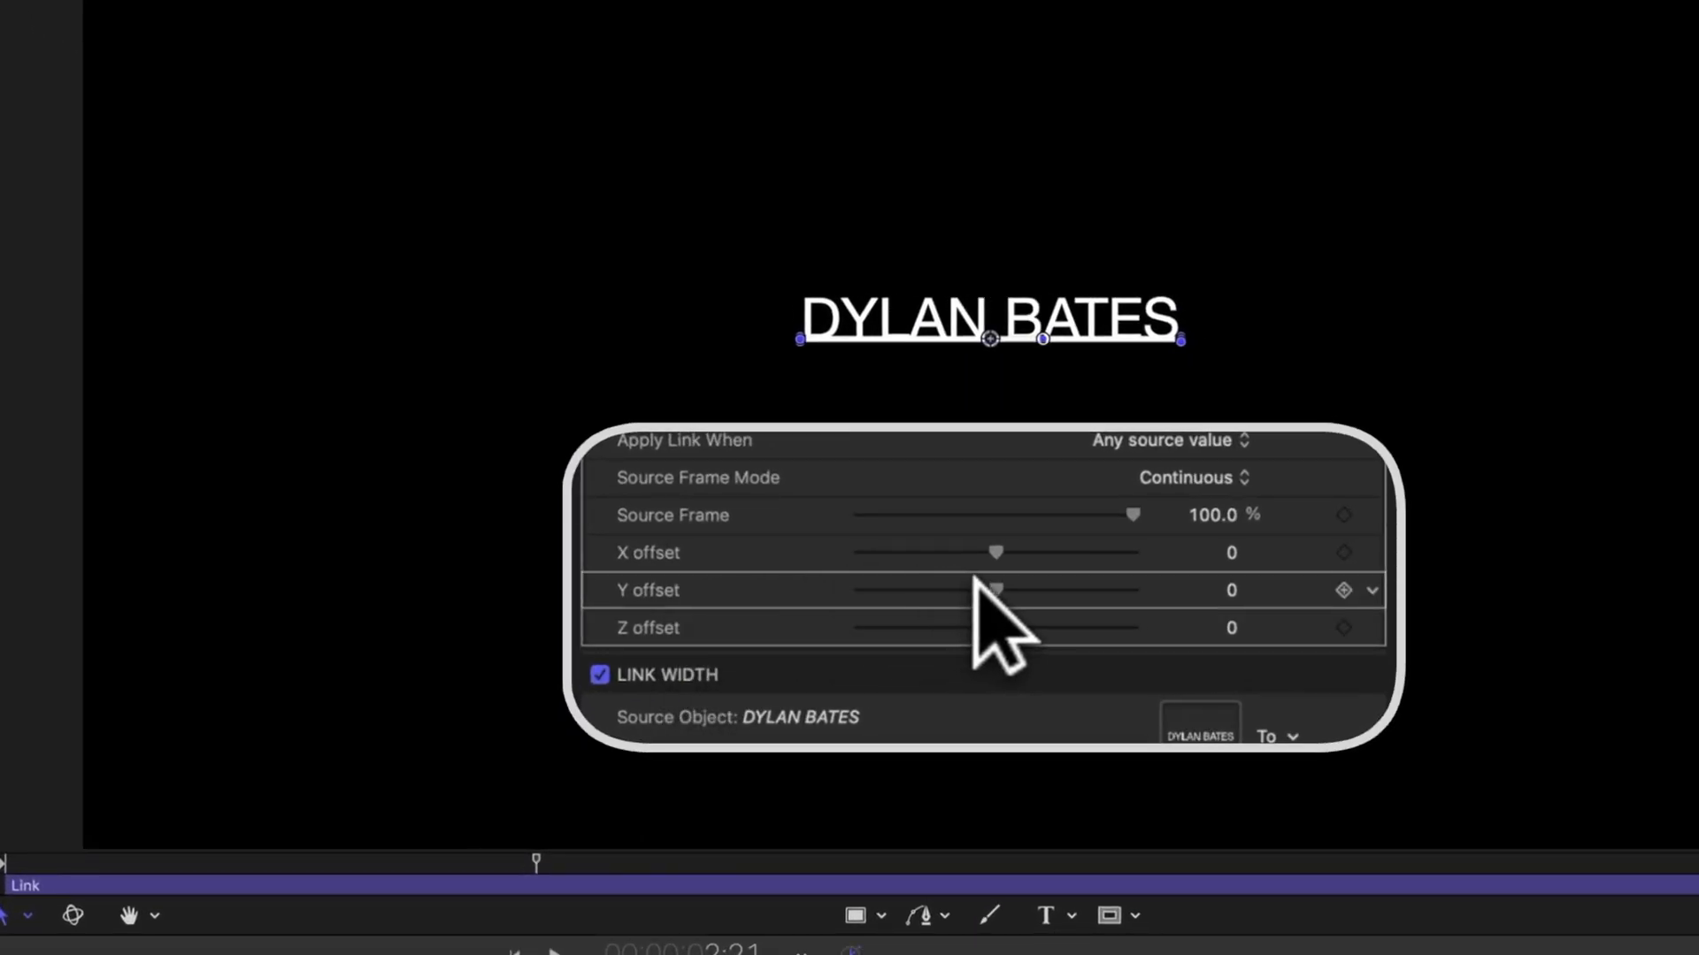
{"action": "left_click_drag", "start_coordinate": [996, 589], "coordinate": [985, 589]}
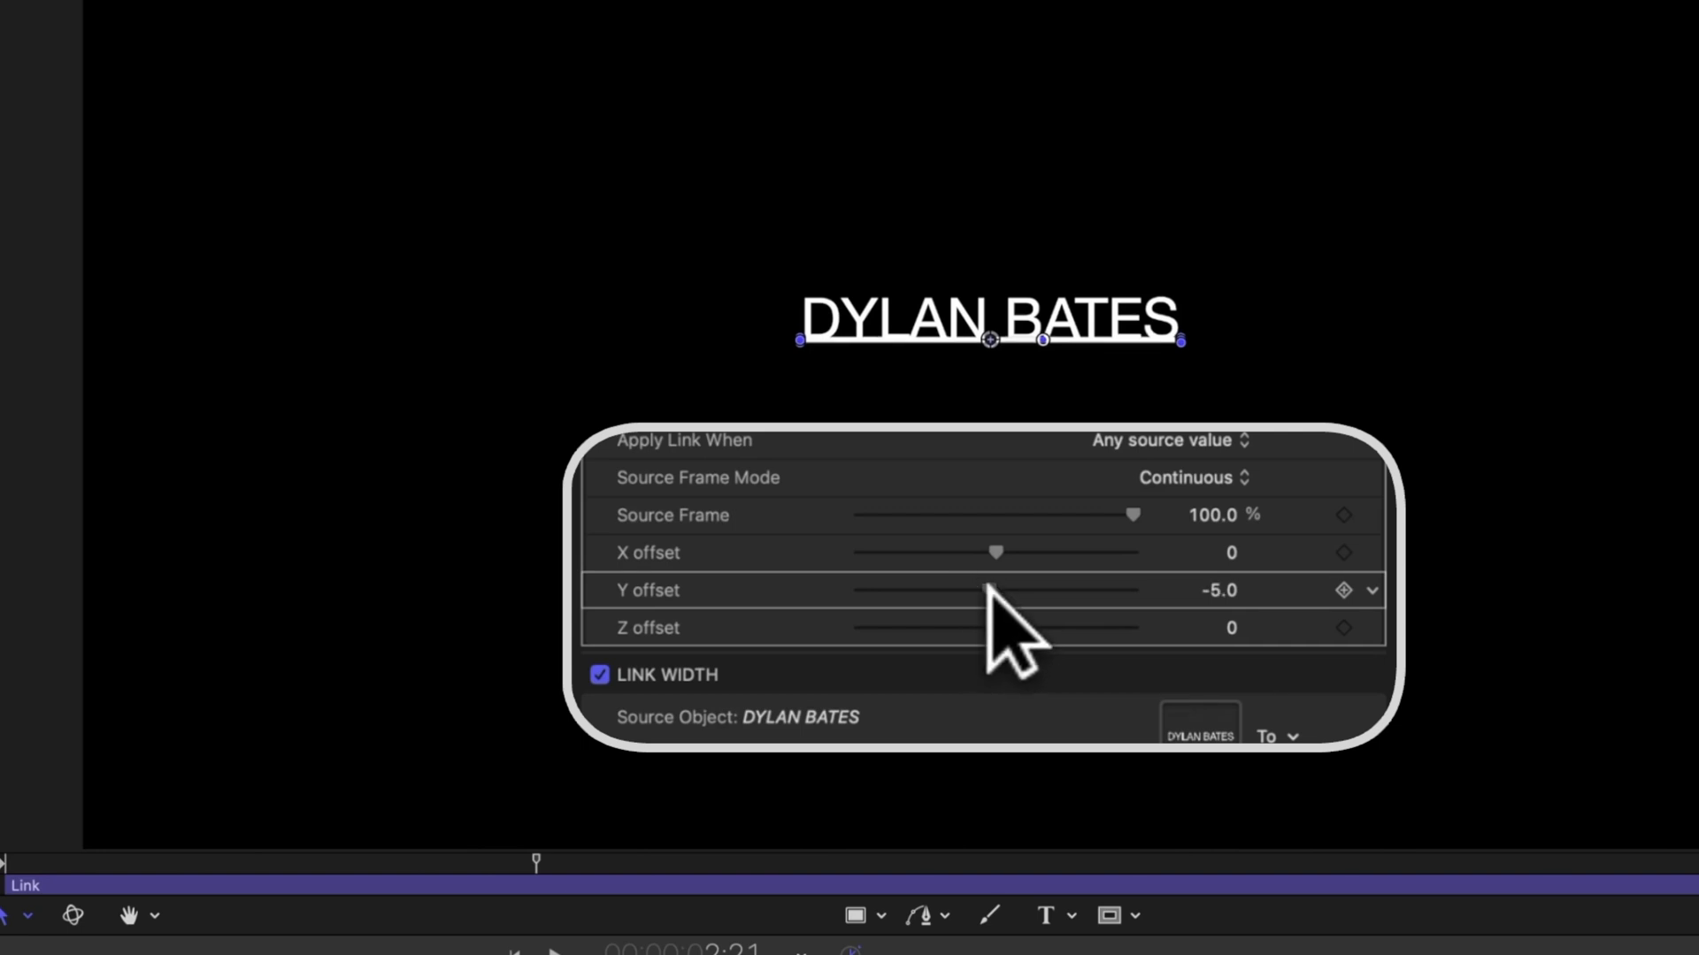
{"action": "left_click_drag", "start_coordinate": [986, 589], "coordinate": [954, 590]}
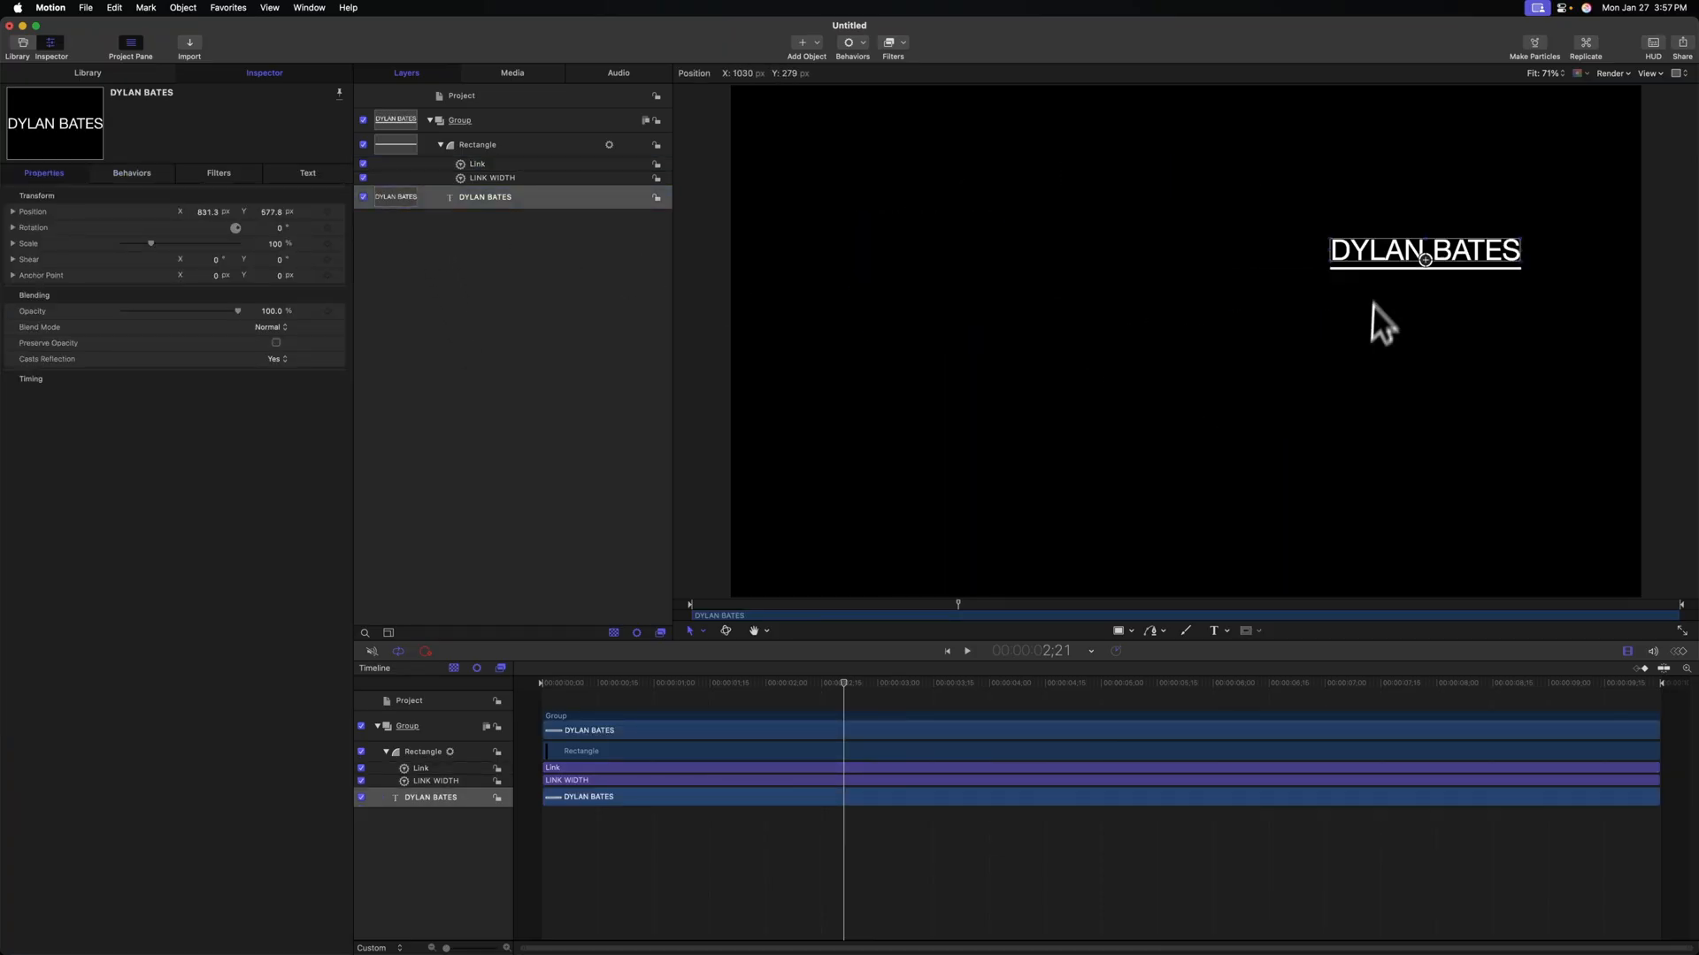
{"action": "left_click_drag", "start_coordinate": [1425, 251], "coordinate": [1094, 269]}
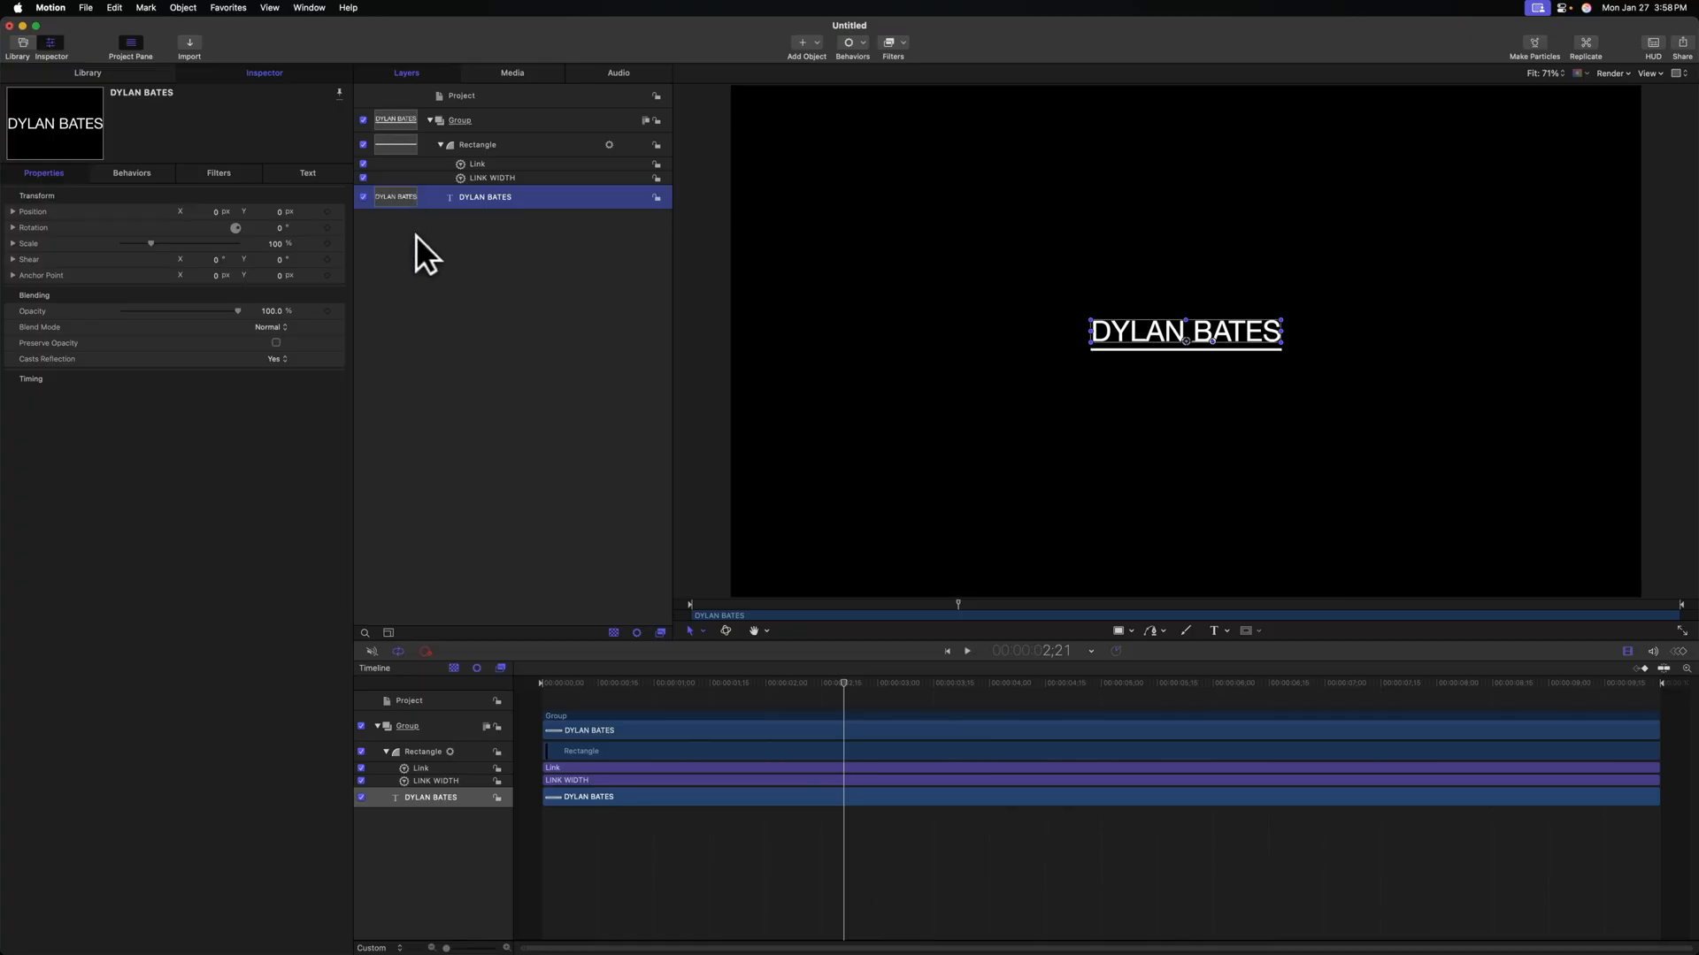
Duplicate DYLAN BATES, set the copy to Helvetica Neue Thin at size 62, and retype it as VIDEO EDITOR DUDE
{"action": "key", "text": "cmd+d"}
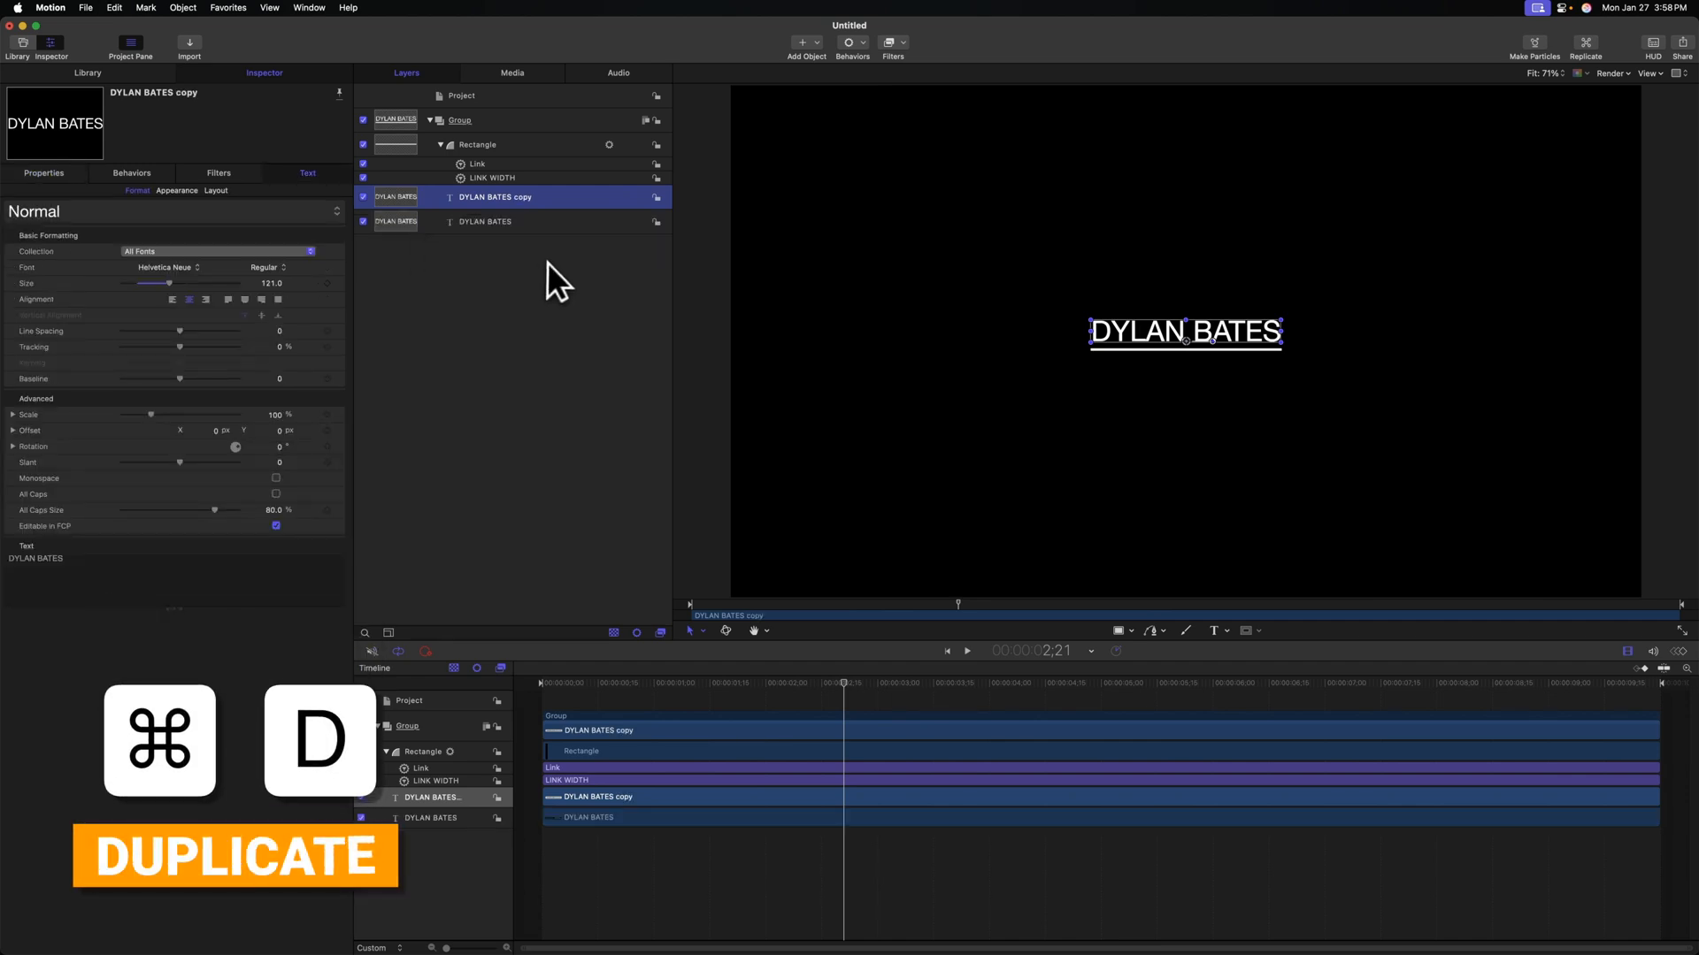
{"action": "mouse_move", "coordinate": [1221, 316]}
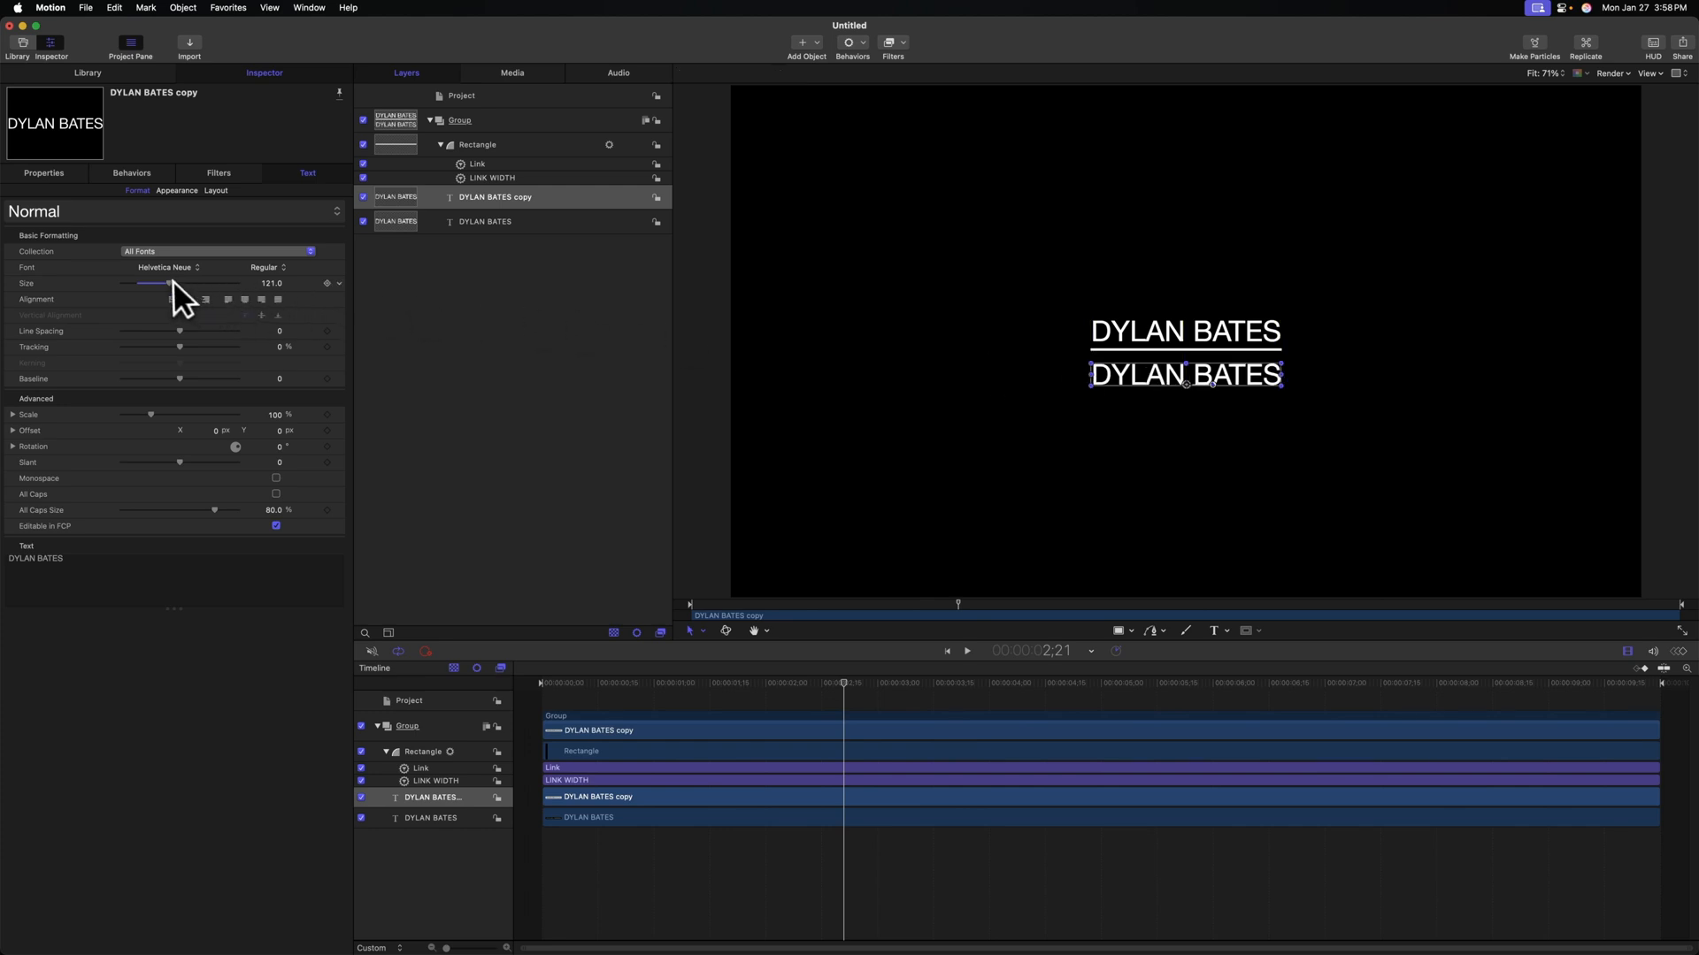
{"action": "left_click", "coordinate": [265, 267]}
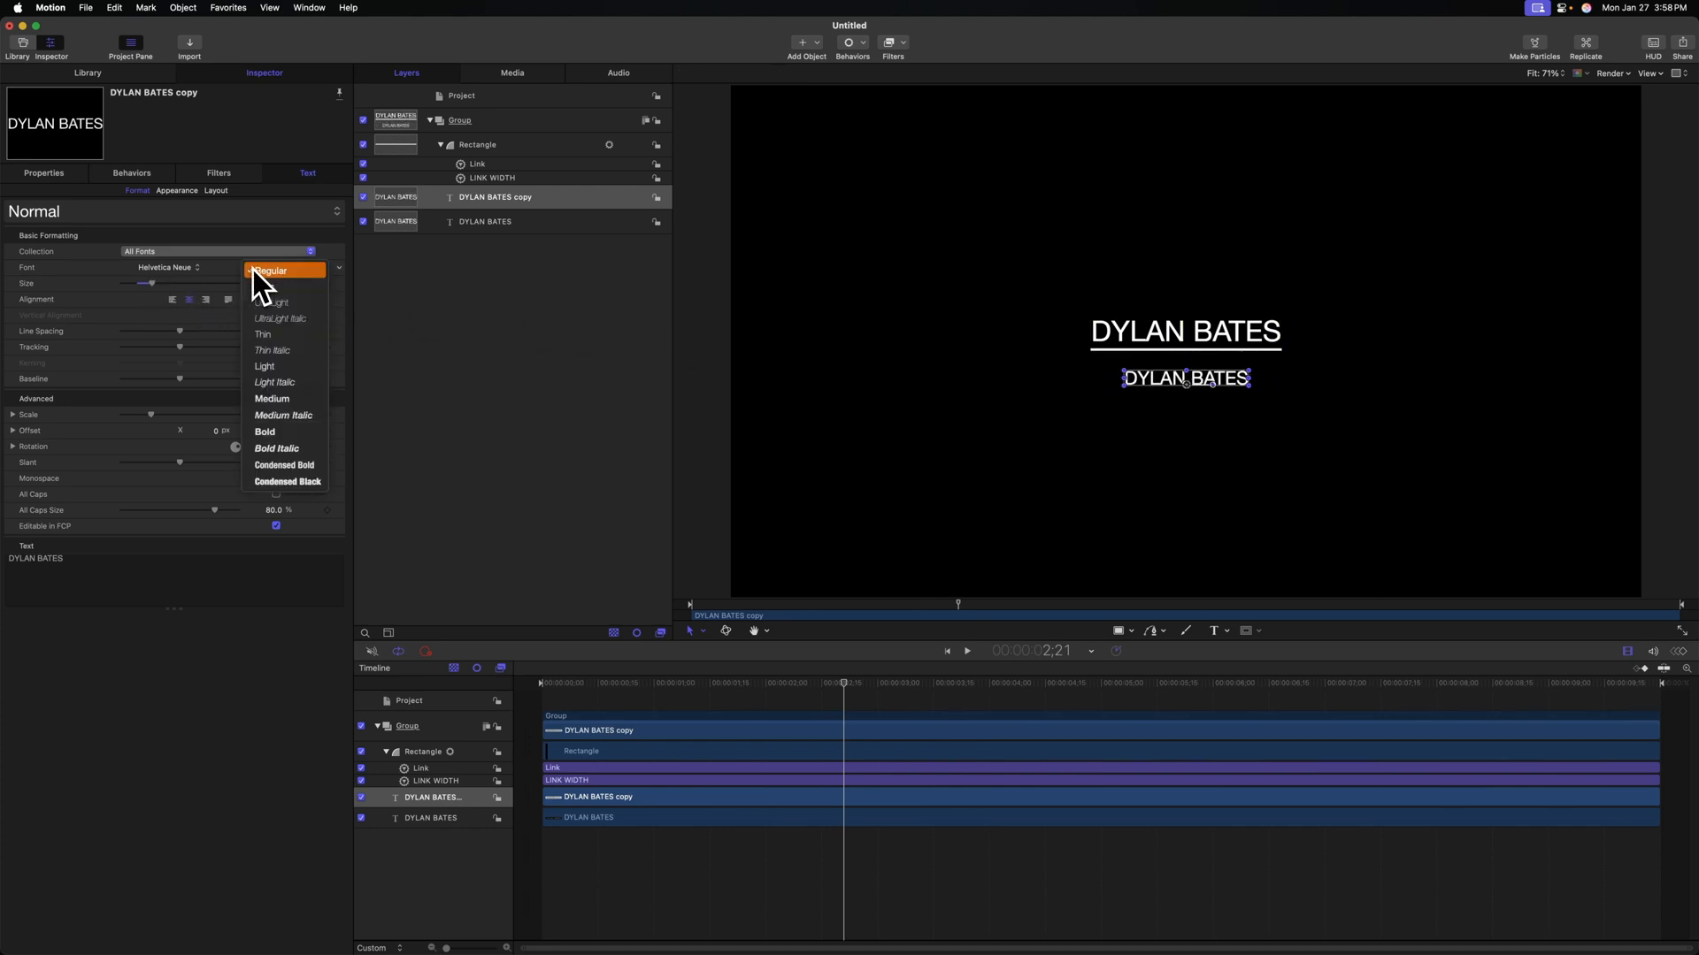
{"action": "left_click", "coordinate": [261, 334]}
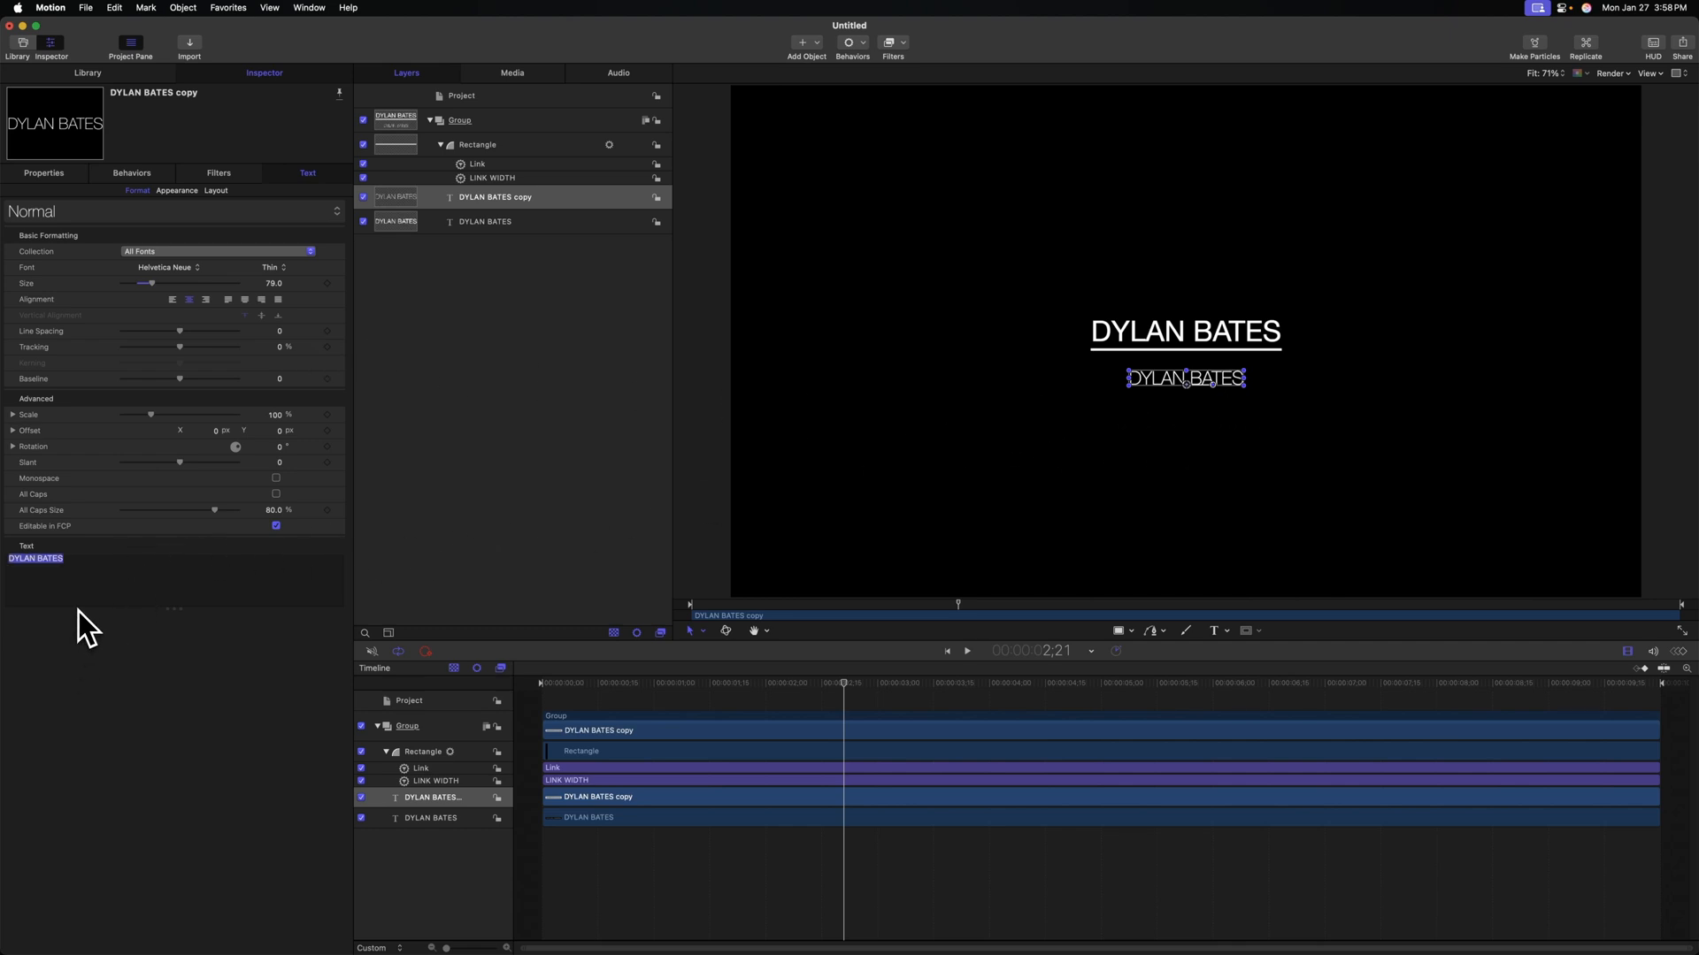
{"action": "type", "text": "VIDEO EDITOR DUDE"}
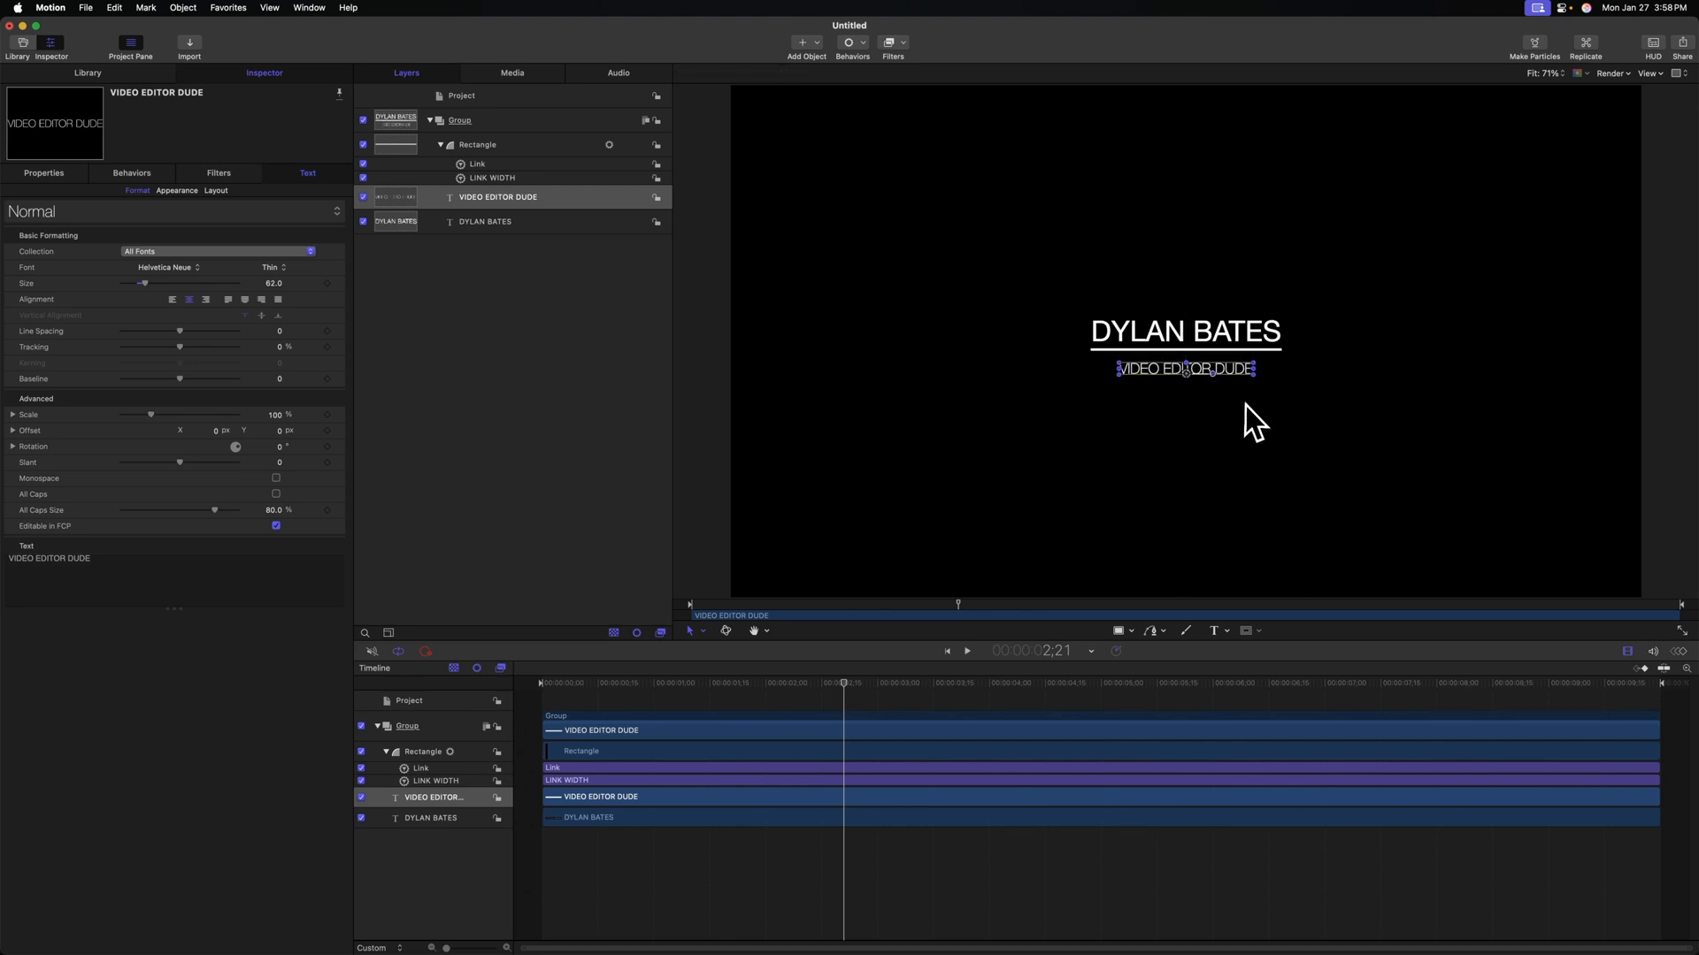
{"action": "left_click", "coordinate": [499, 196]}
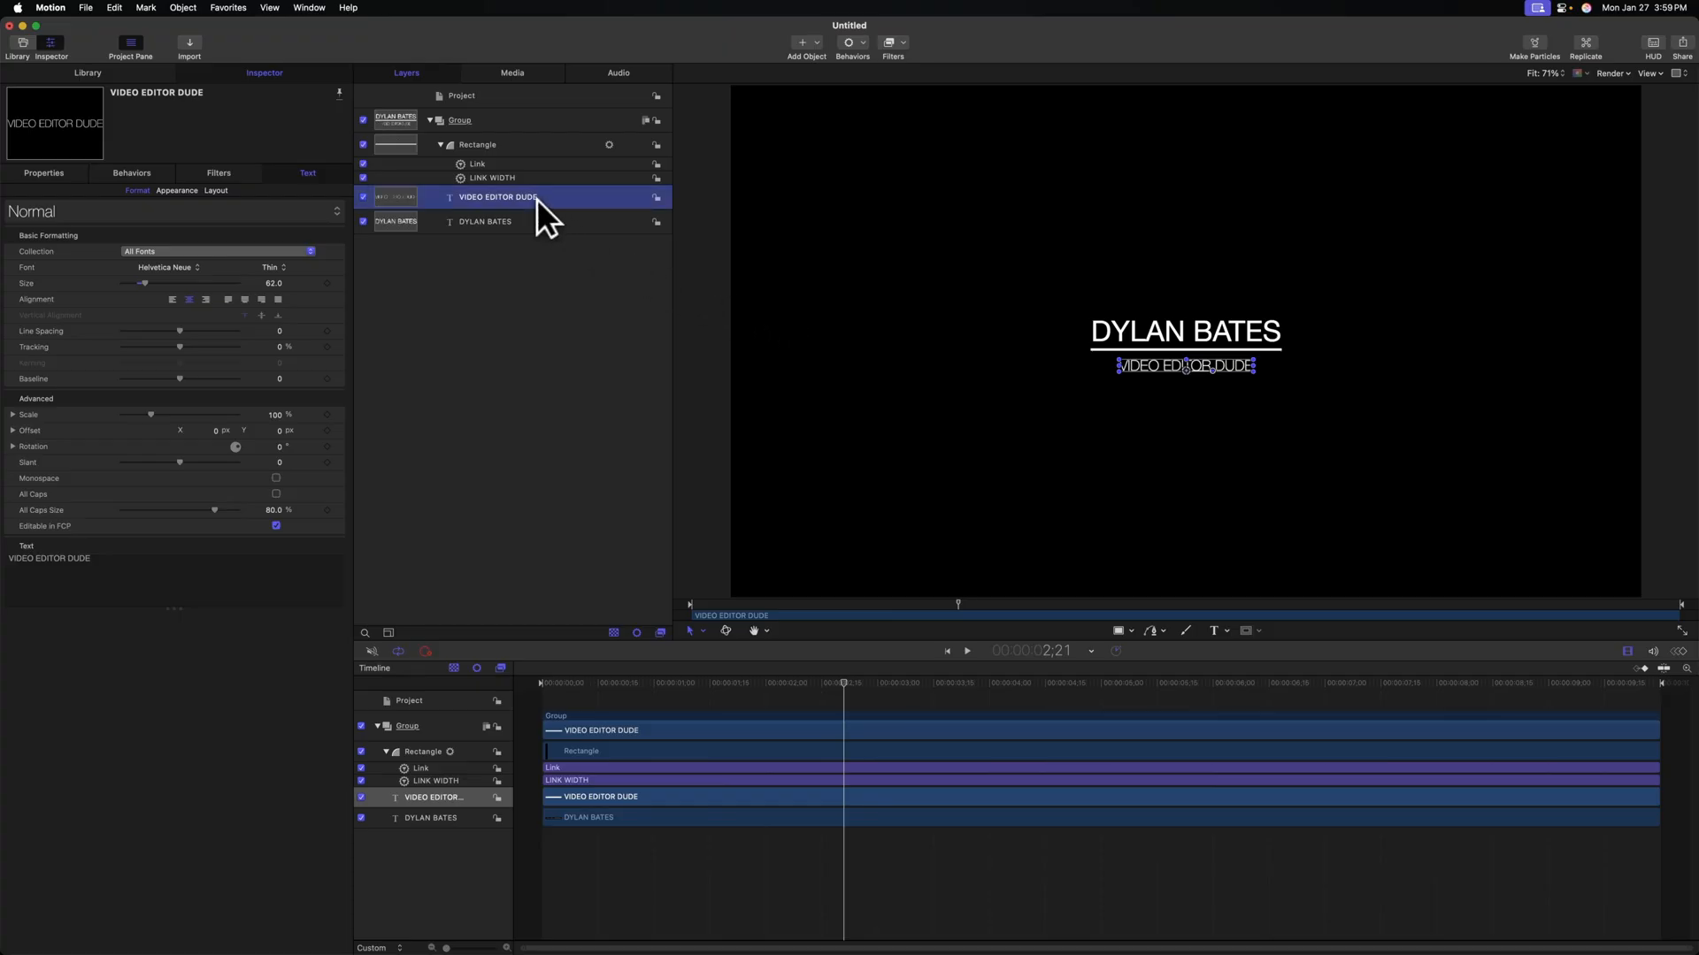
{"action": "left_click", "coordinate": [43, 173]}
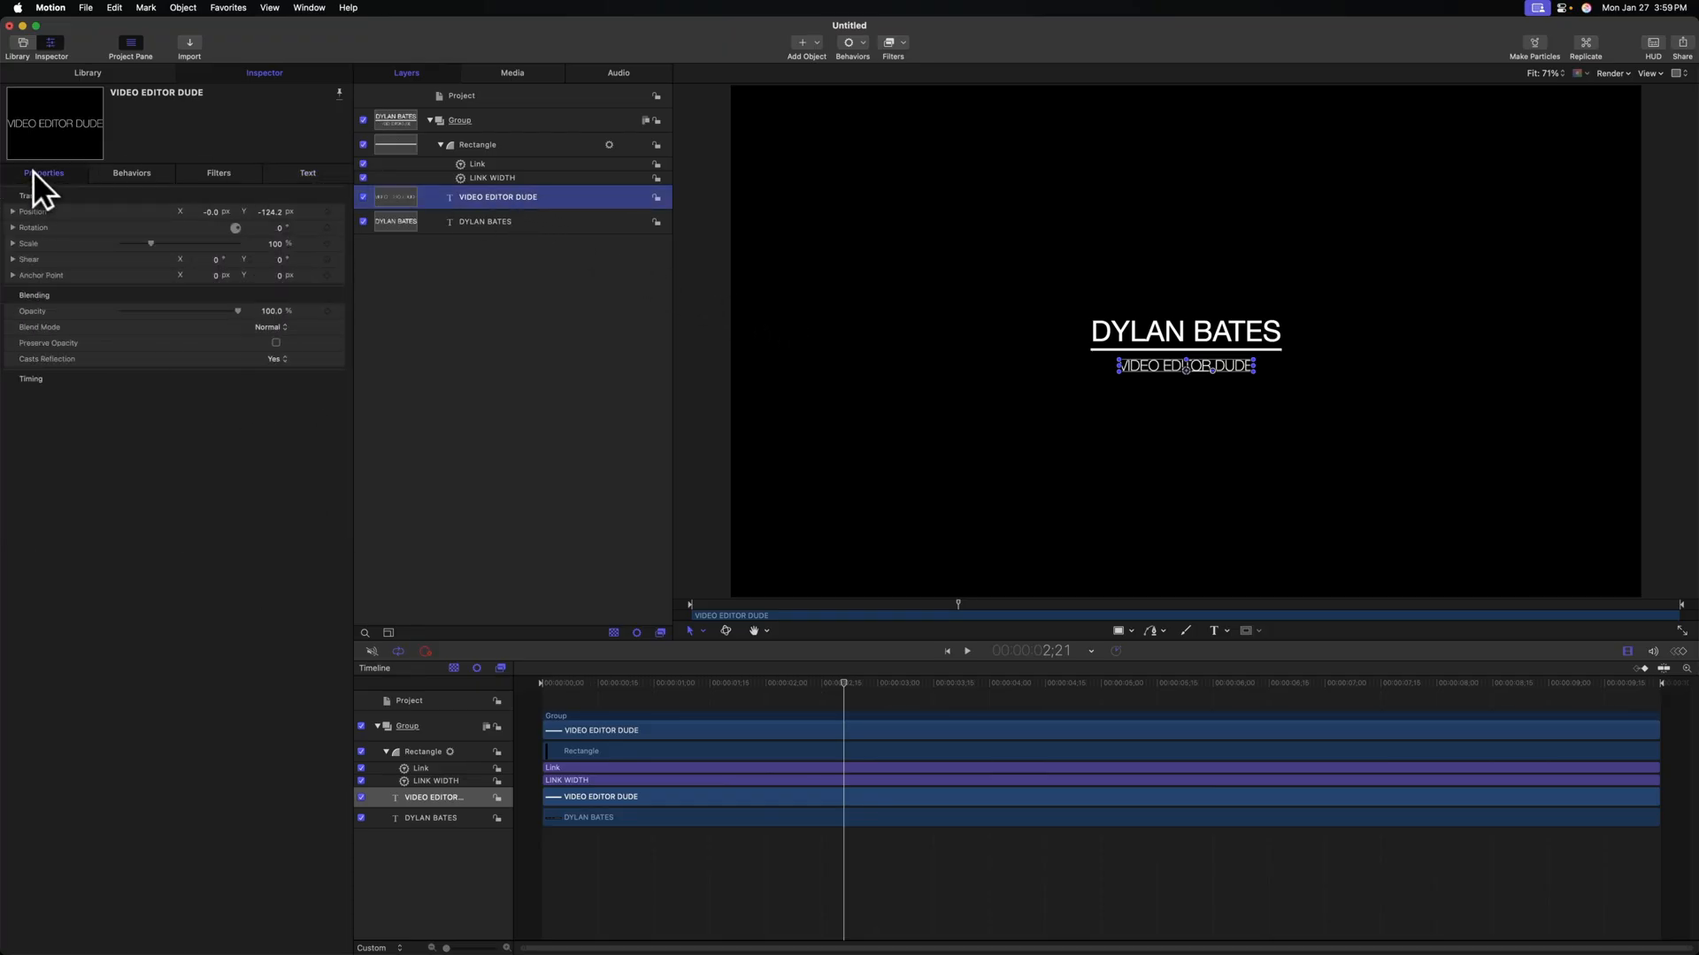
{"action": "right_click", "coordinate": [36, 212]}
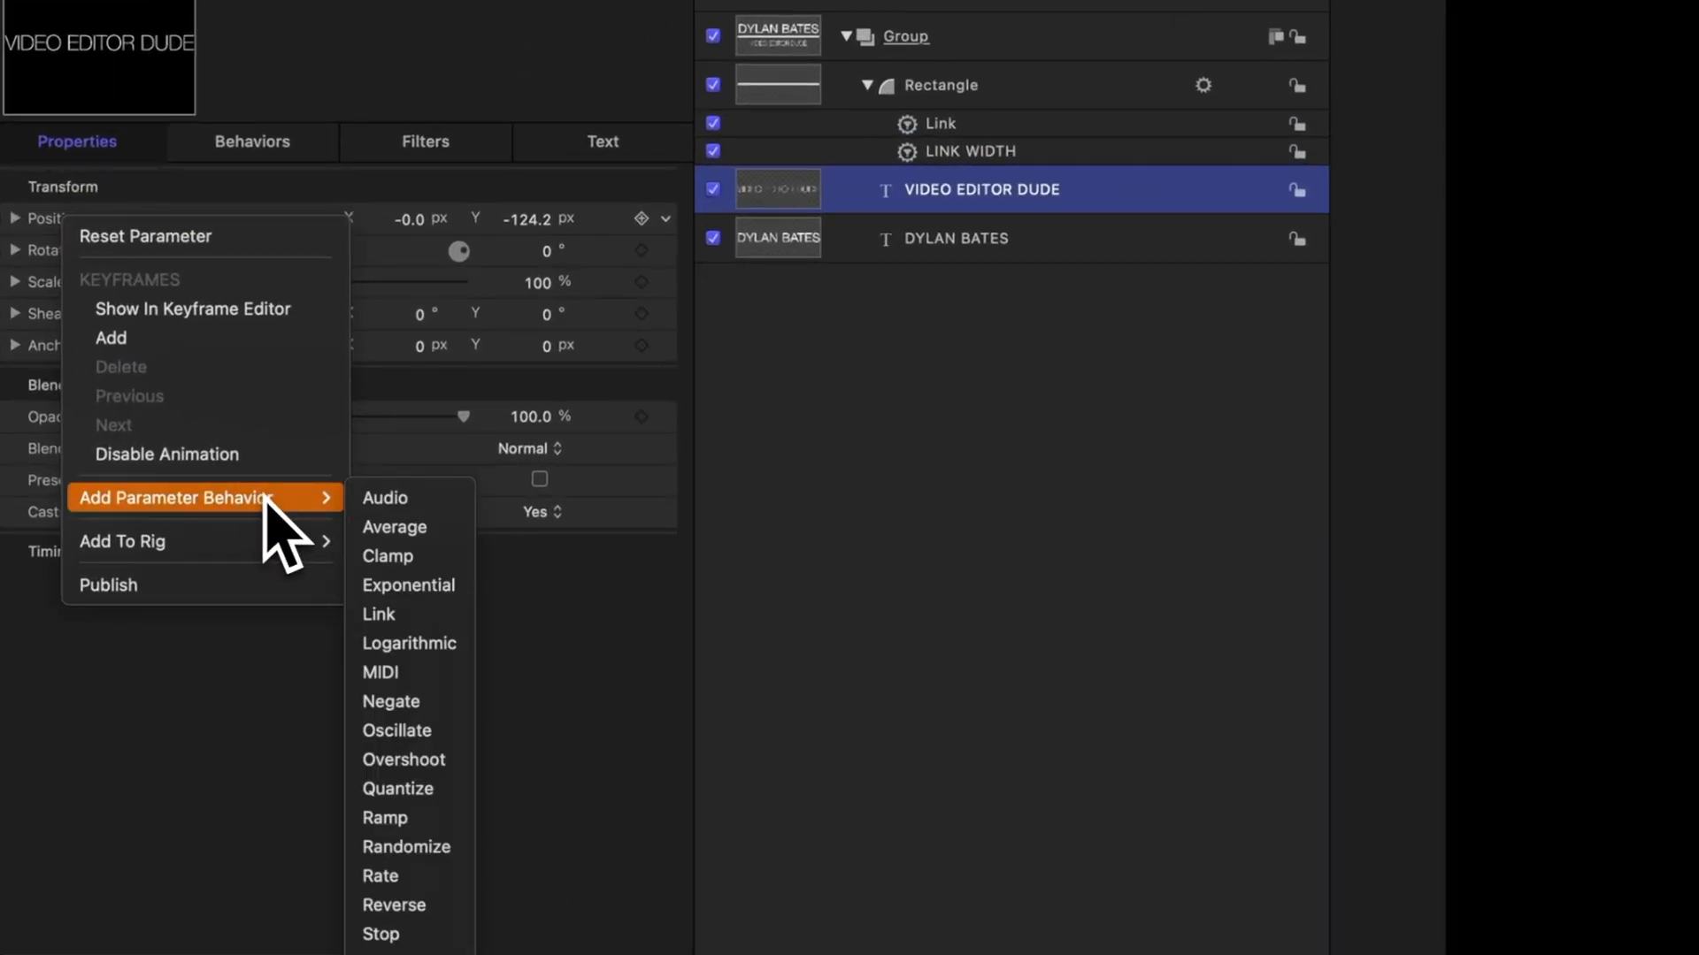
{"action": "left_click", "coordinate": [378, 616]}
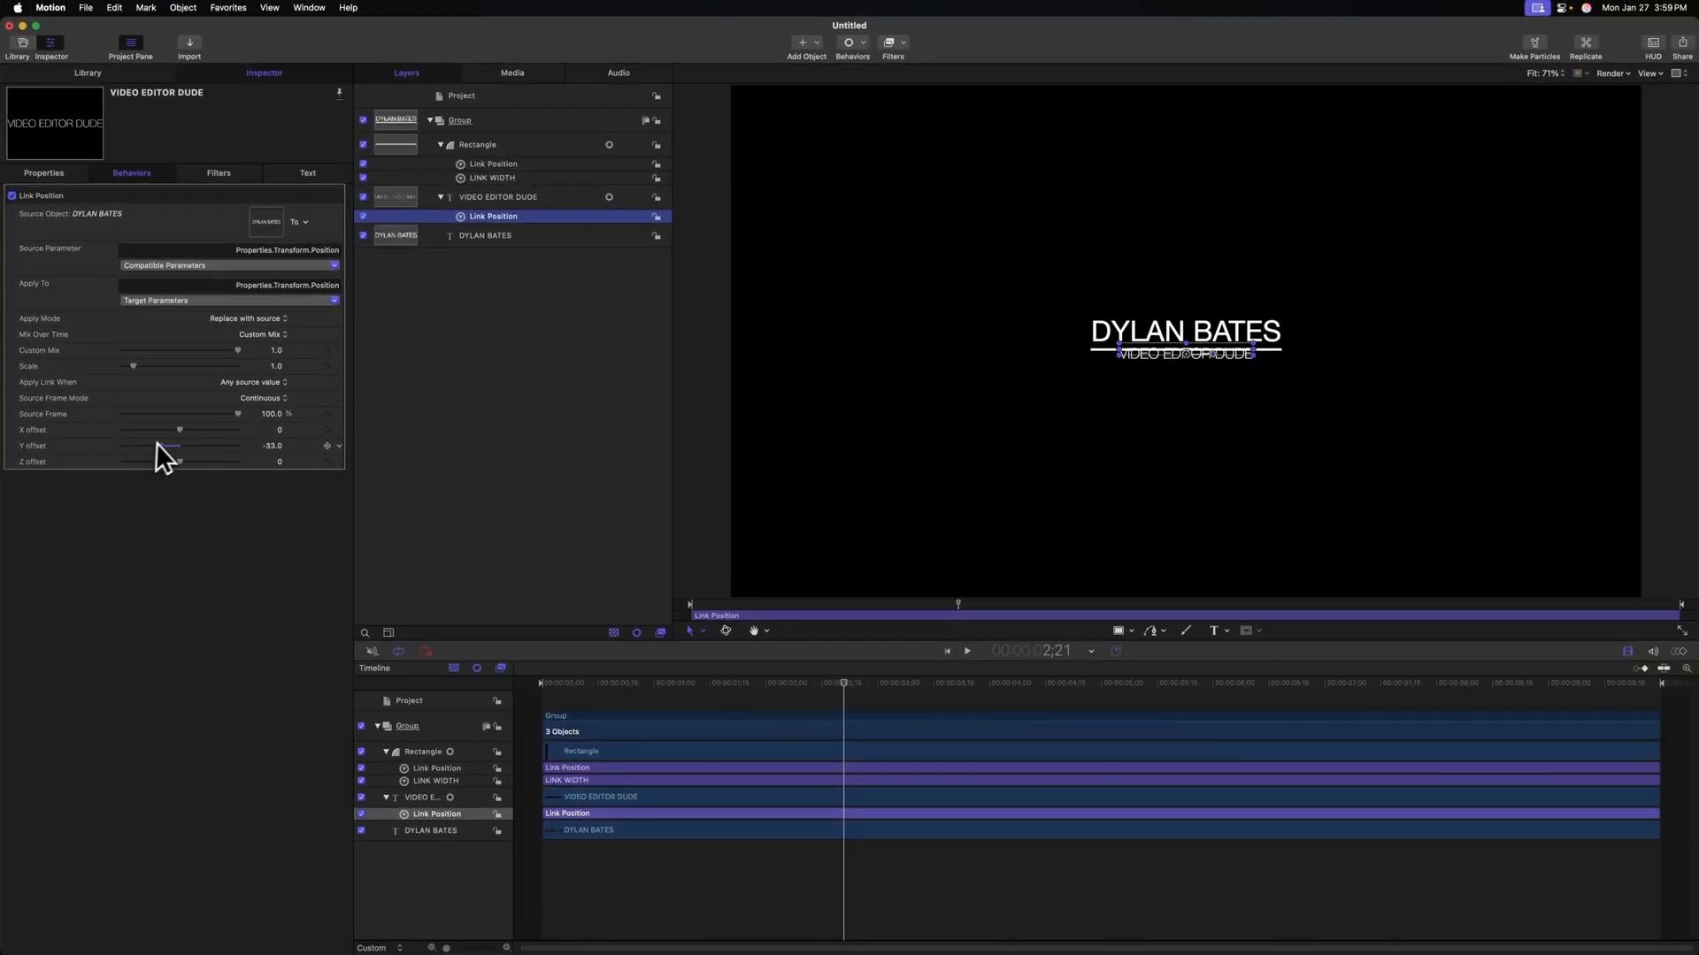
{"action": "left_click_drag", "start_coordinate": [178, 446], "coordinate": [200, 445]}
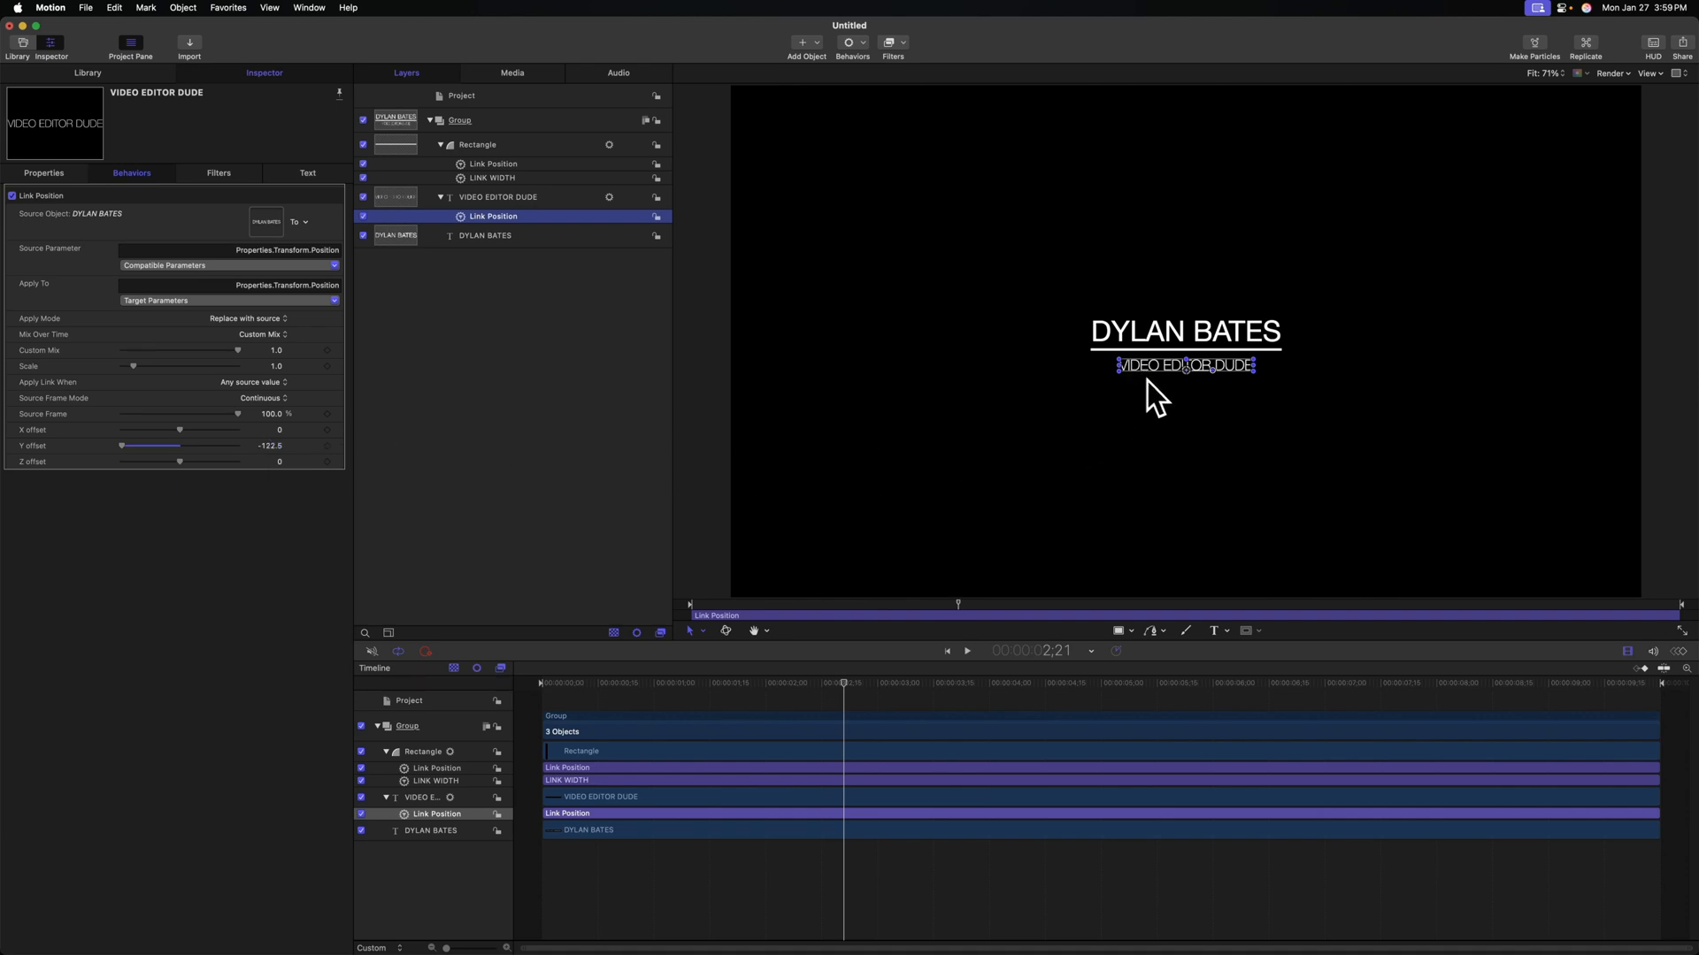
{"action": "mouse_move", "coordinate": [404, 421]}
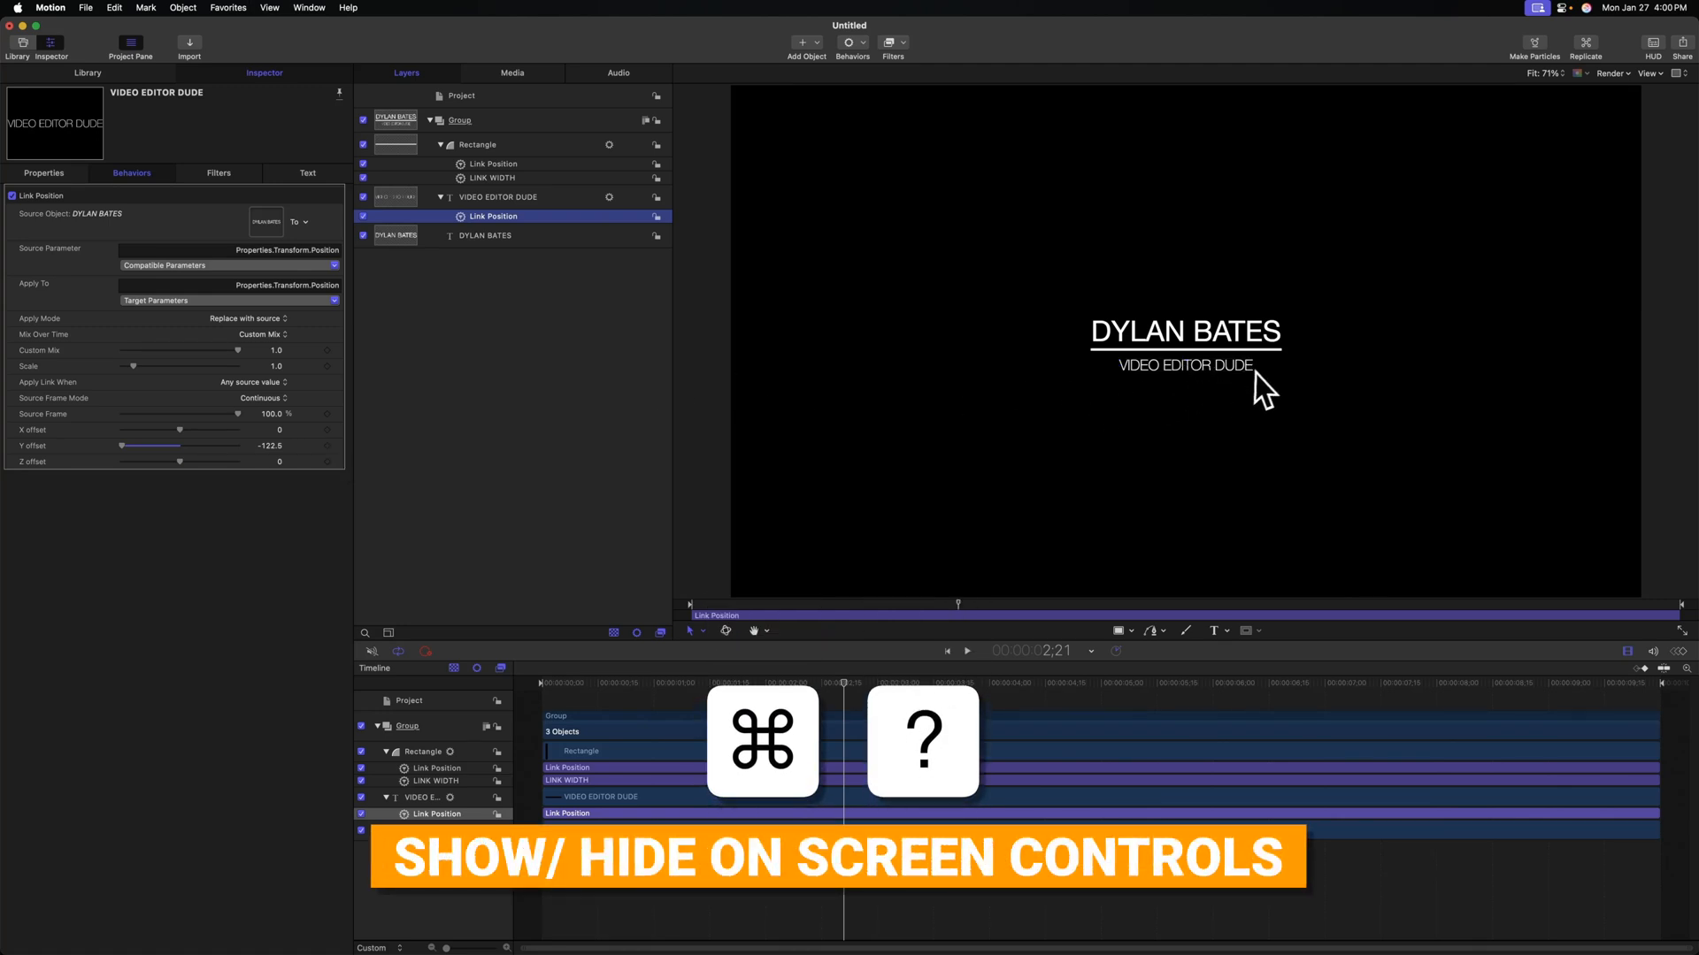
{"action": "mouse_move", "coordinate": [971, 343]}
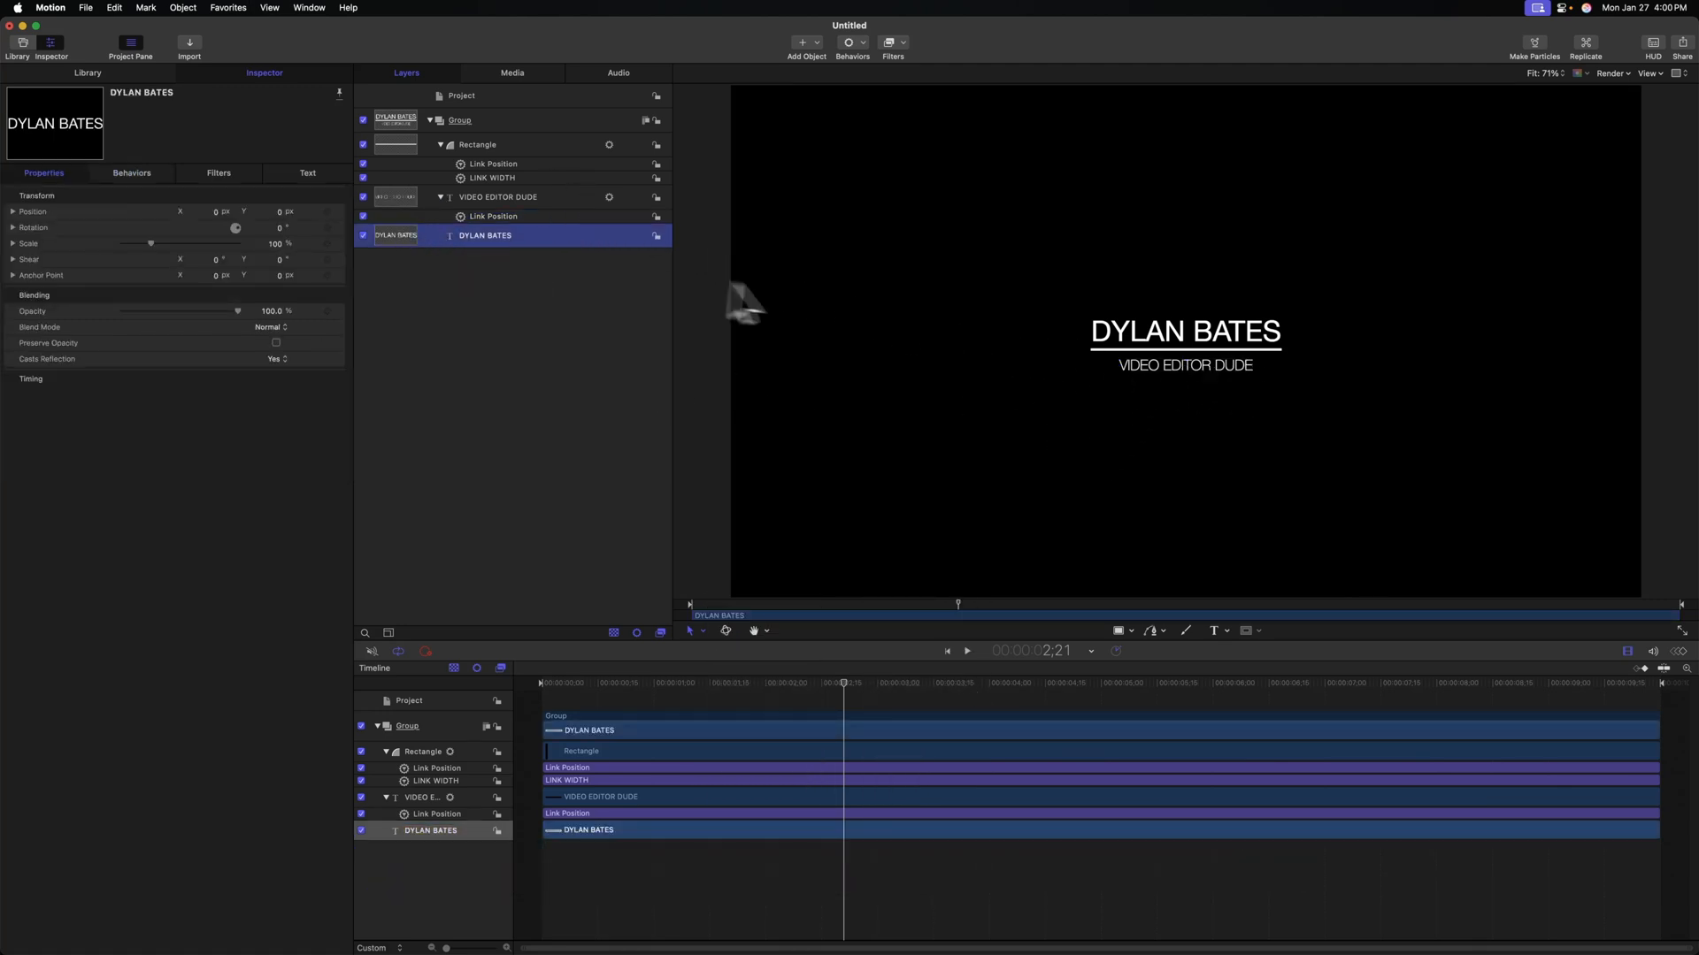
{"action": "left_click_drag", "start_coordinate": [1185, 331], "coordinate": [1260, 237]}
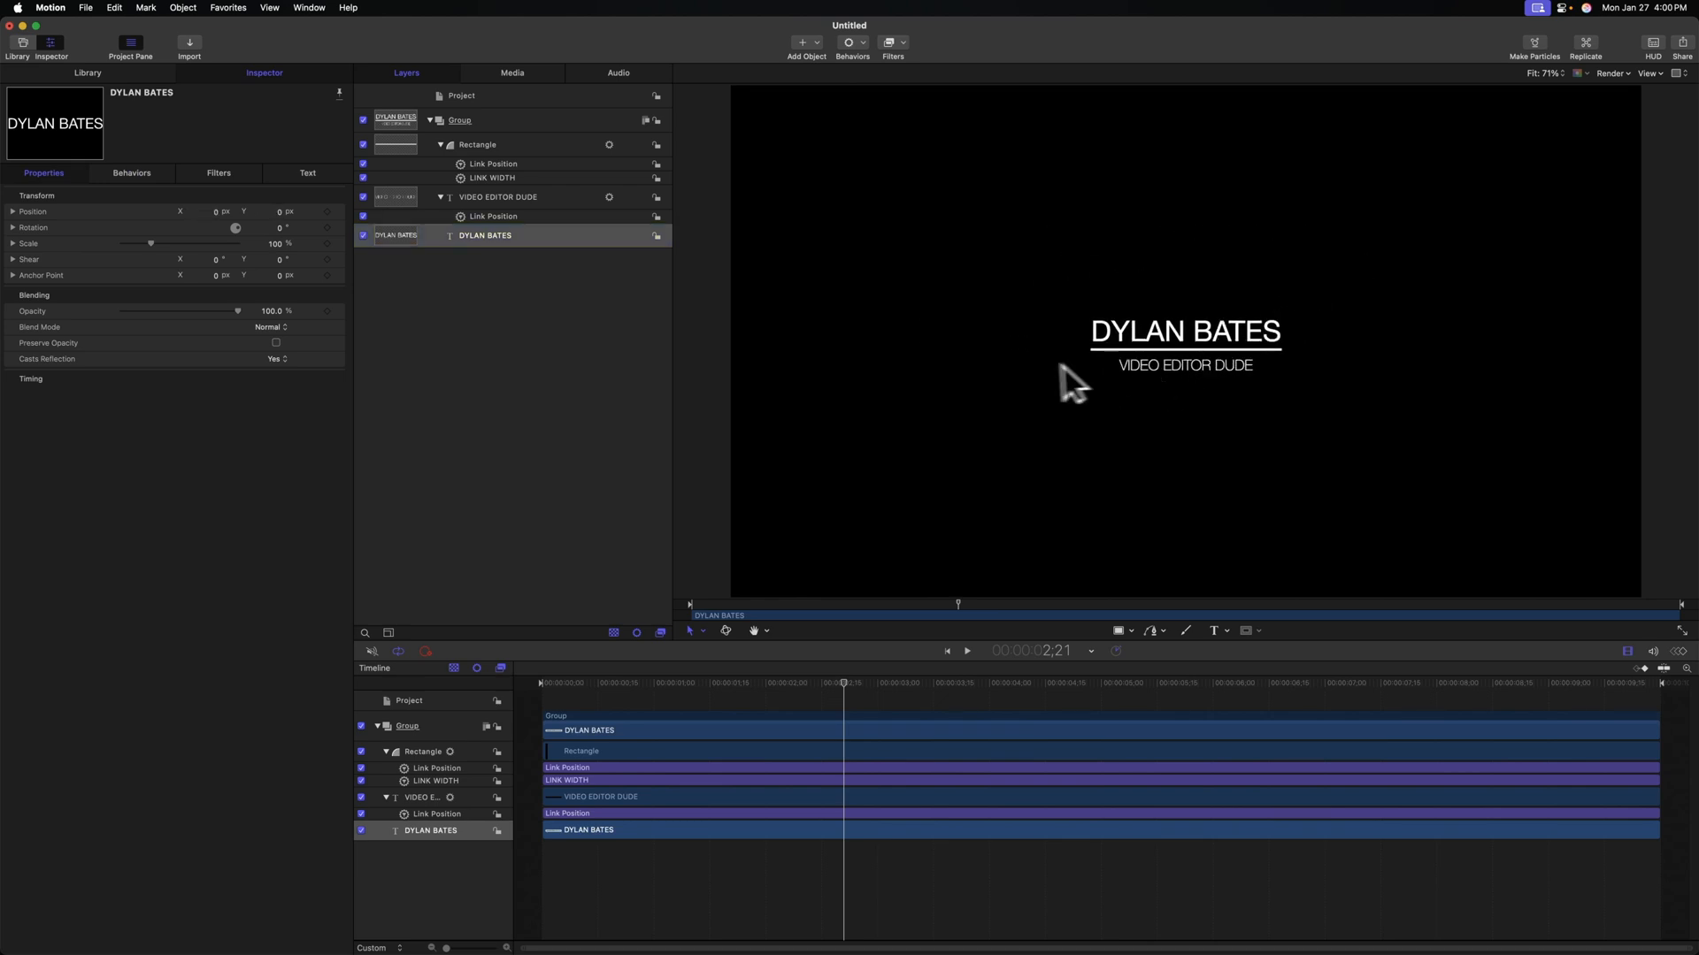
{"action": "left_click", "coordinate": [494, 216]}
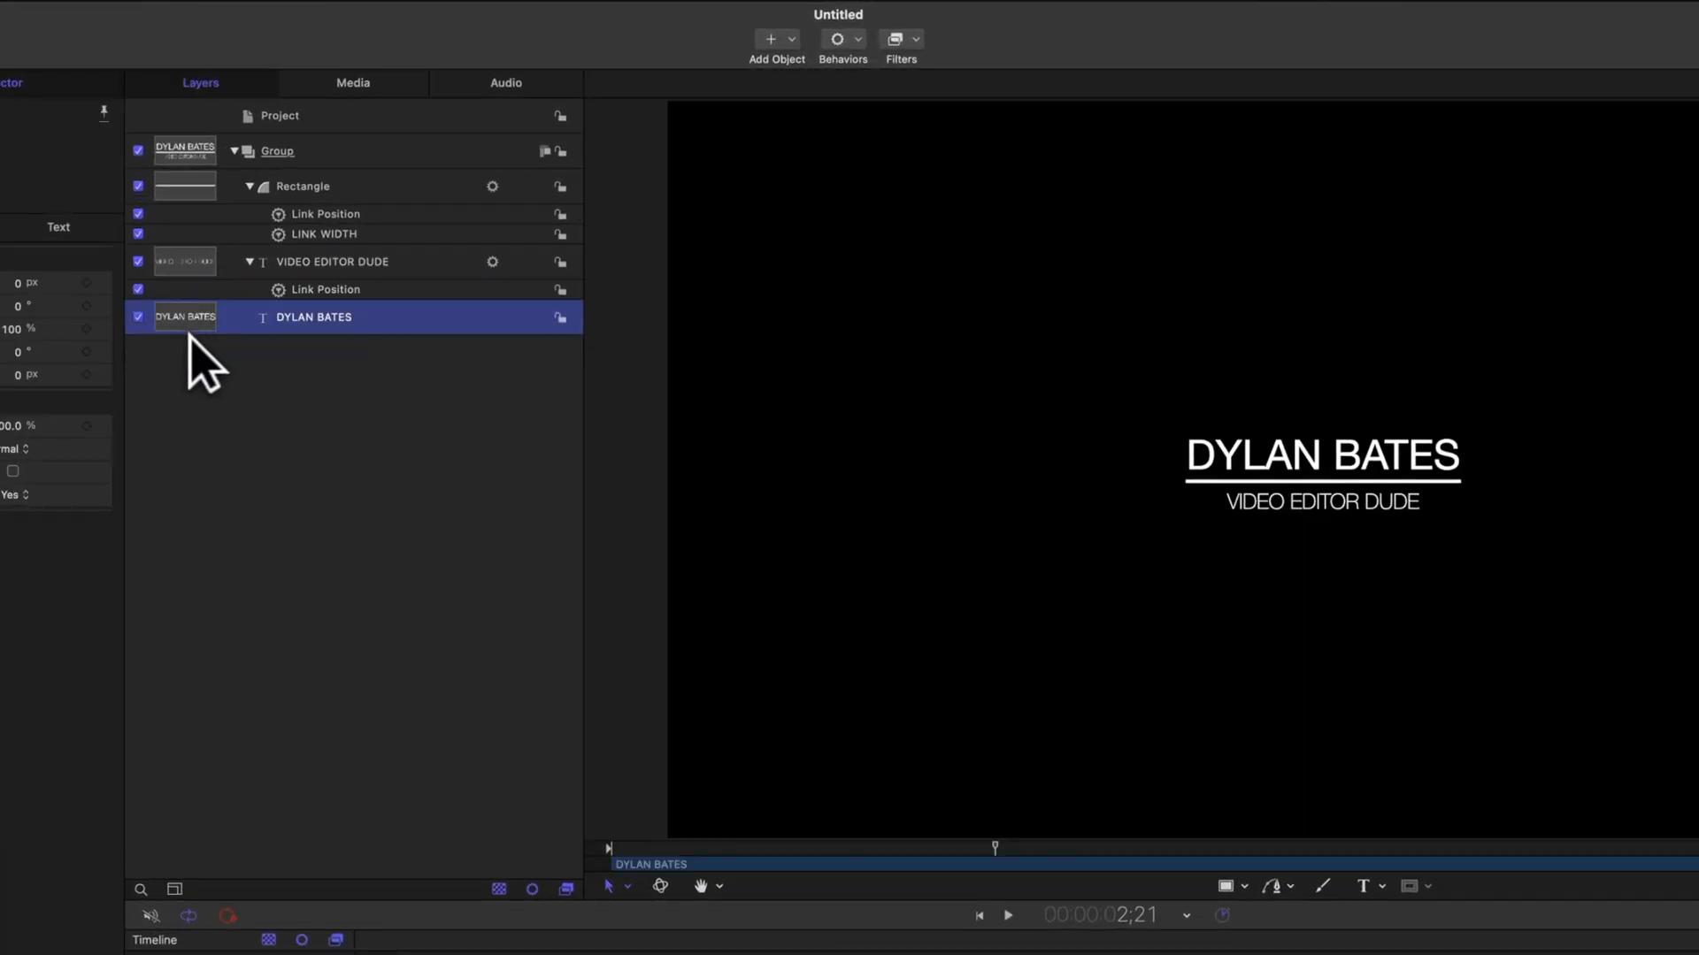
{"action": "left_click", "coordinate": [842, 39]}
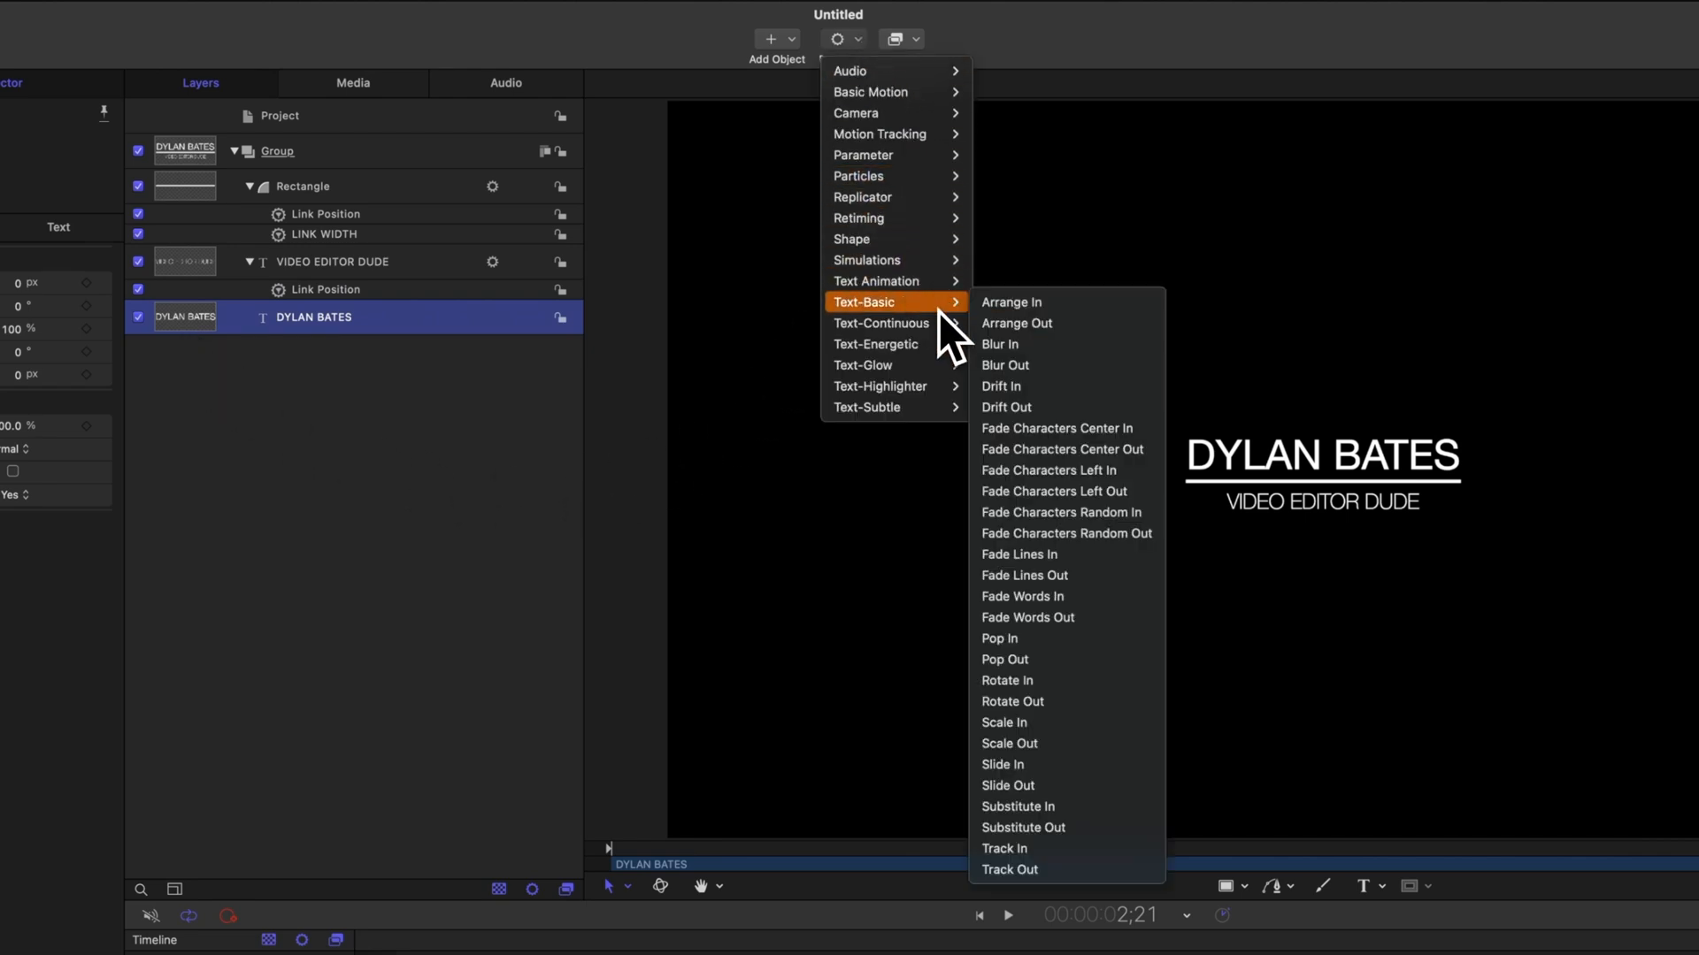
{"action": "mouse_move", "coordinate": [1058, 348]}
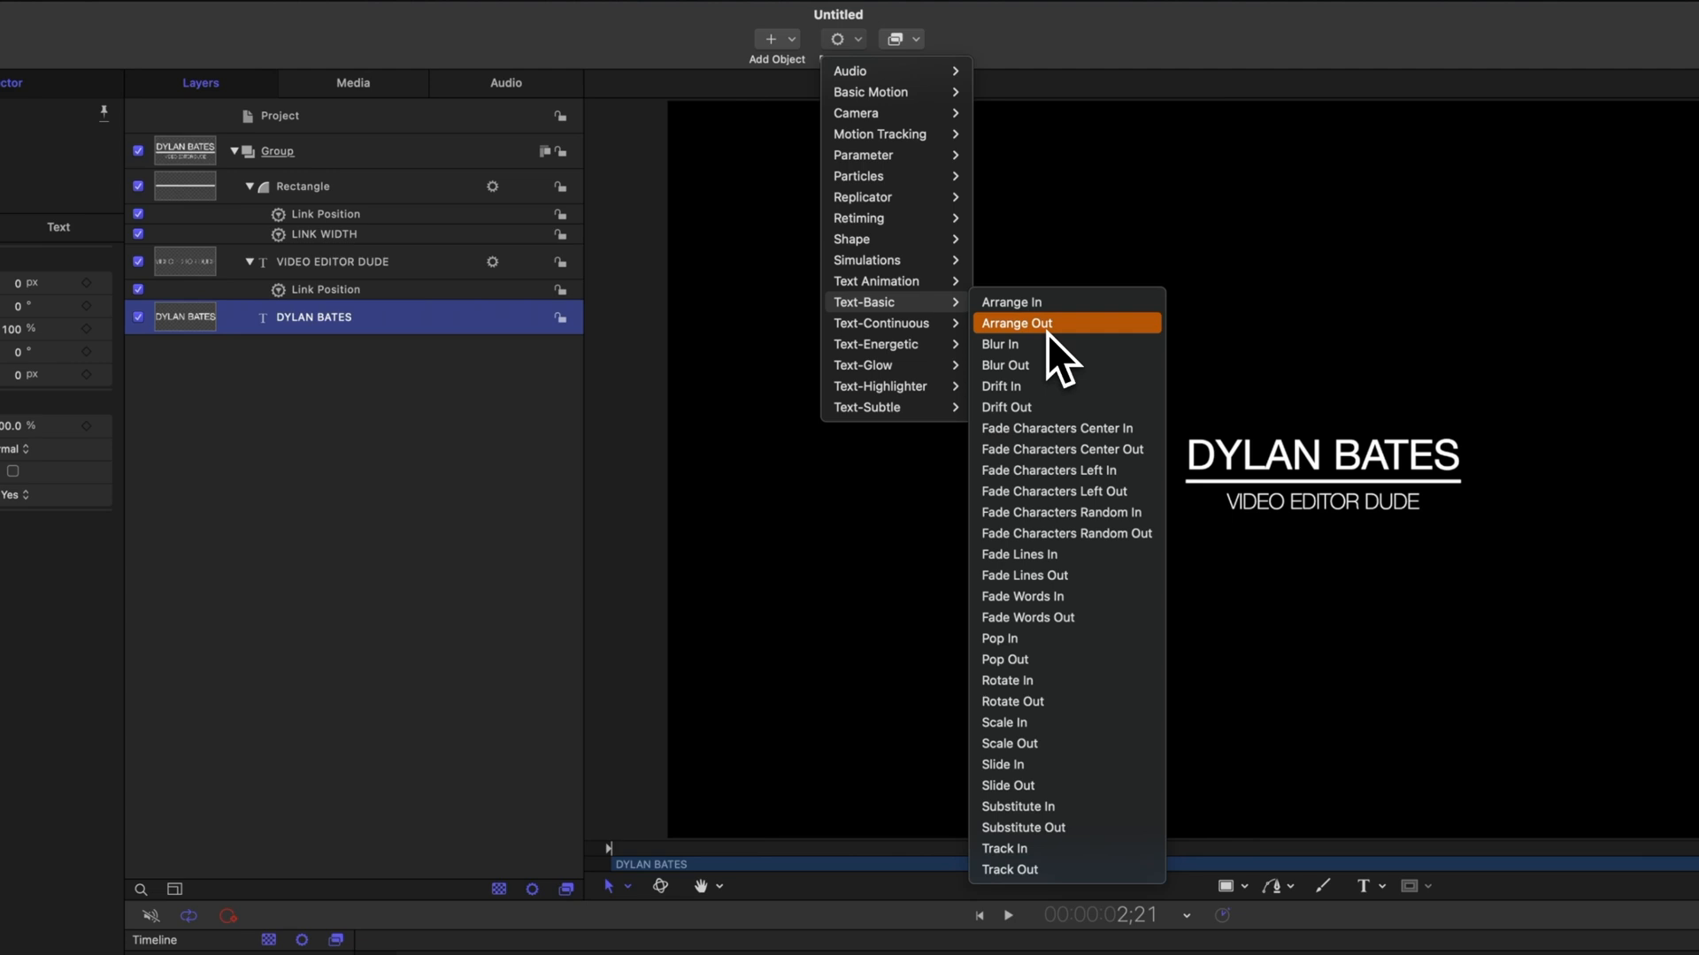
{"action": "mouse_move", "coordinate": [1105, 419]}
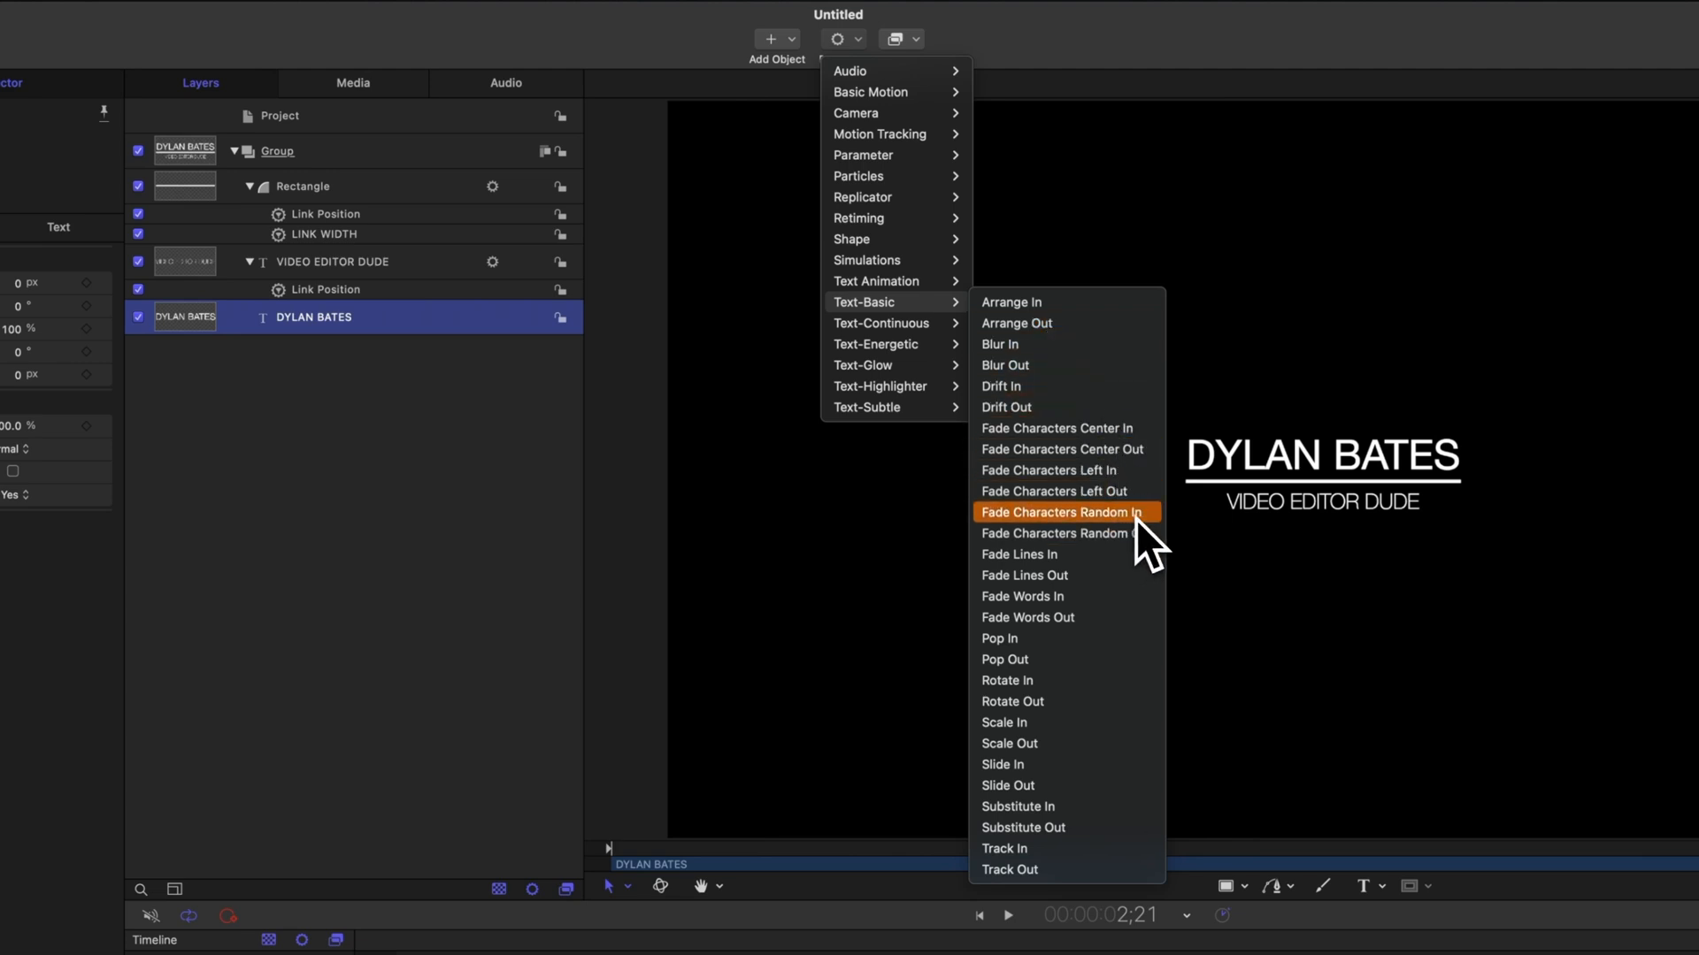
{"action": "left_click", "coordinate": [1064, 513]}
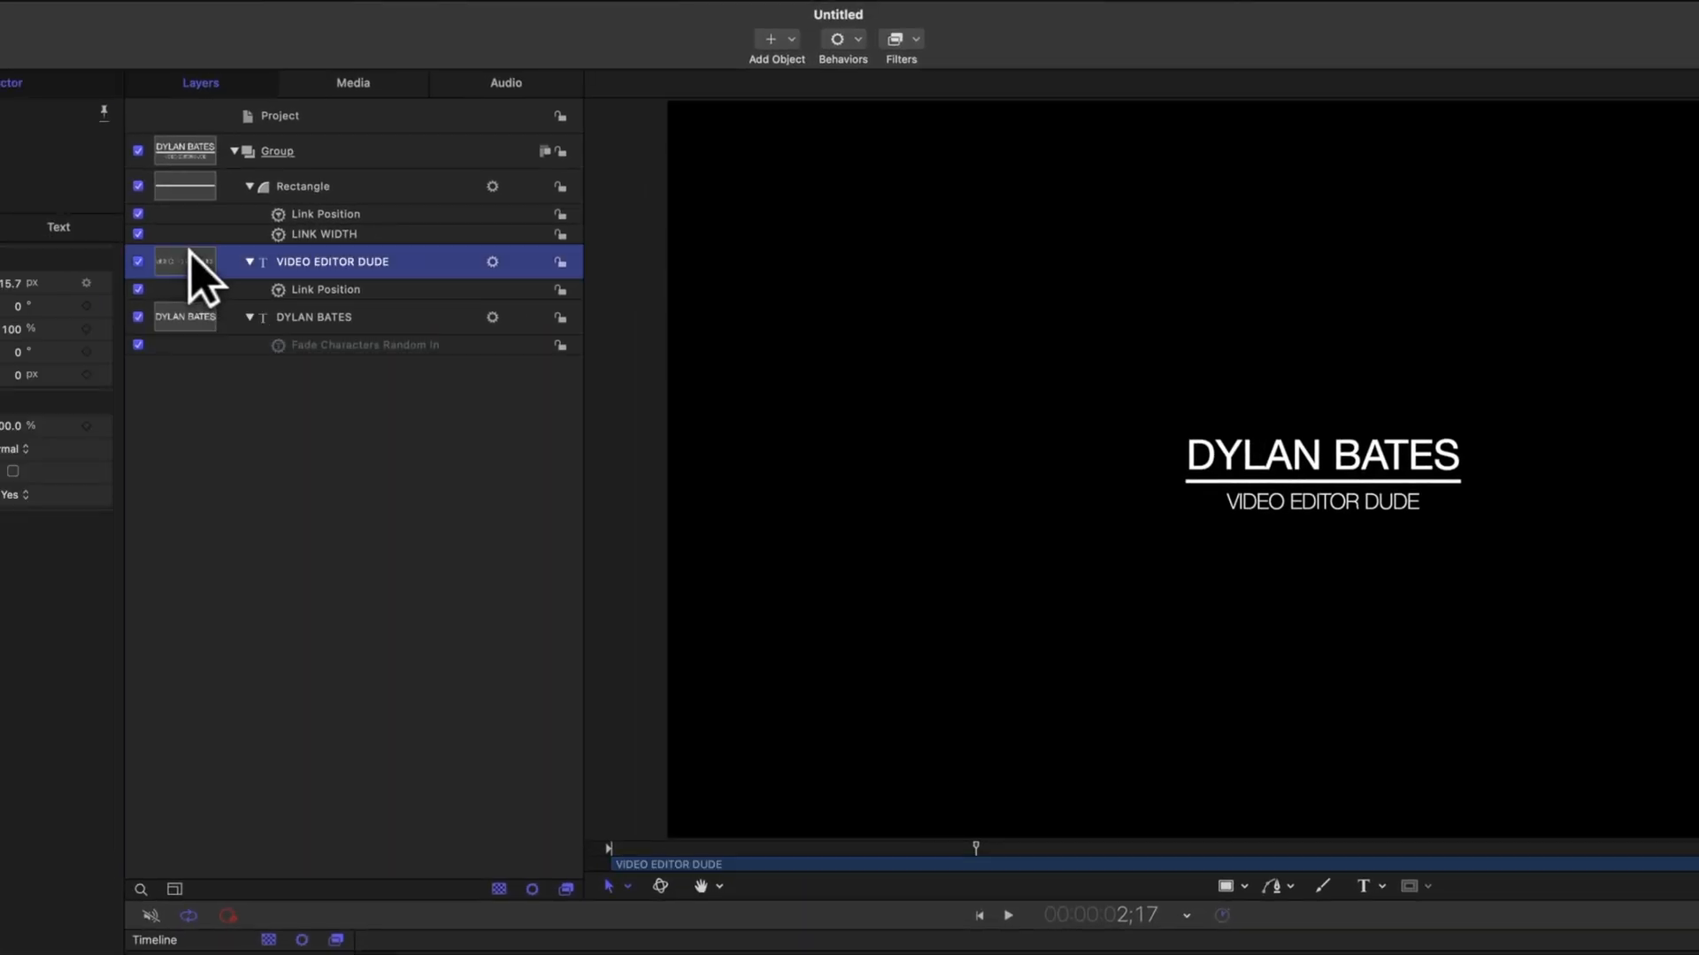
{"action": "mouse_move", "coordinate": [770, 83]}
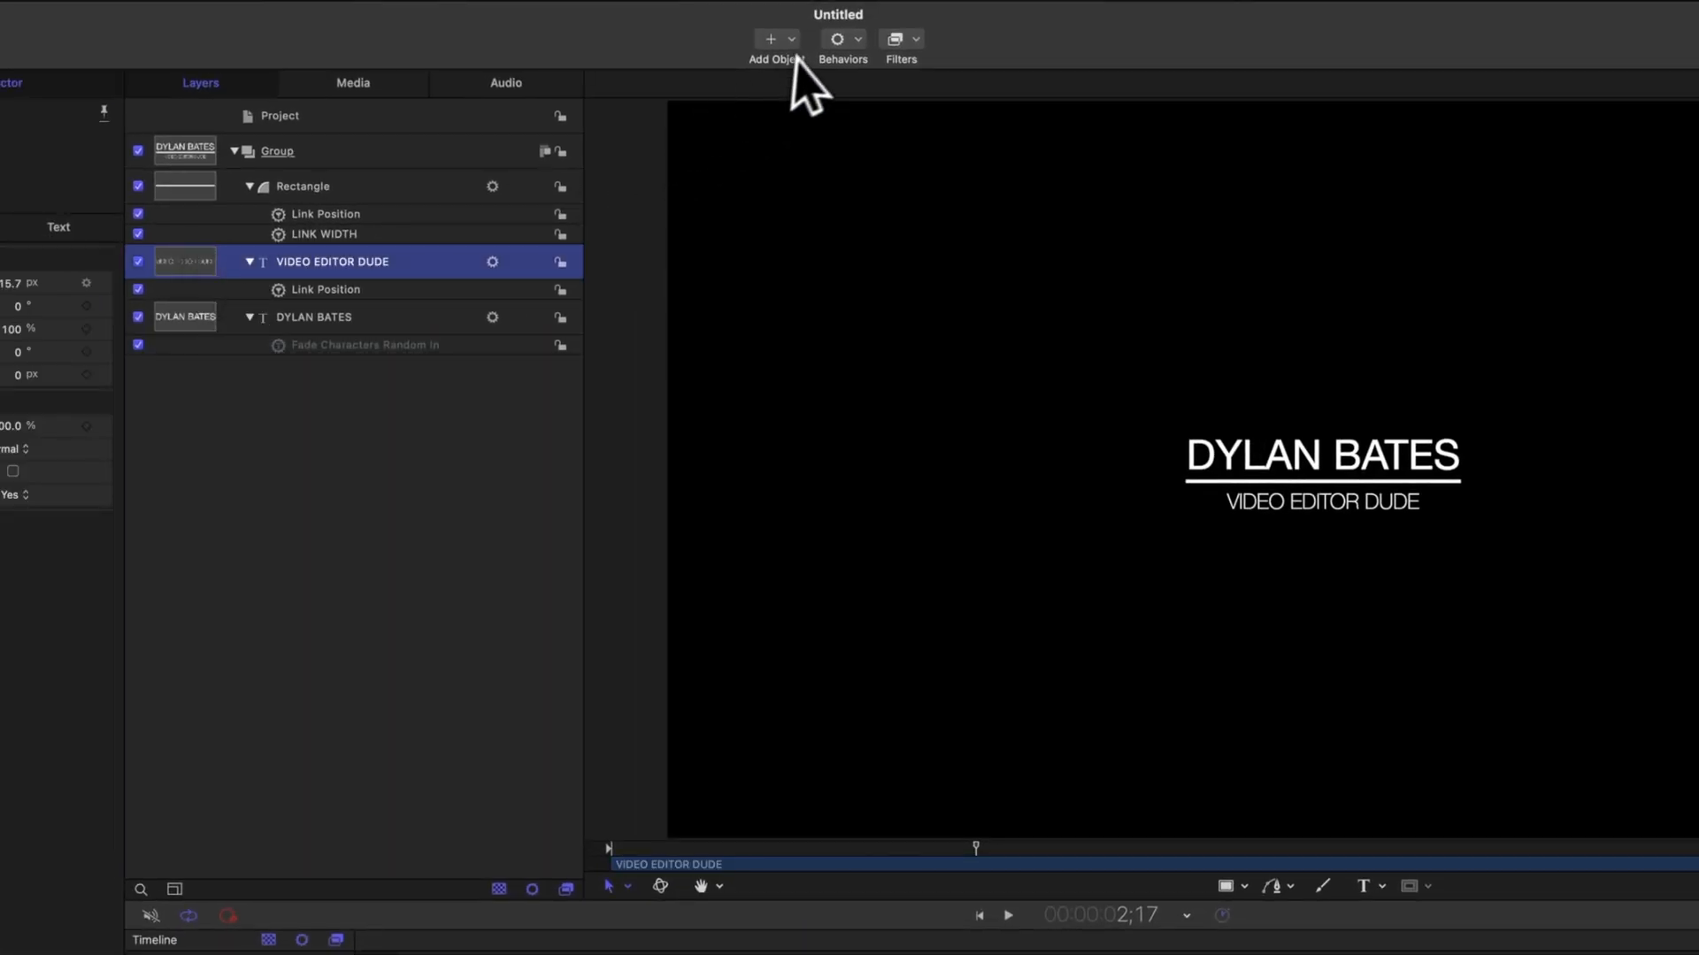
Give VIDEO EDITOR DUDE a Substitute In text behavior
{"action": "left_click", "coordinate": [842, 39]}
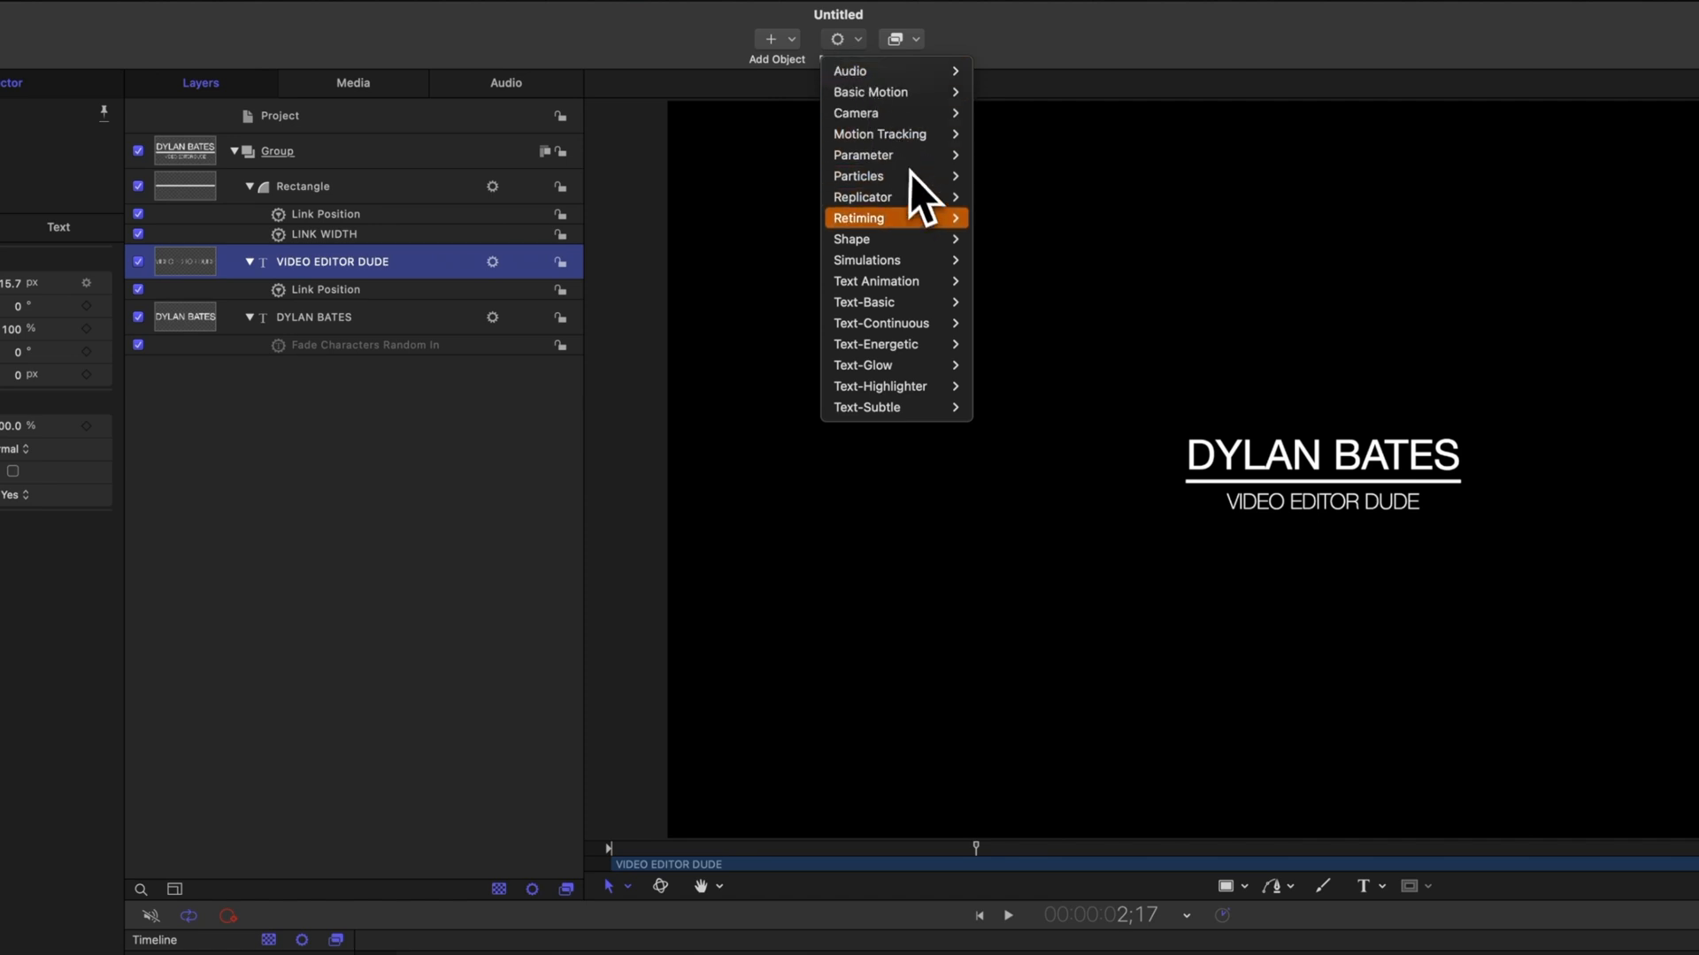
{"action": "mouse_move", "coordinate": [881, 301]}
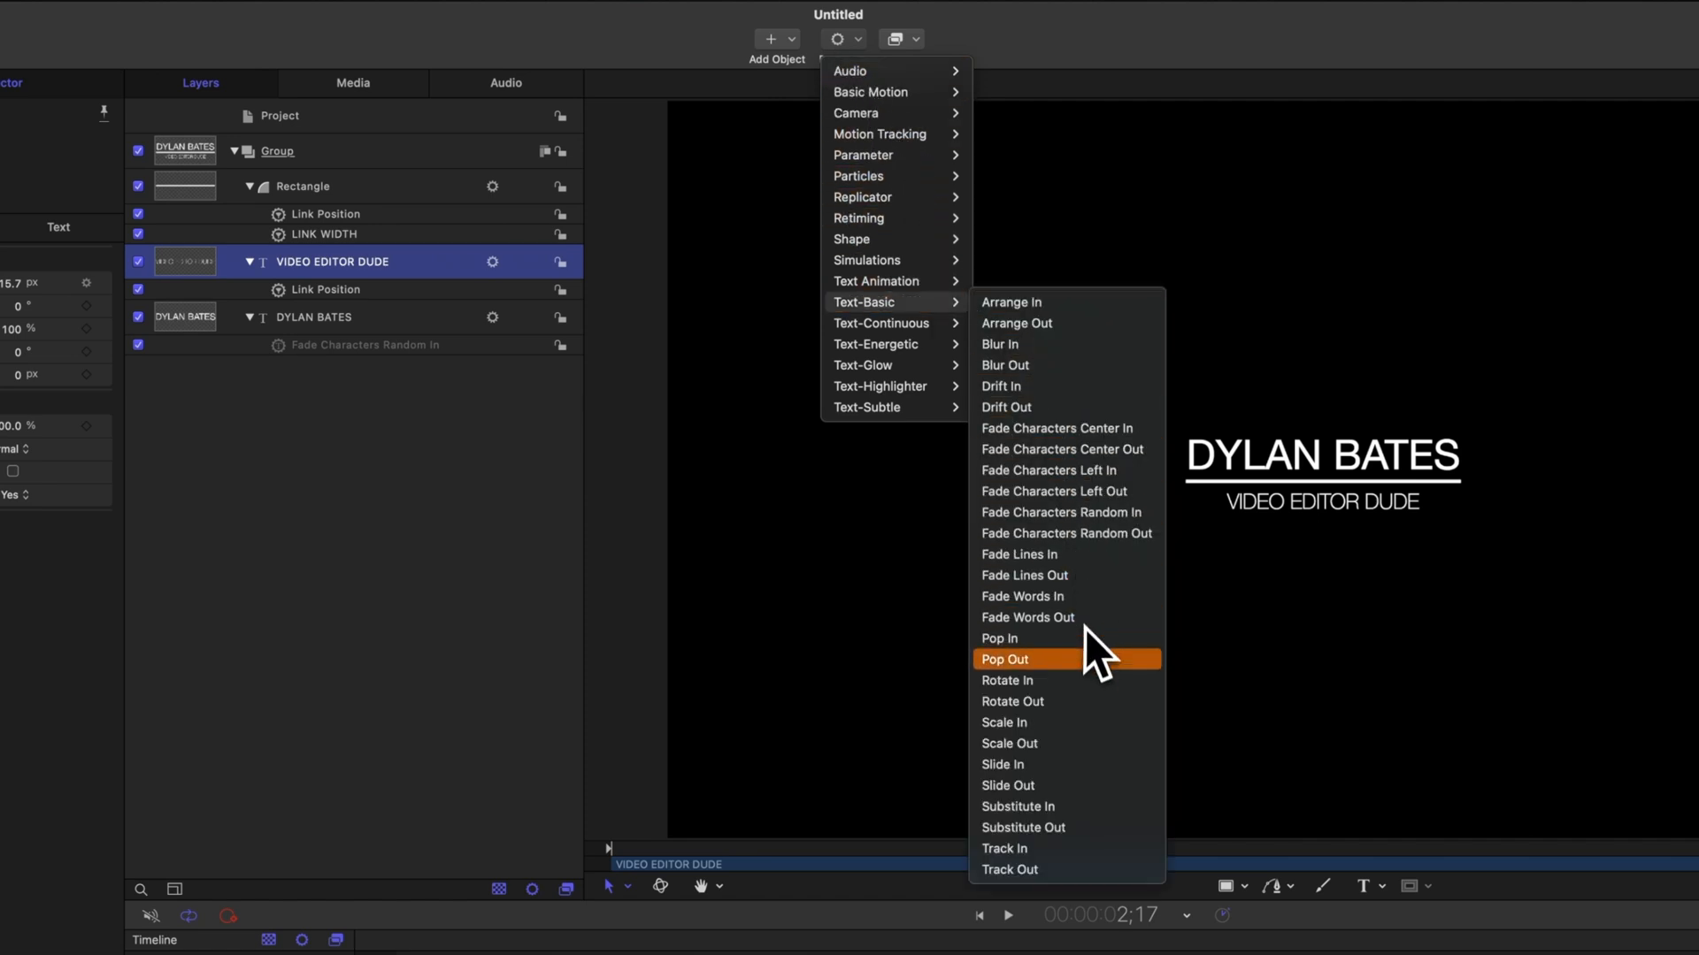
{"action": "mouse_move", "coordinate": [1083, 819]}
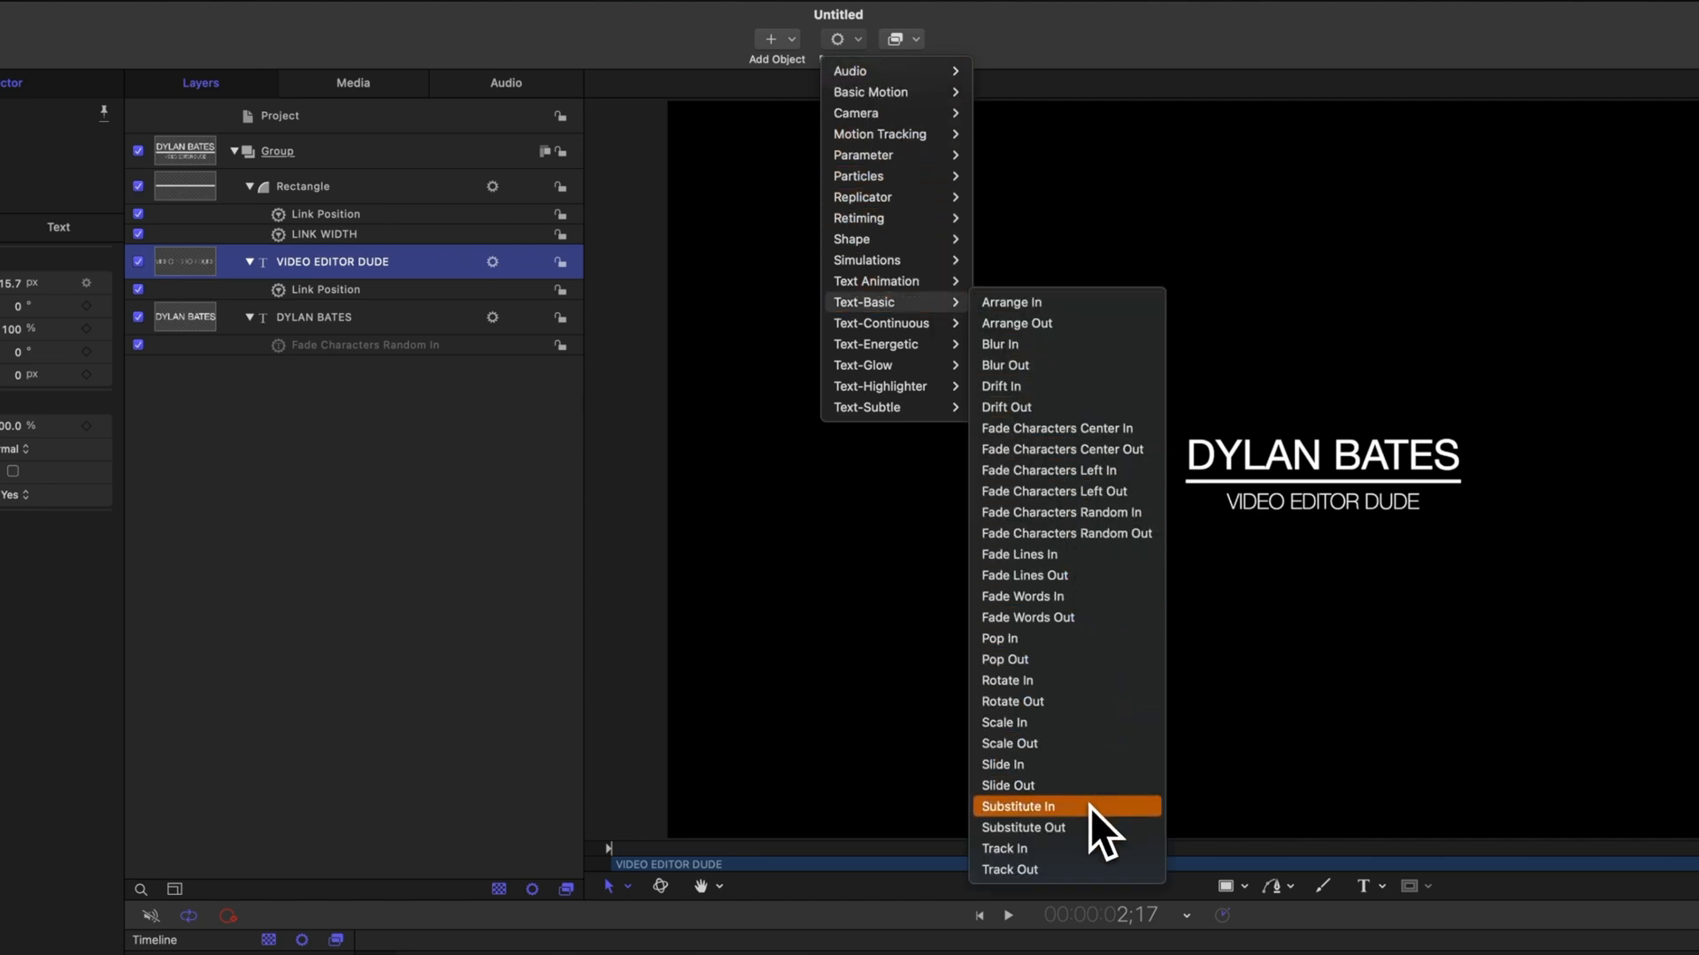
{"action": "left_click", "coordinate": [1019, 807]}
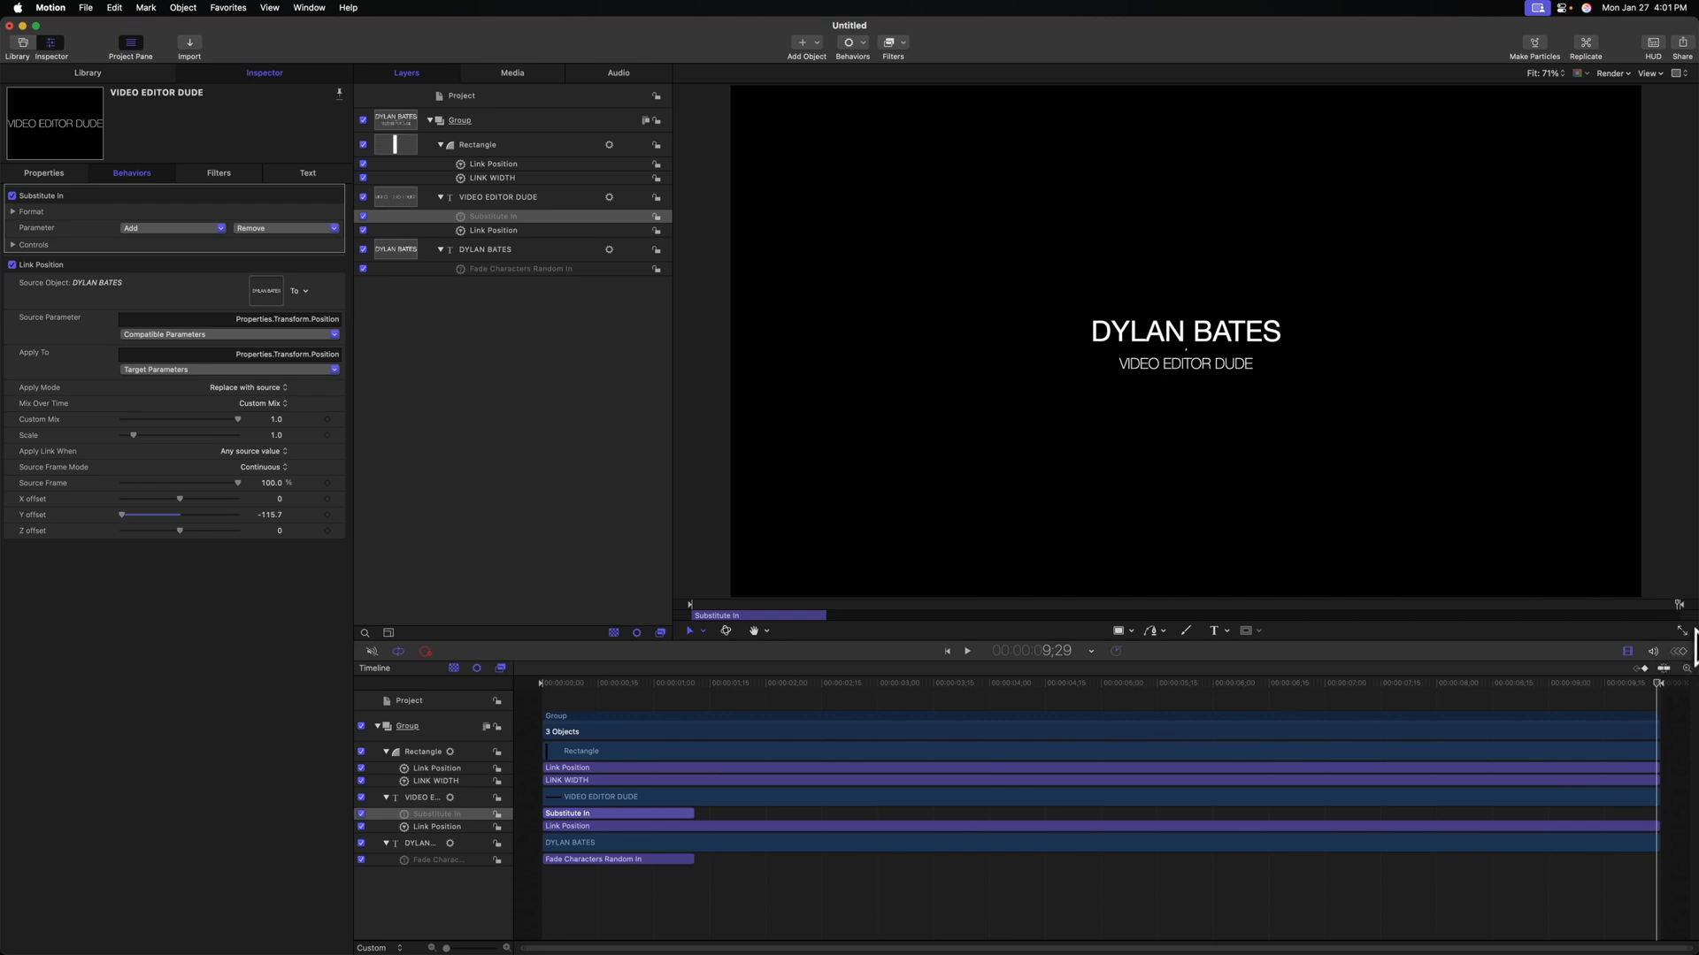
{"action": "left_click", "coordinate": [492, 177]}
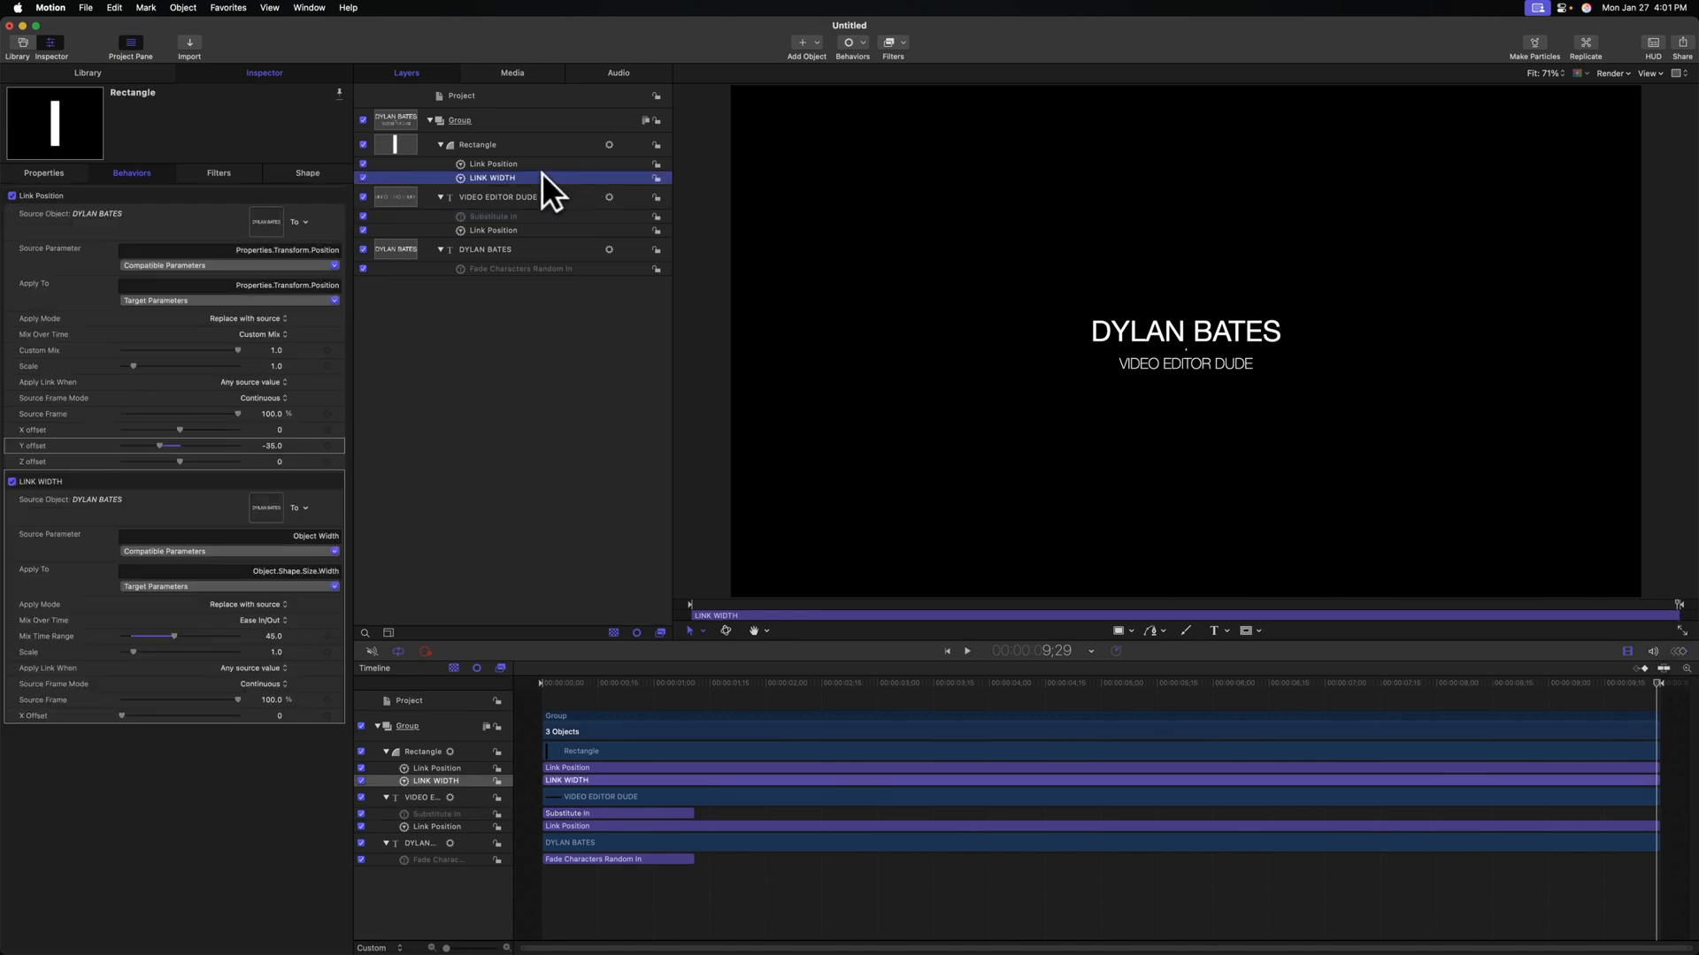
{"action": "mouse_move", "coordinate": [301, 656]}
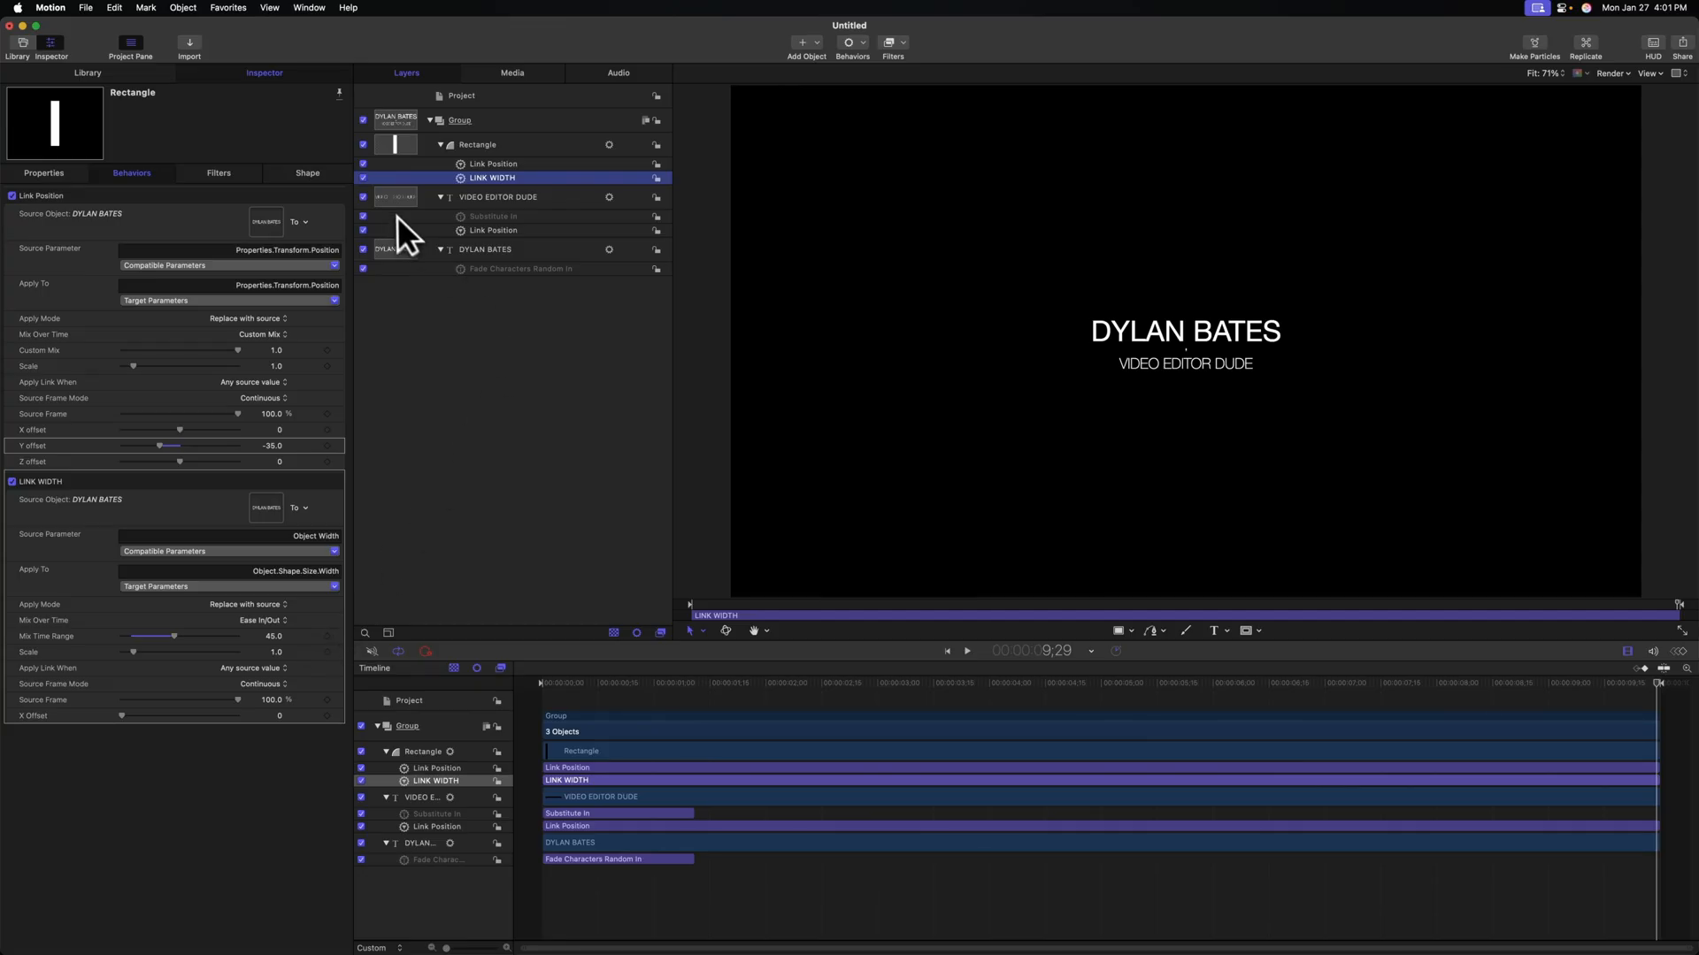
{"action": "left_click", "coordinate": [846, 42]}
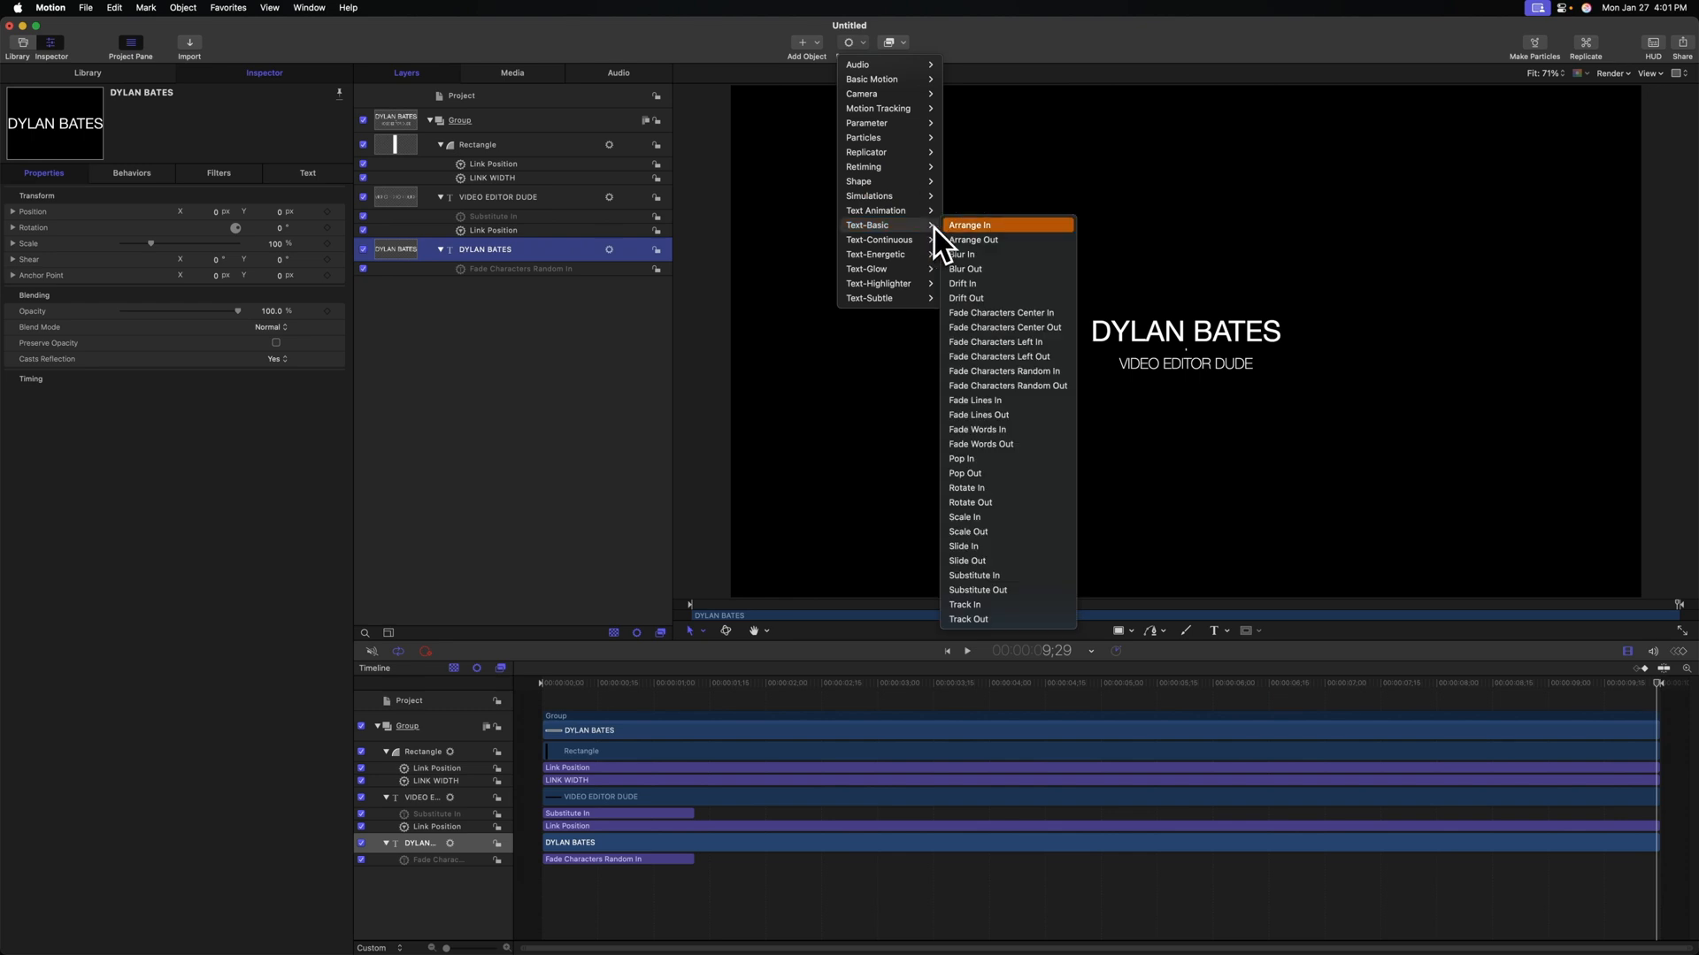
{"action": "mouse_move", "coordinate": [1007, 386]}
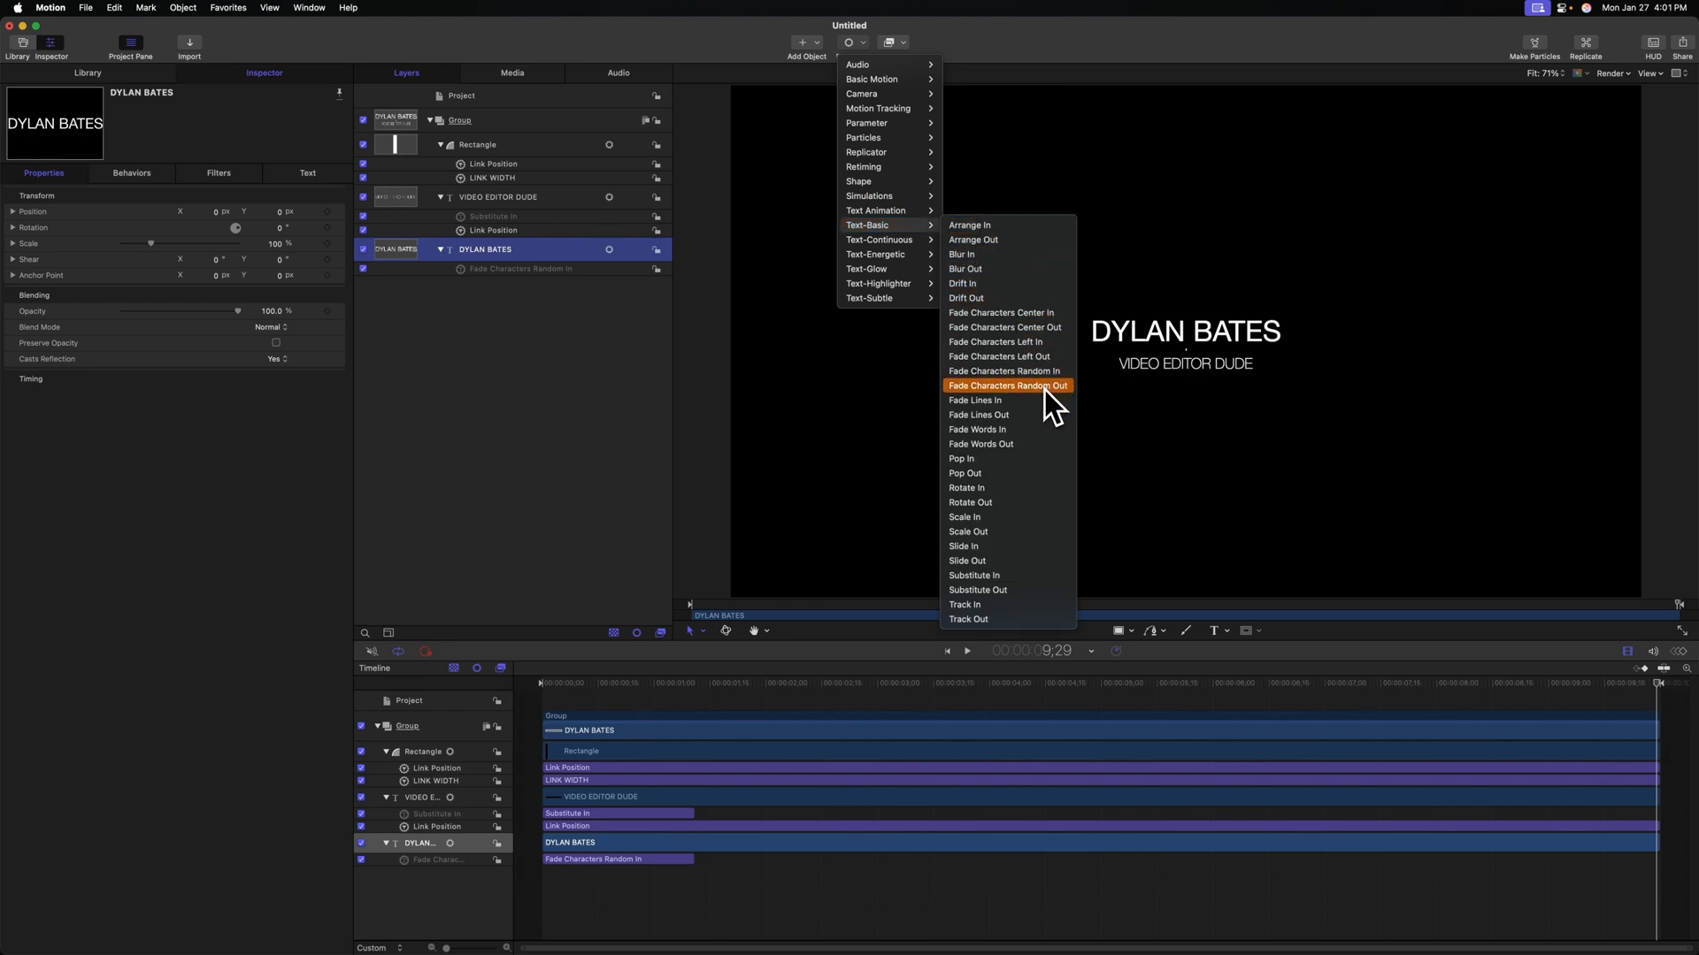
{"action": "left_click", "coordinate": [1007, 386]}
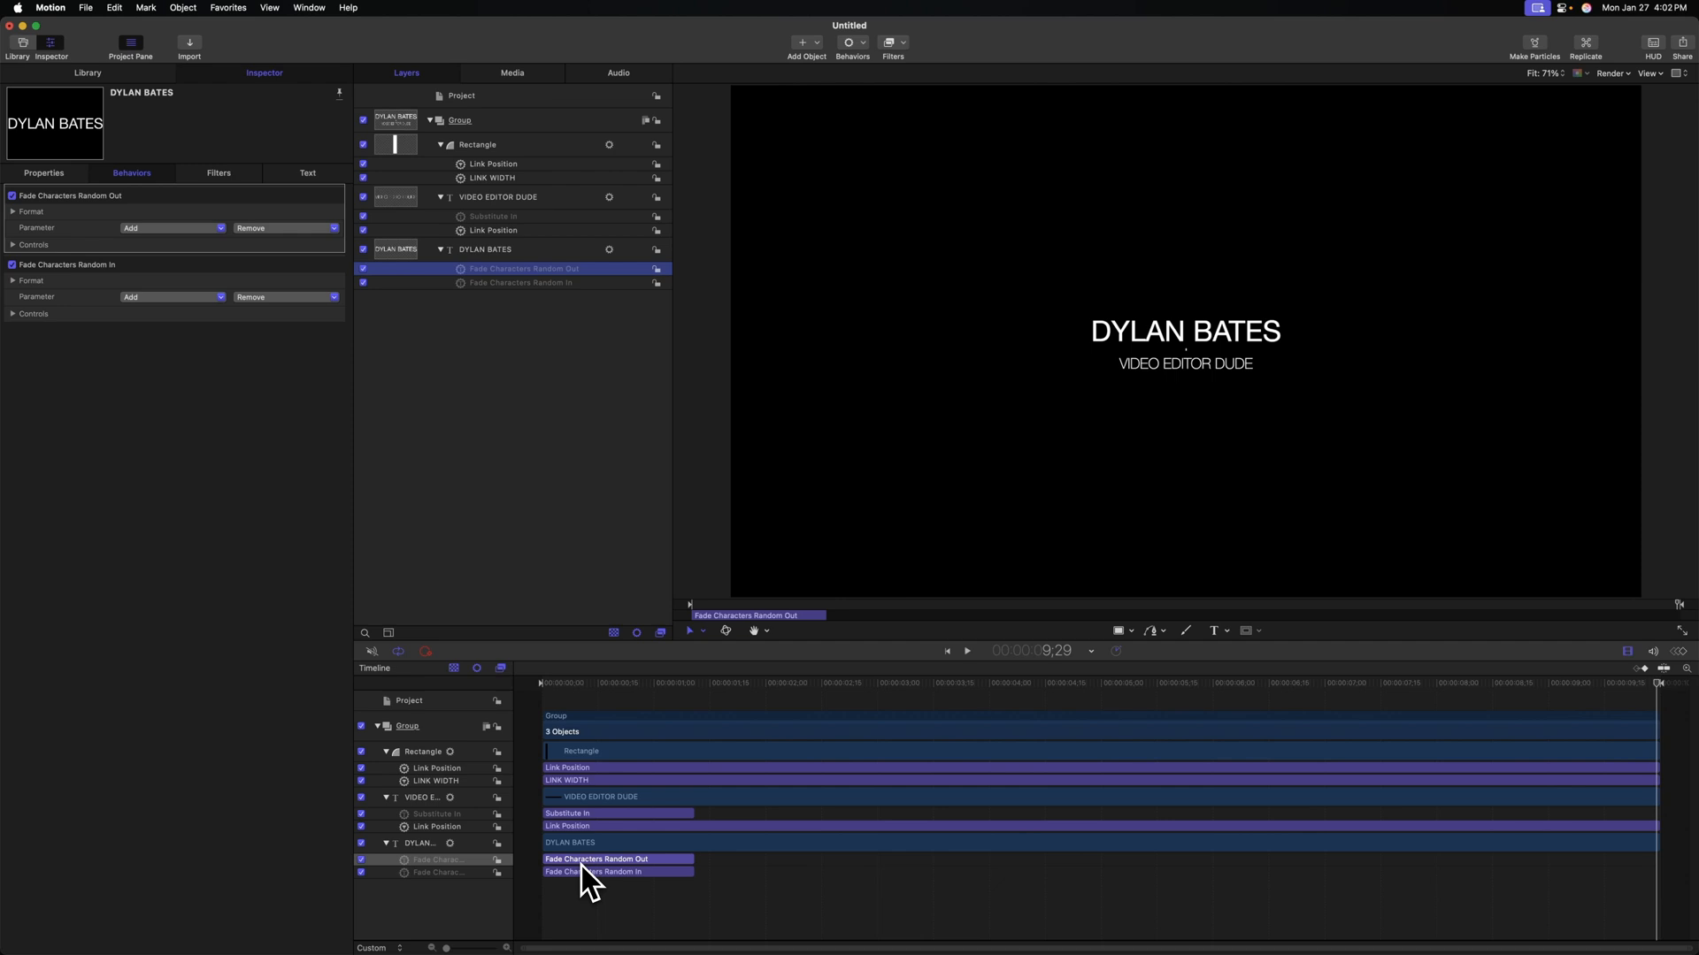
{"action": "left_click_drag", "start_coordinate": [596, 860], "coordinate": [1354, 860]}
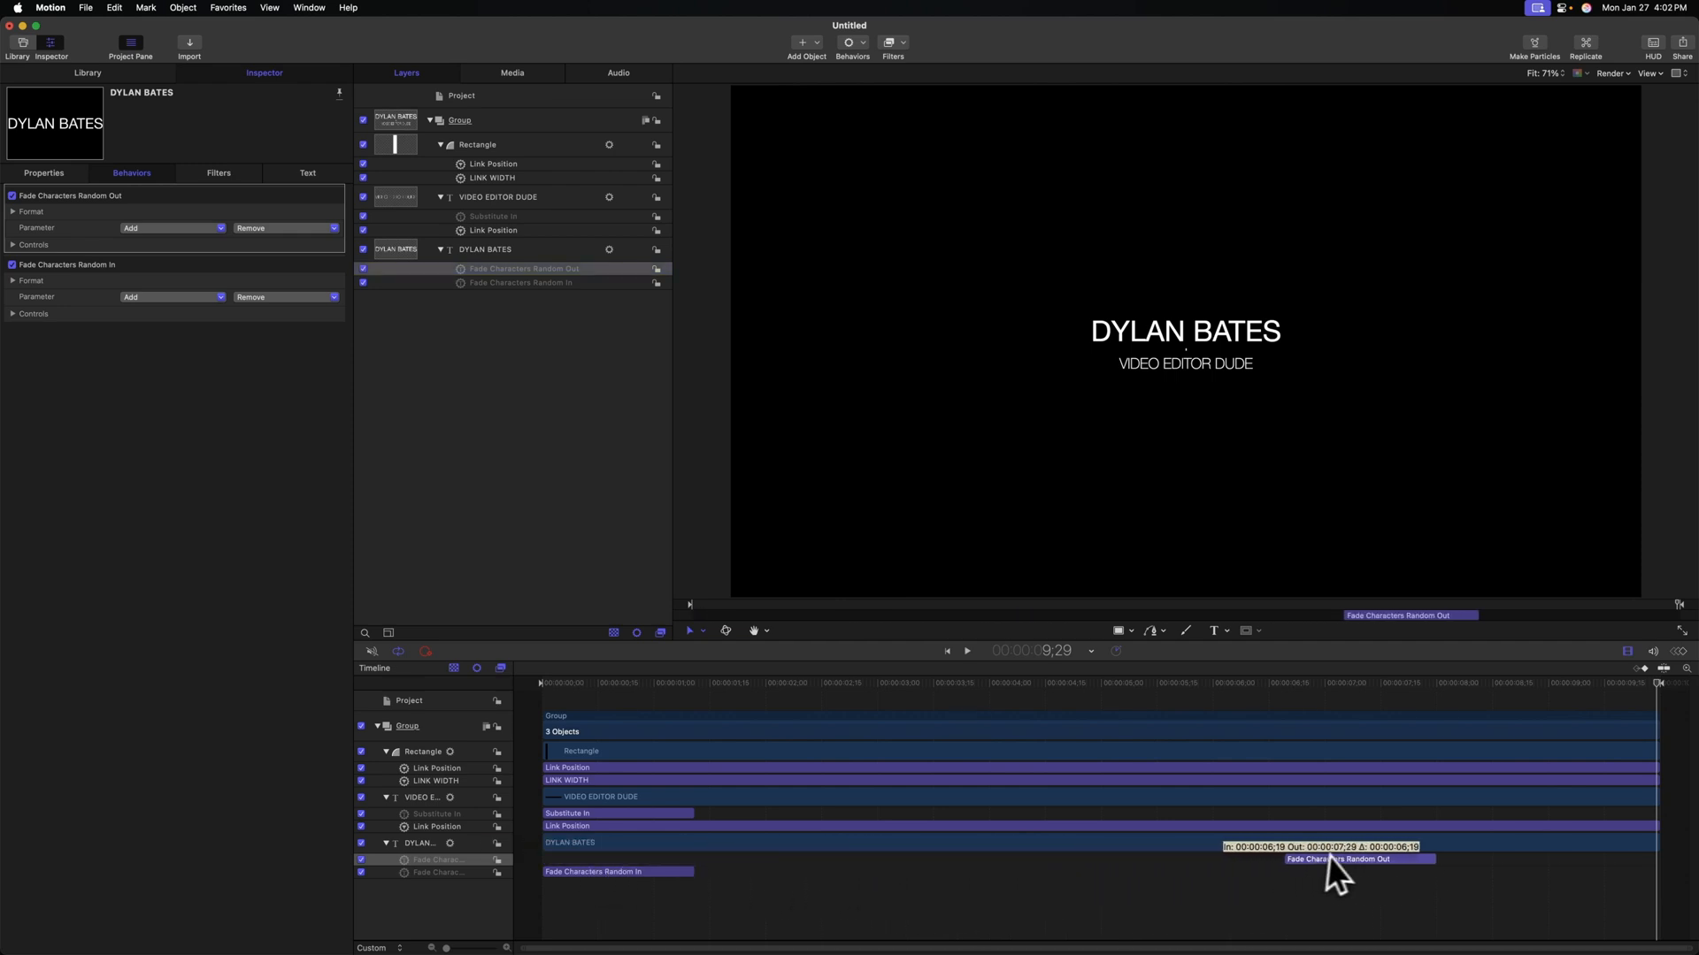
{"action": "left_click_drag", "start_coordinate": [1359, 860], "coordinate": [1566, 860]}
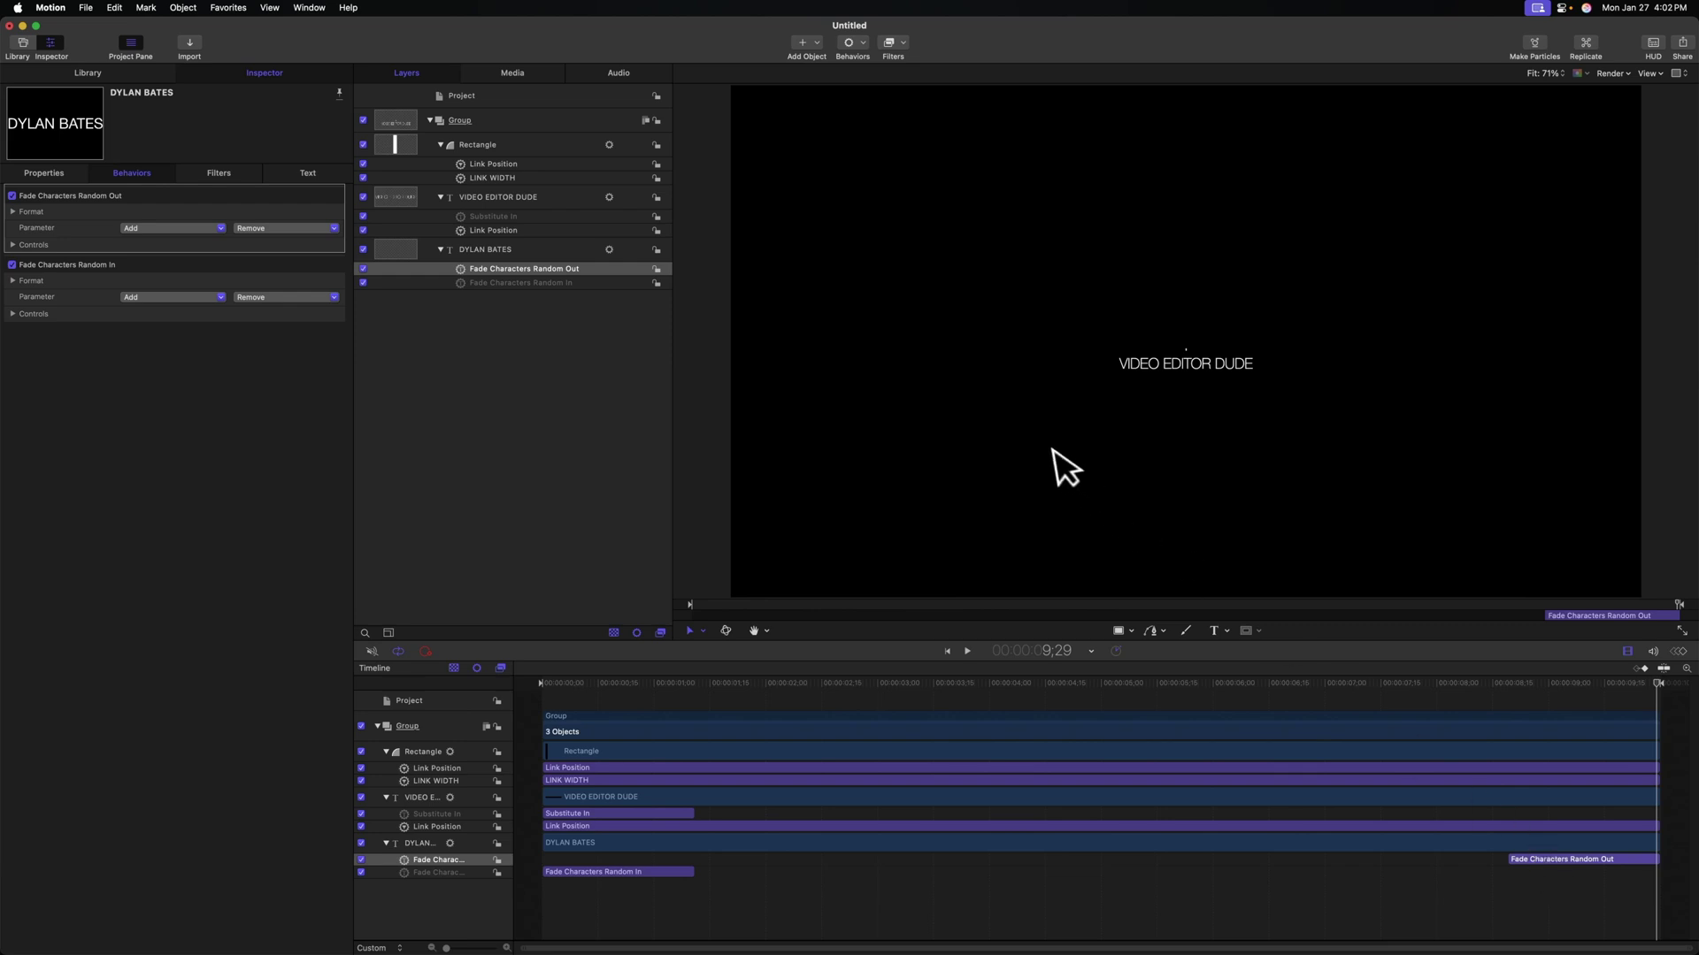
Give VIDEO EDITOR DUDE a Substitute Out behavior placed at the end of the timeline, and preview the exit
{"action": "left_click", "coordinate": [497, 196]}
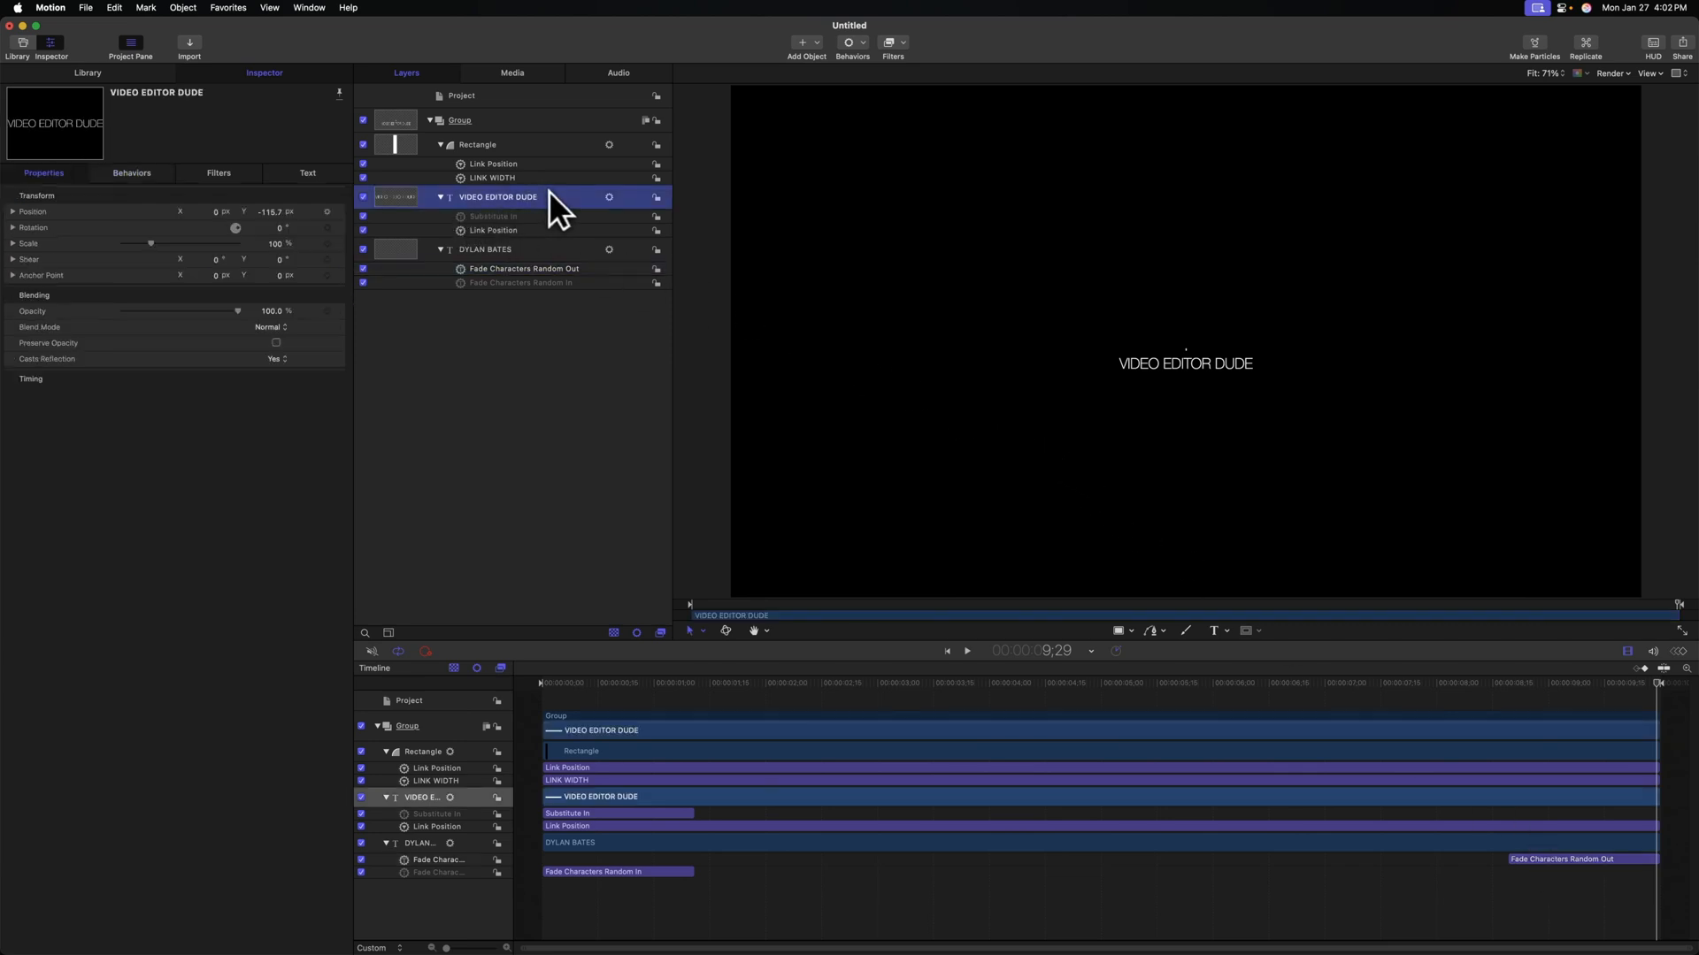
{"action": "left_click", "coordinate": [849, 43]}
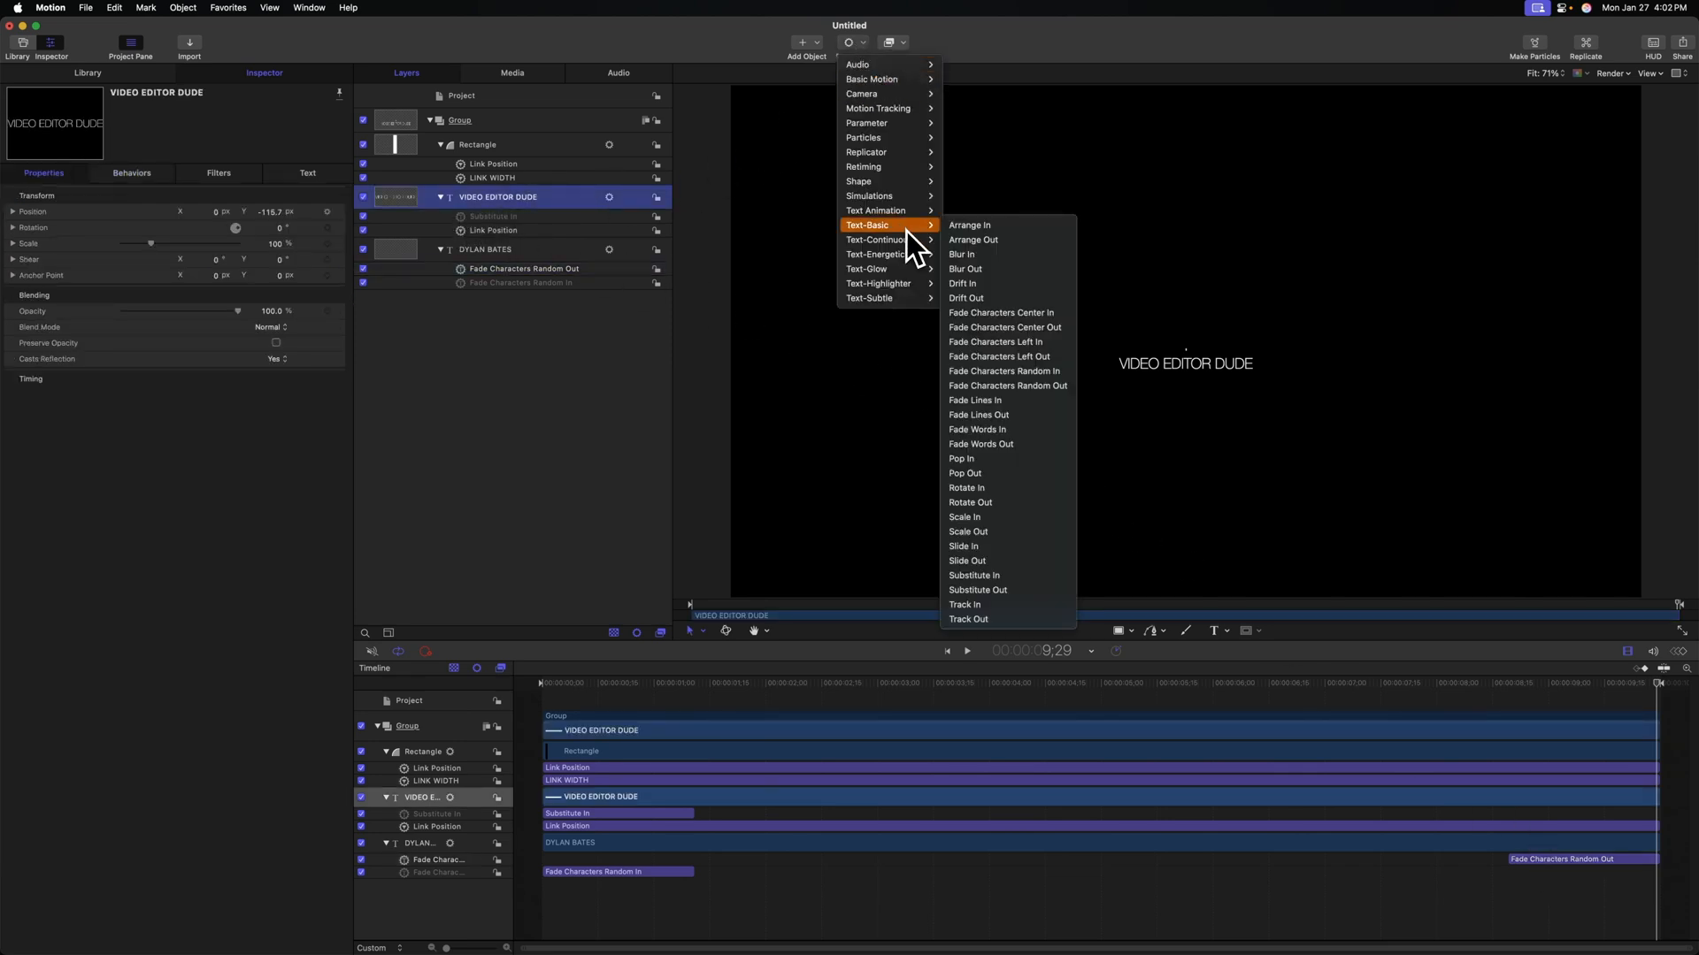
{"action": "mouse_move", "coordinate": [1005, 591]}
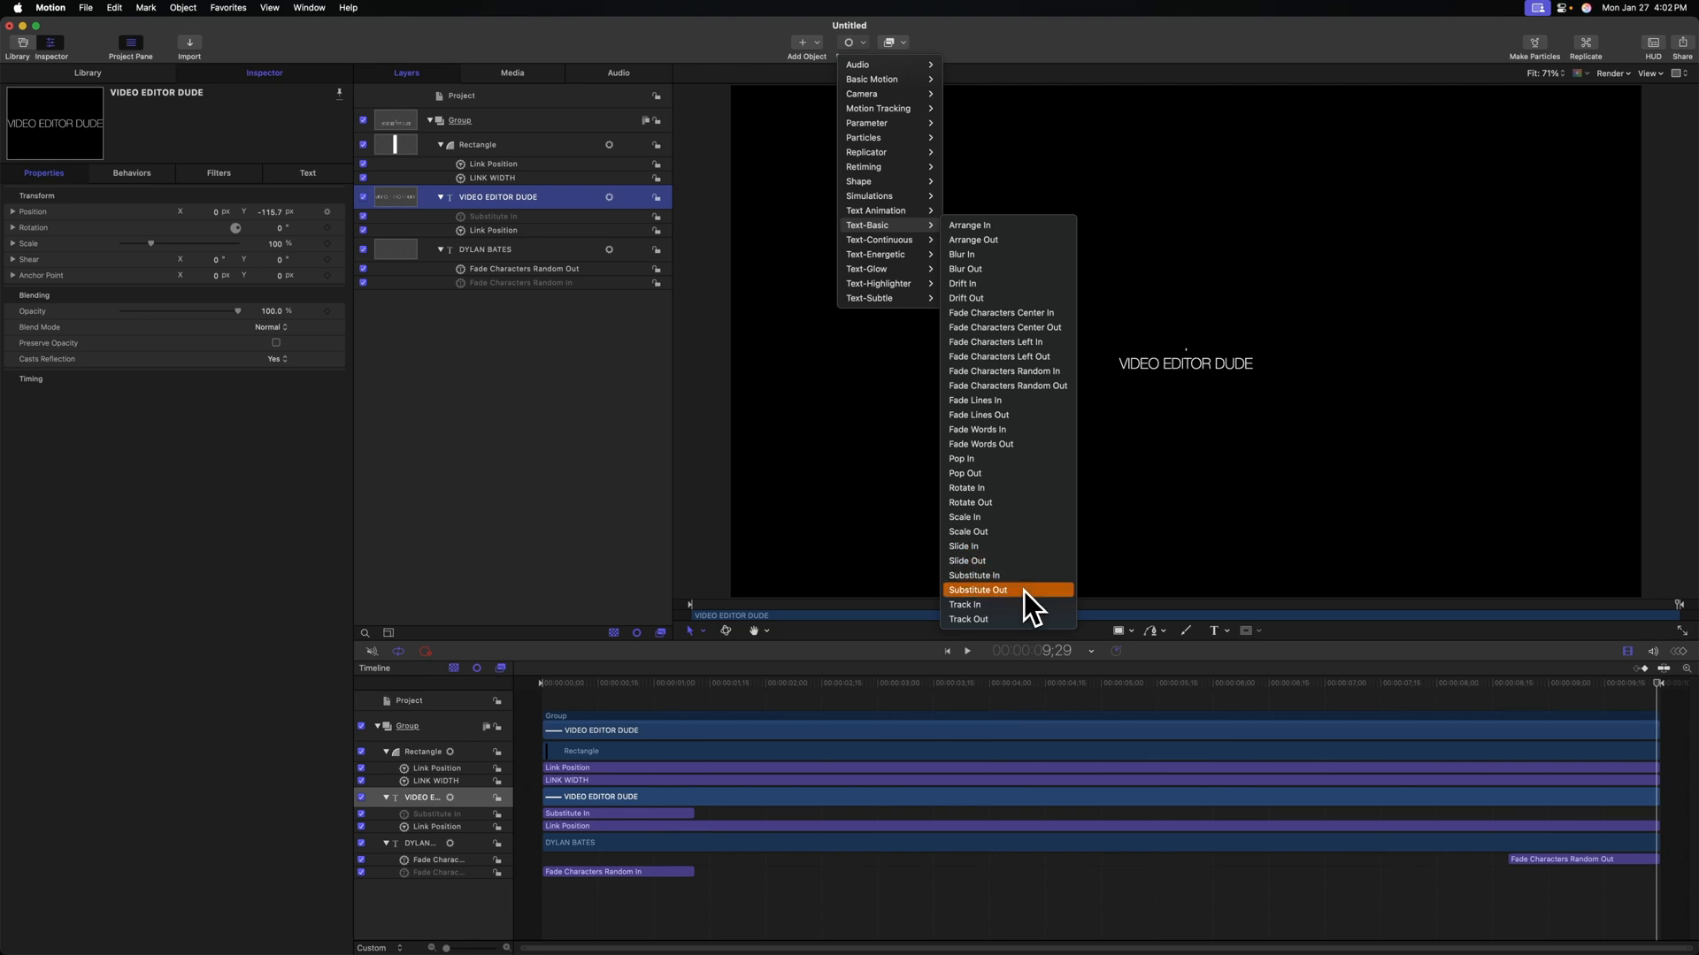
{"action": "left_click", "coordinate": [977, 591]}
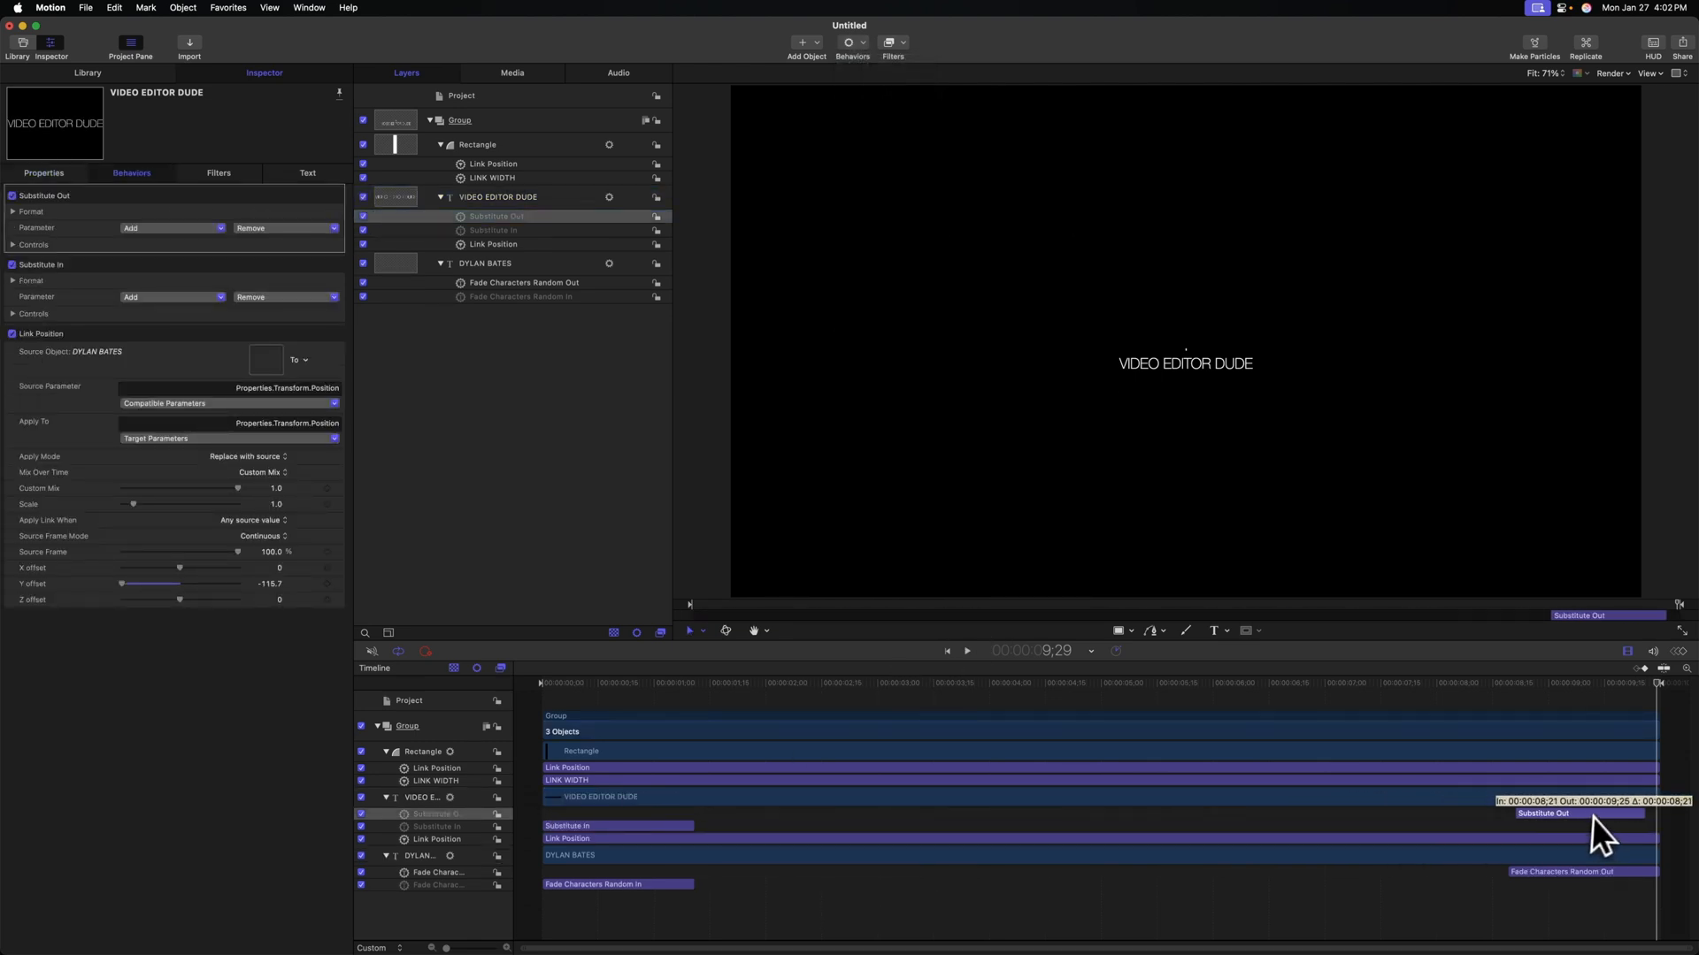
{"action": "left_click", "coordinate": [944, 651]}
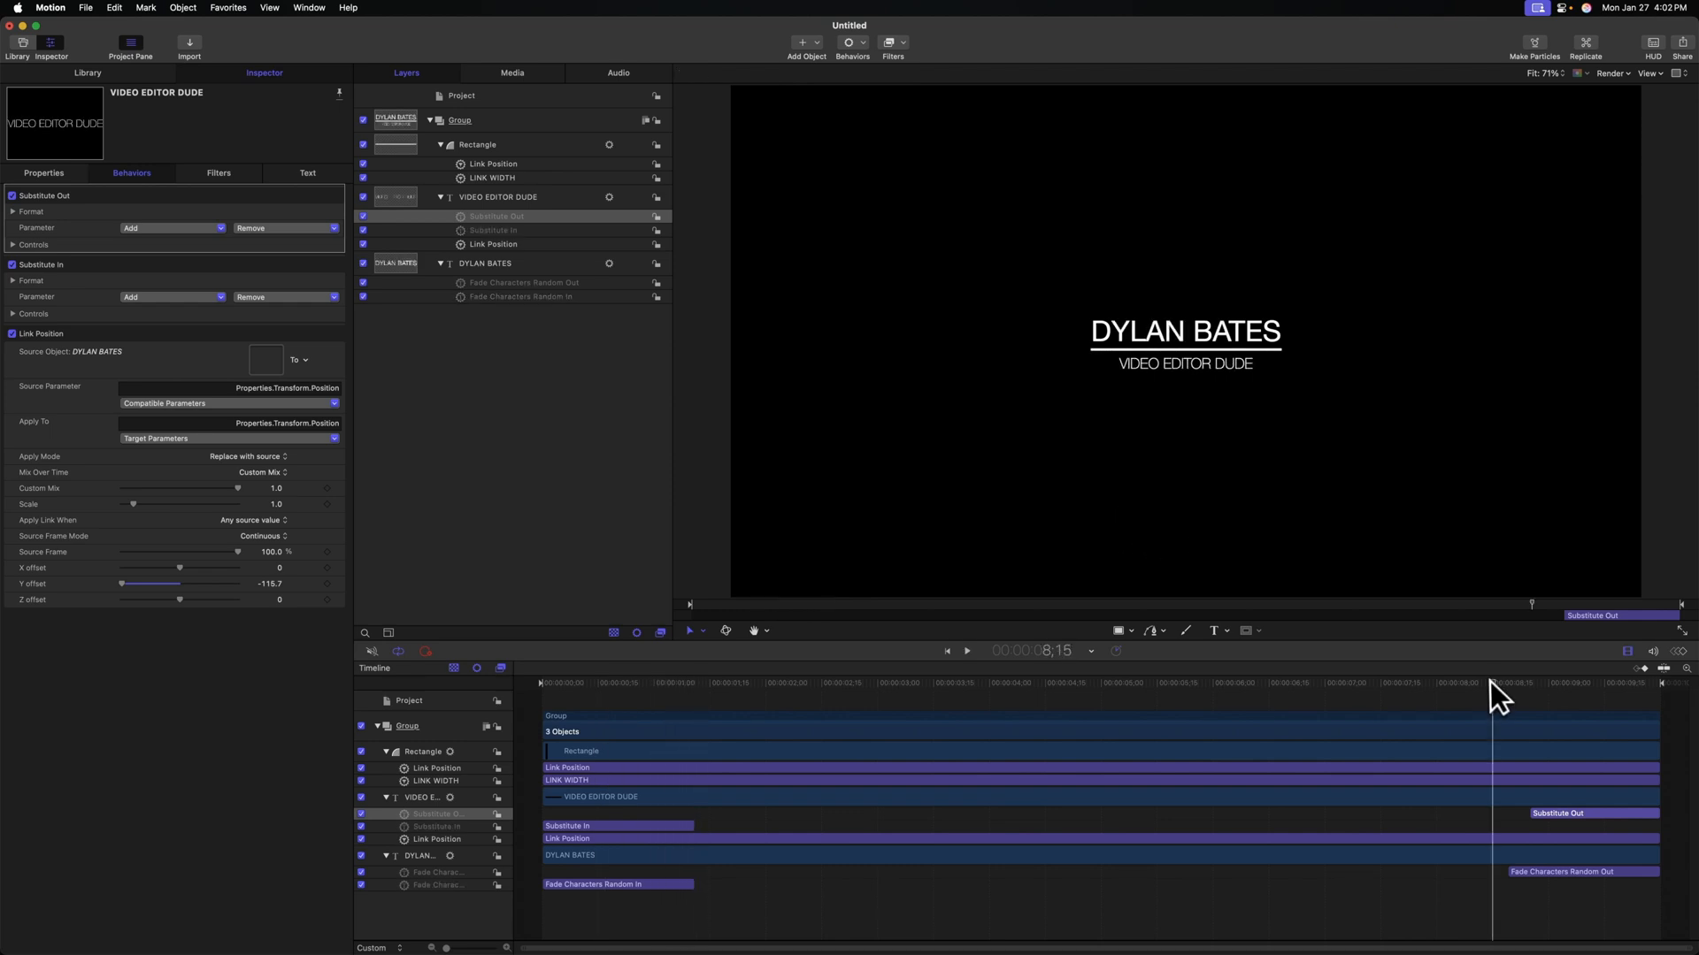
{"action": "left_click", "coordinate": [966, 651]}
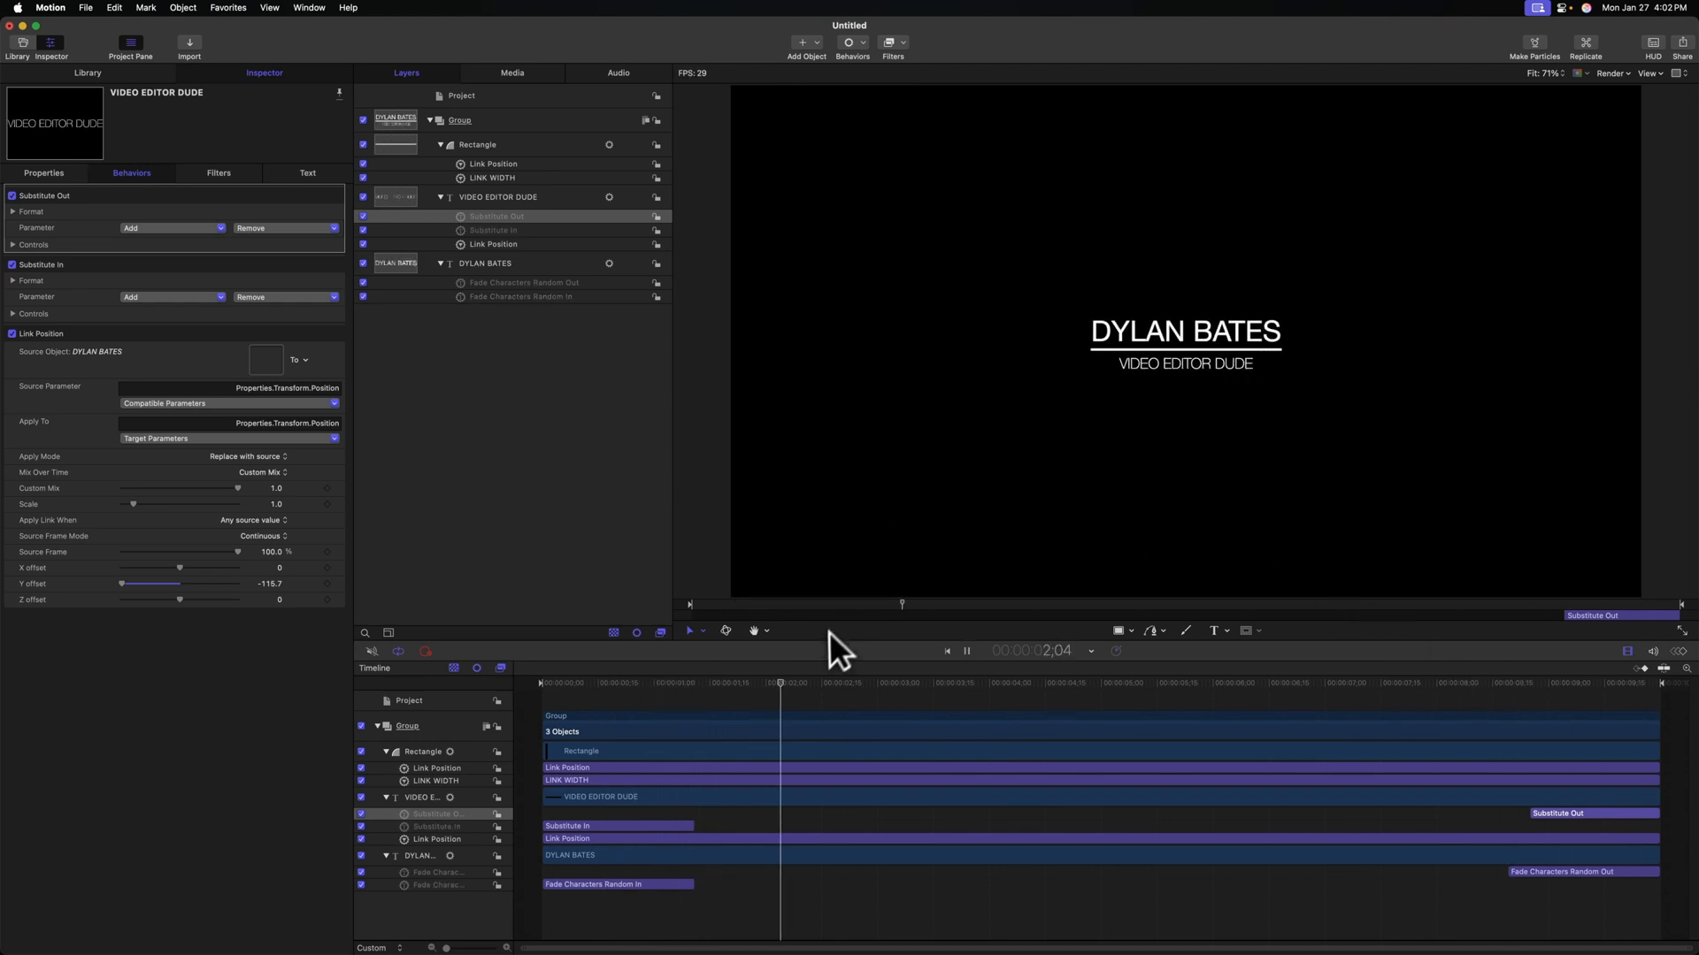
Add a Build In - Optional marker at 1;14
{"action": "left_click", "coordinate": [945, 651]}
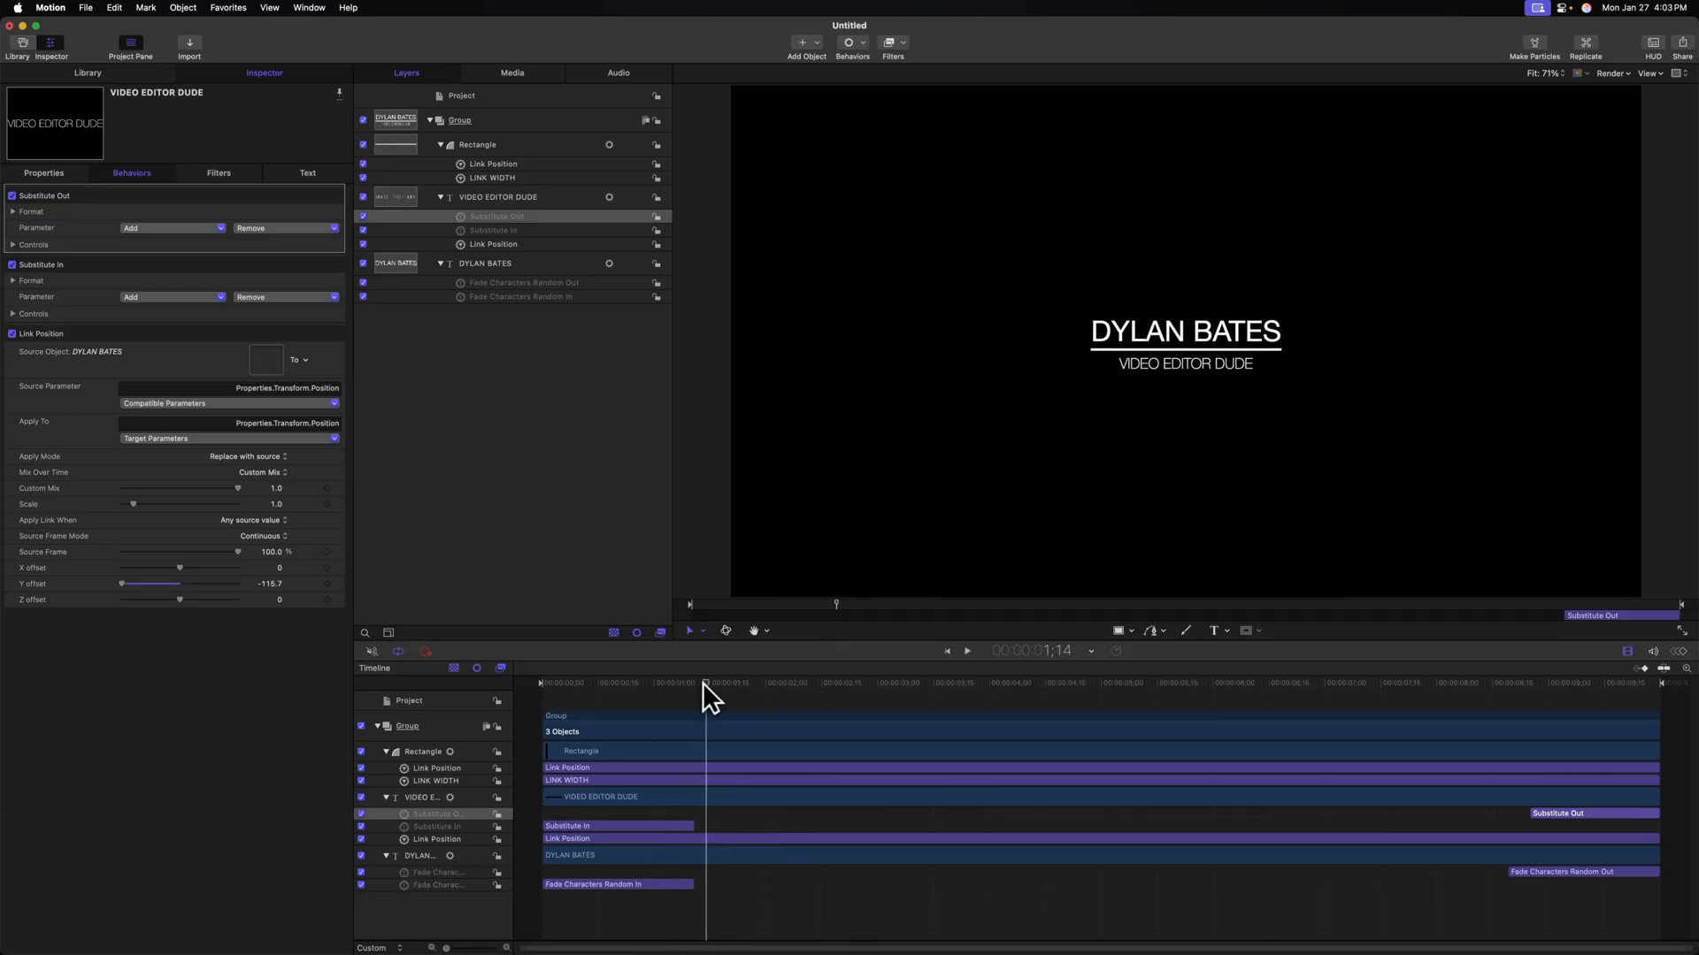
{"action": "mouse_move", "coordinate": [1031, 693]}
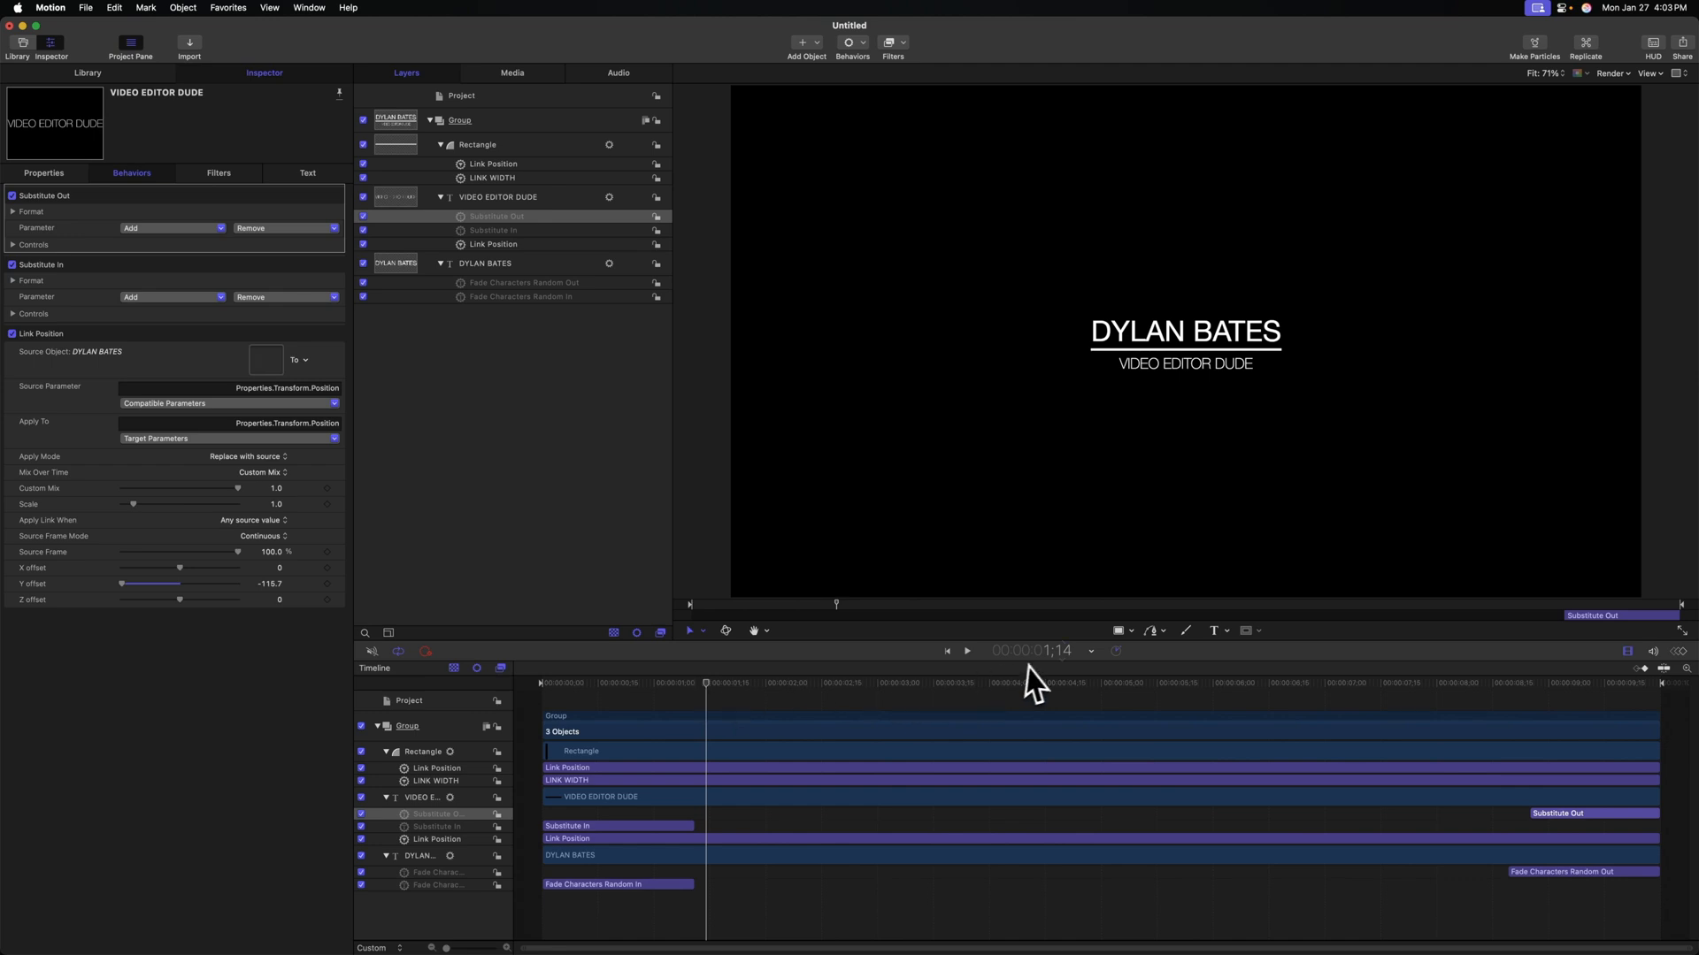
{"action": "key", "text": "shift+m"}
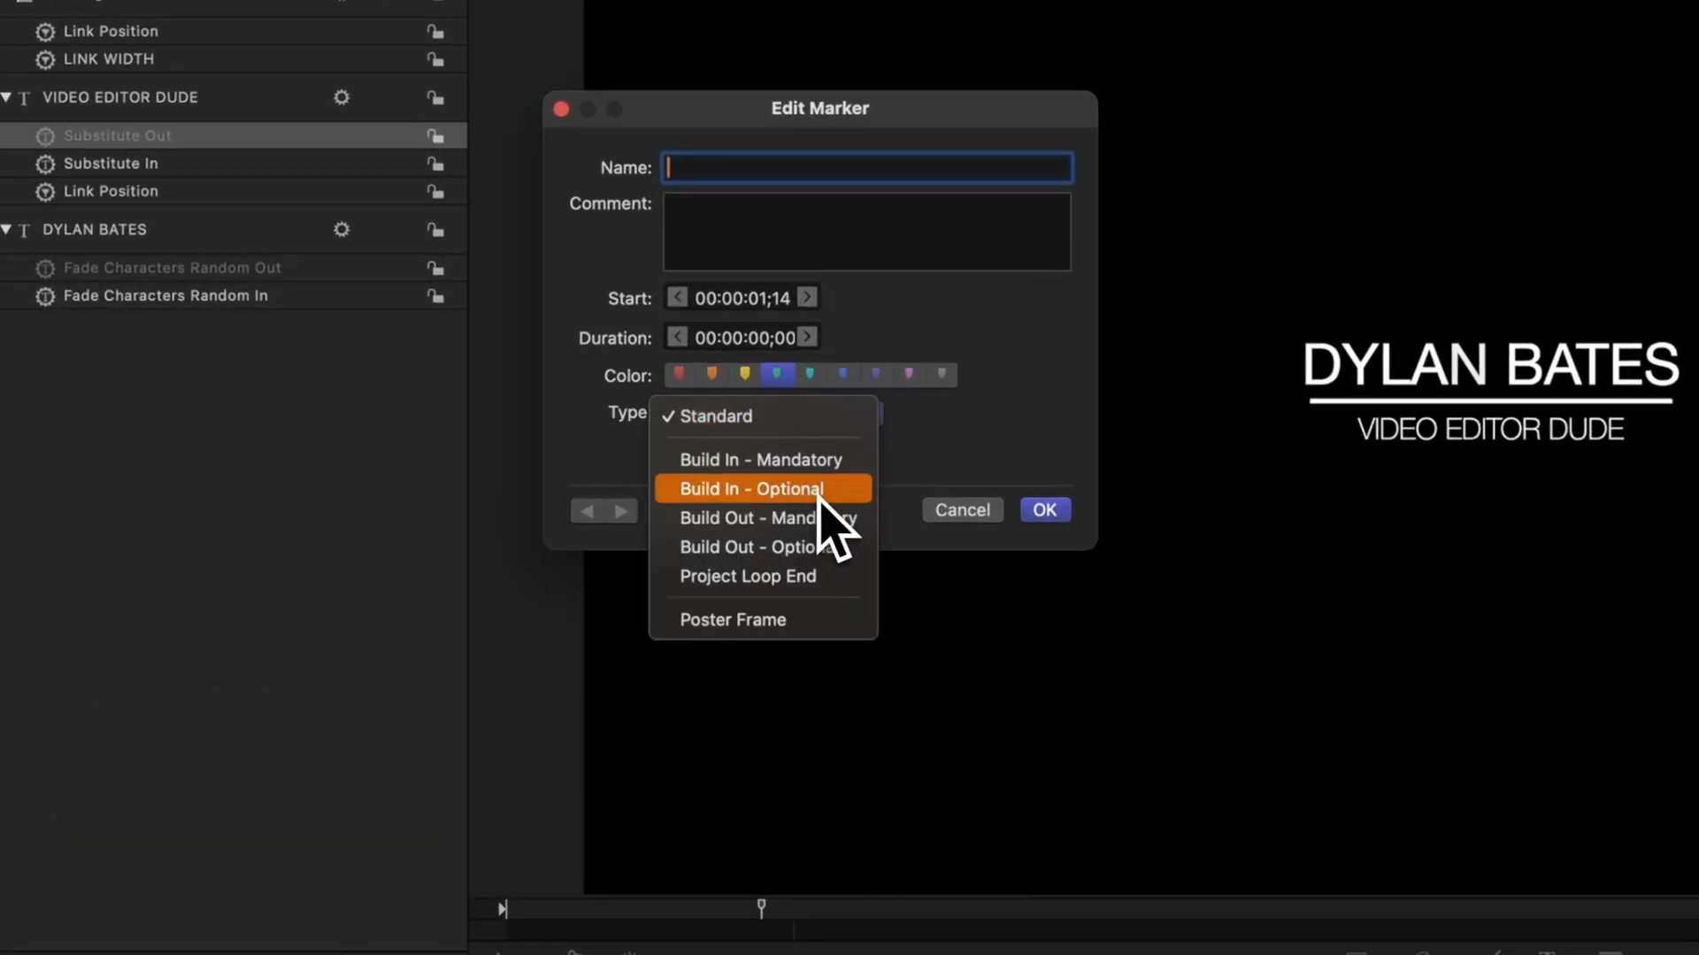
{"action": "left_click", "coordinate": [752, 488]}
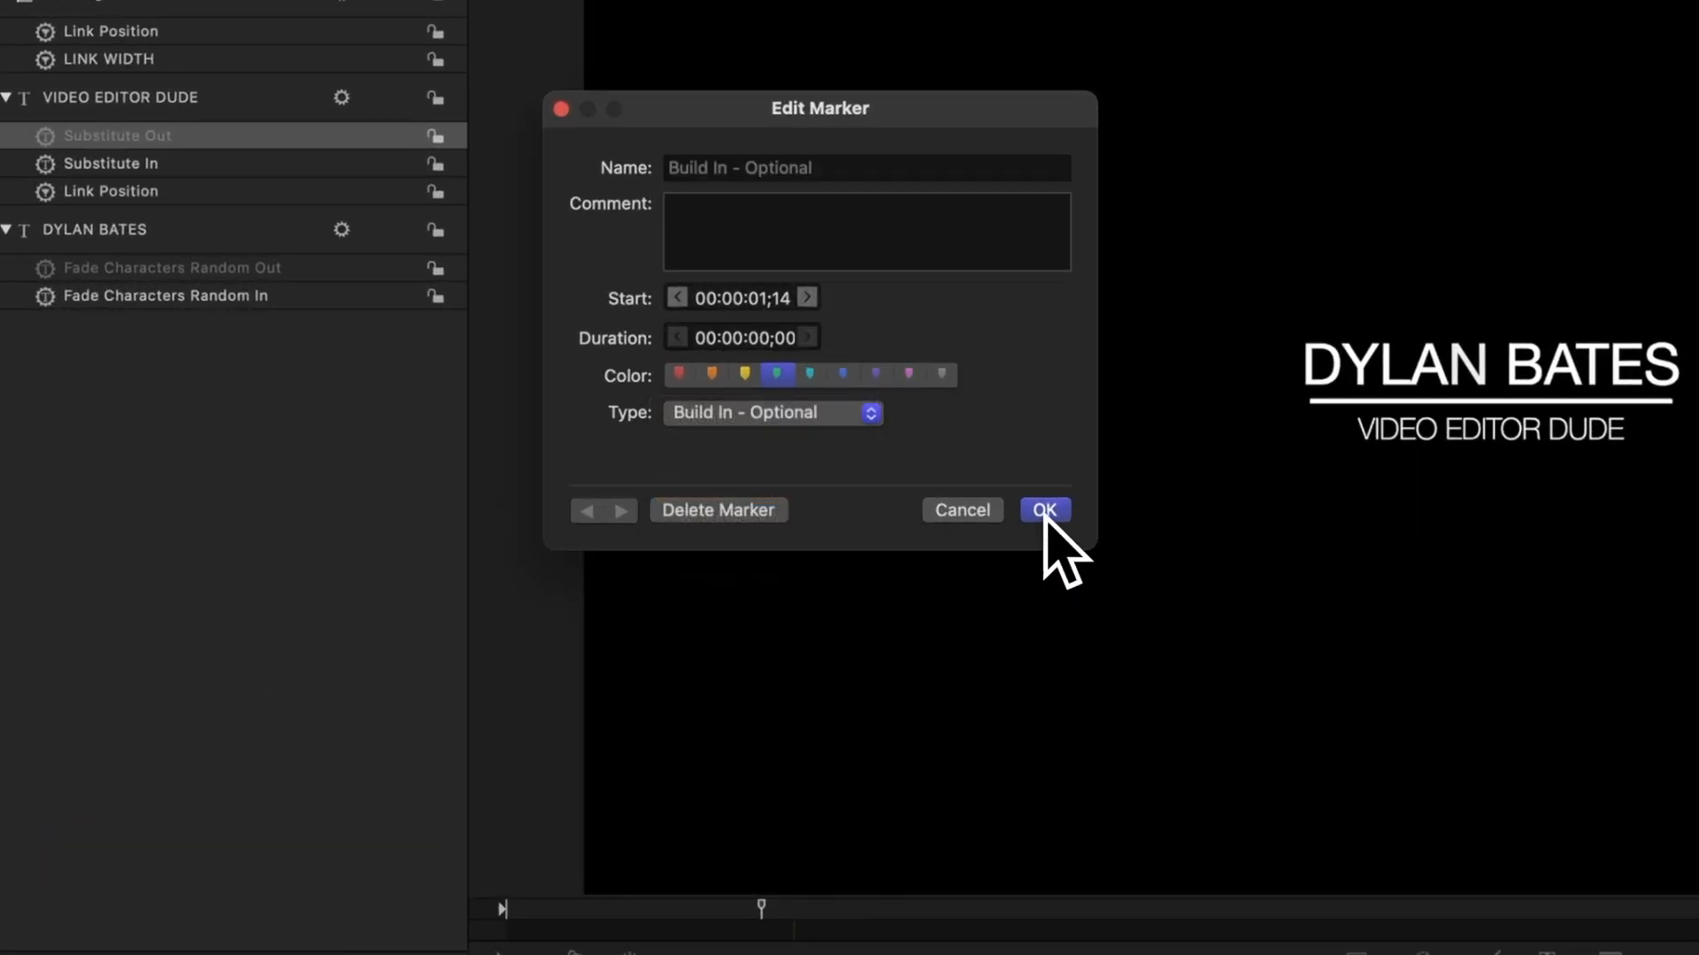
{"action": "left_click", "coordinate": [1044, 510]}
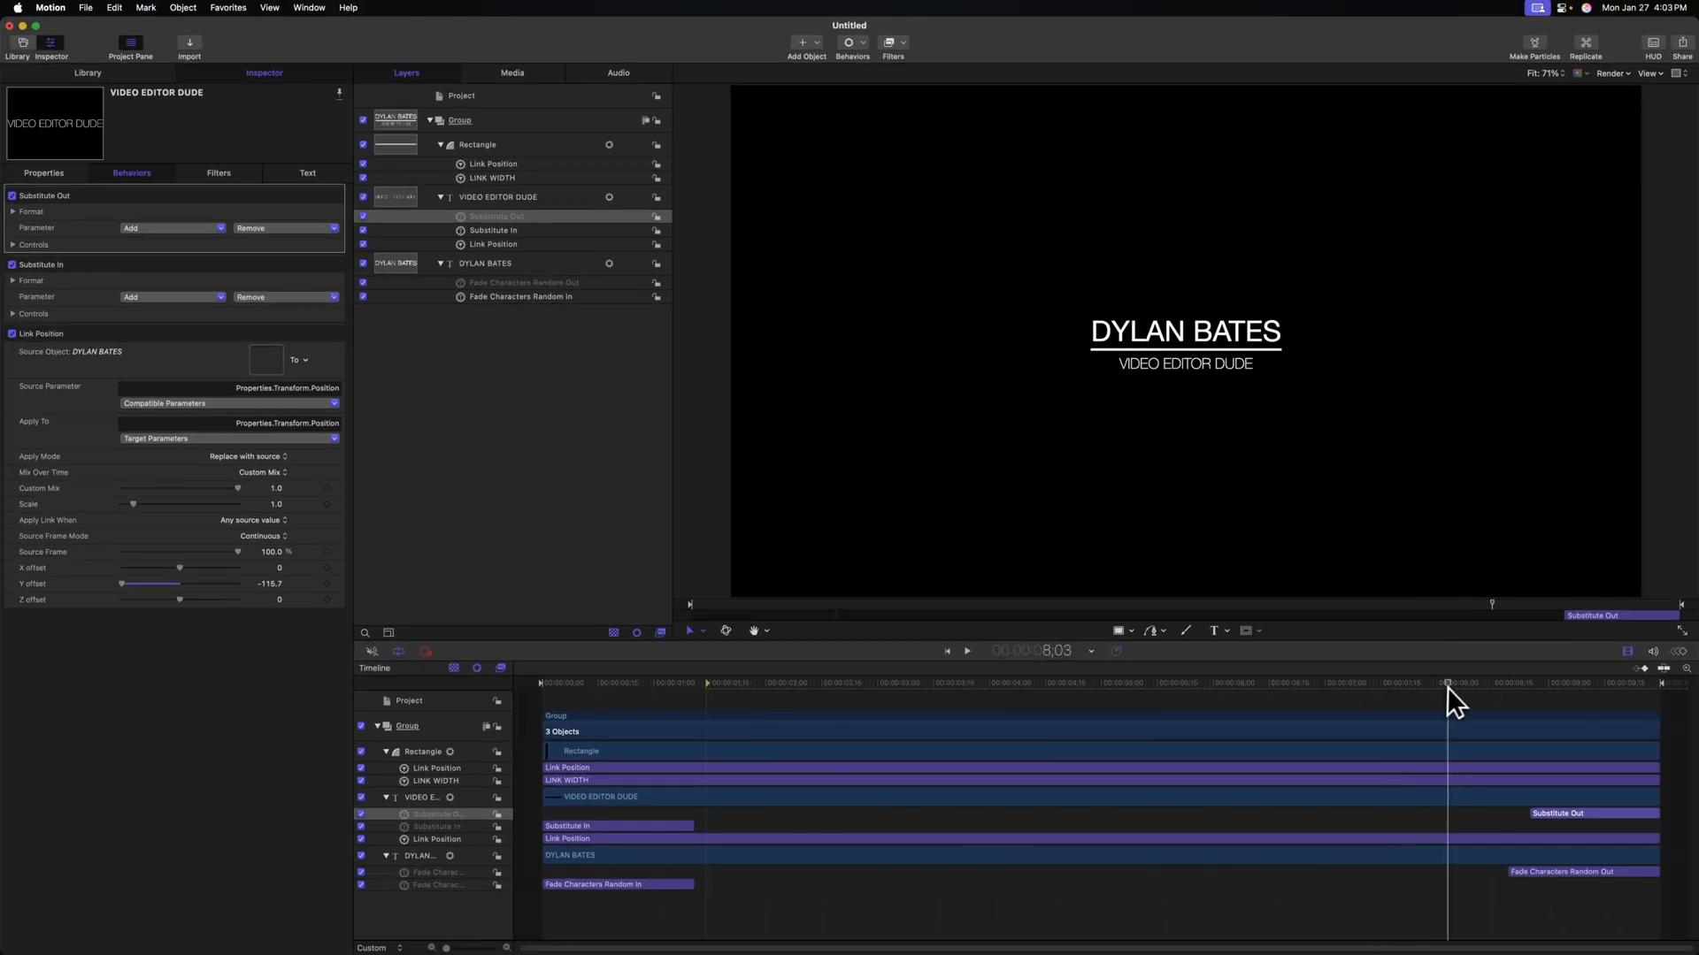
Add a second marker near 8;19 and park the playhead where the full title shows
{"action": "left_click_drag", "start_coordinate": [1450, 694], "coordinate": [1506, 694]}
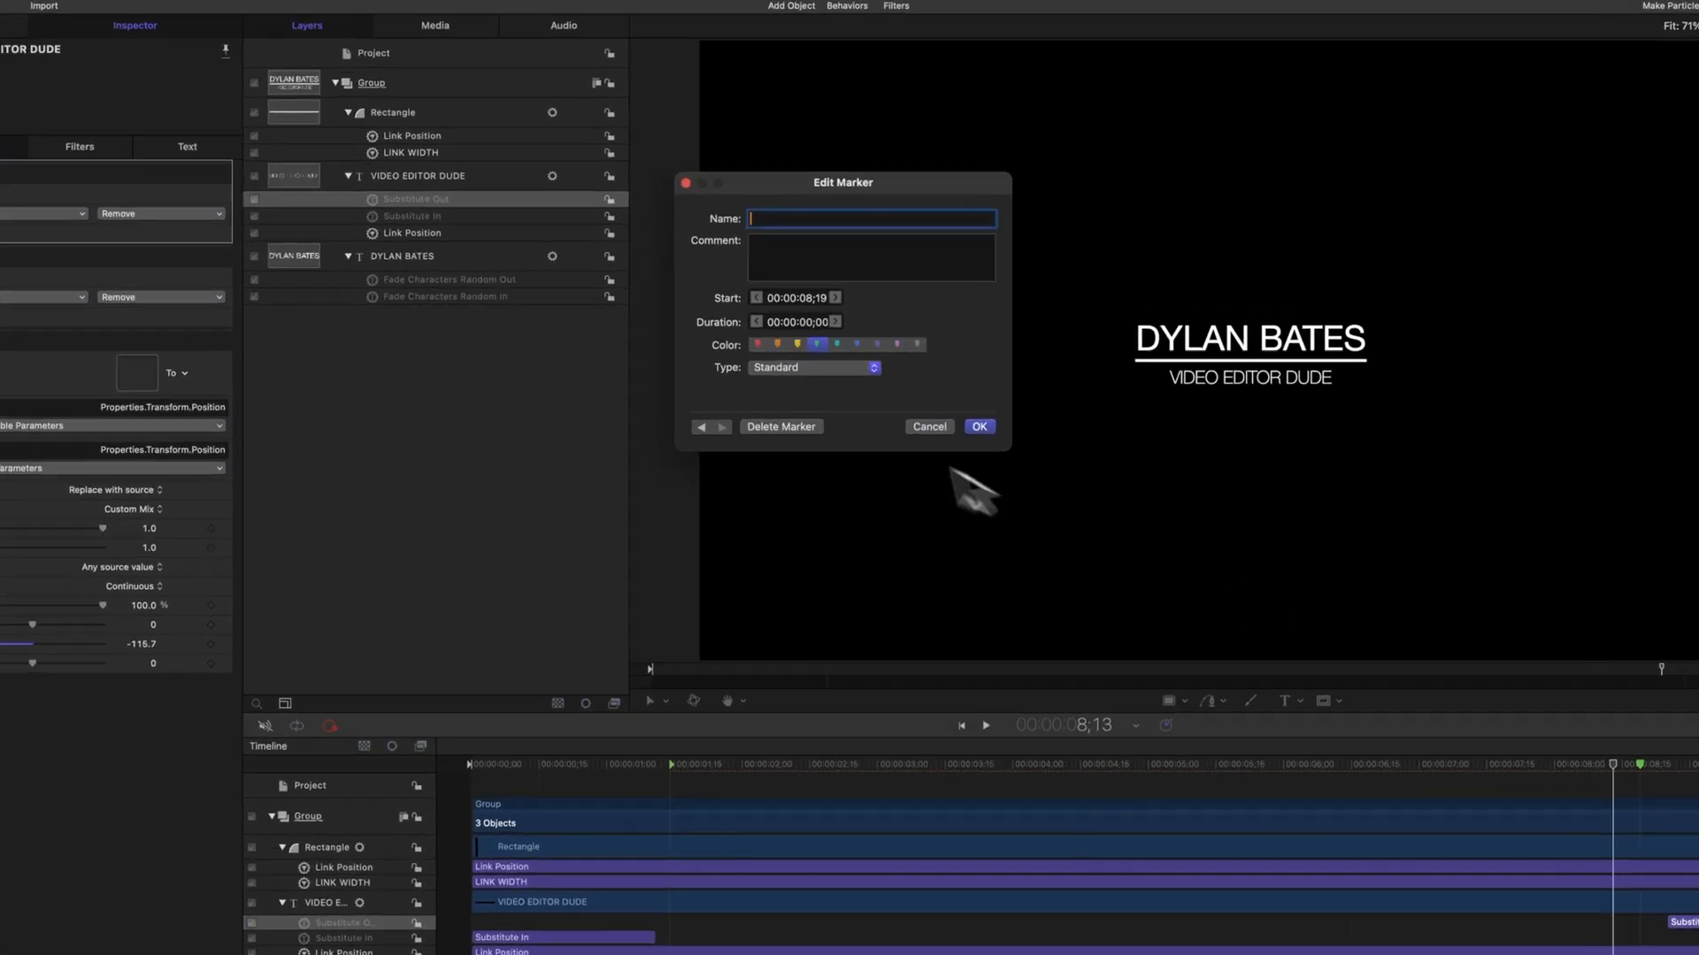
{"action": "left_click", "coordinate": [812, 368]}
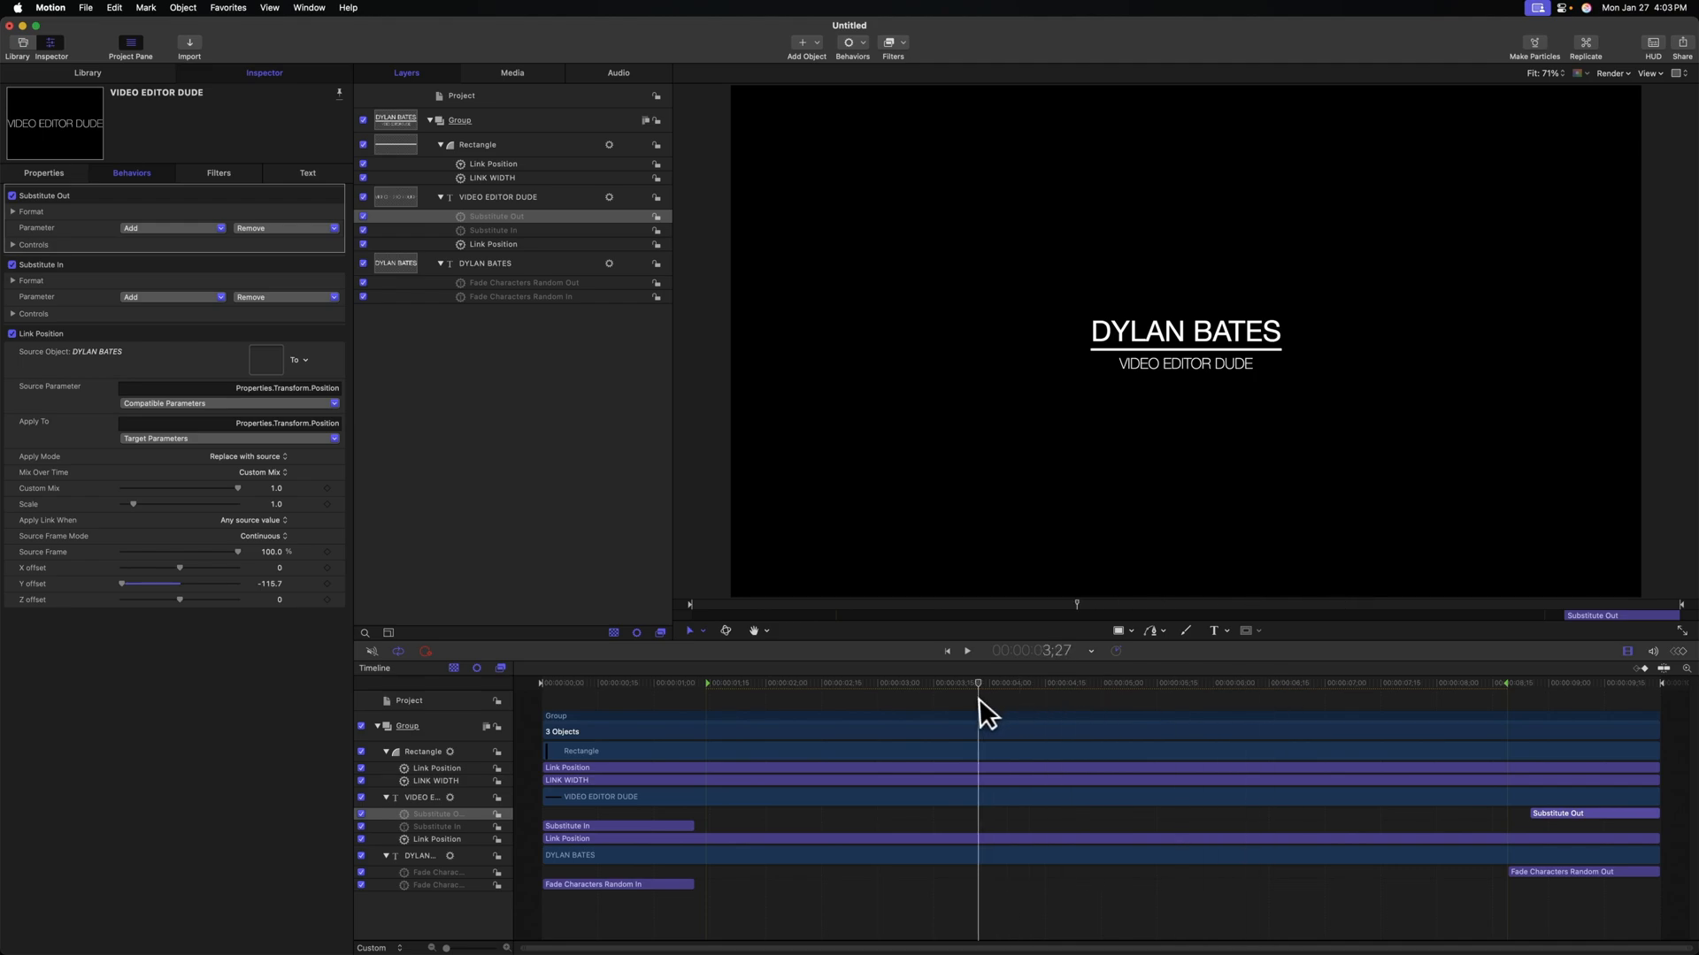
{"action": "left_click", "coordinate": [485, 262]}
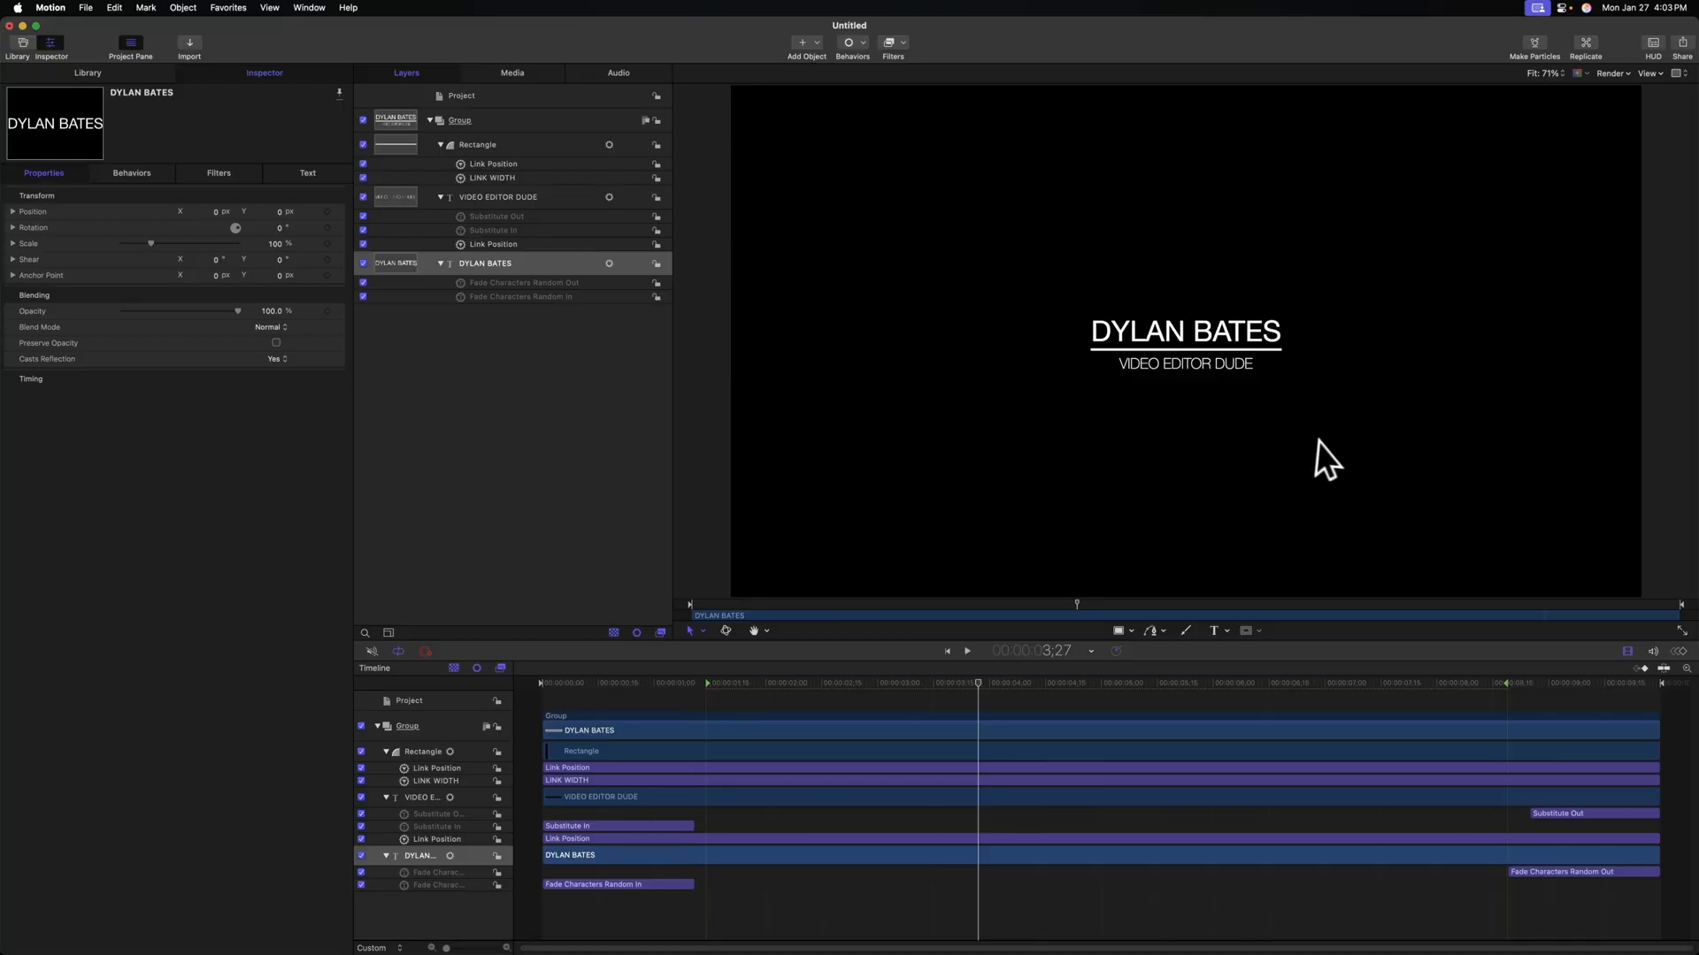
{"action": "mouse_move", "coordinate": [1281, 368]}
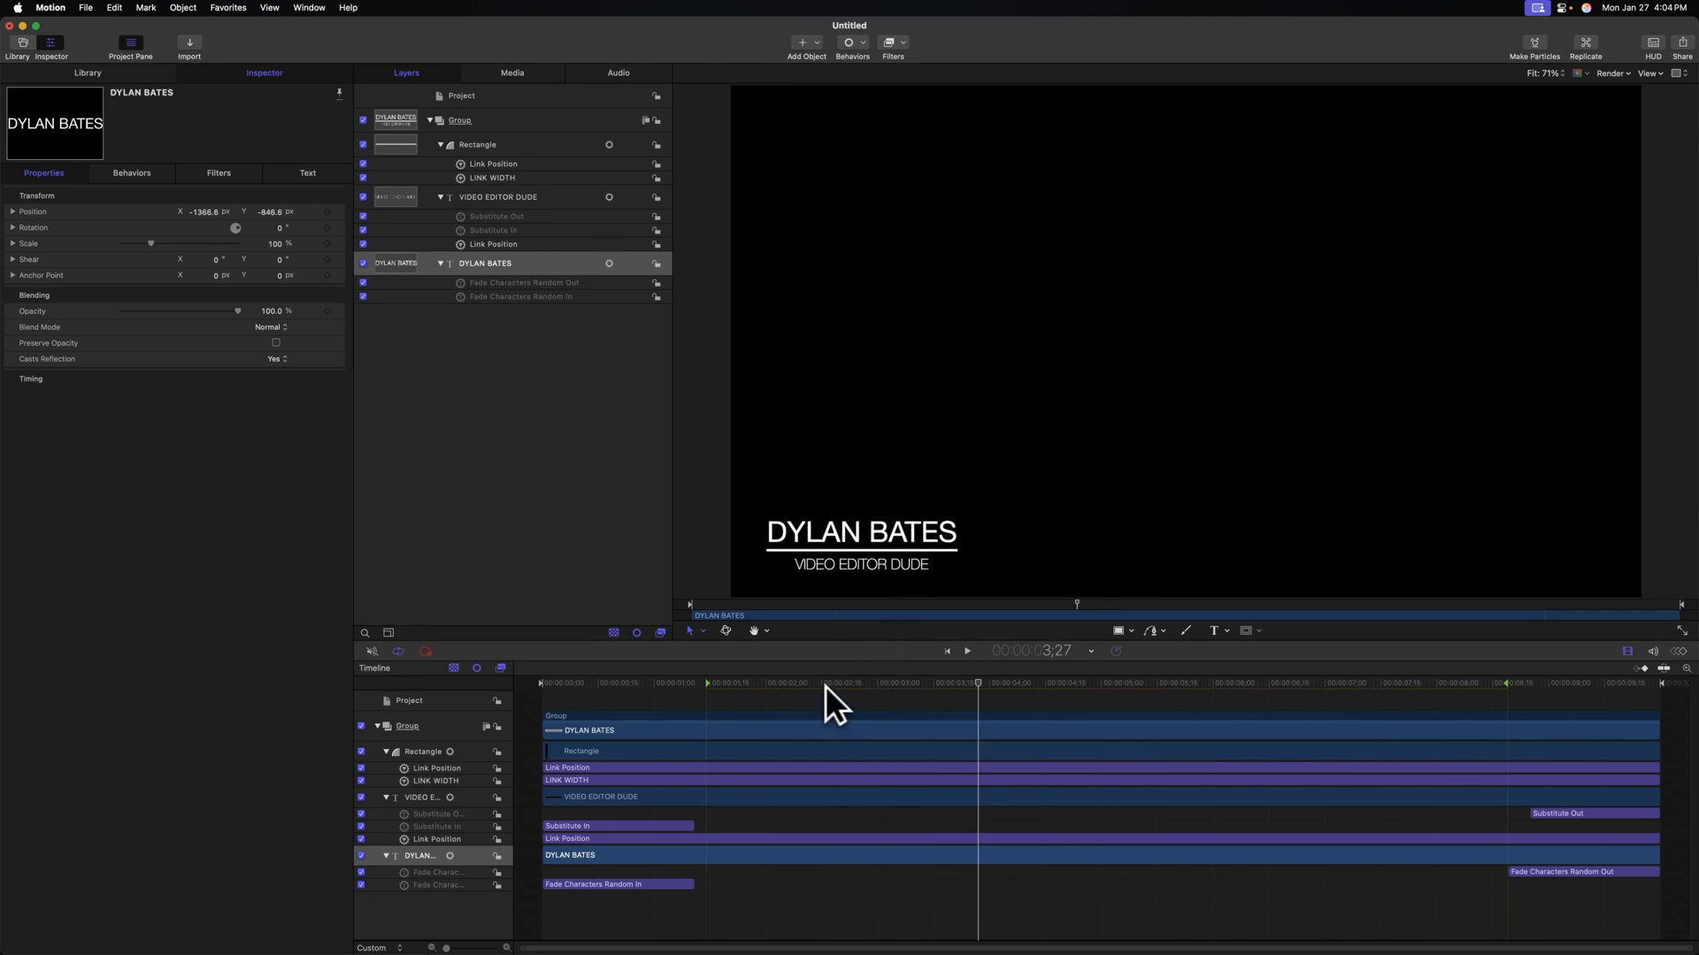
With the title moved to the lower left, start saving the project
{"action": "key", "text": "cmd+s"}
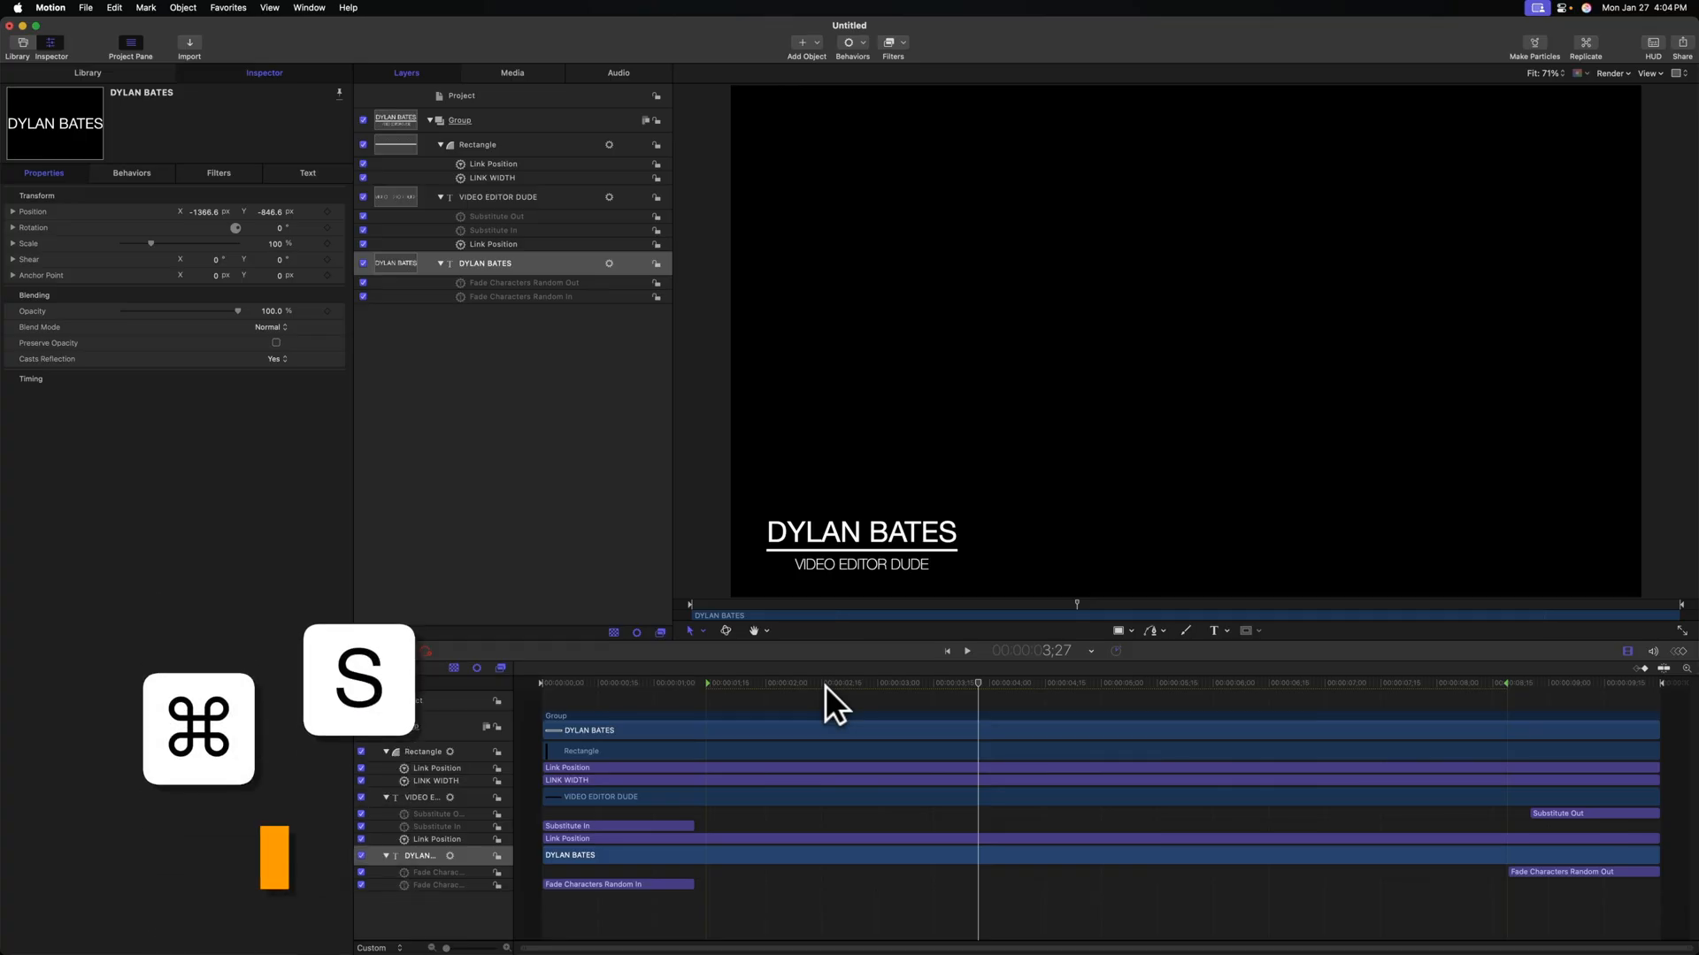
Publish the template as Severed Lower Third under category FCB's Patreon with theme Title
{"action": "key", "text": "cmd+s"}
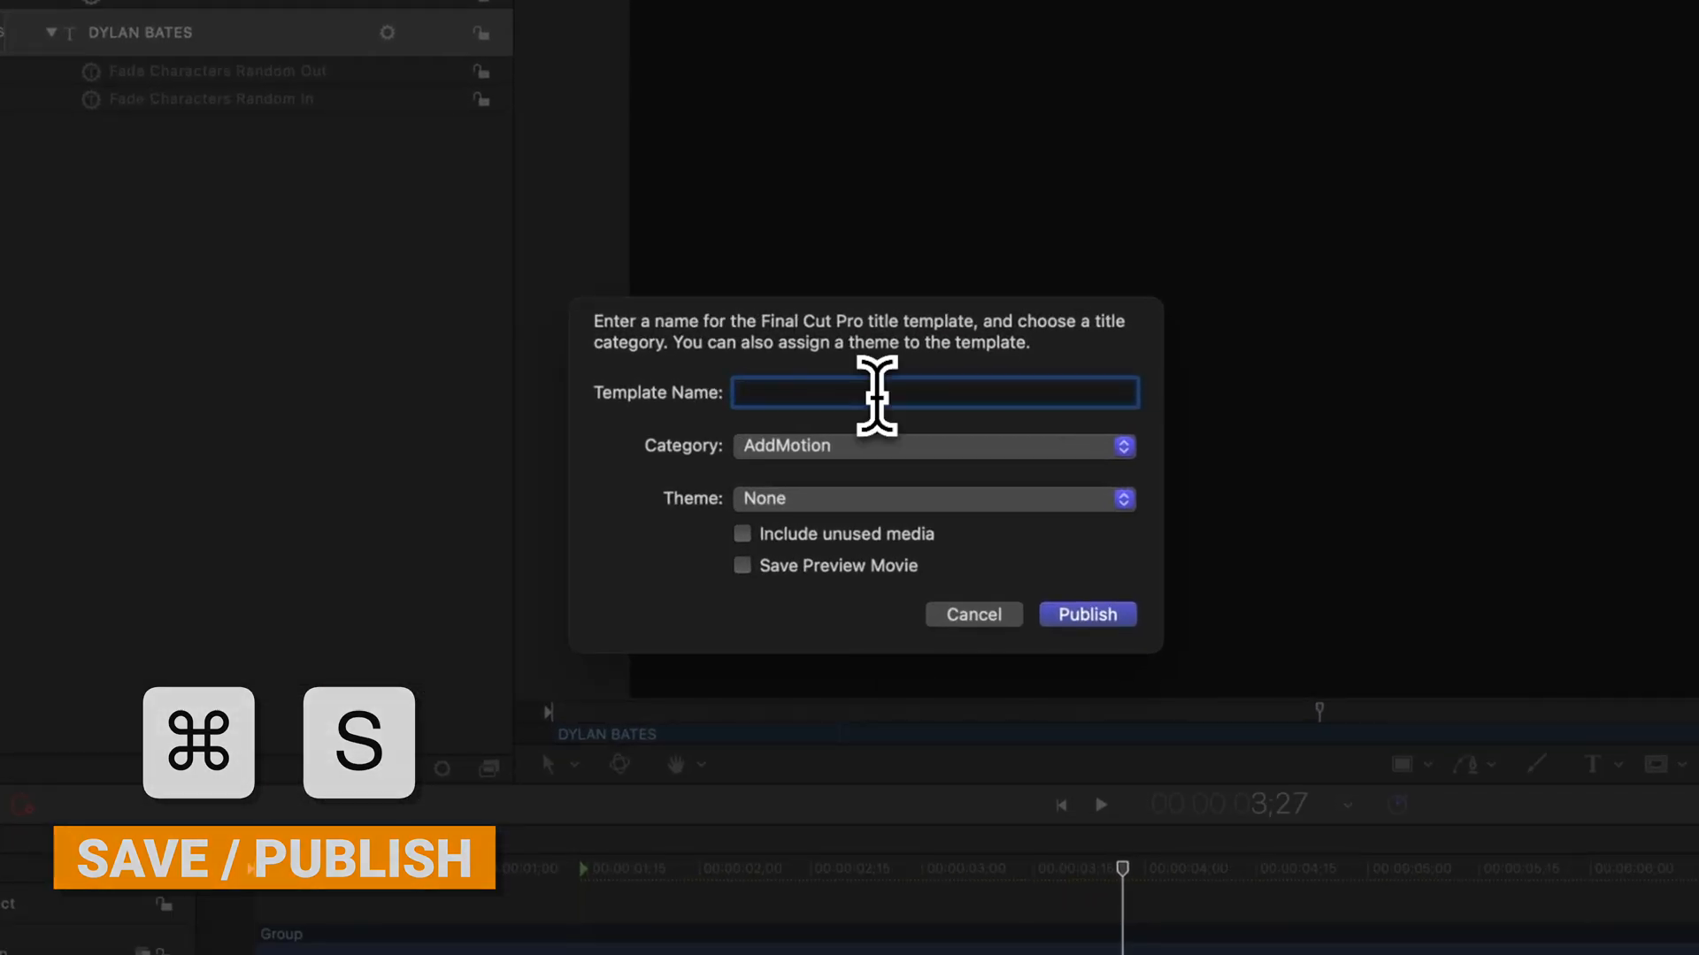
{"action": "type", "text": "Severed Lower"}
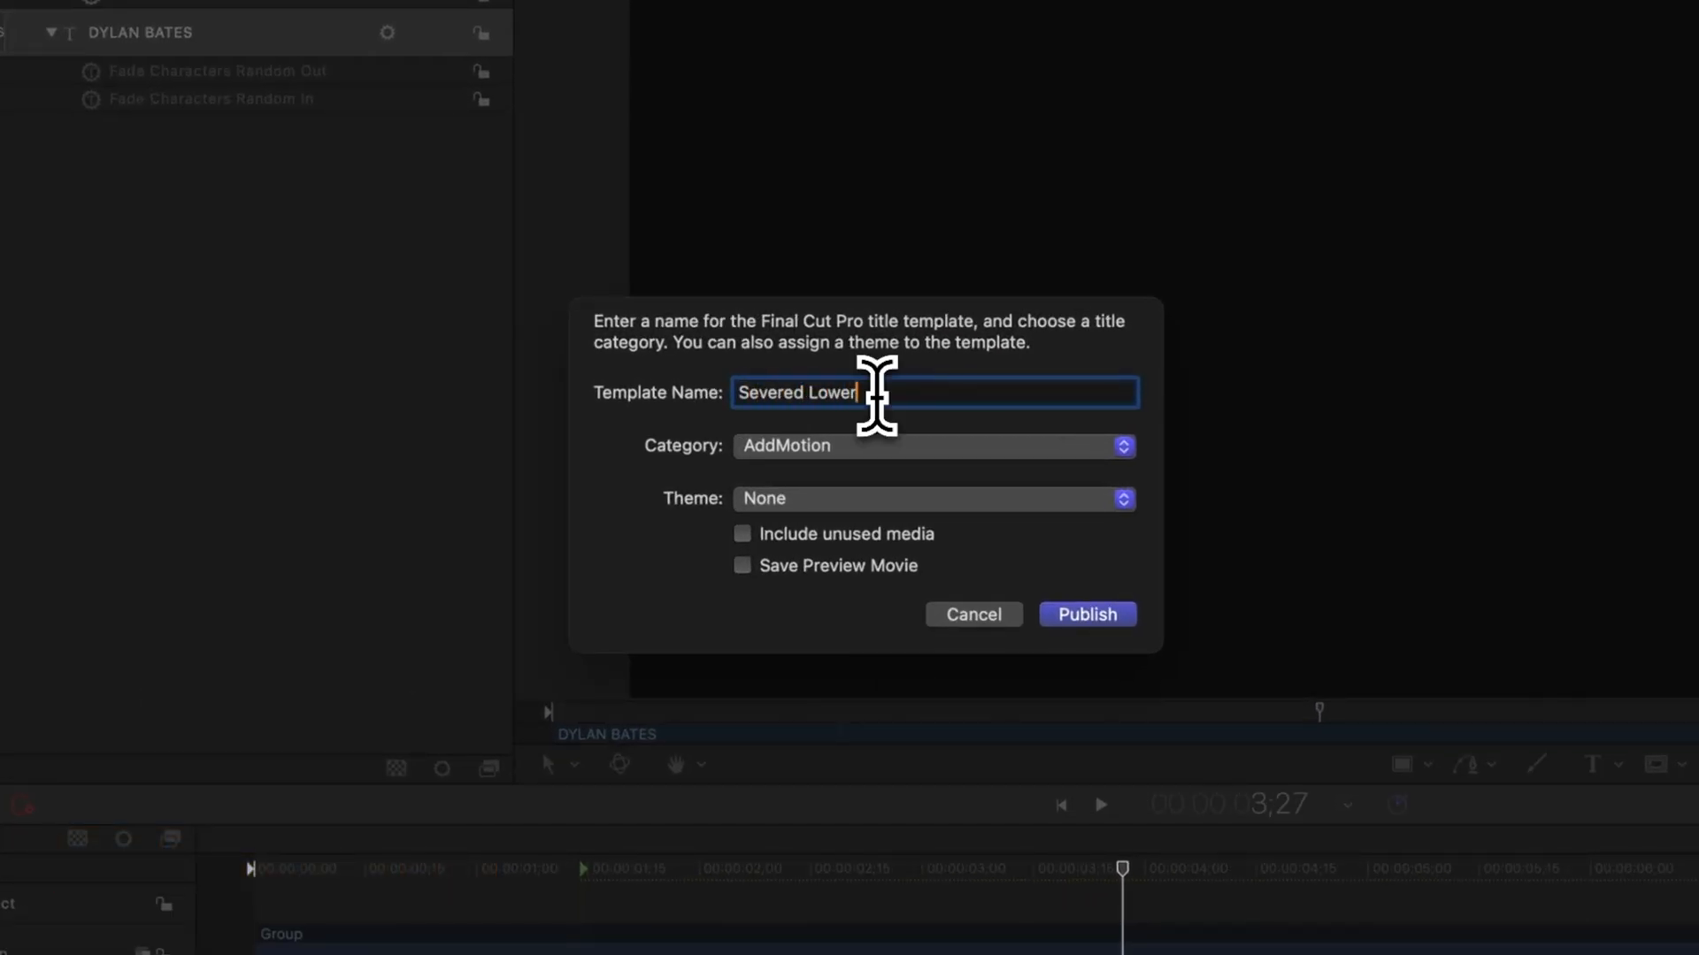
{"action": "type", "text": "Third"}
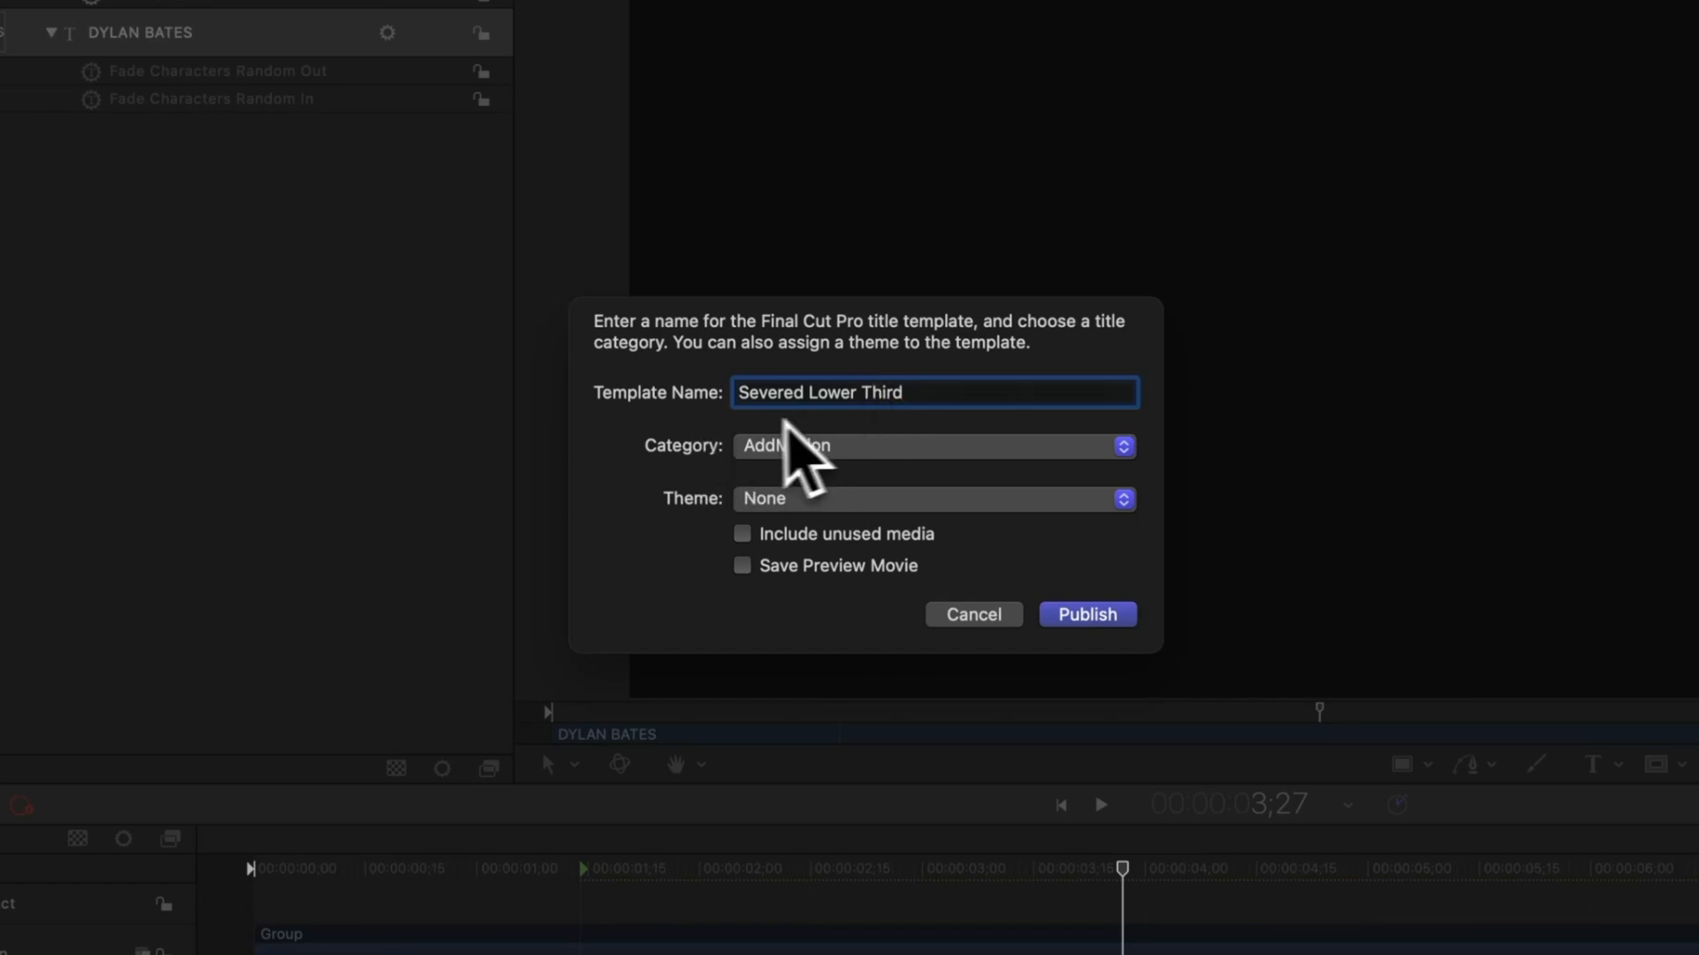
{"action": "left_click", "coordinate": [935, 446]}
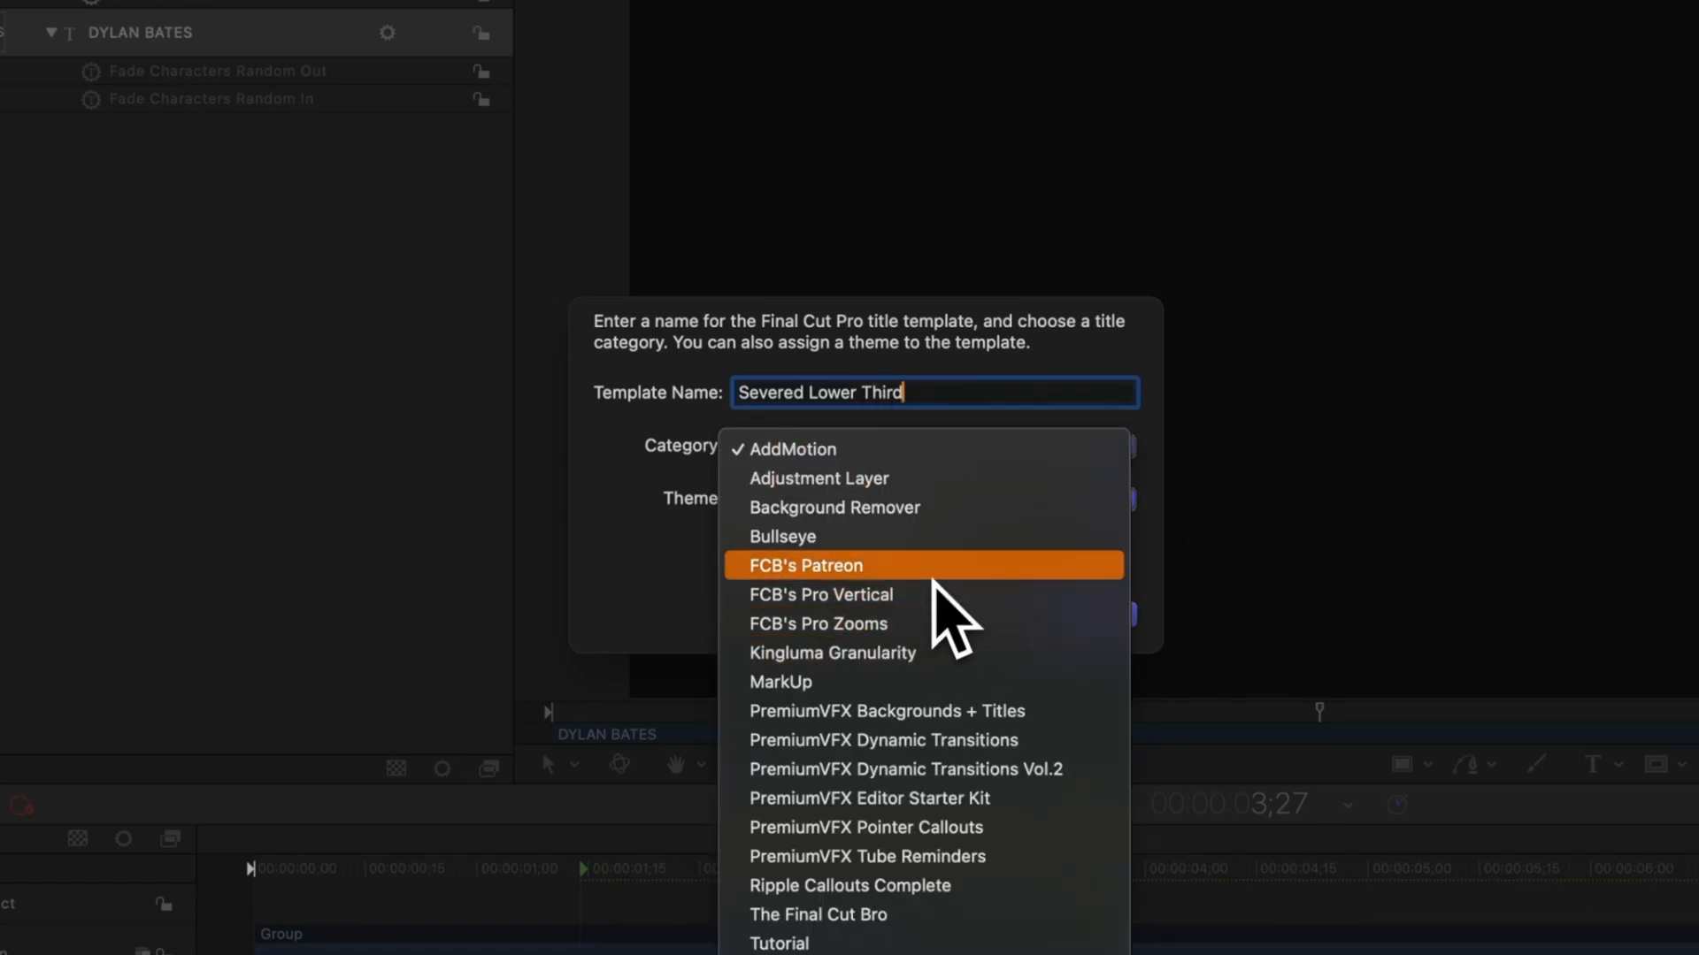
{"action": "left_click", "coordinate": [807, 567]}
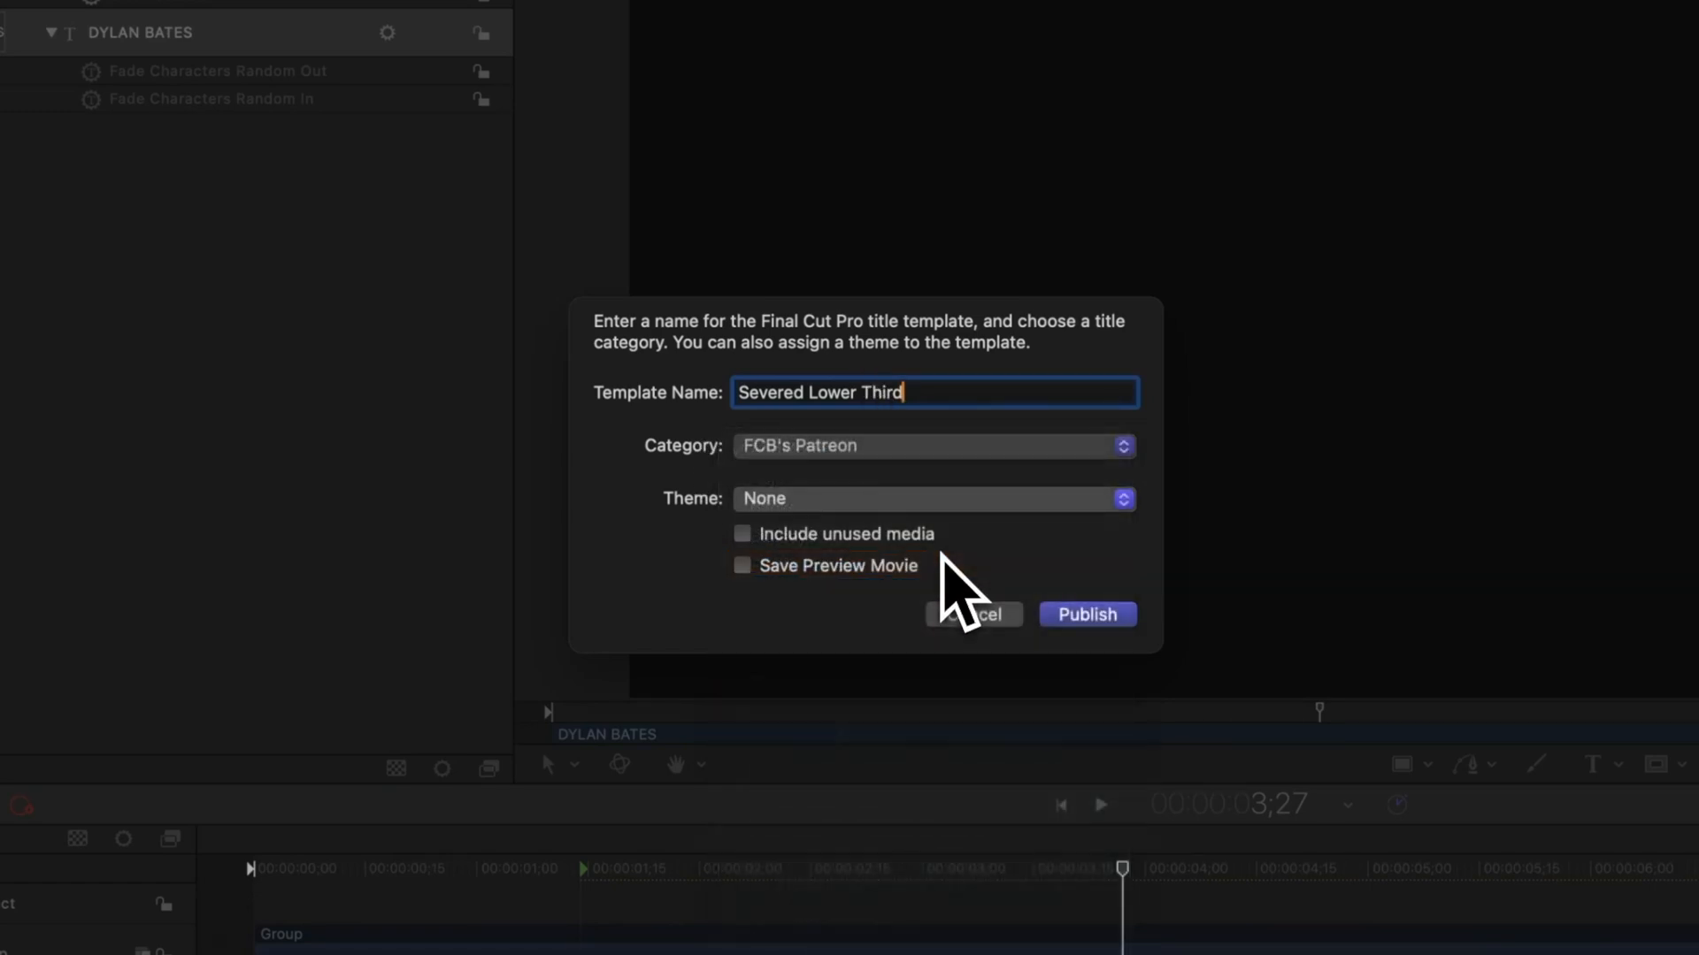
{"action": "left_click", "coordinate": [934, 499]}
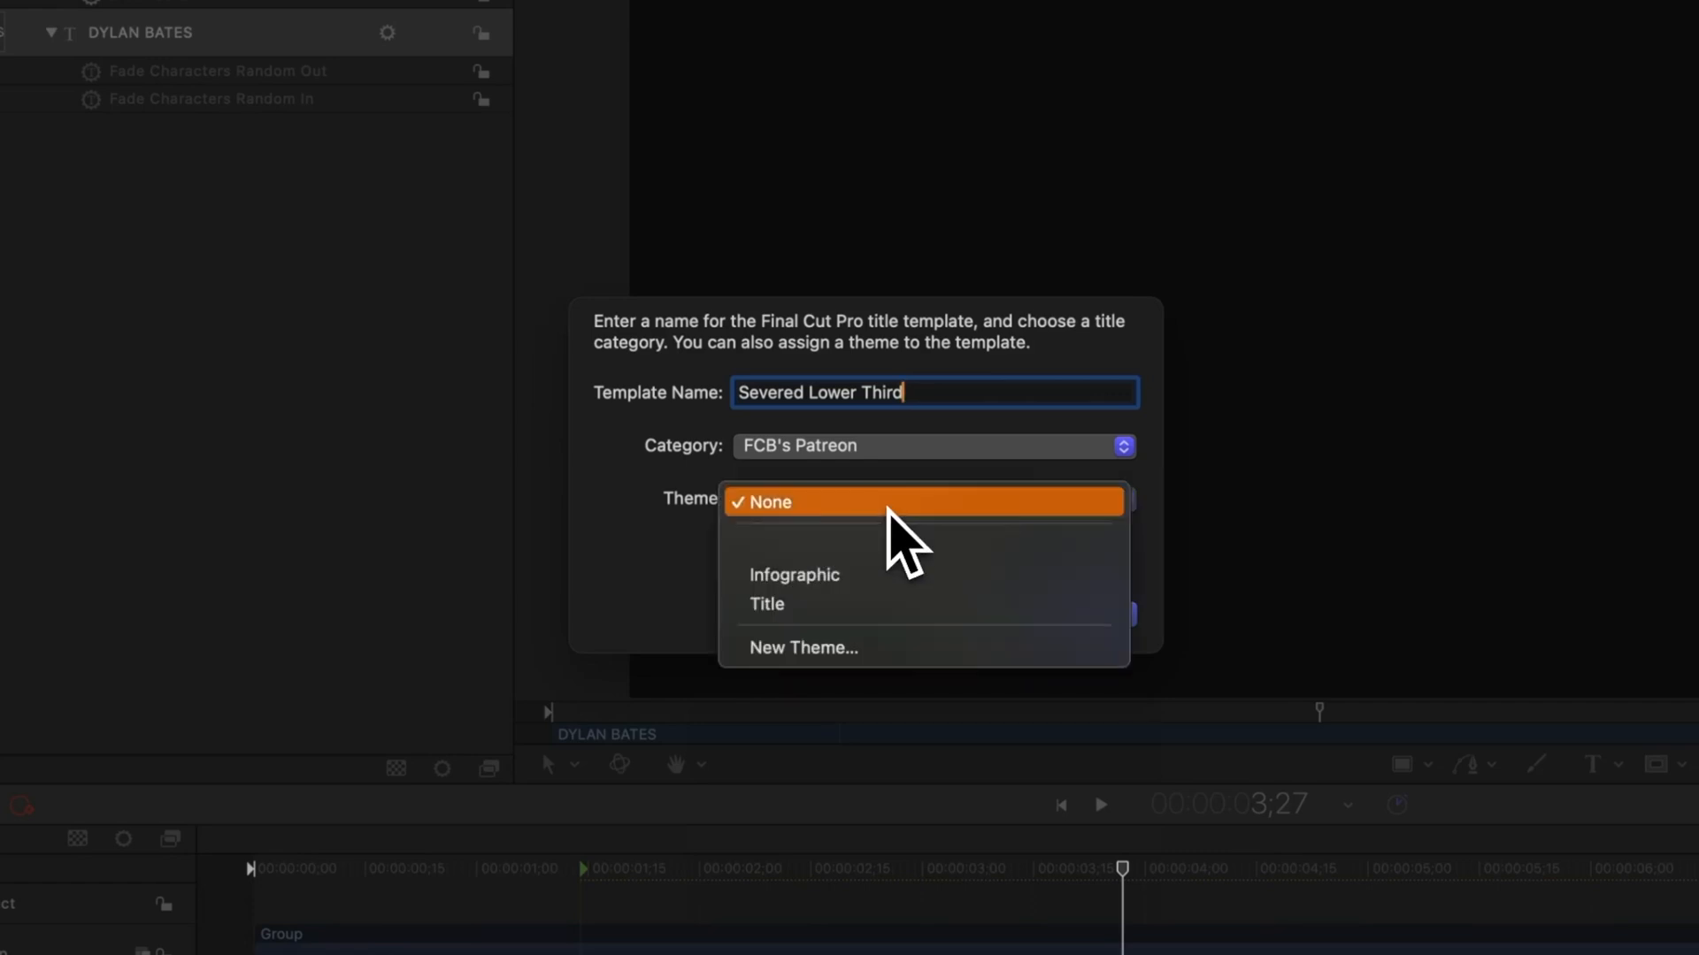
{"action": "left_click", "coordinate": [766, 605]}
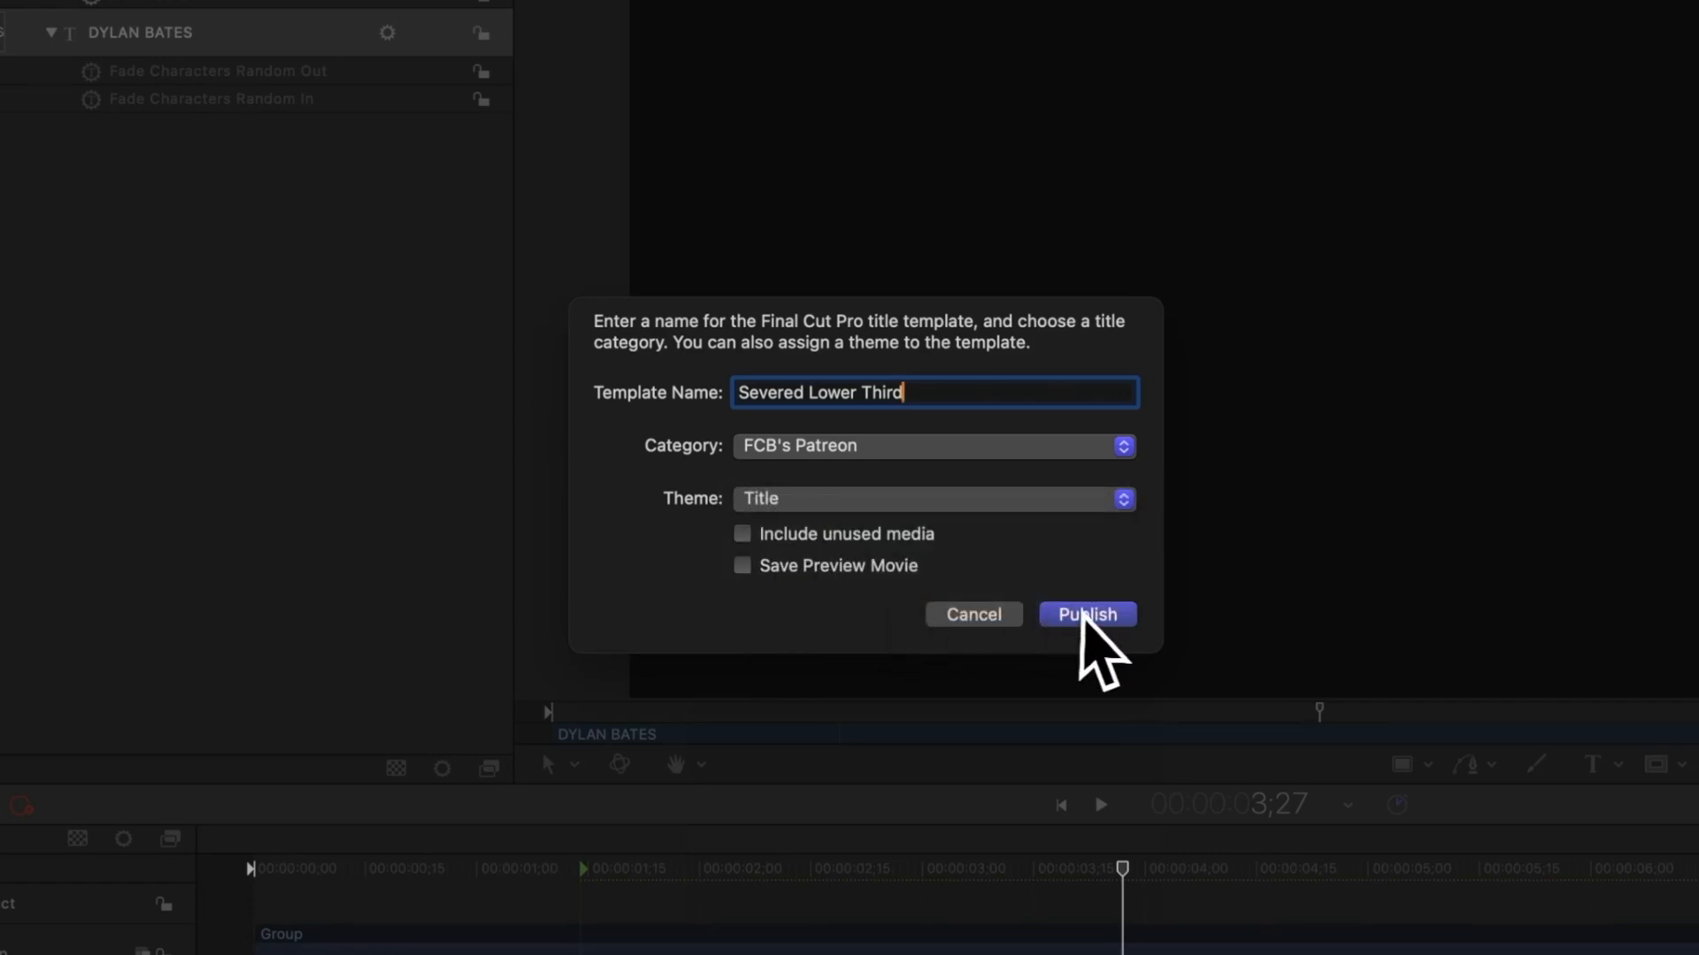
{"action": "left_click", "coordinate": [1087, 616]}
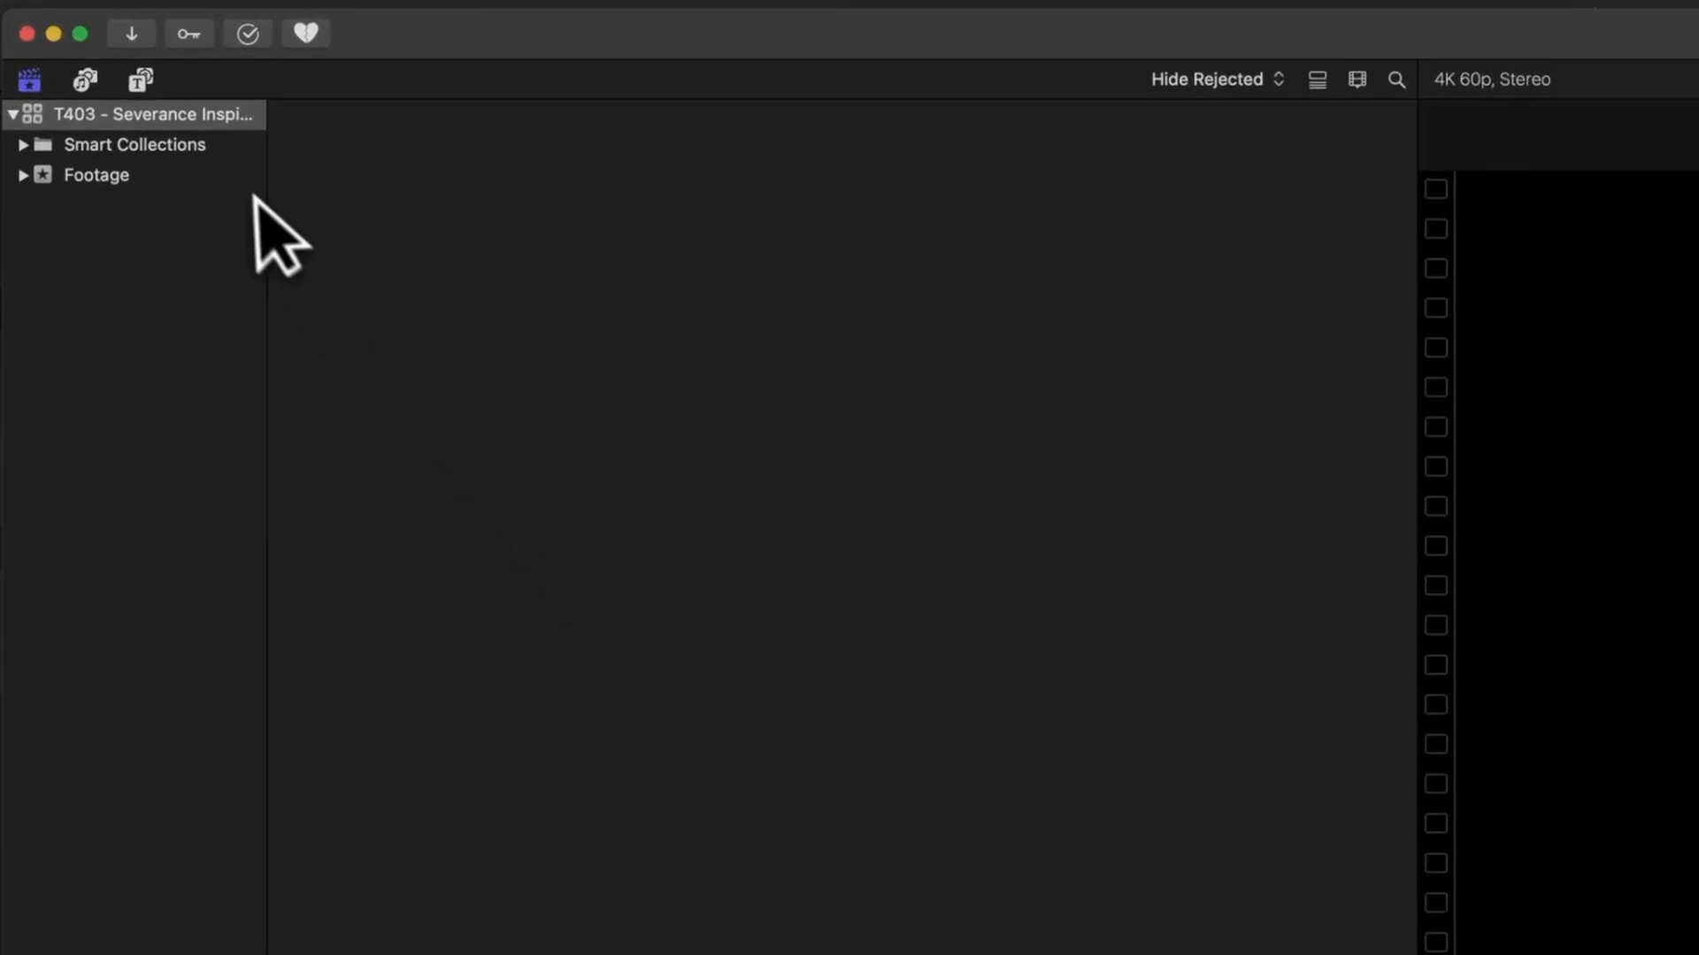
From the FCB's Patreon titles, place Severed Lower Third on the timeline and move it toward the frame centre
{"action": "left_click", "coordinate": [138, 79]}
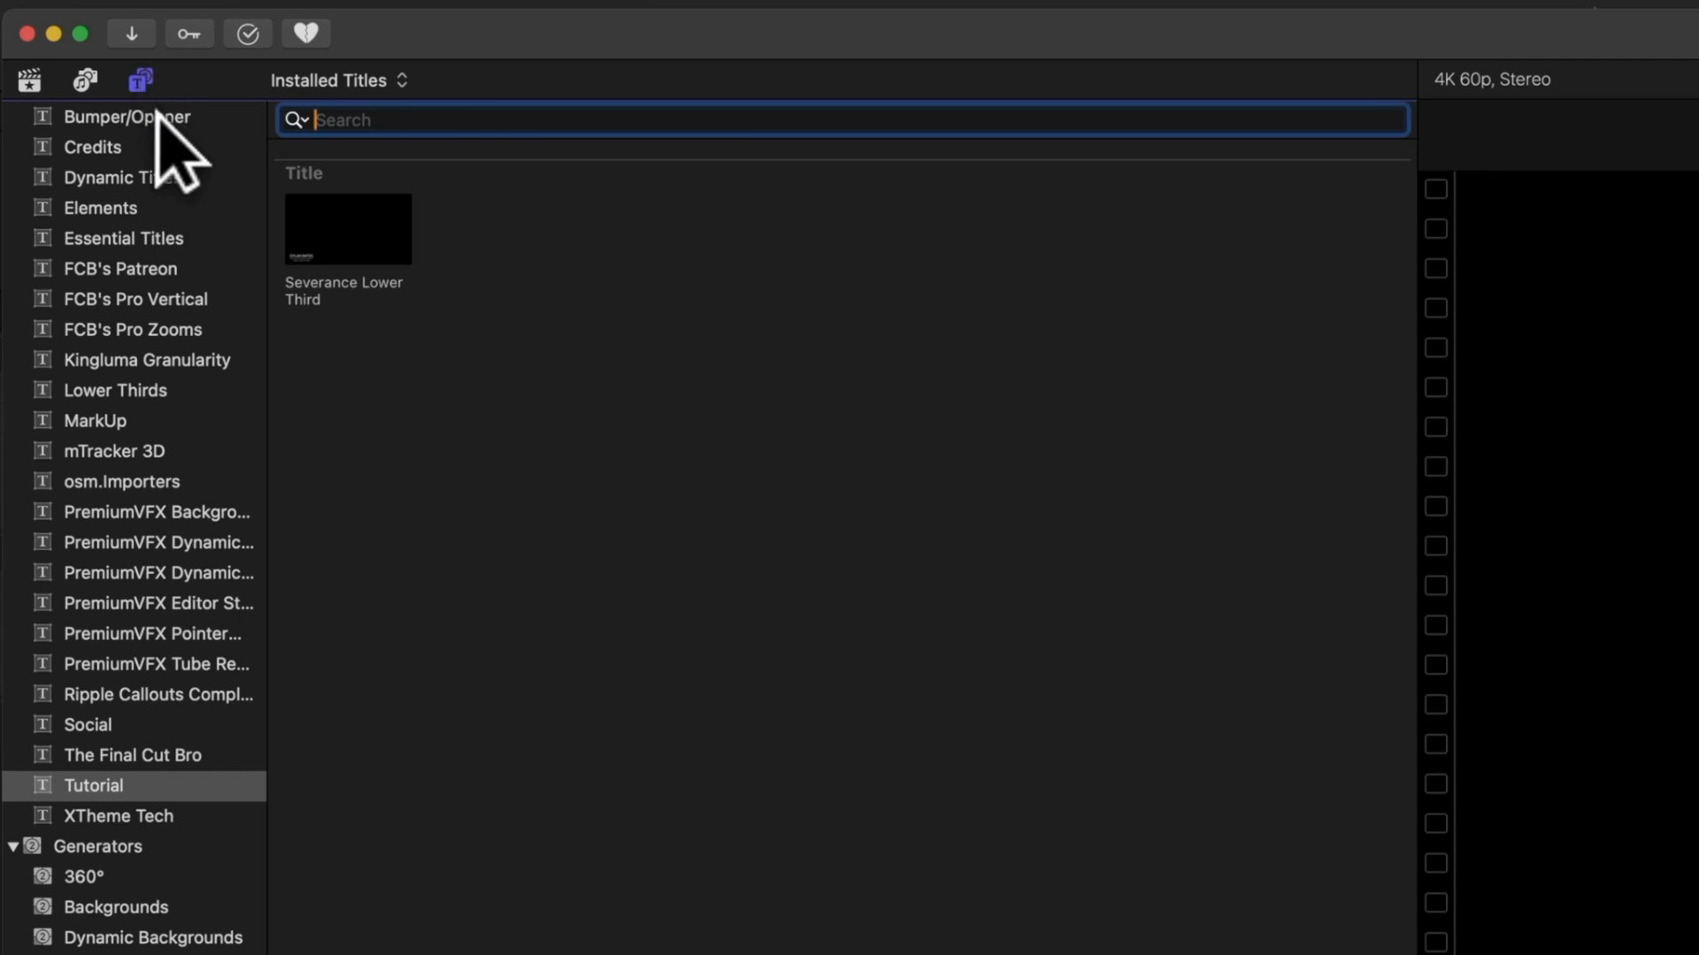
{"action": "left_click", "coordinate": [121, 269]}
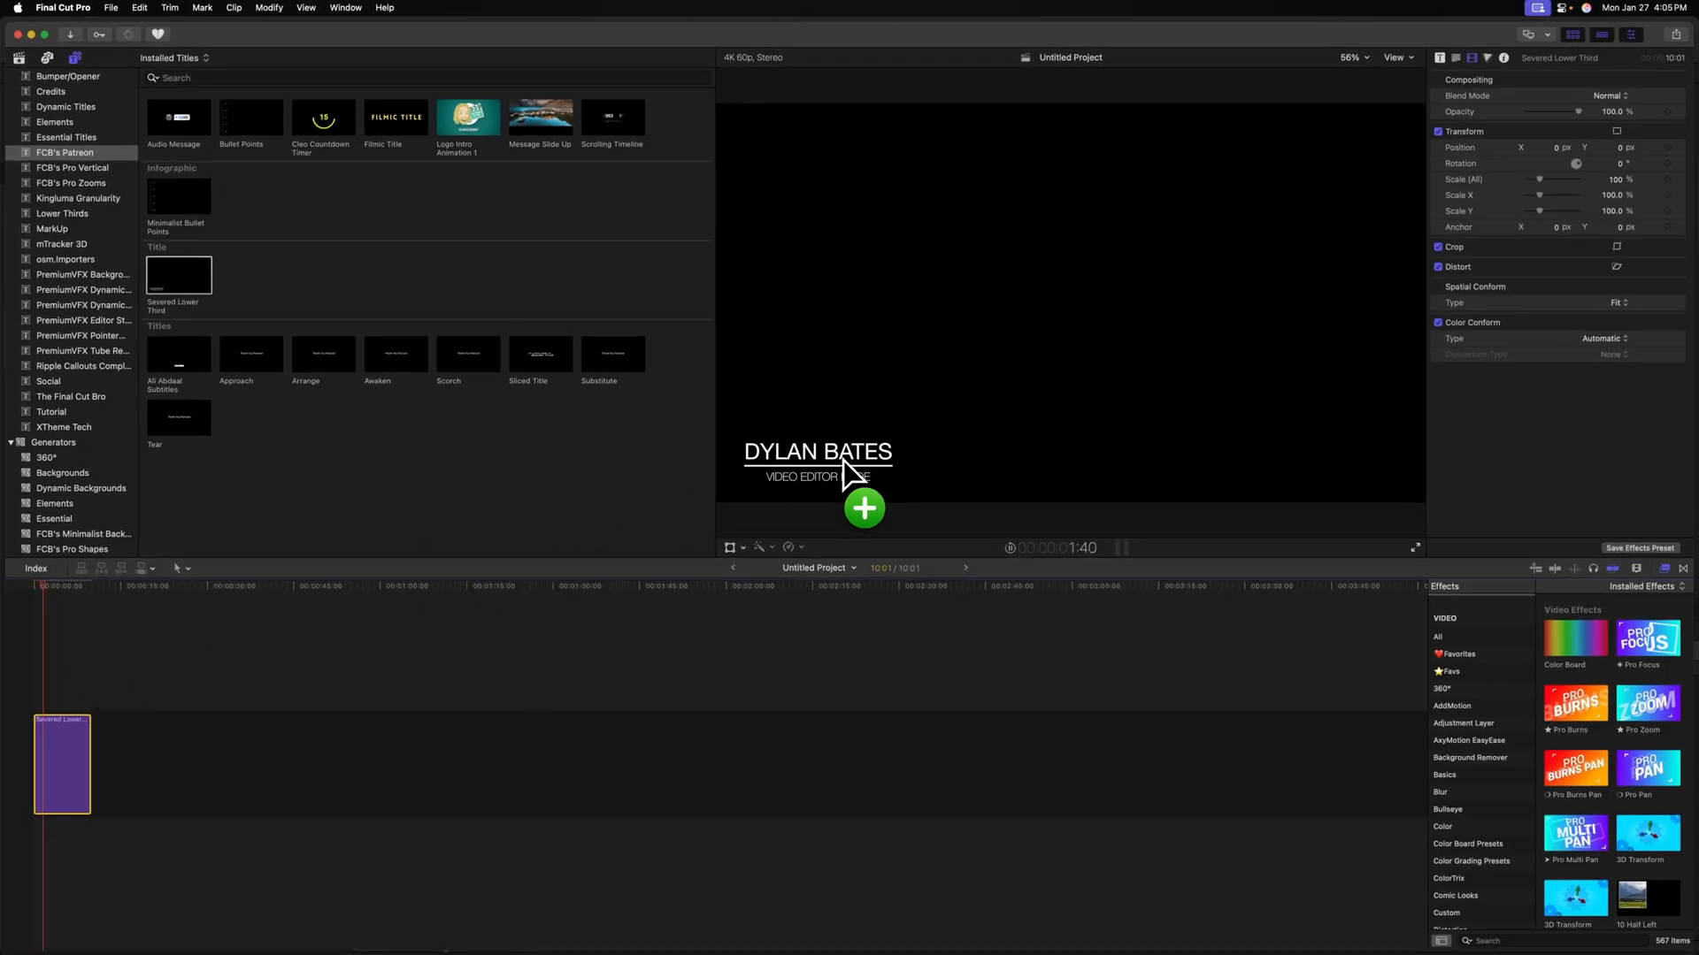
{"action": "left_click_drag", "start_coordinate": [818, 466], "coordinate": [1140, 265]}
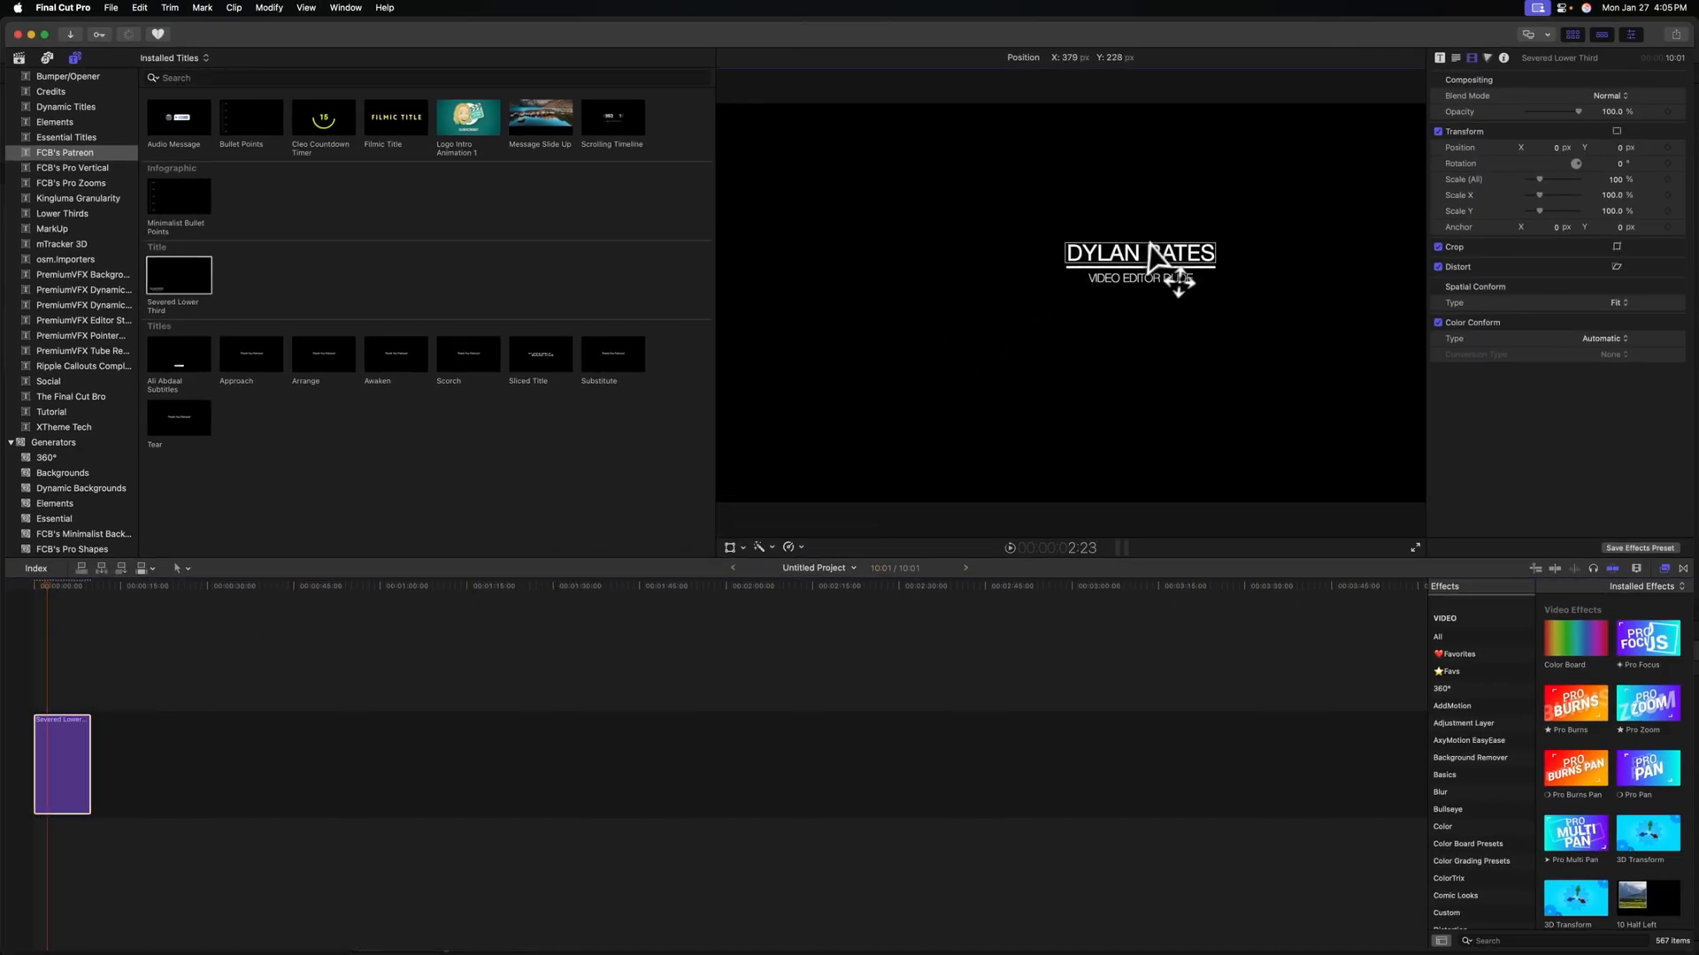
{"action": "left_click_drag", "start_coordinate": [1140, 253], "coordinate": [1068, 289]}
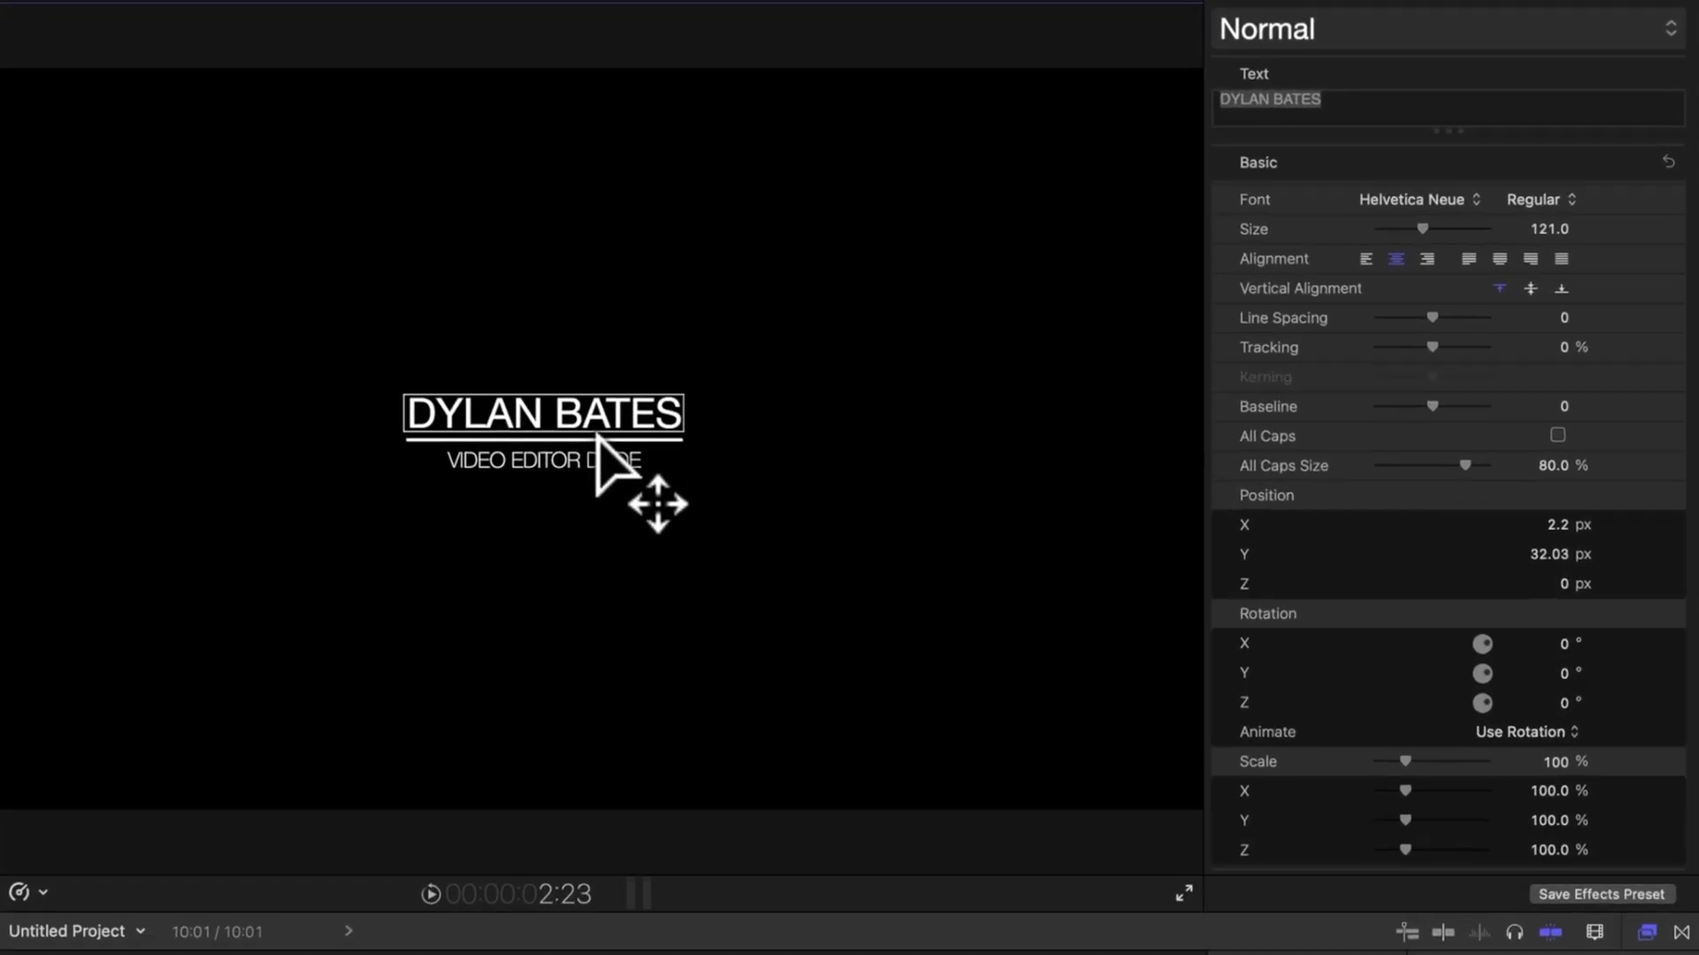
{"action": "left_click_drag", "start_coordinate": [1406, 228], "coordinate": [1449, 229]}
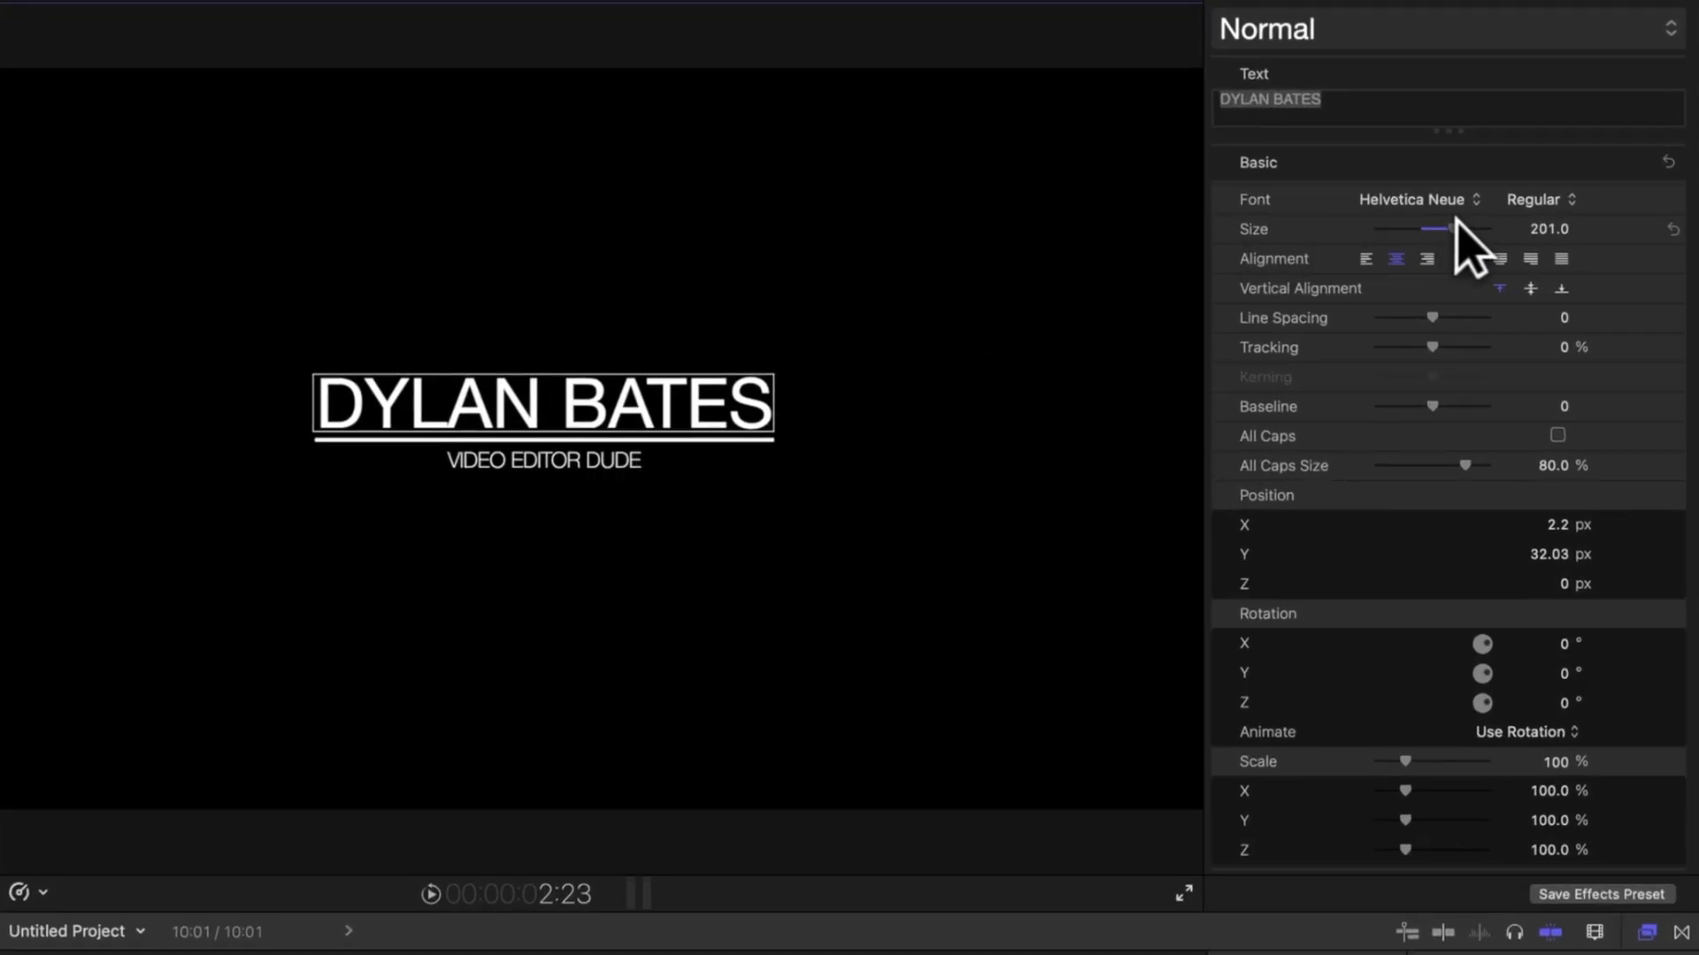
{"action": "left_click_drag", "start_coordinate": [1446, 228], "coordinate": [1429, 228]}
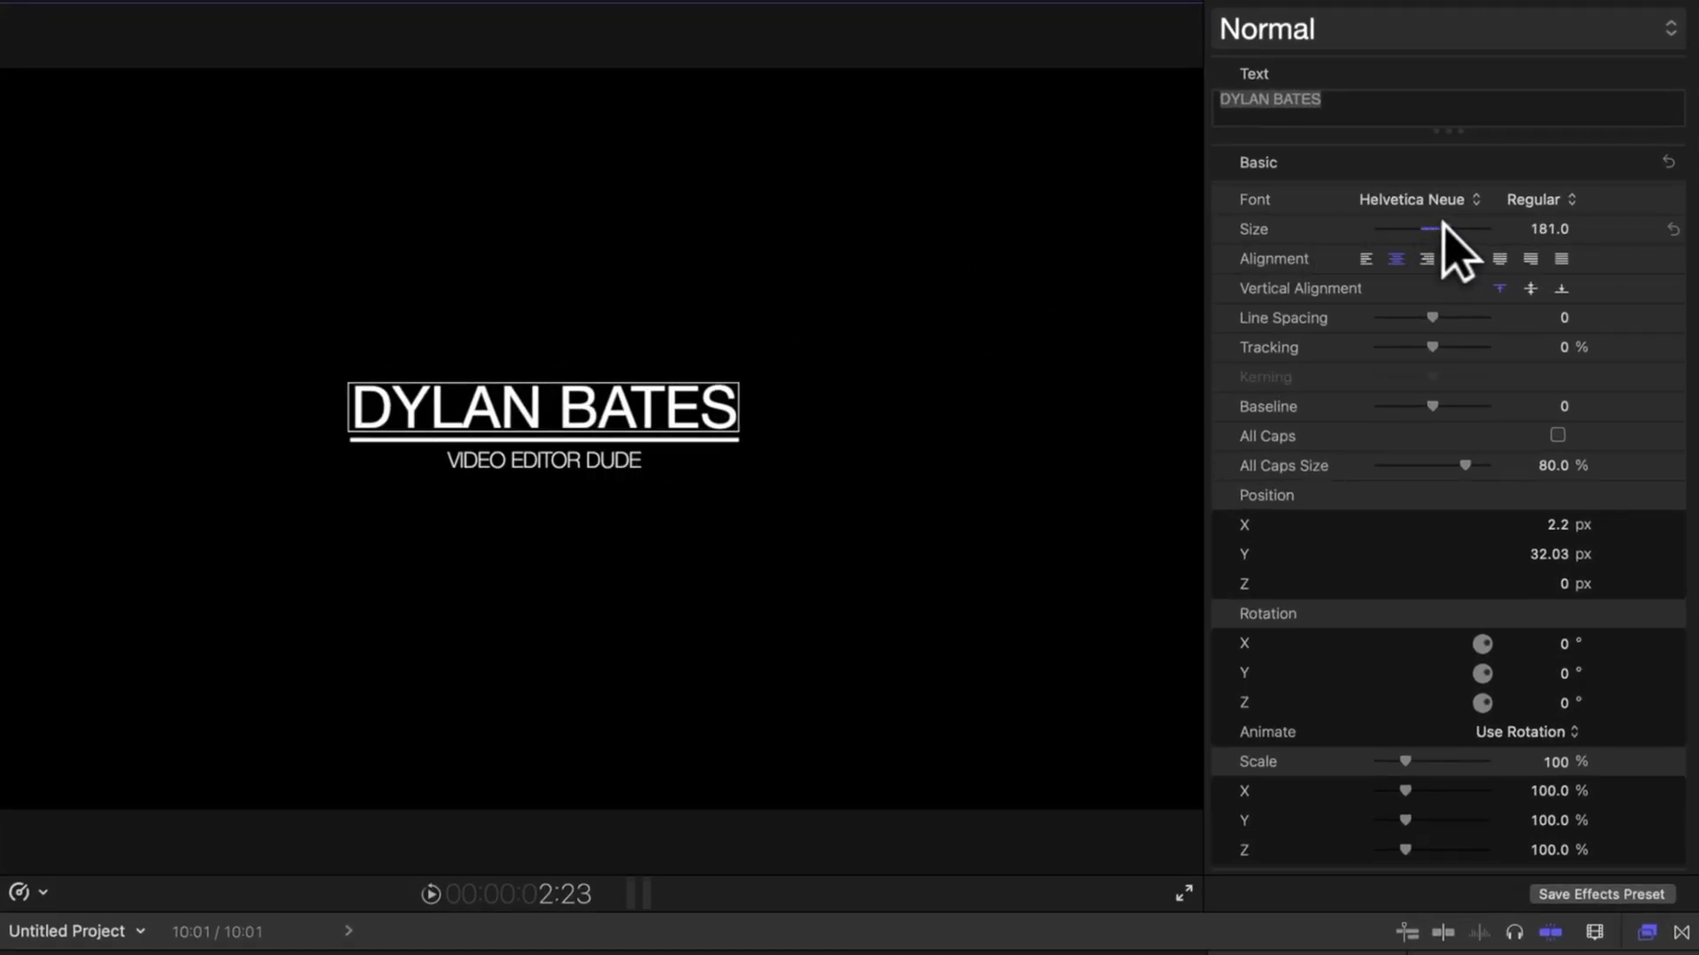
{"action": "left_click_drag", "start_coordinate": [1430, 228], "coordinate": [1423, 229]}
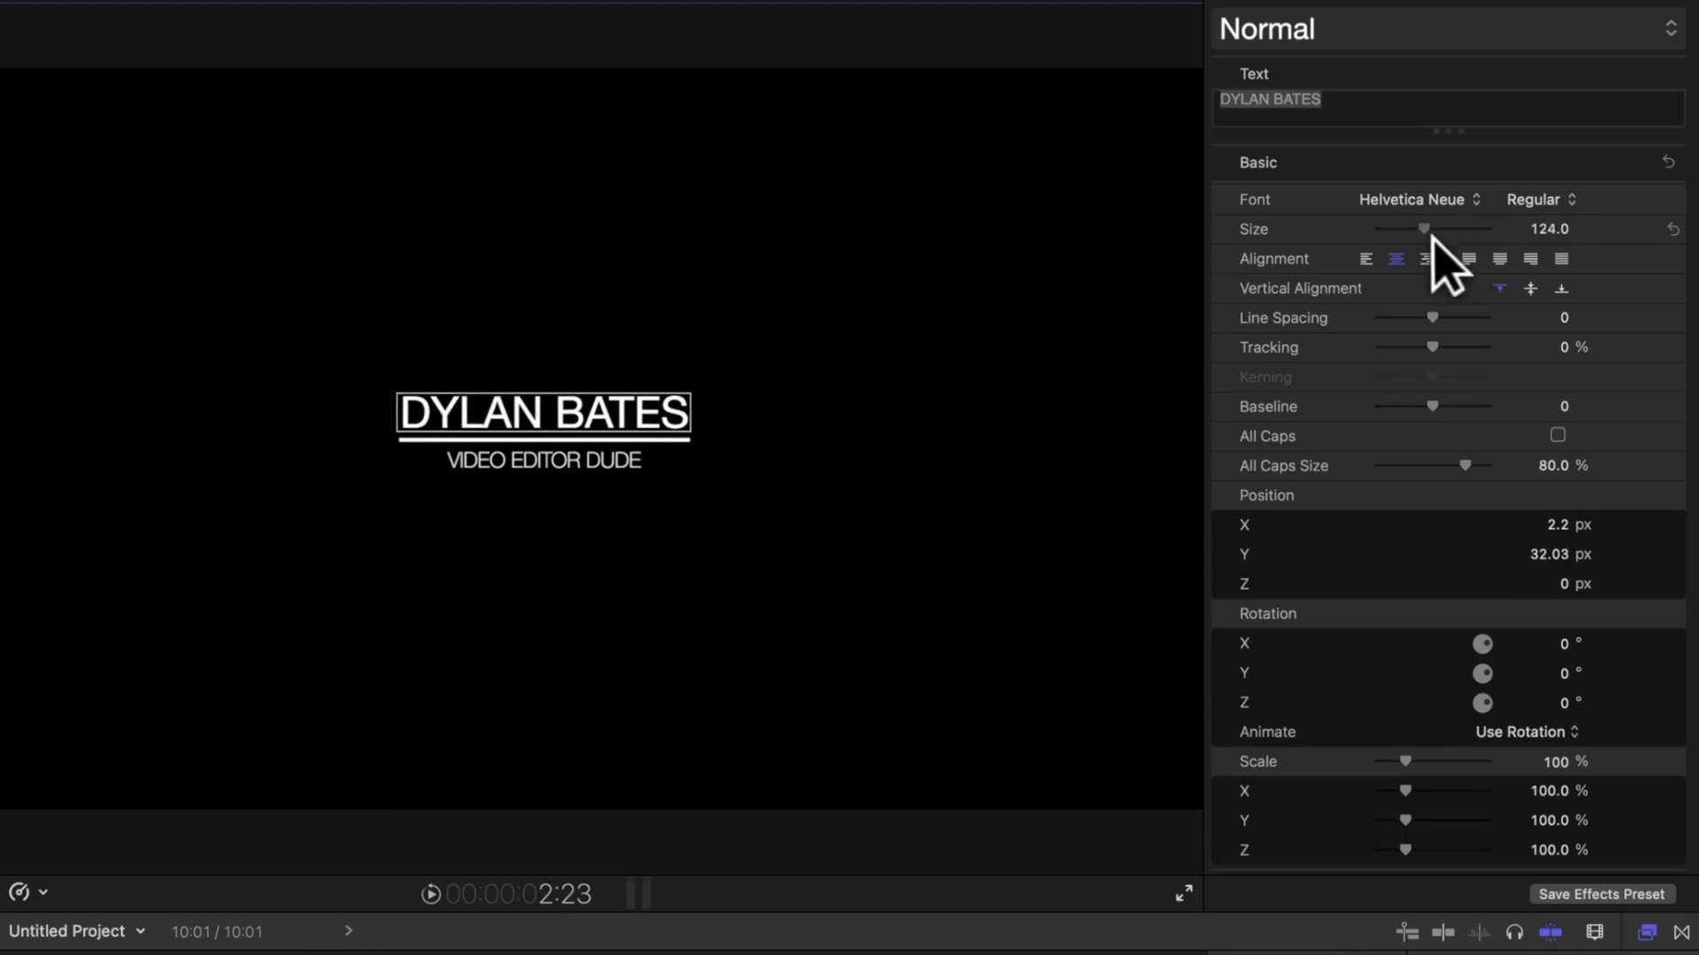